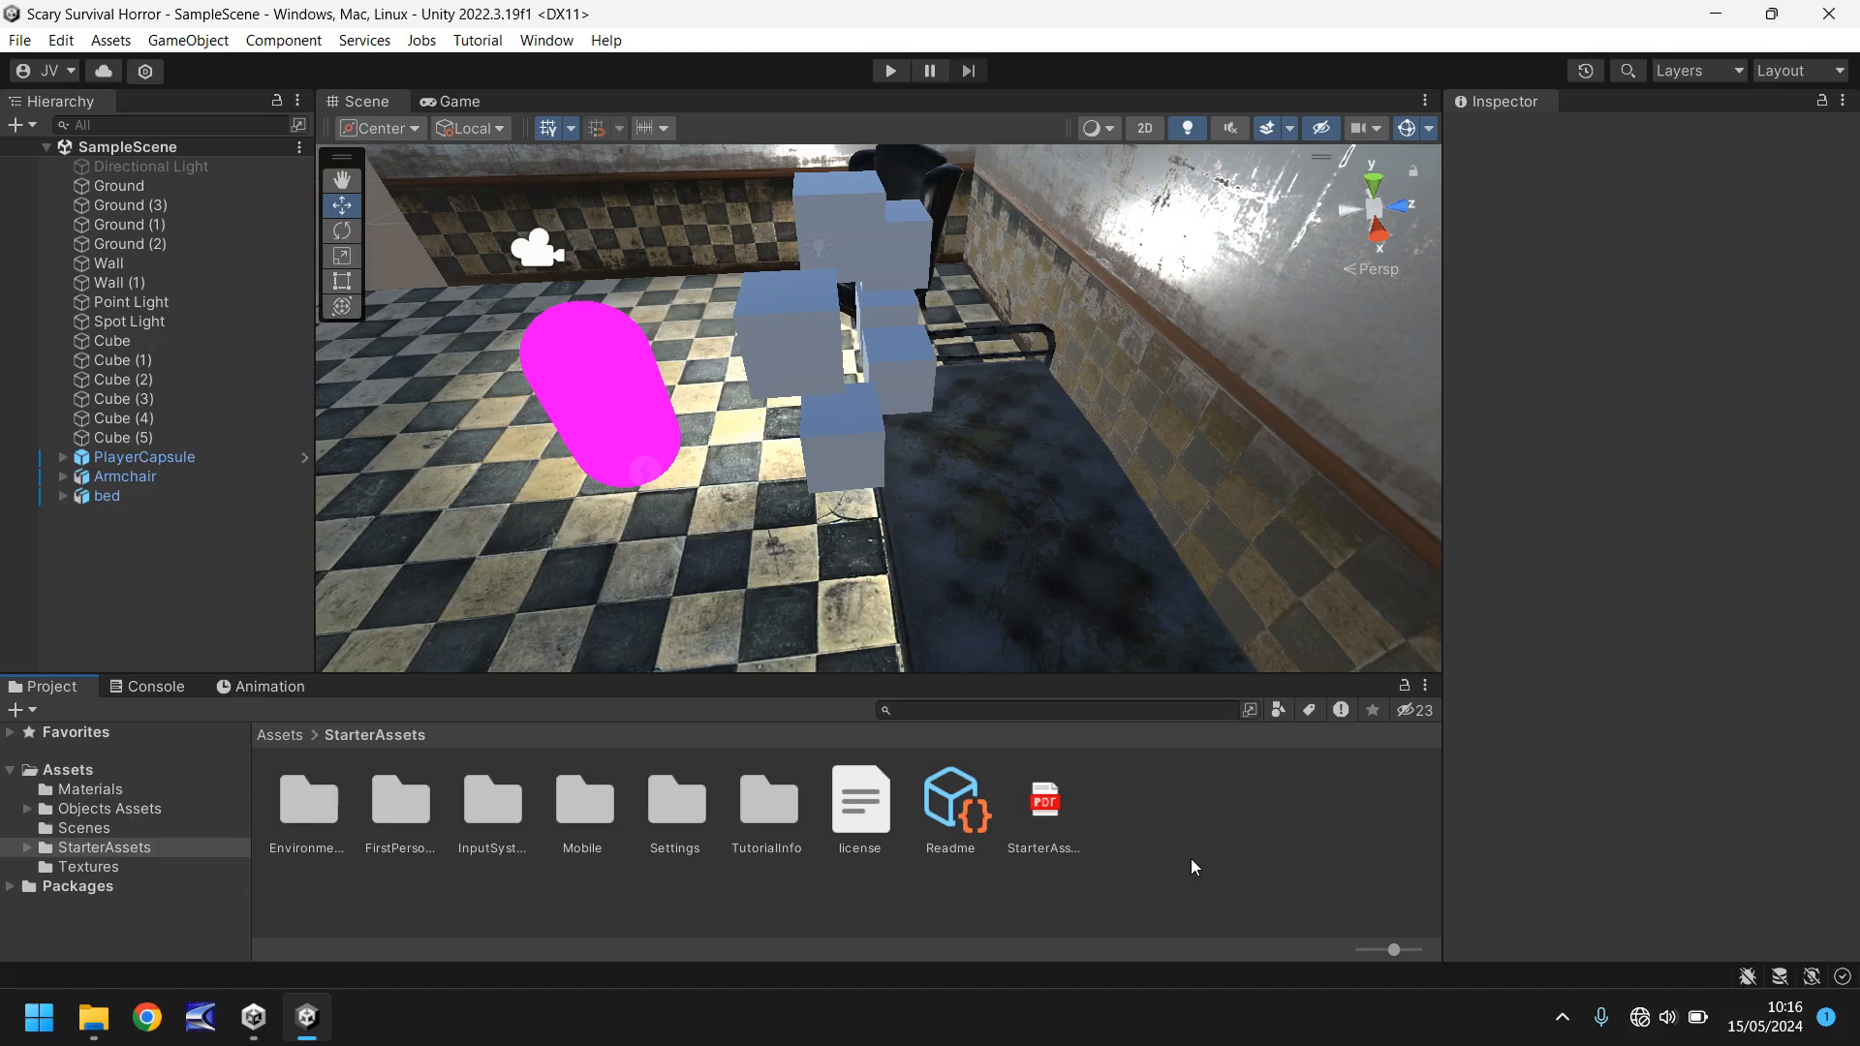
pyautogui.moveTo(745, 275)
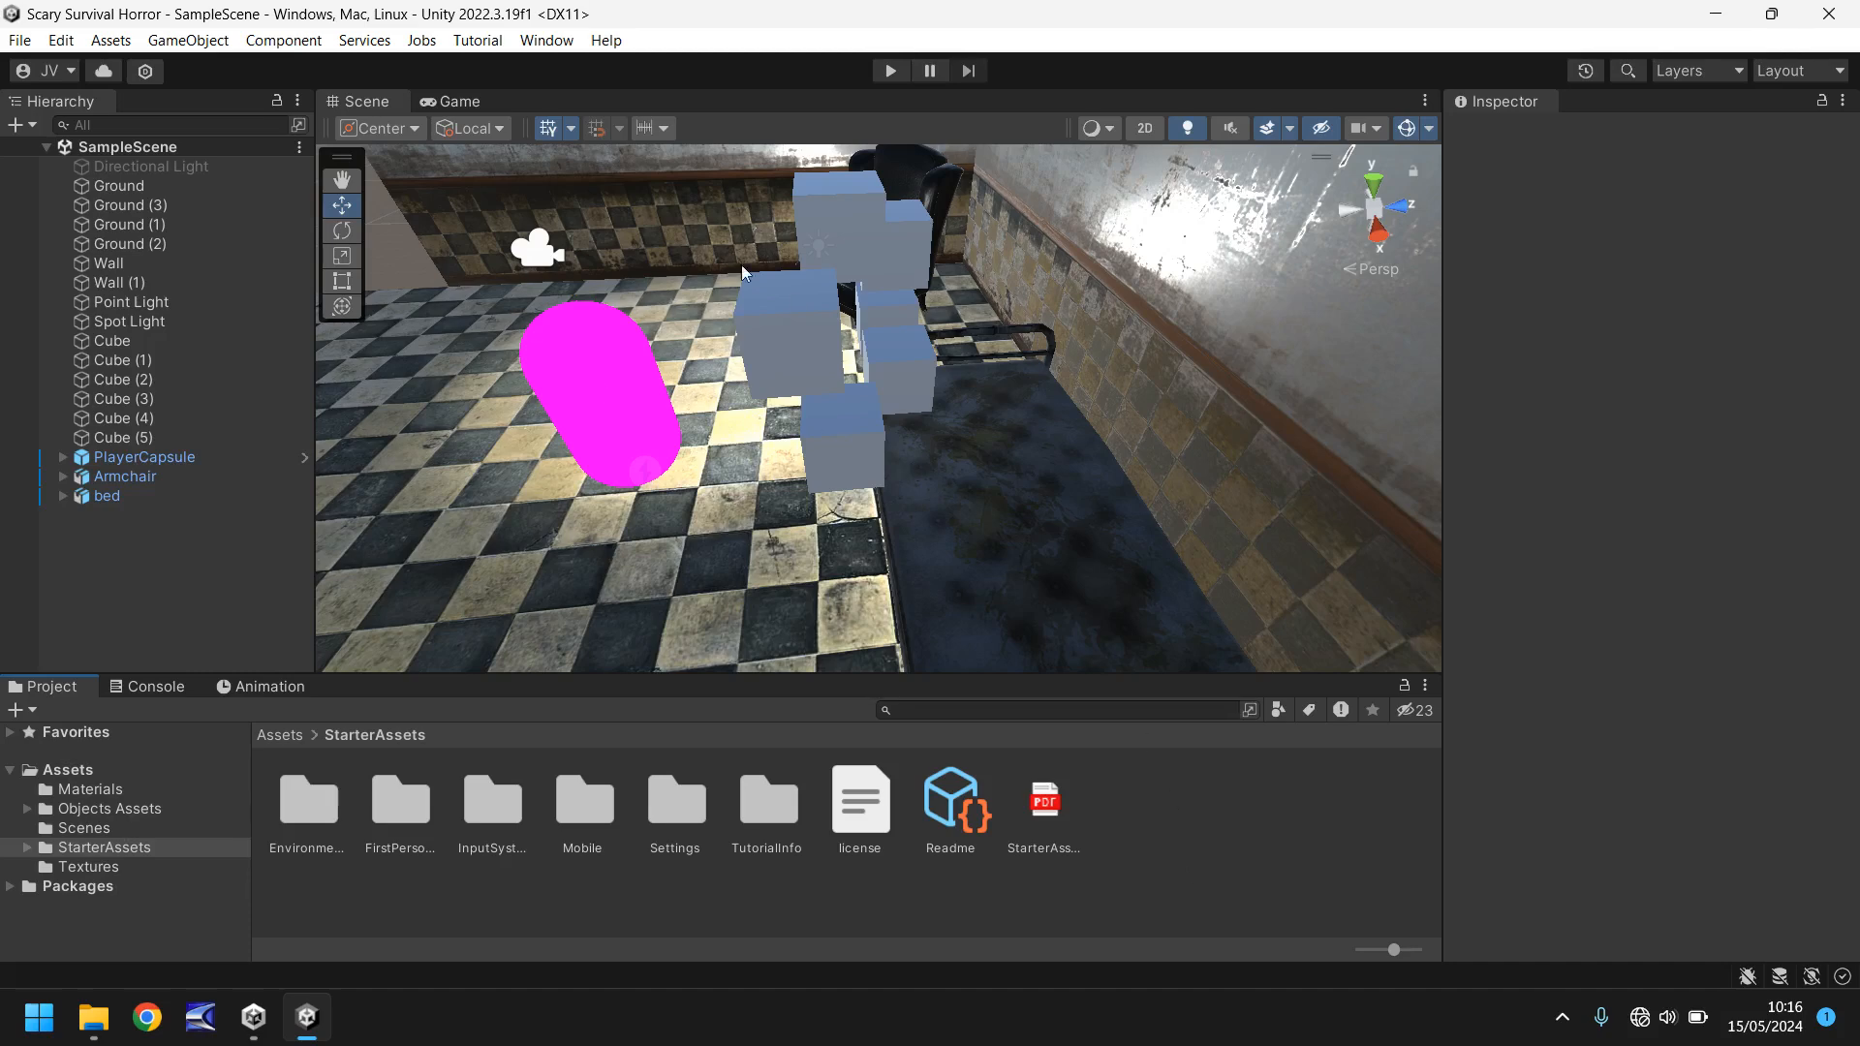
pyautogui.moveTo(937, 481)
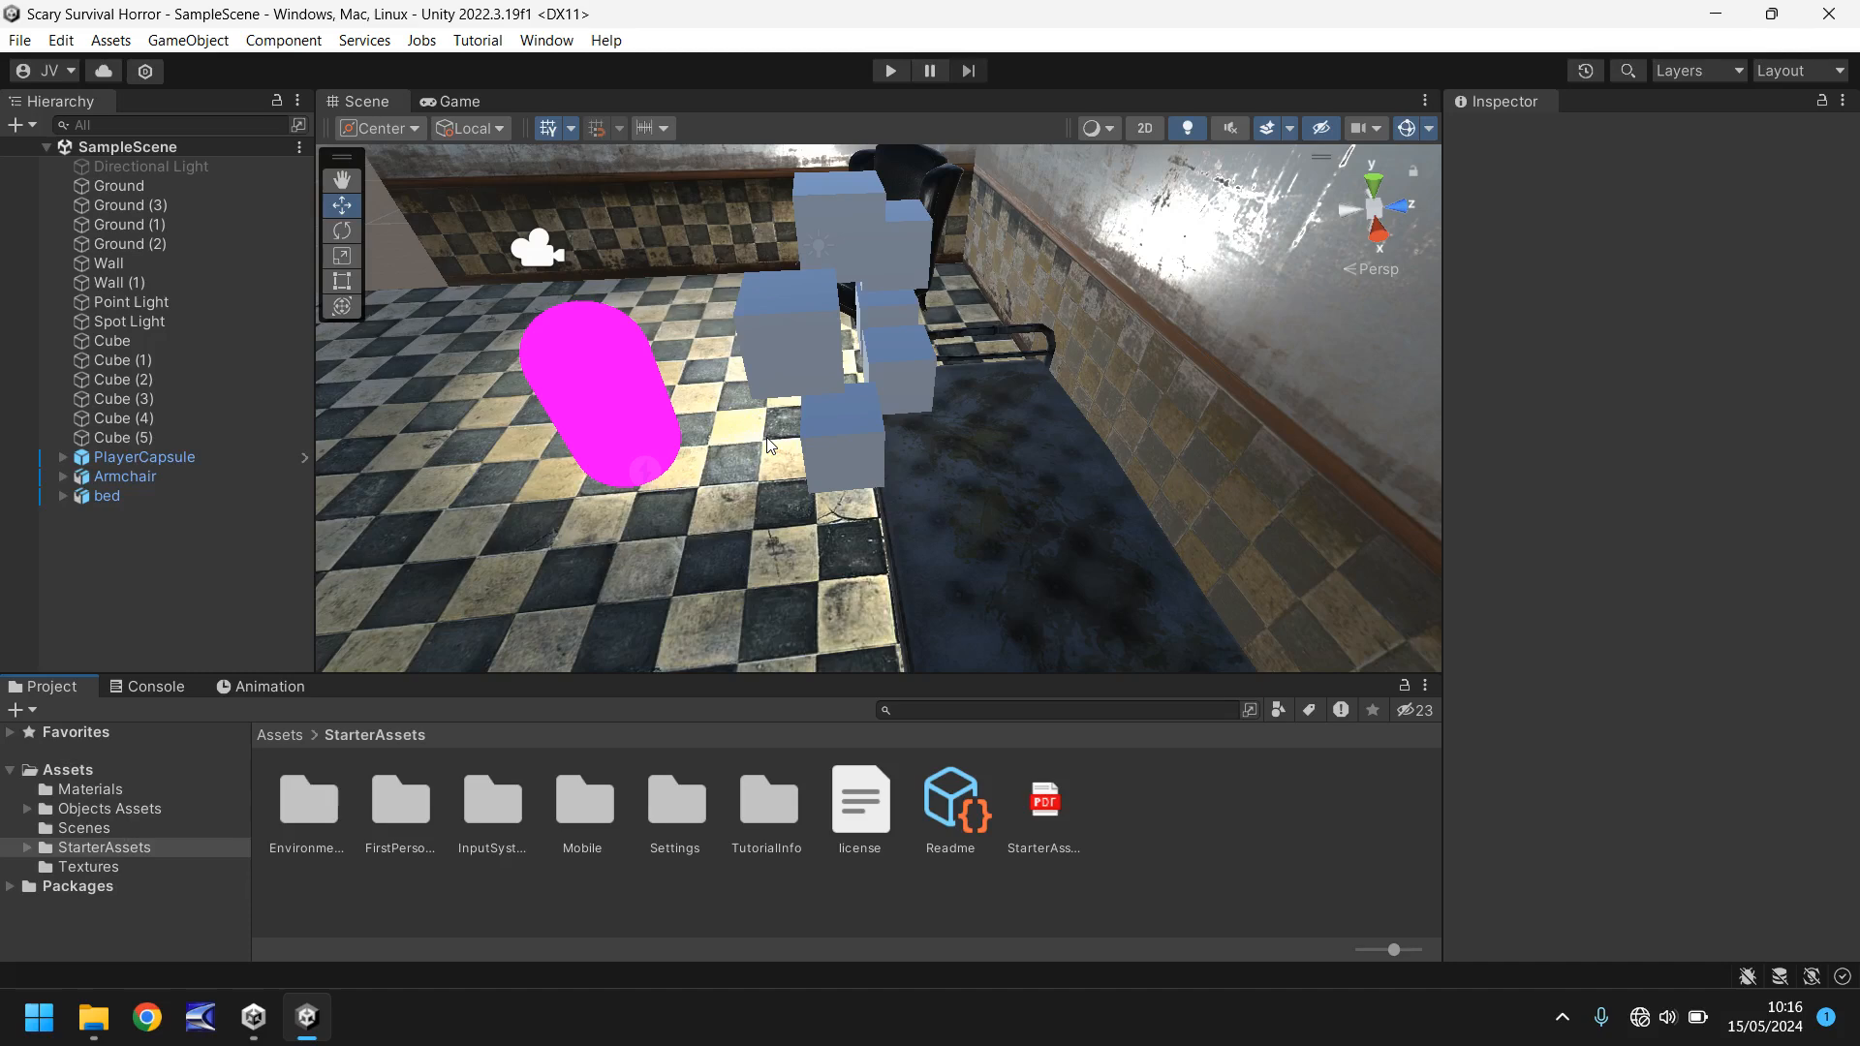
pyautogui.moveTo(735, 474)
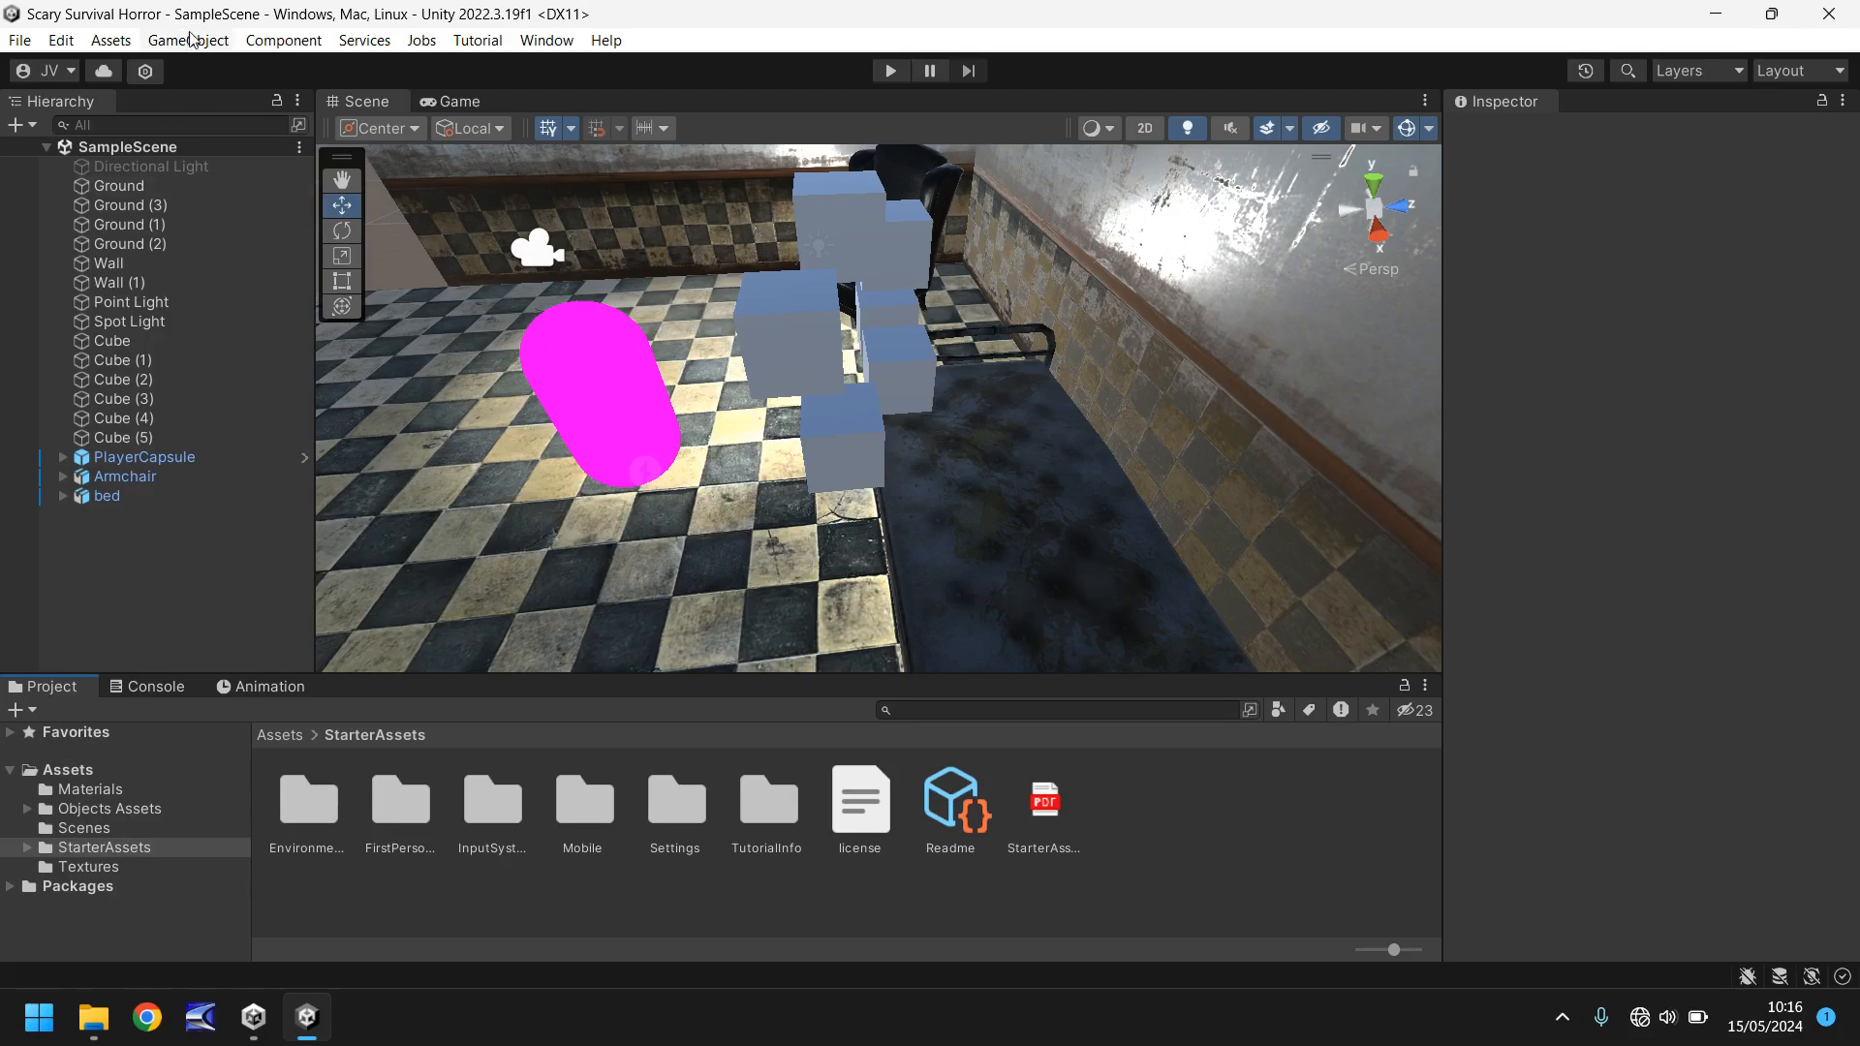
# Step: Add a Raw Image UI element, which creates a Canvas and EventSystem
pyautogui.click(186, 38)
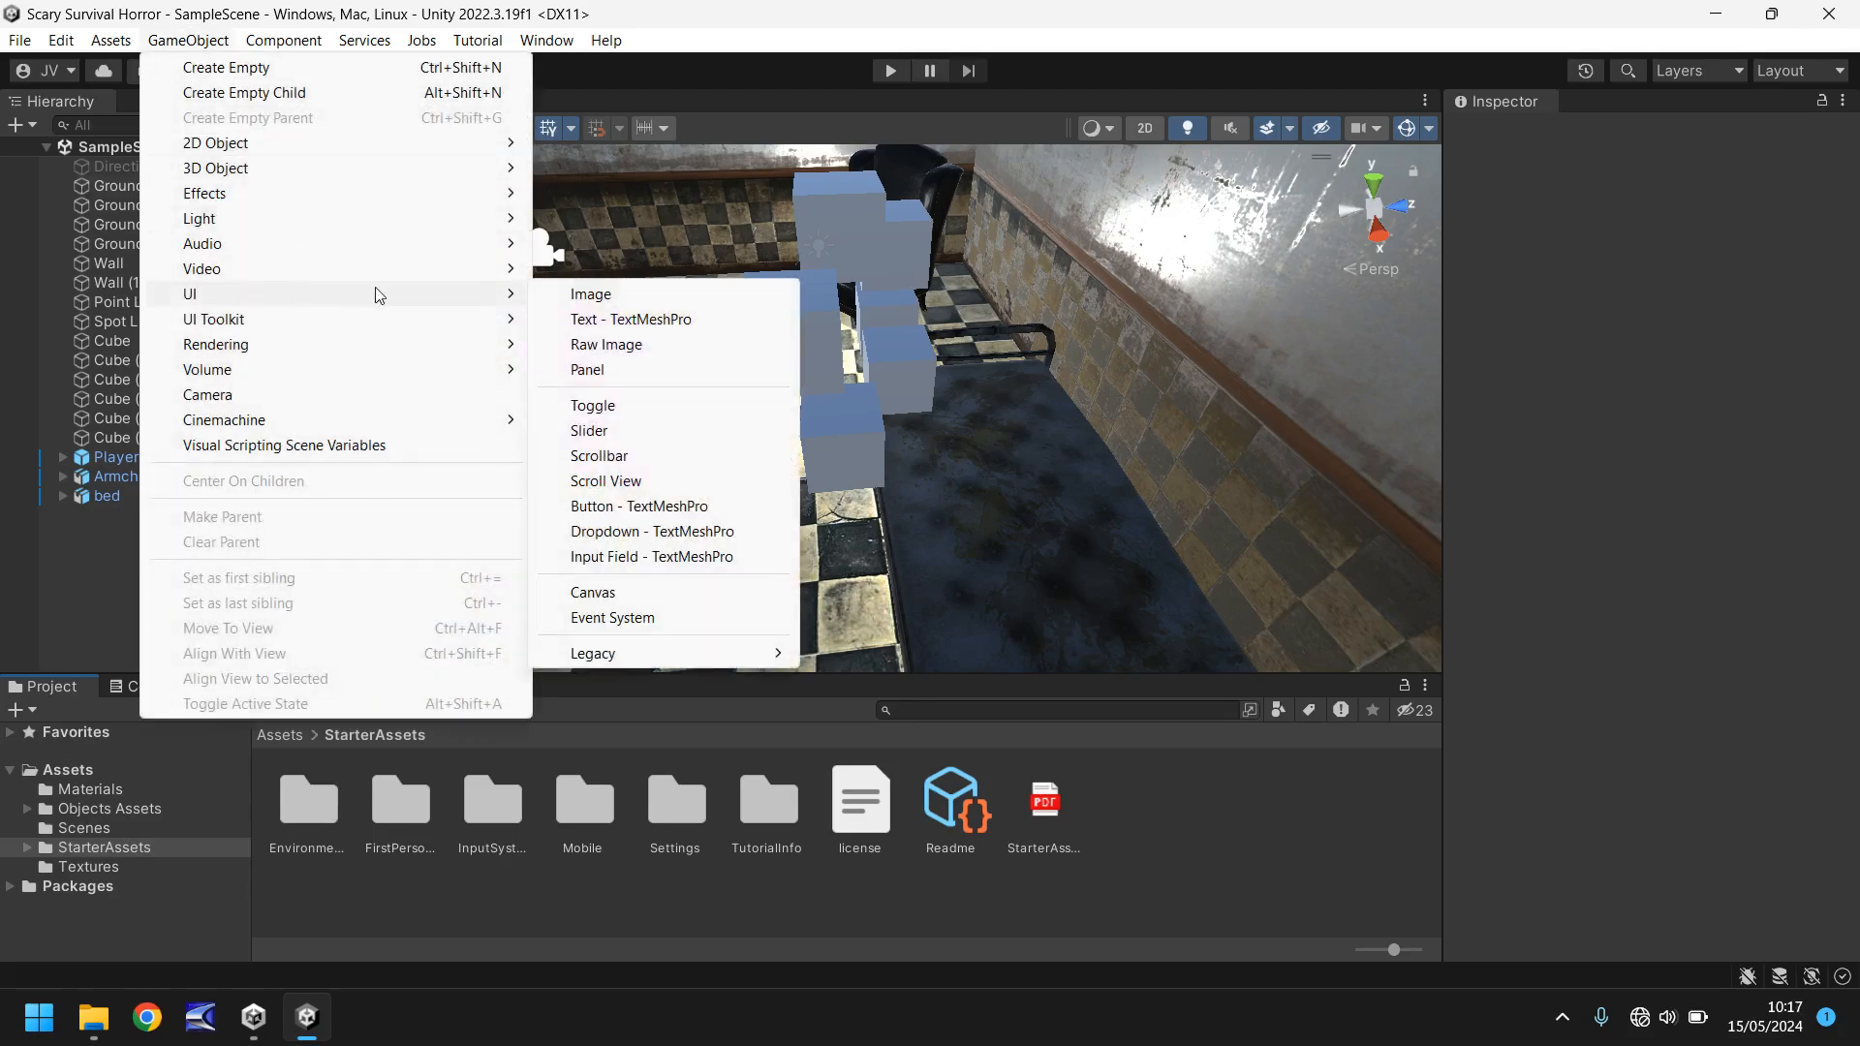
pyautogui.click(607, 344)
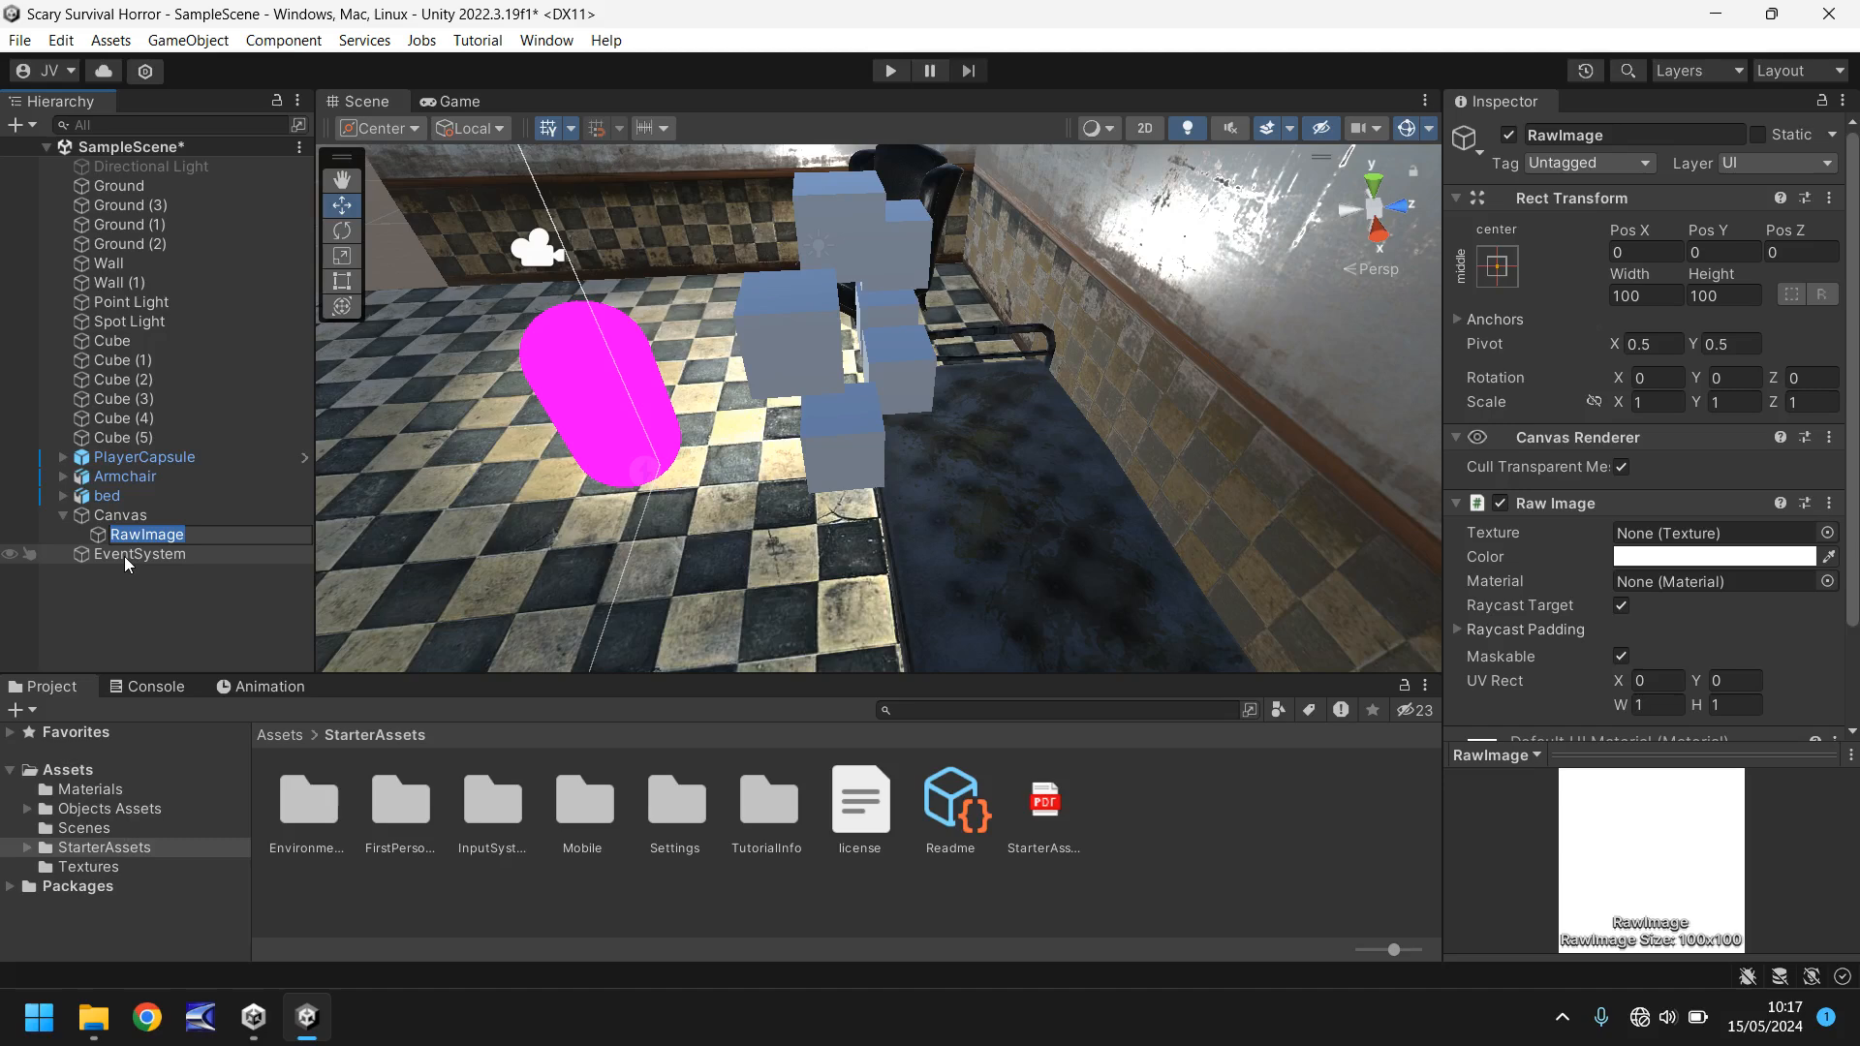
pyautogui.moveTo(151, 568)
pyautogui.write('N')
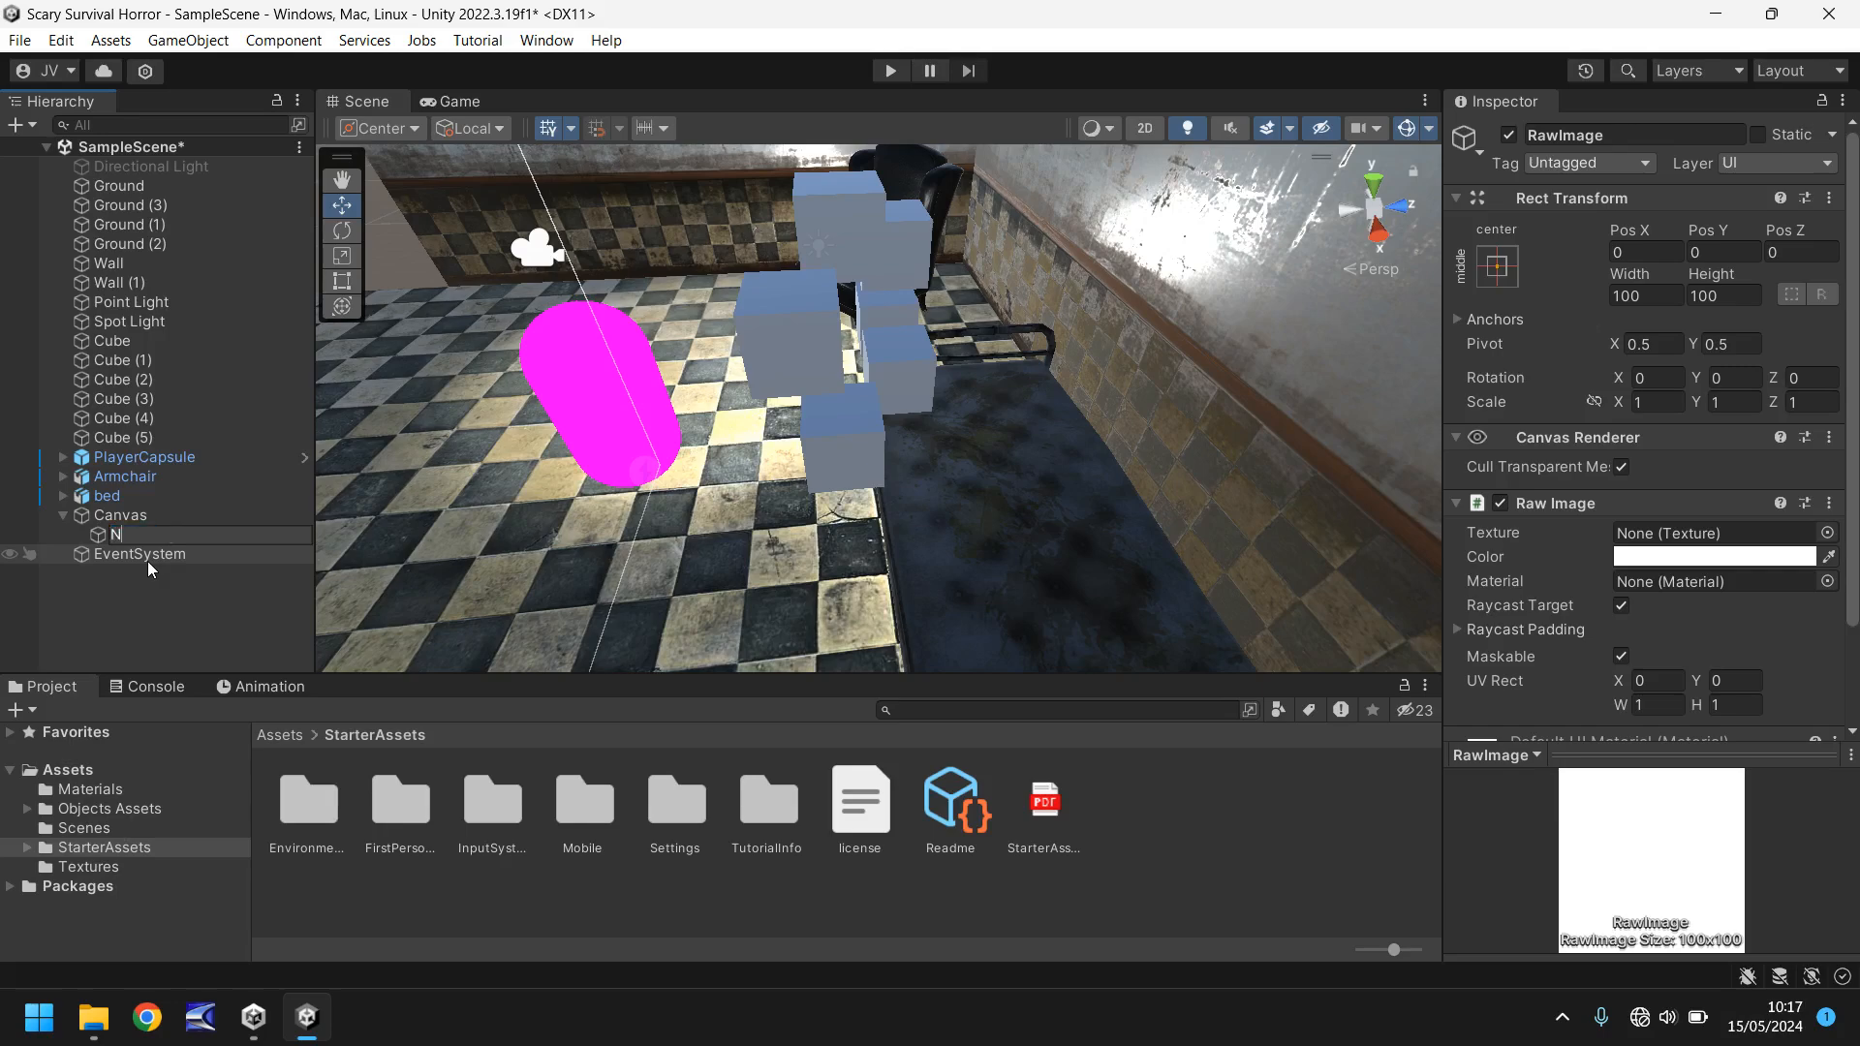
# Step: Rename the raw image to NonInteractCross and preview it in the Game view
pyautogui.write('onInteractCross')
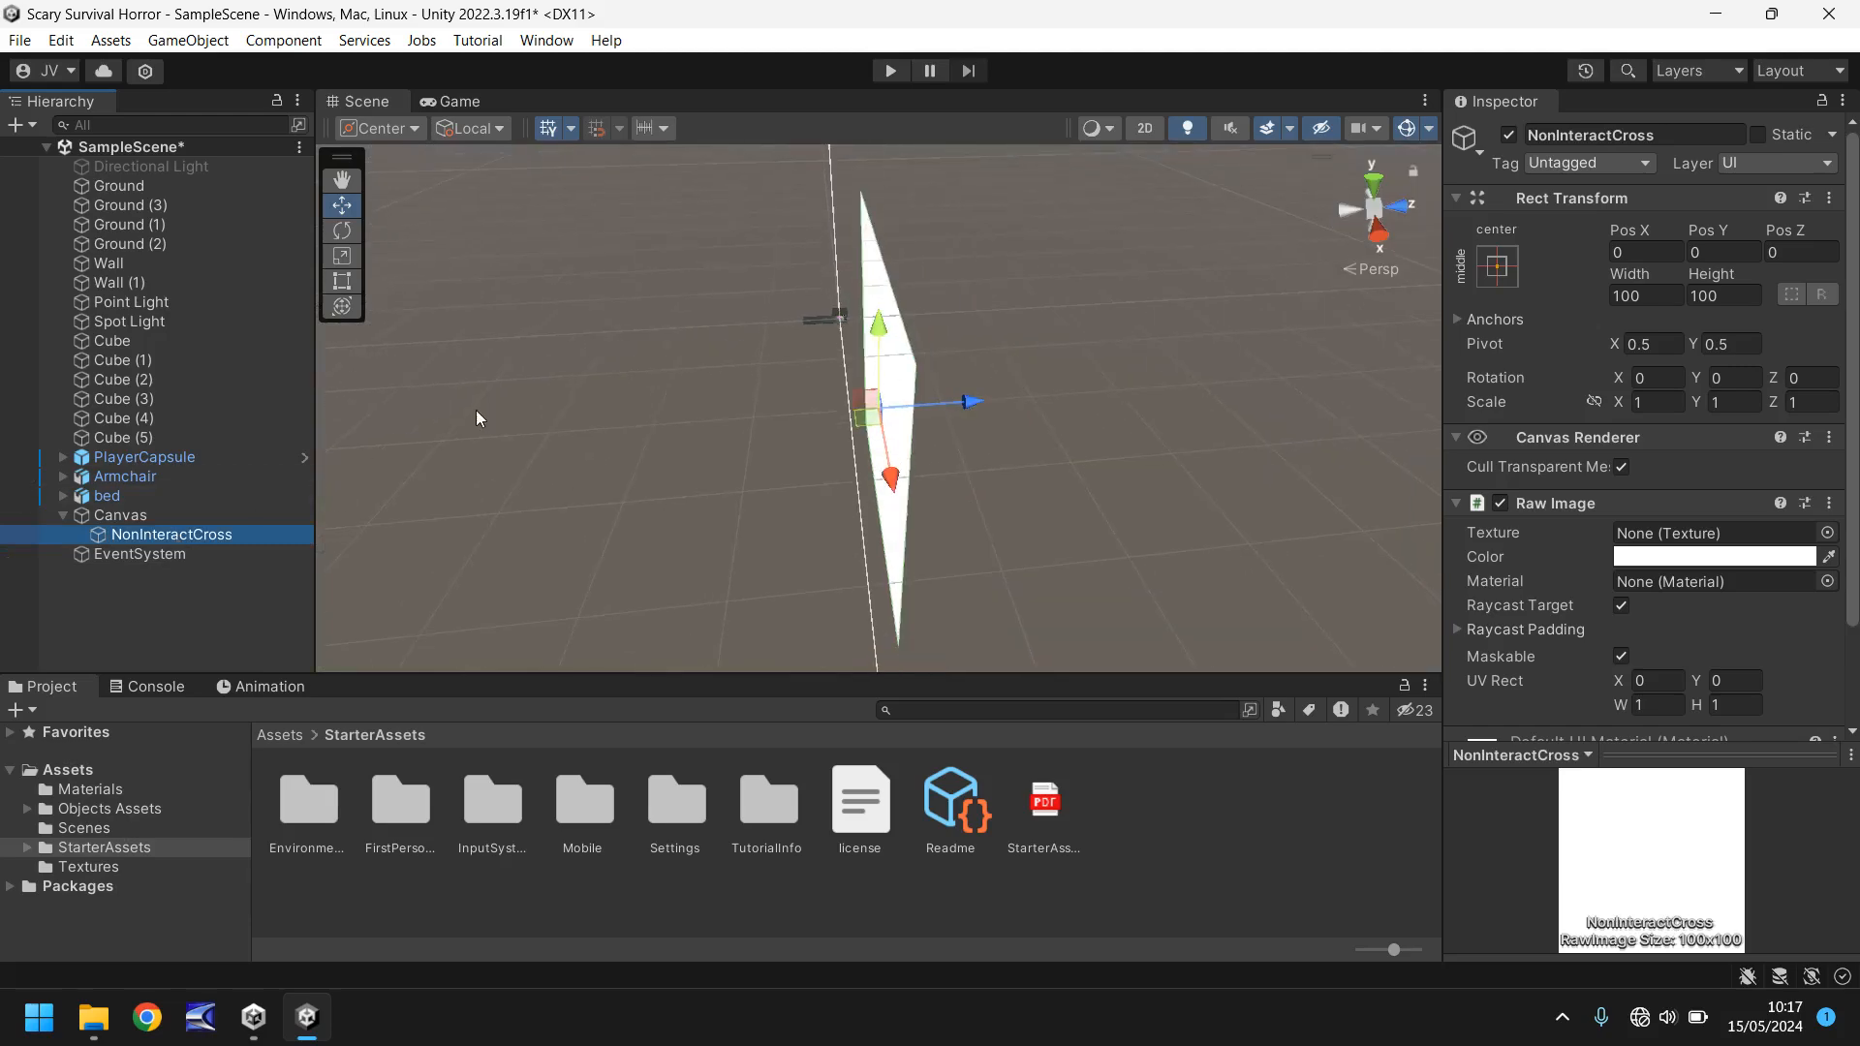
pyautogui.moveTo(780, 395)
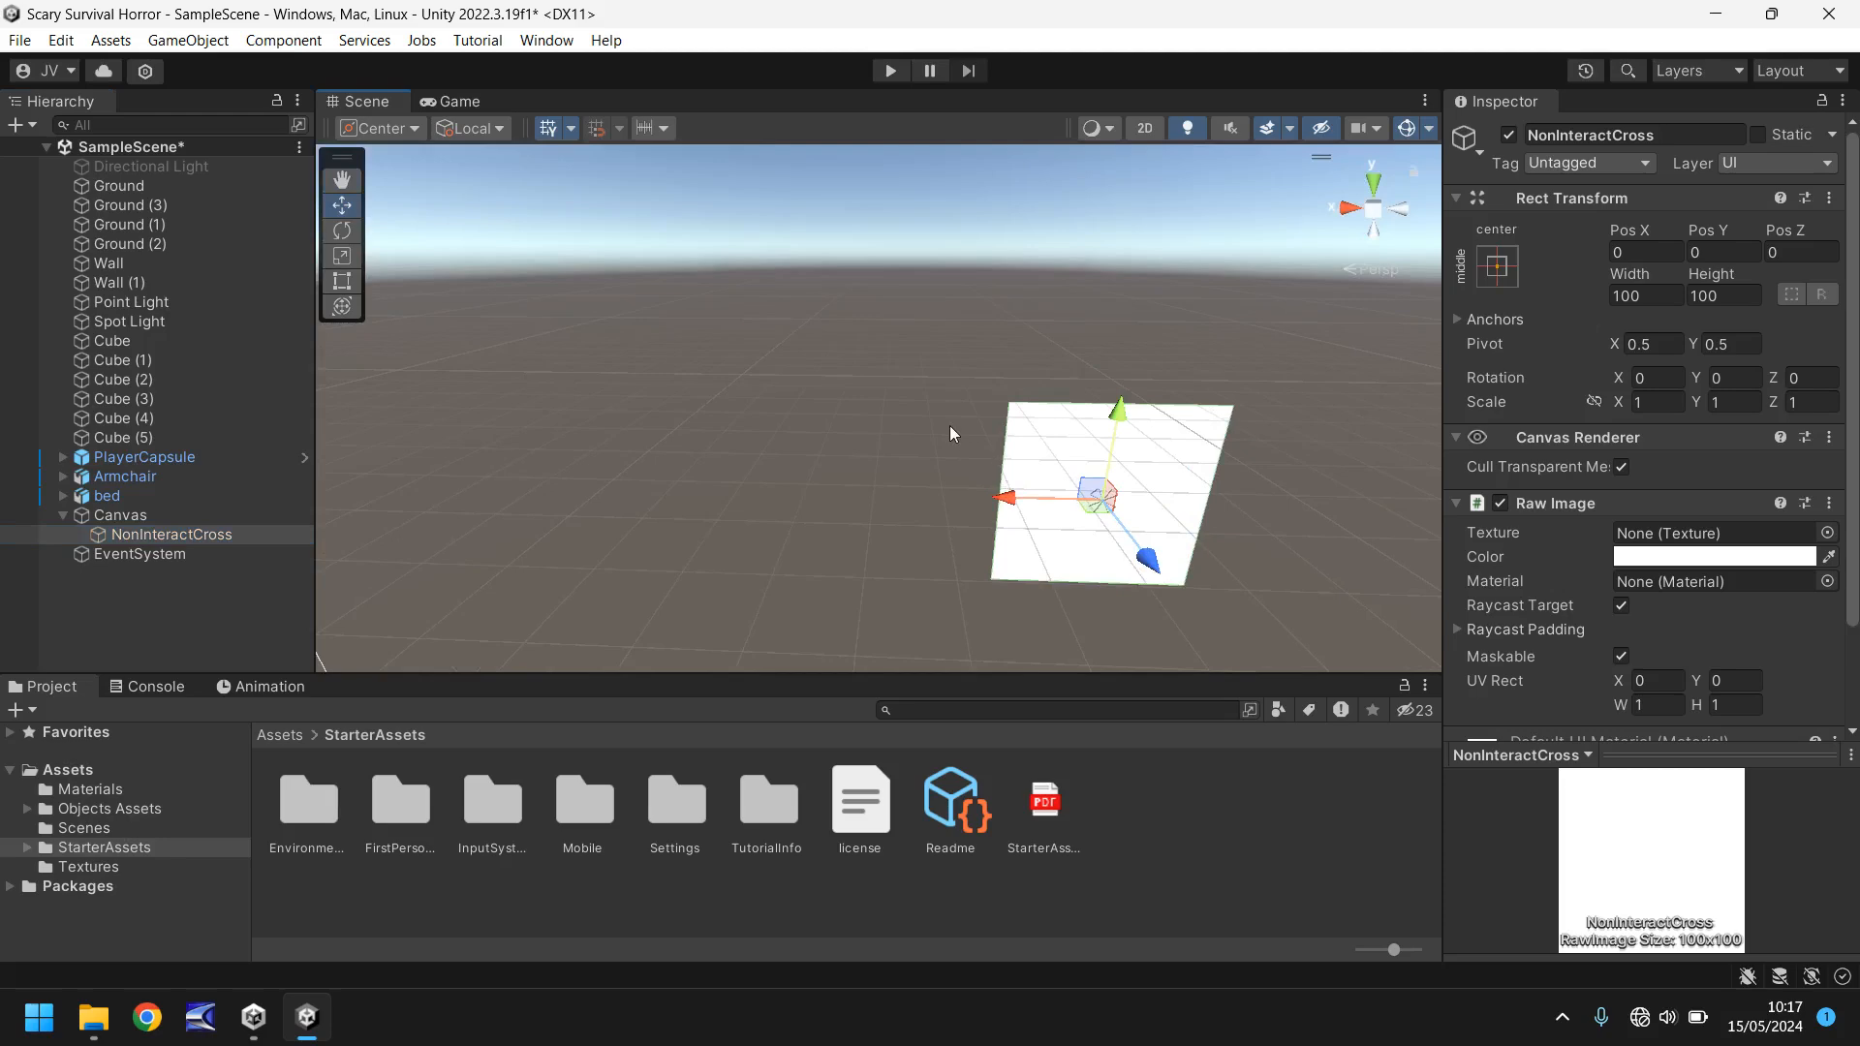
pyautogui.click(452, 101)
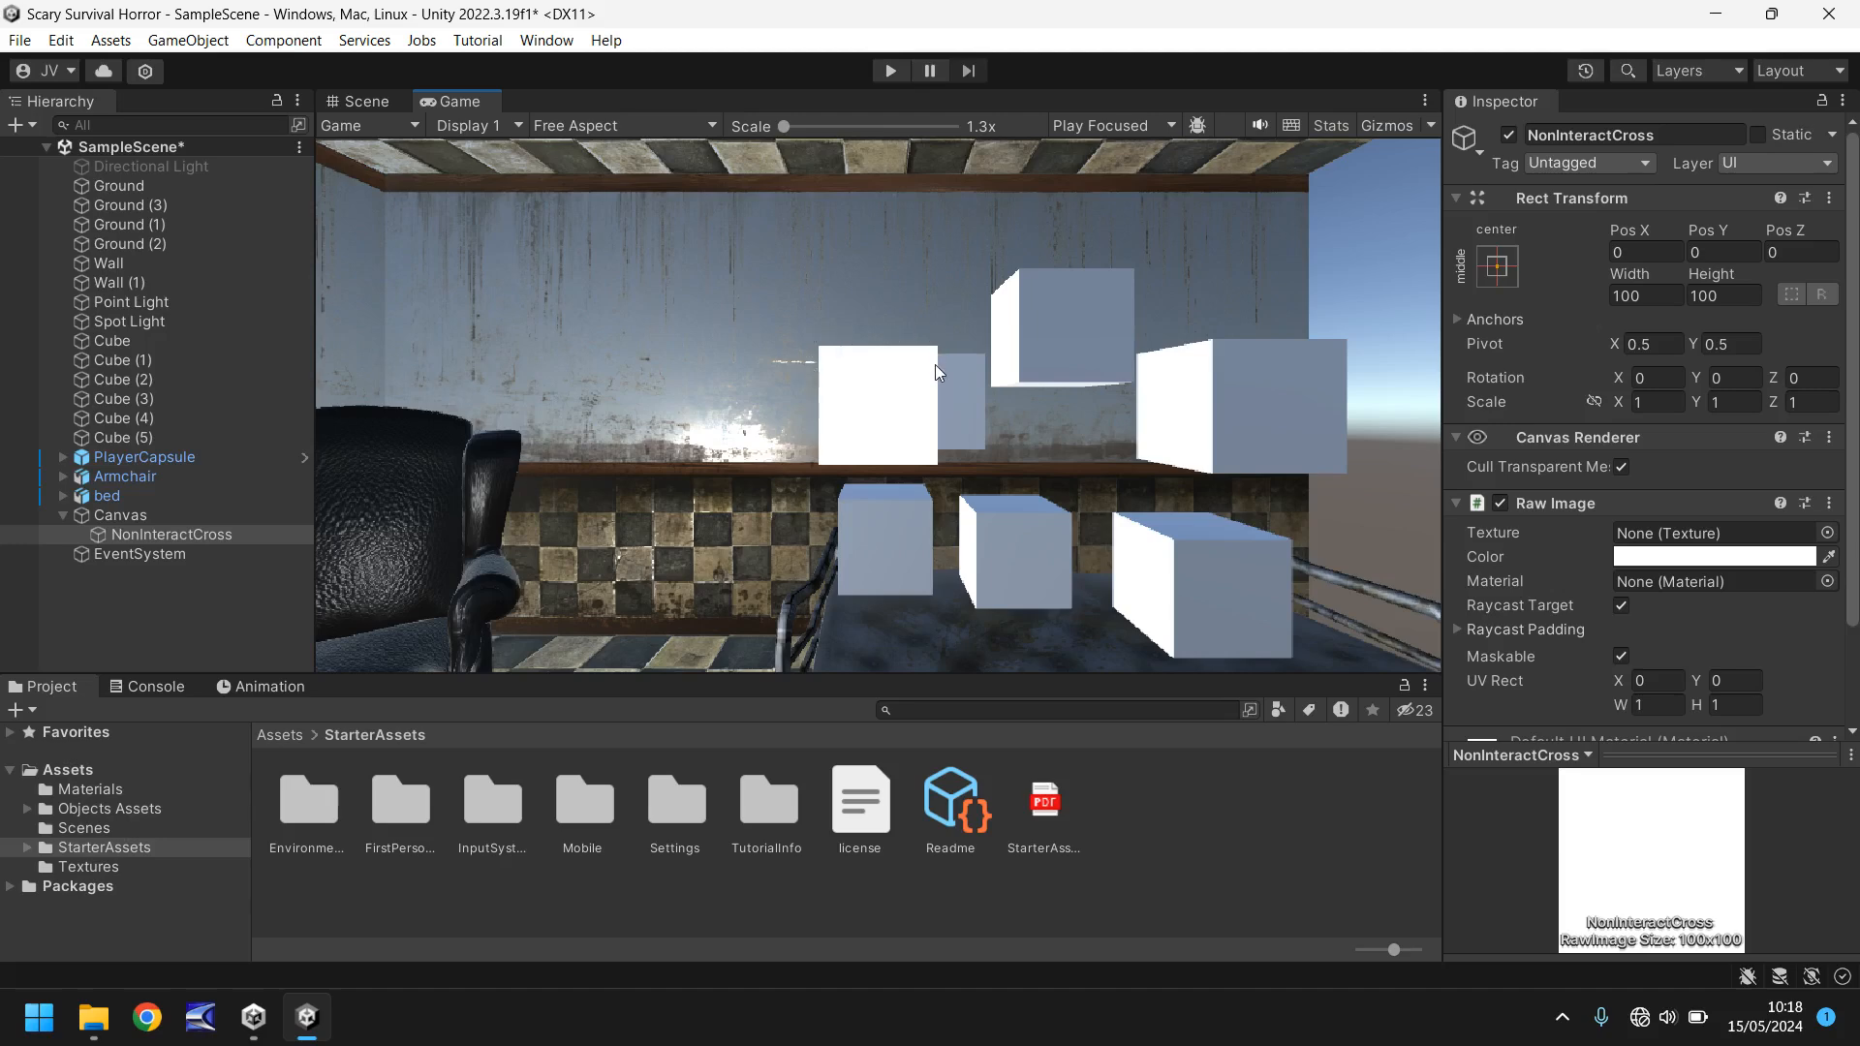
pyautogui.moveTo(587, 300)
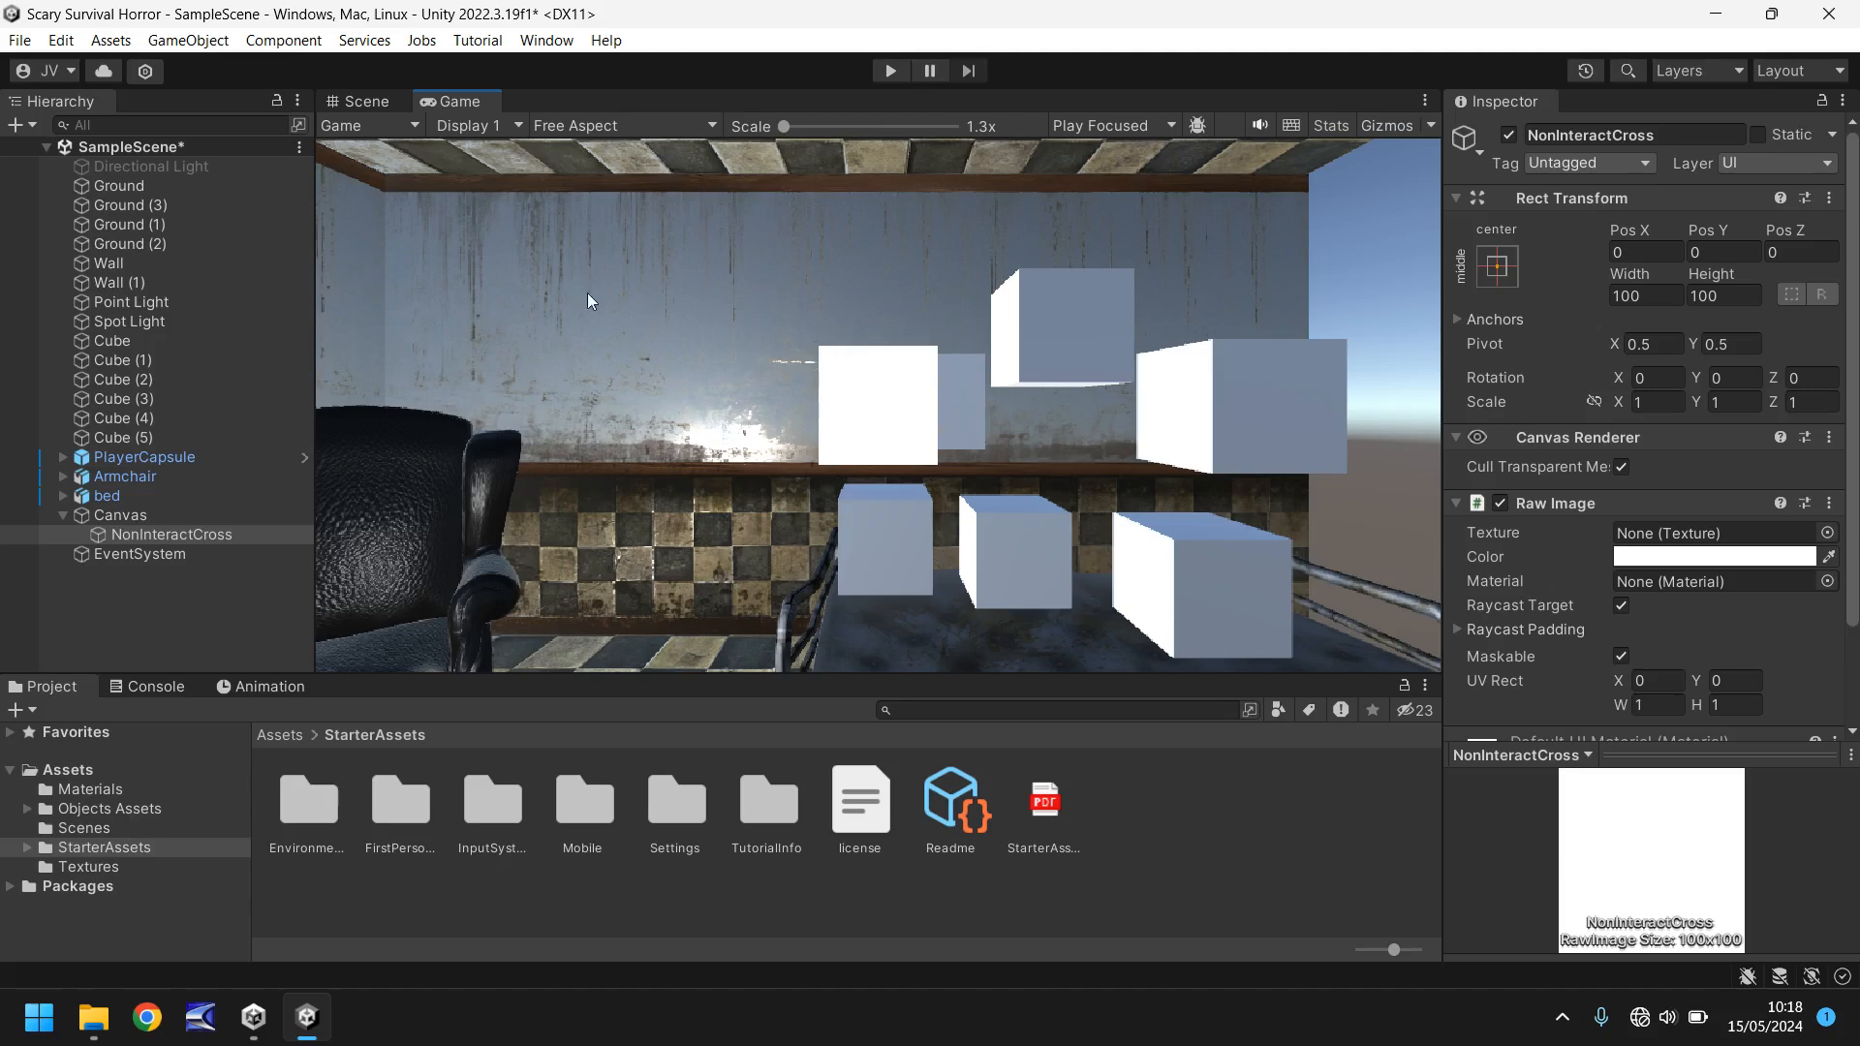
pyautogui.click(357, 101)
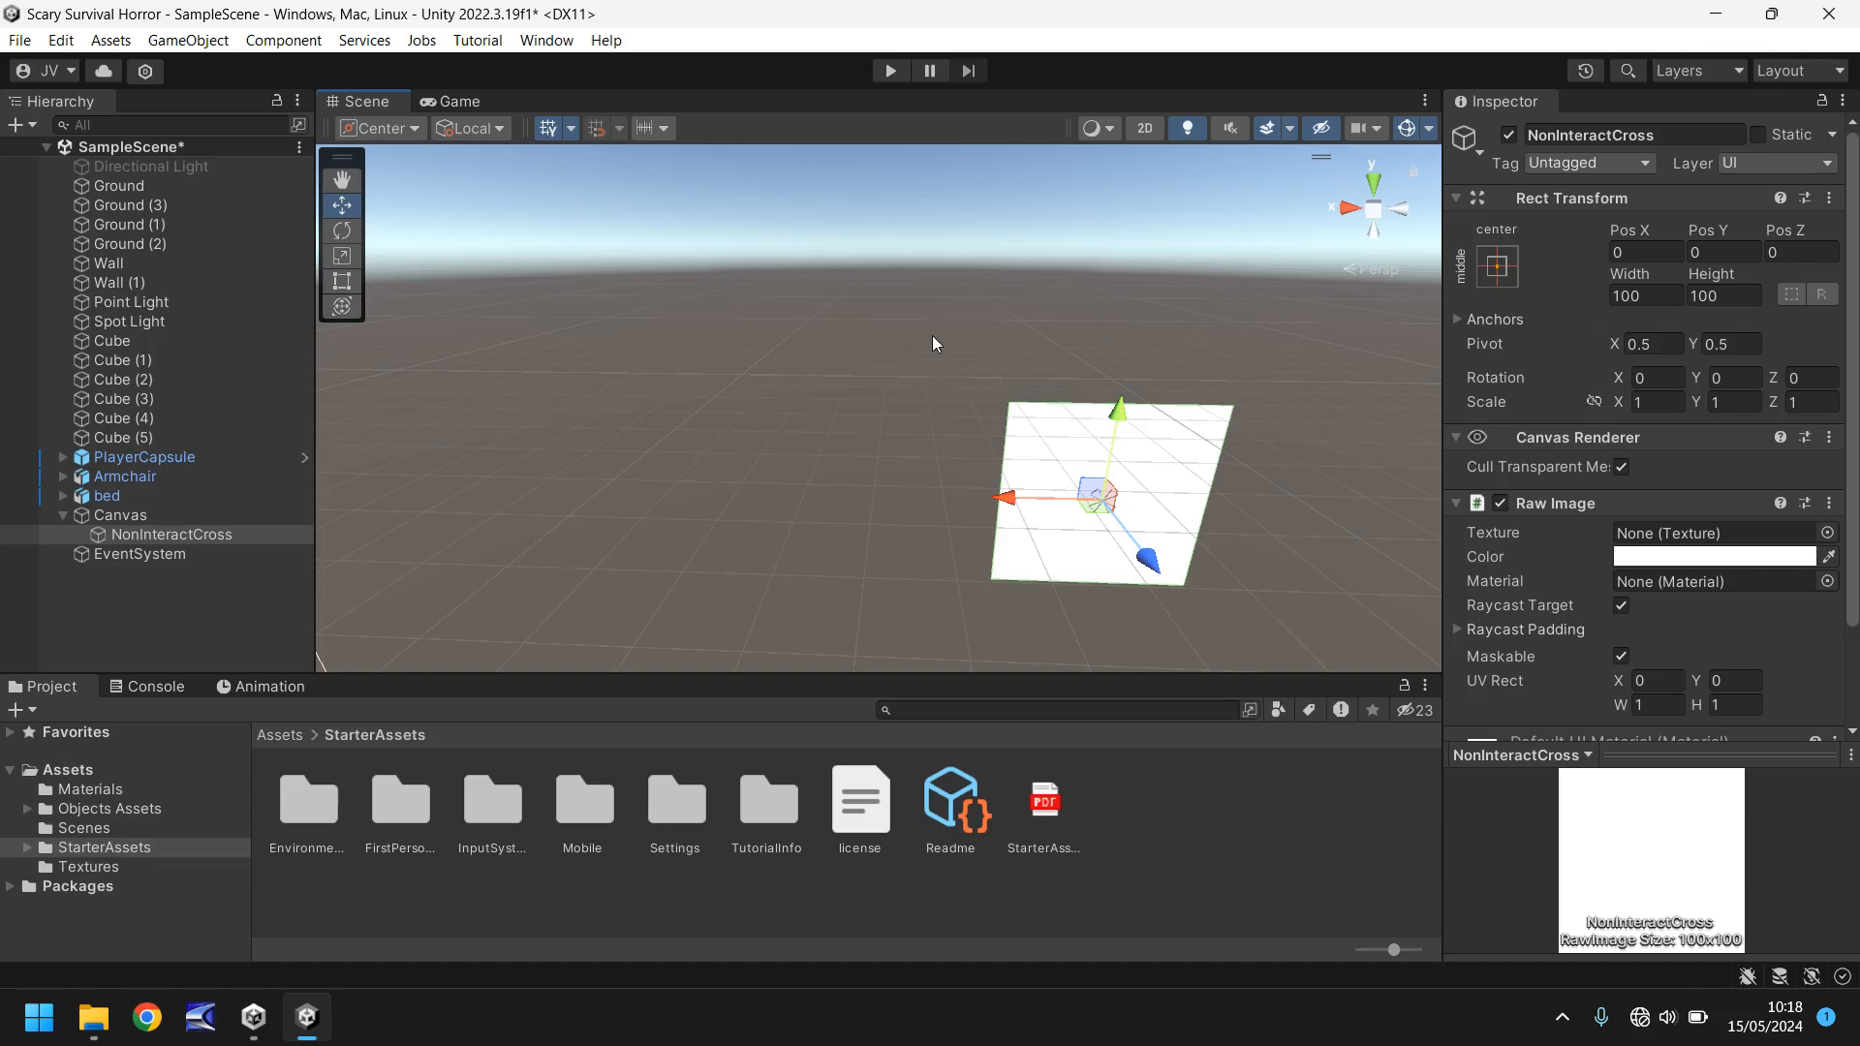
pyautogui.moveTo(801, 387)
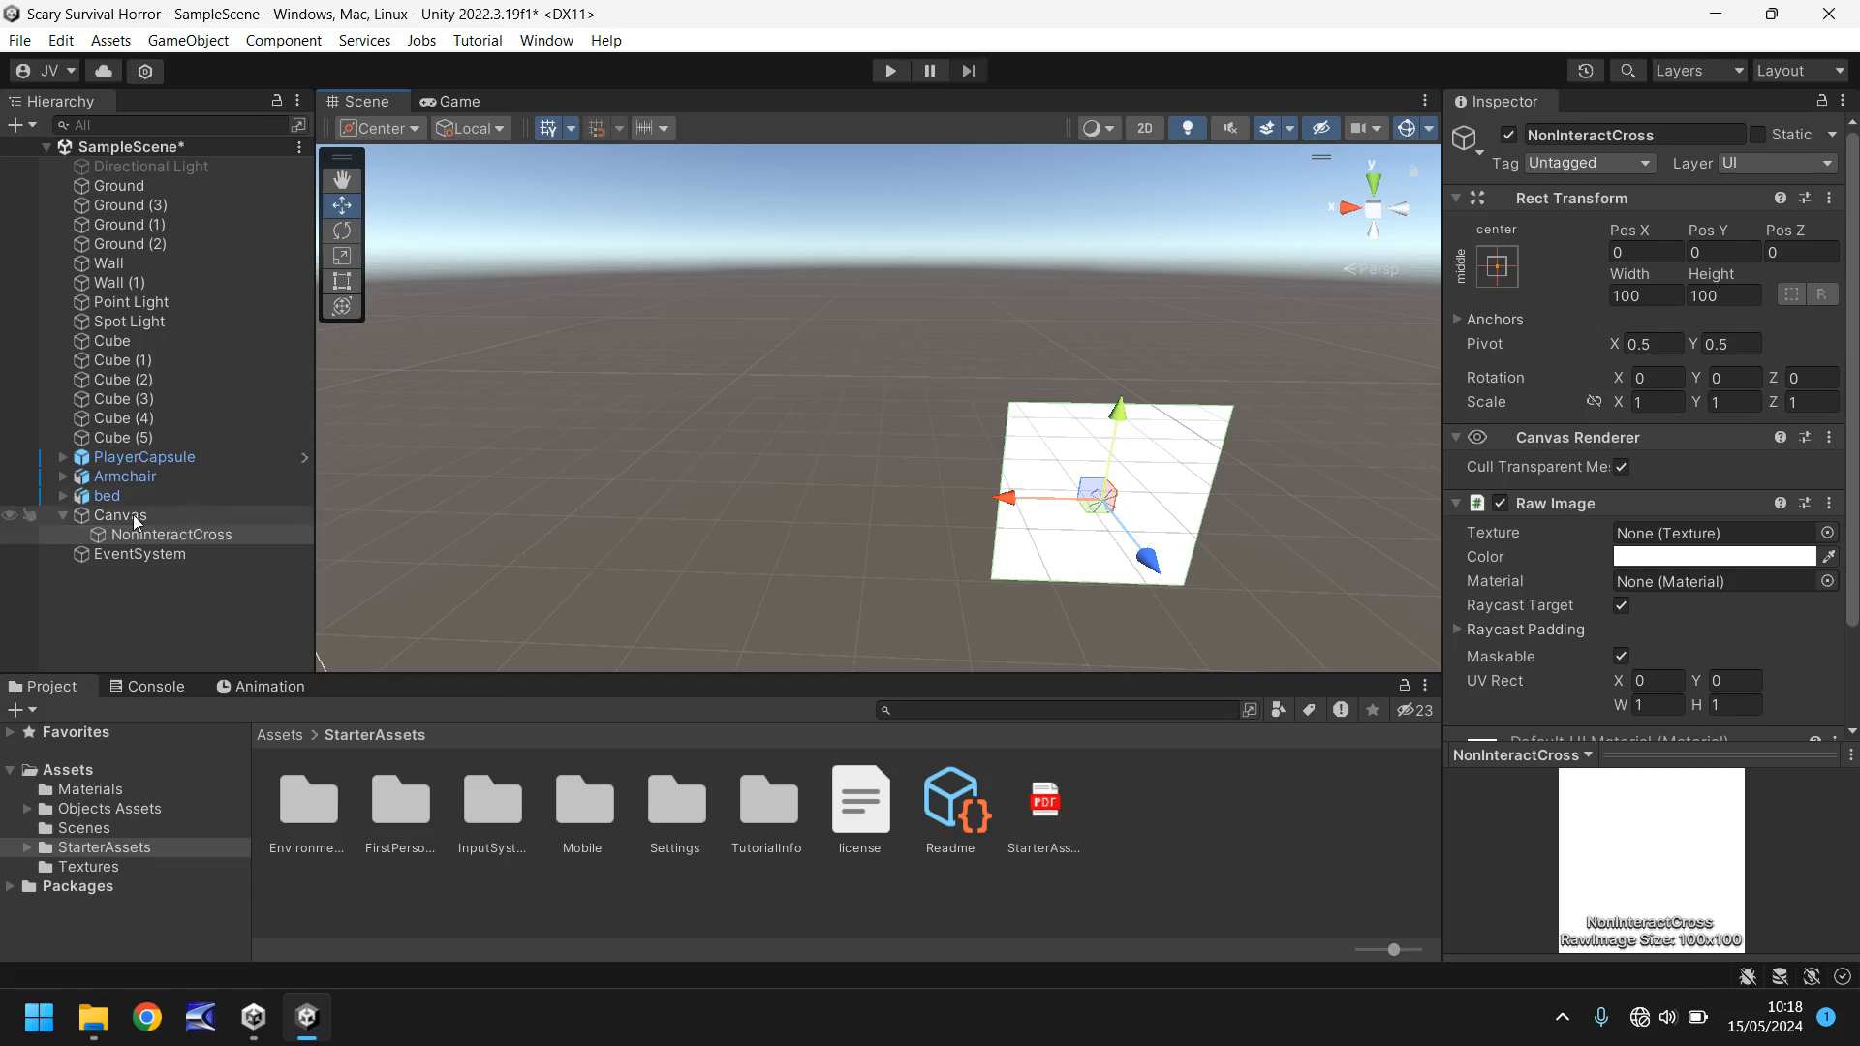
# Step: Set the Canvas Scaler's UI Scale Mode to Scale With Screen Size
pyautogui.click(120, 515)
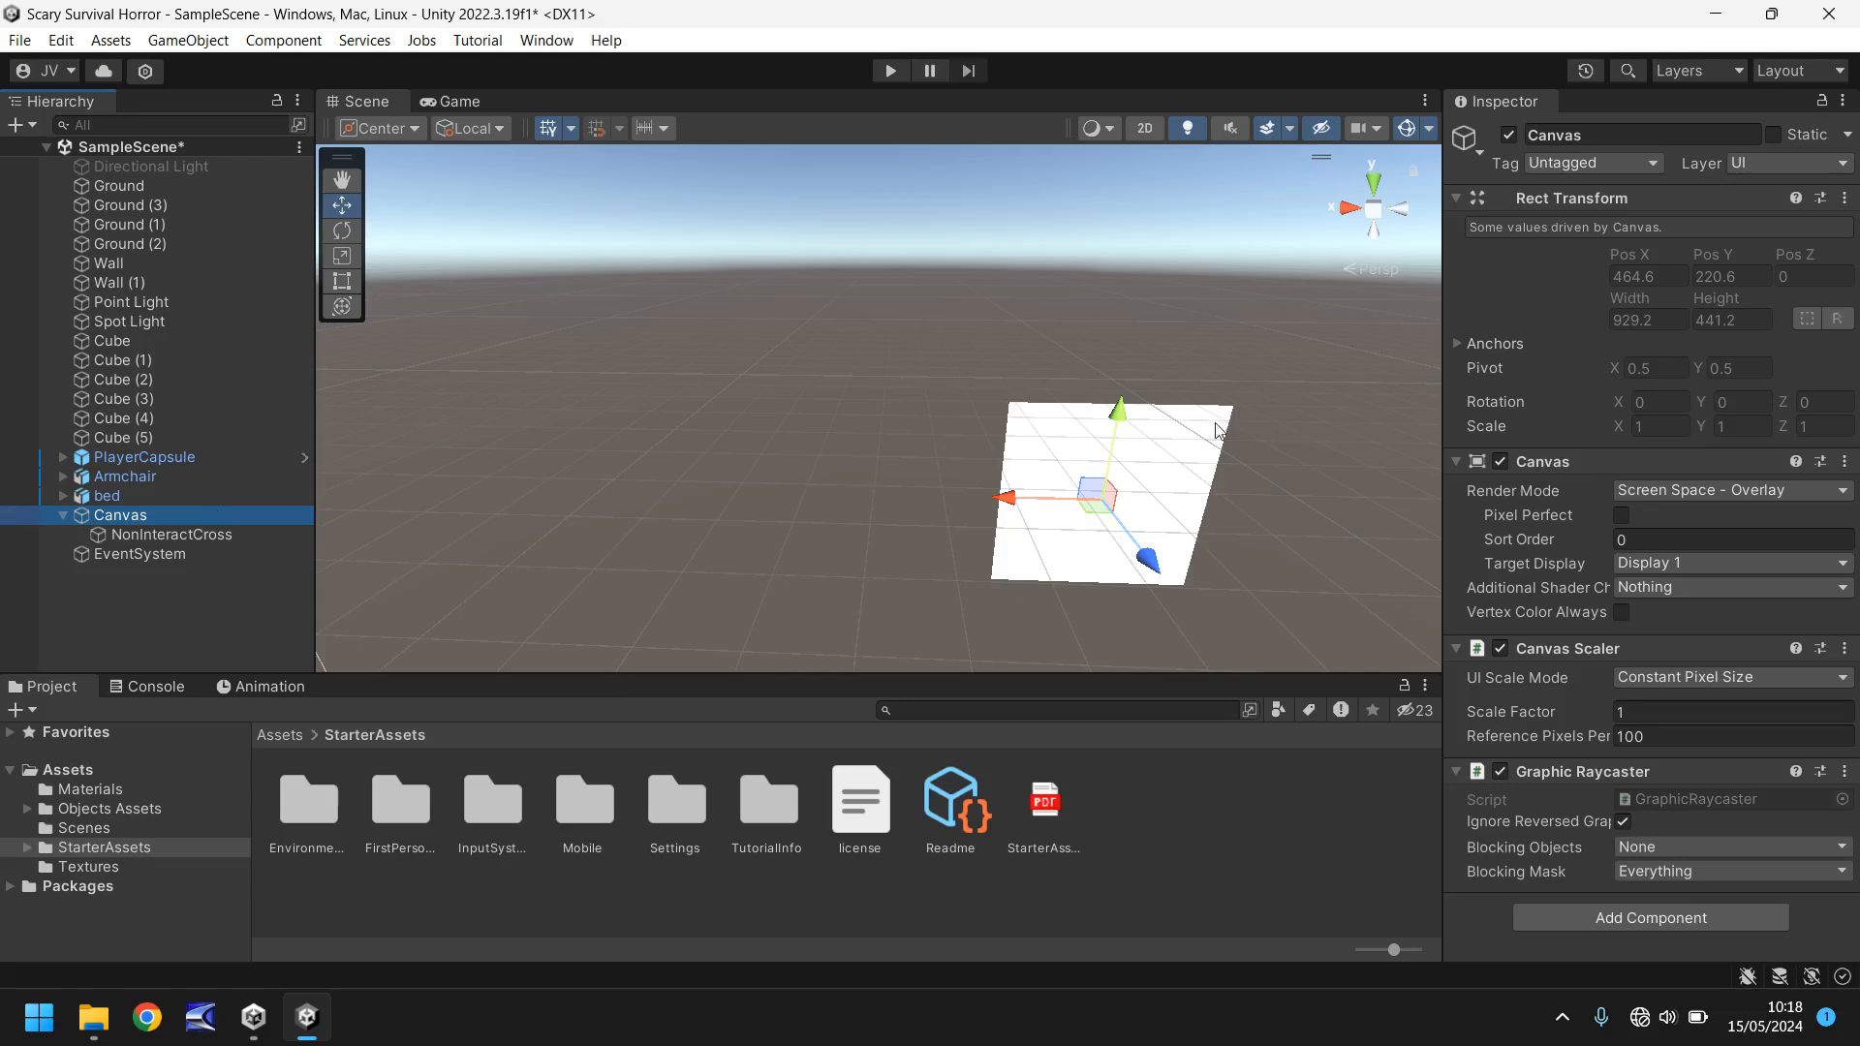
pyautogui.moveTo(1595, 297)
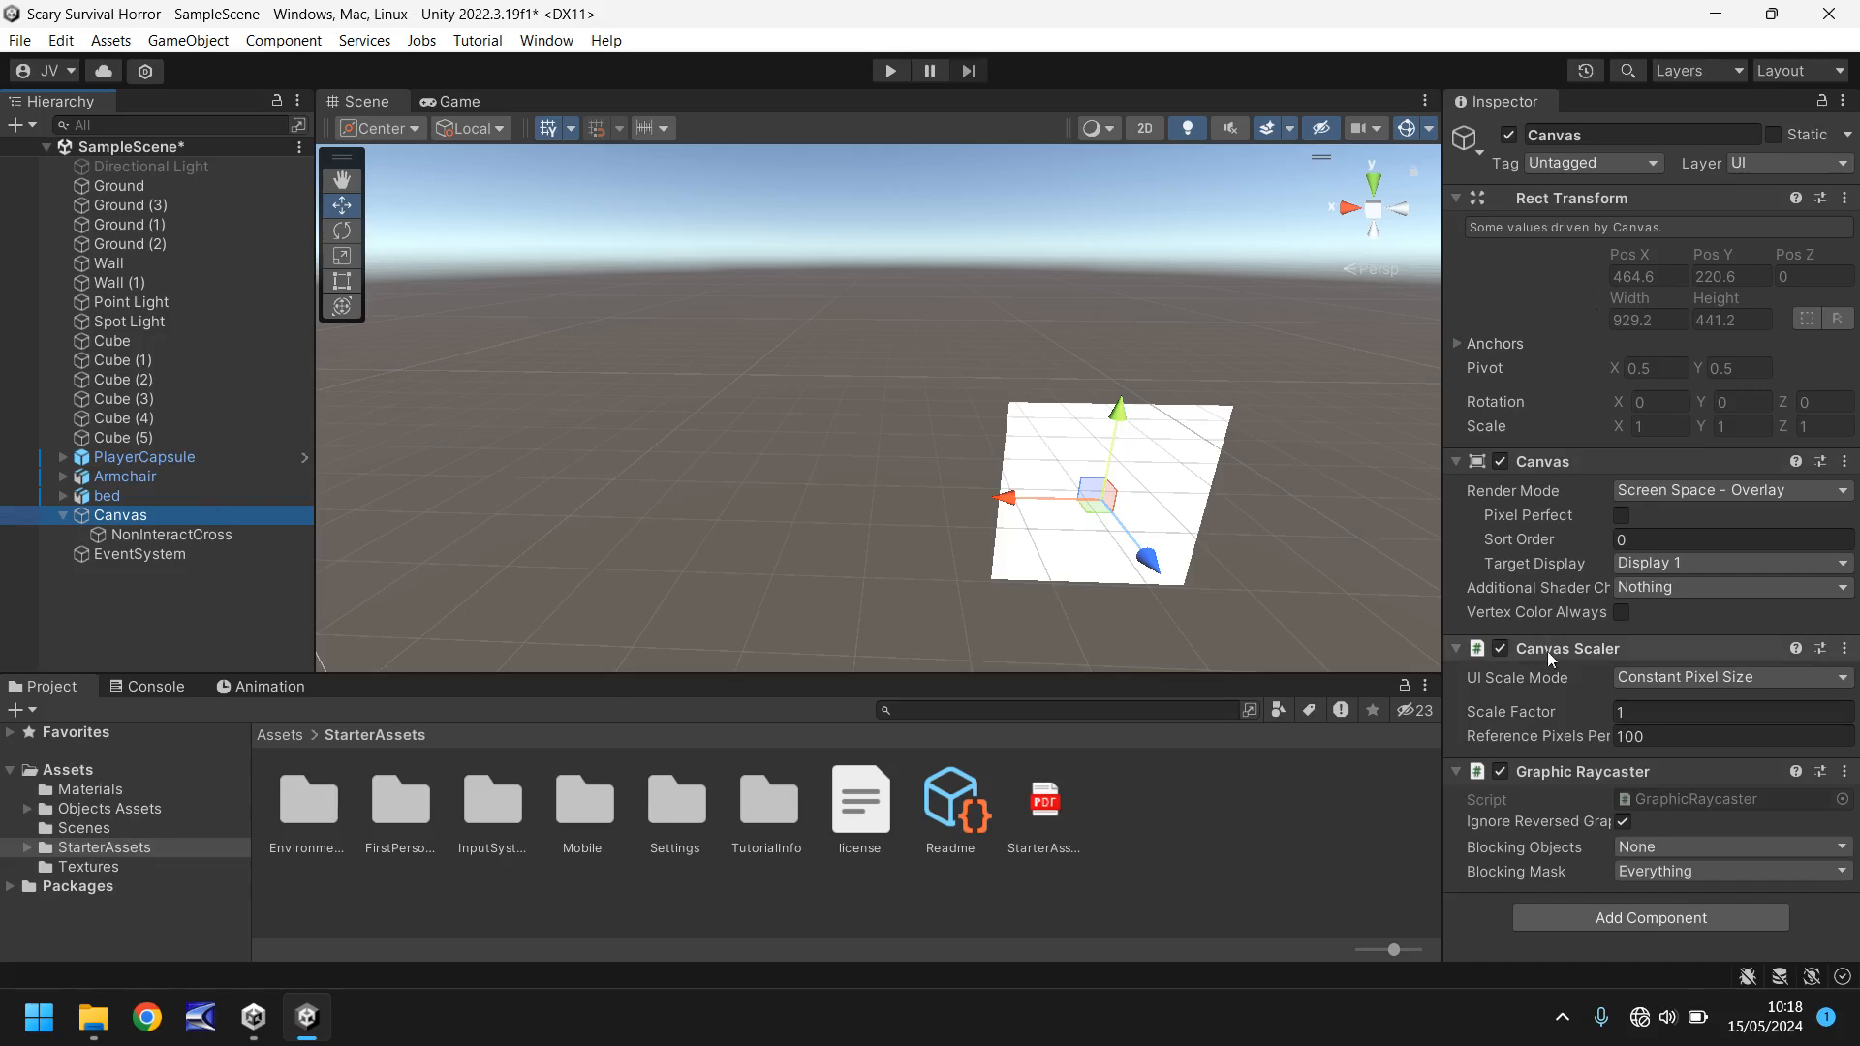
pyautogui.moveTo(1652, 652)
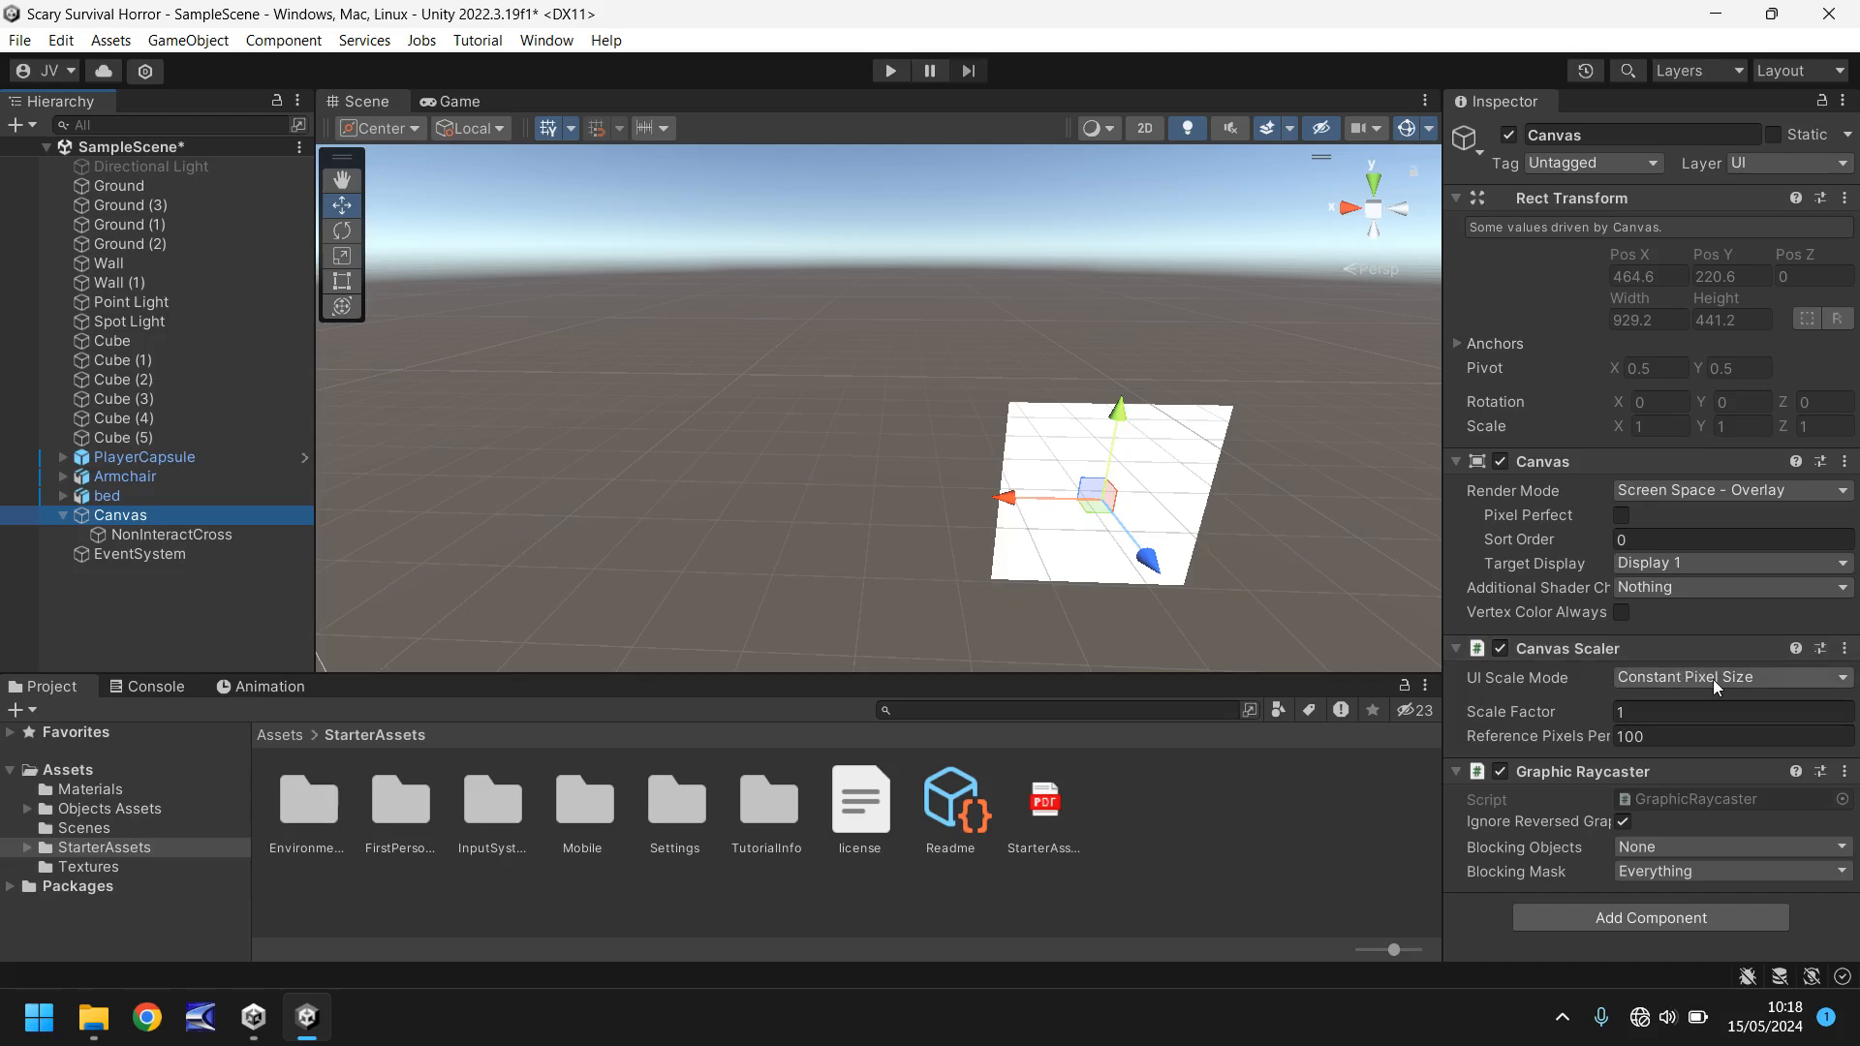
pyautogui.click(1725, 677)
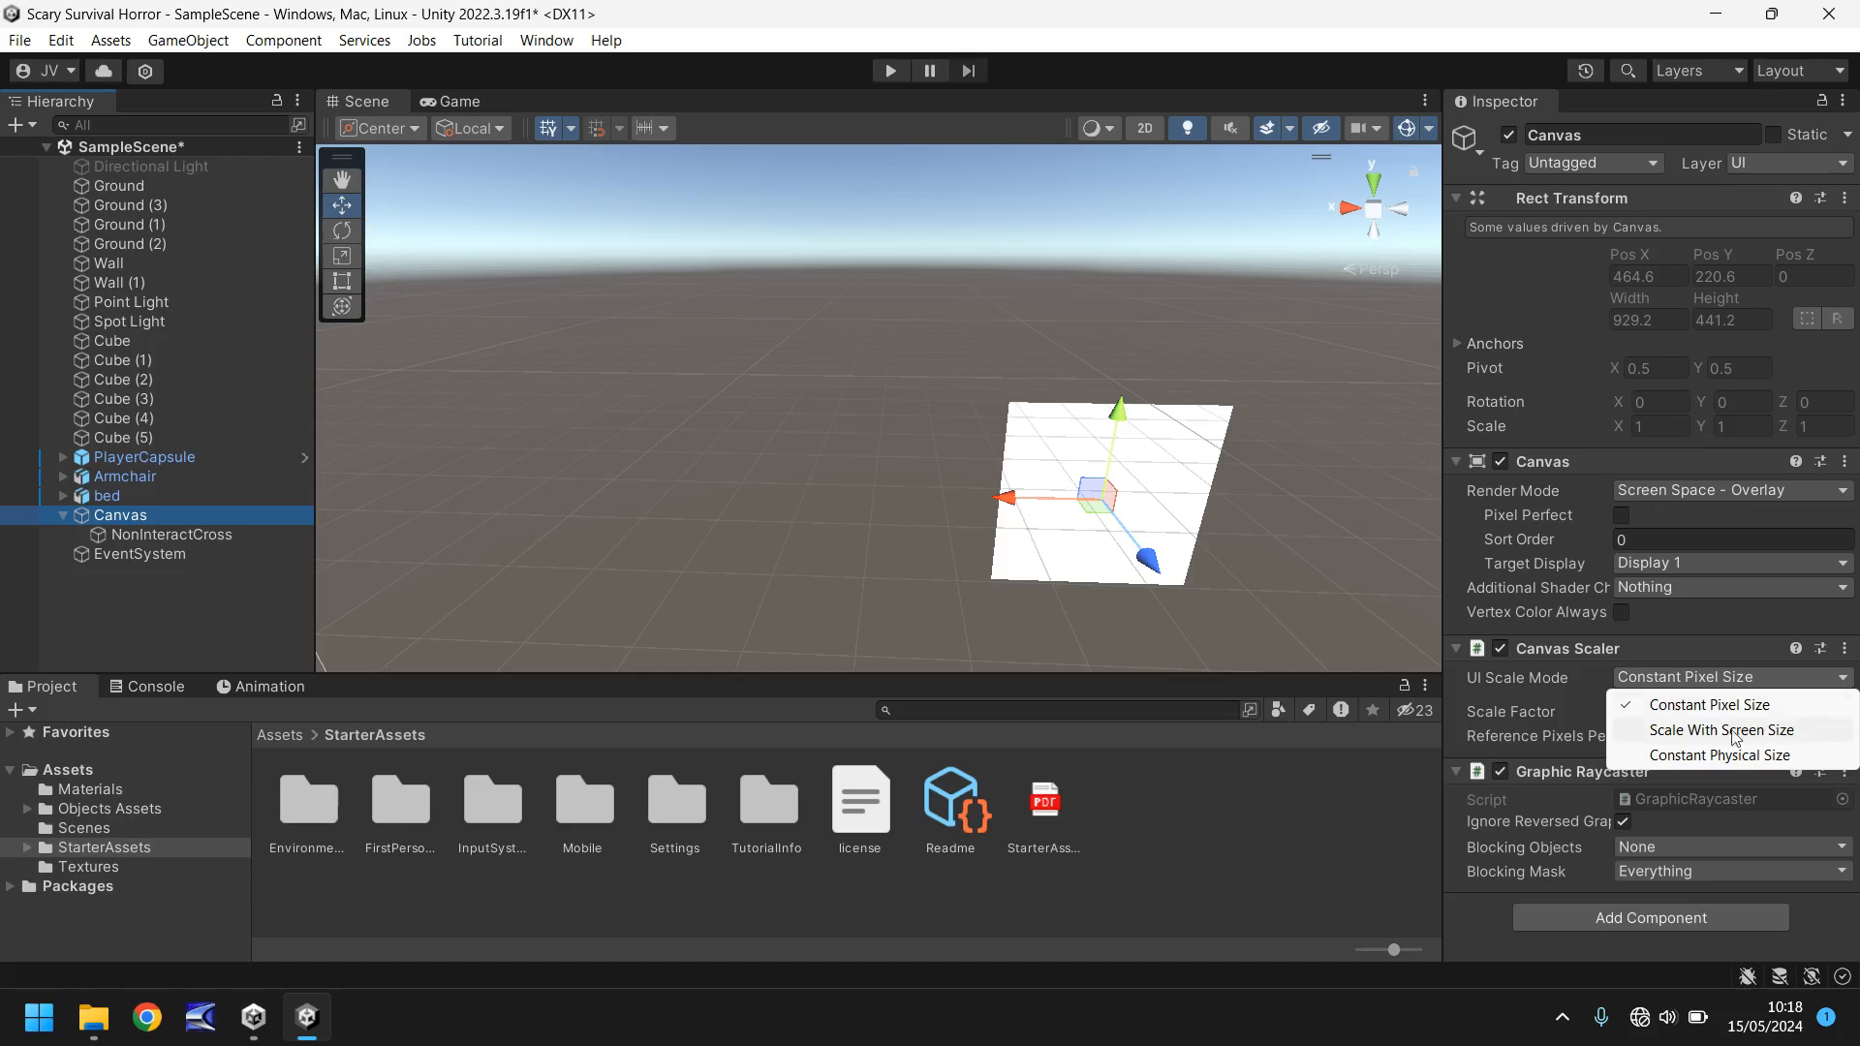
pyautogui.click(1721, 729)
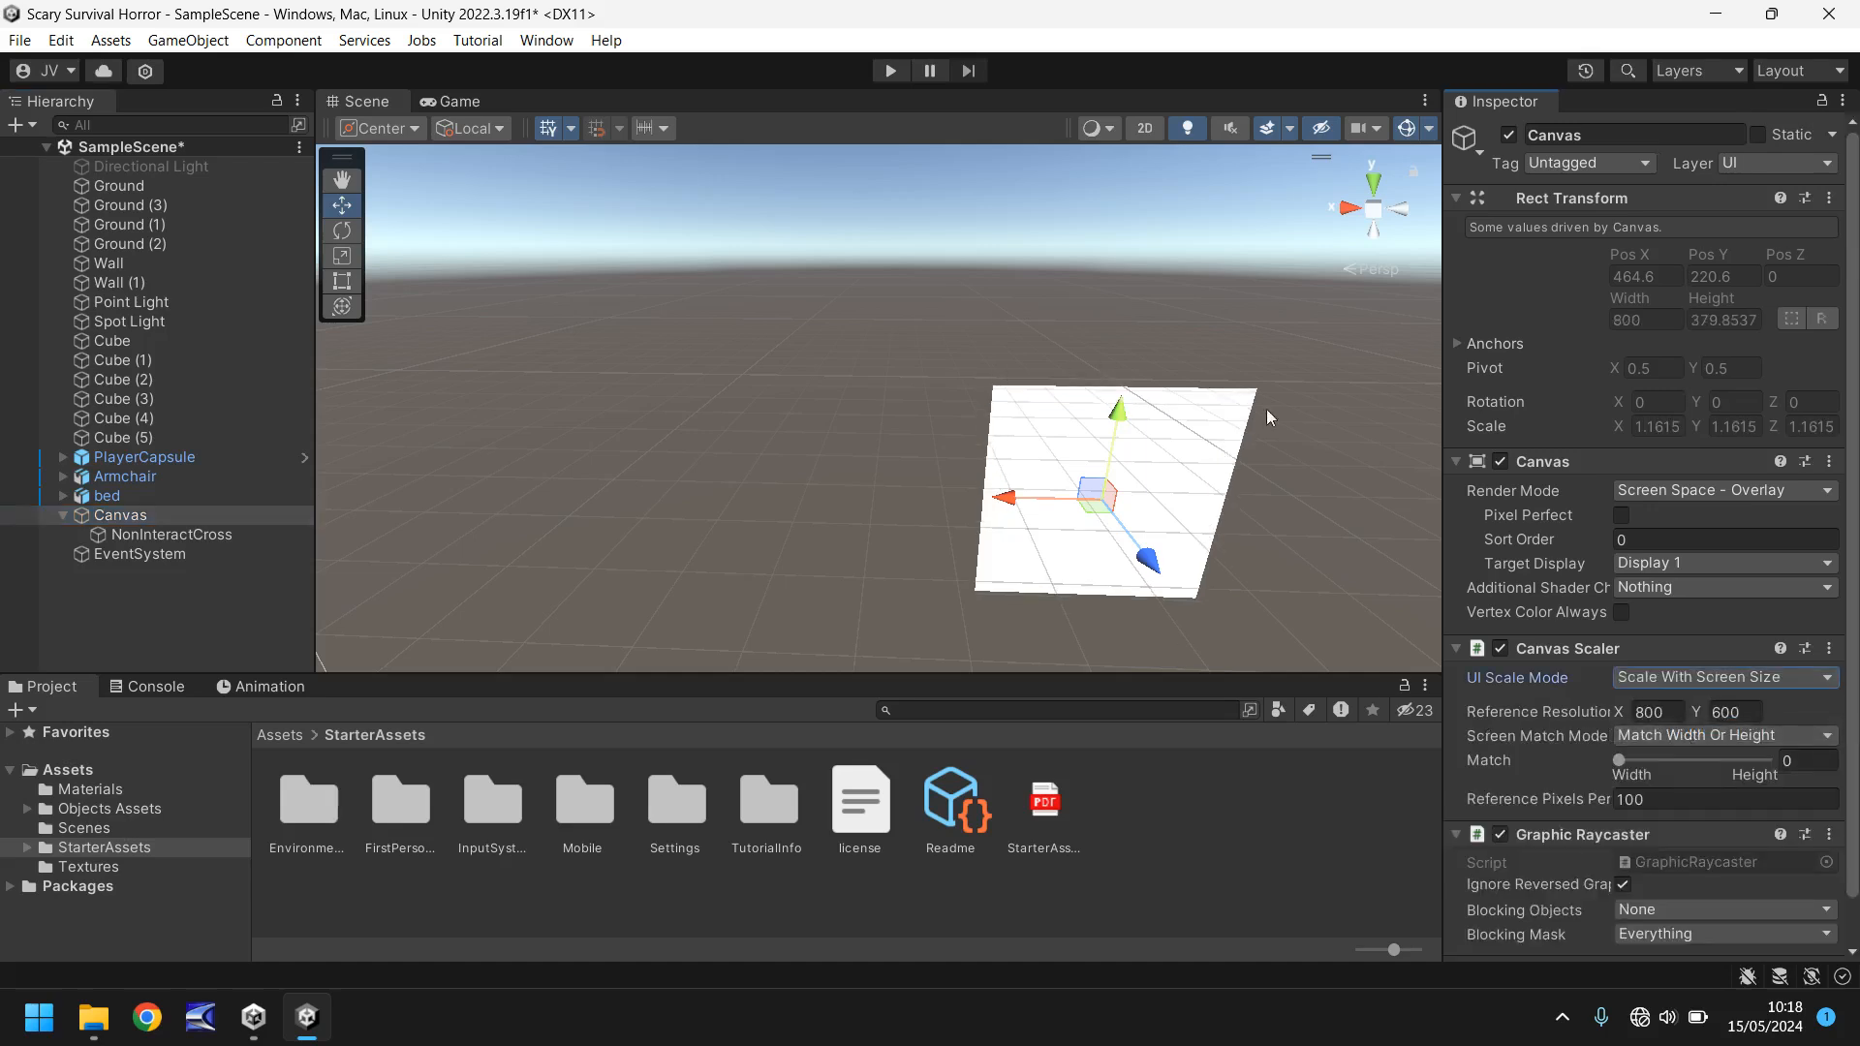
pyautogui.moveTo(1447, 575)
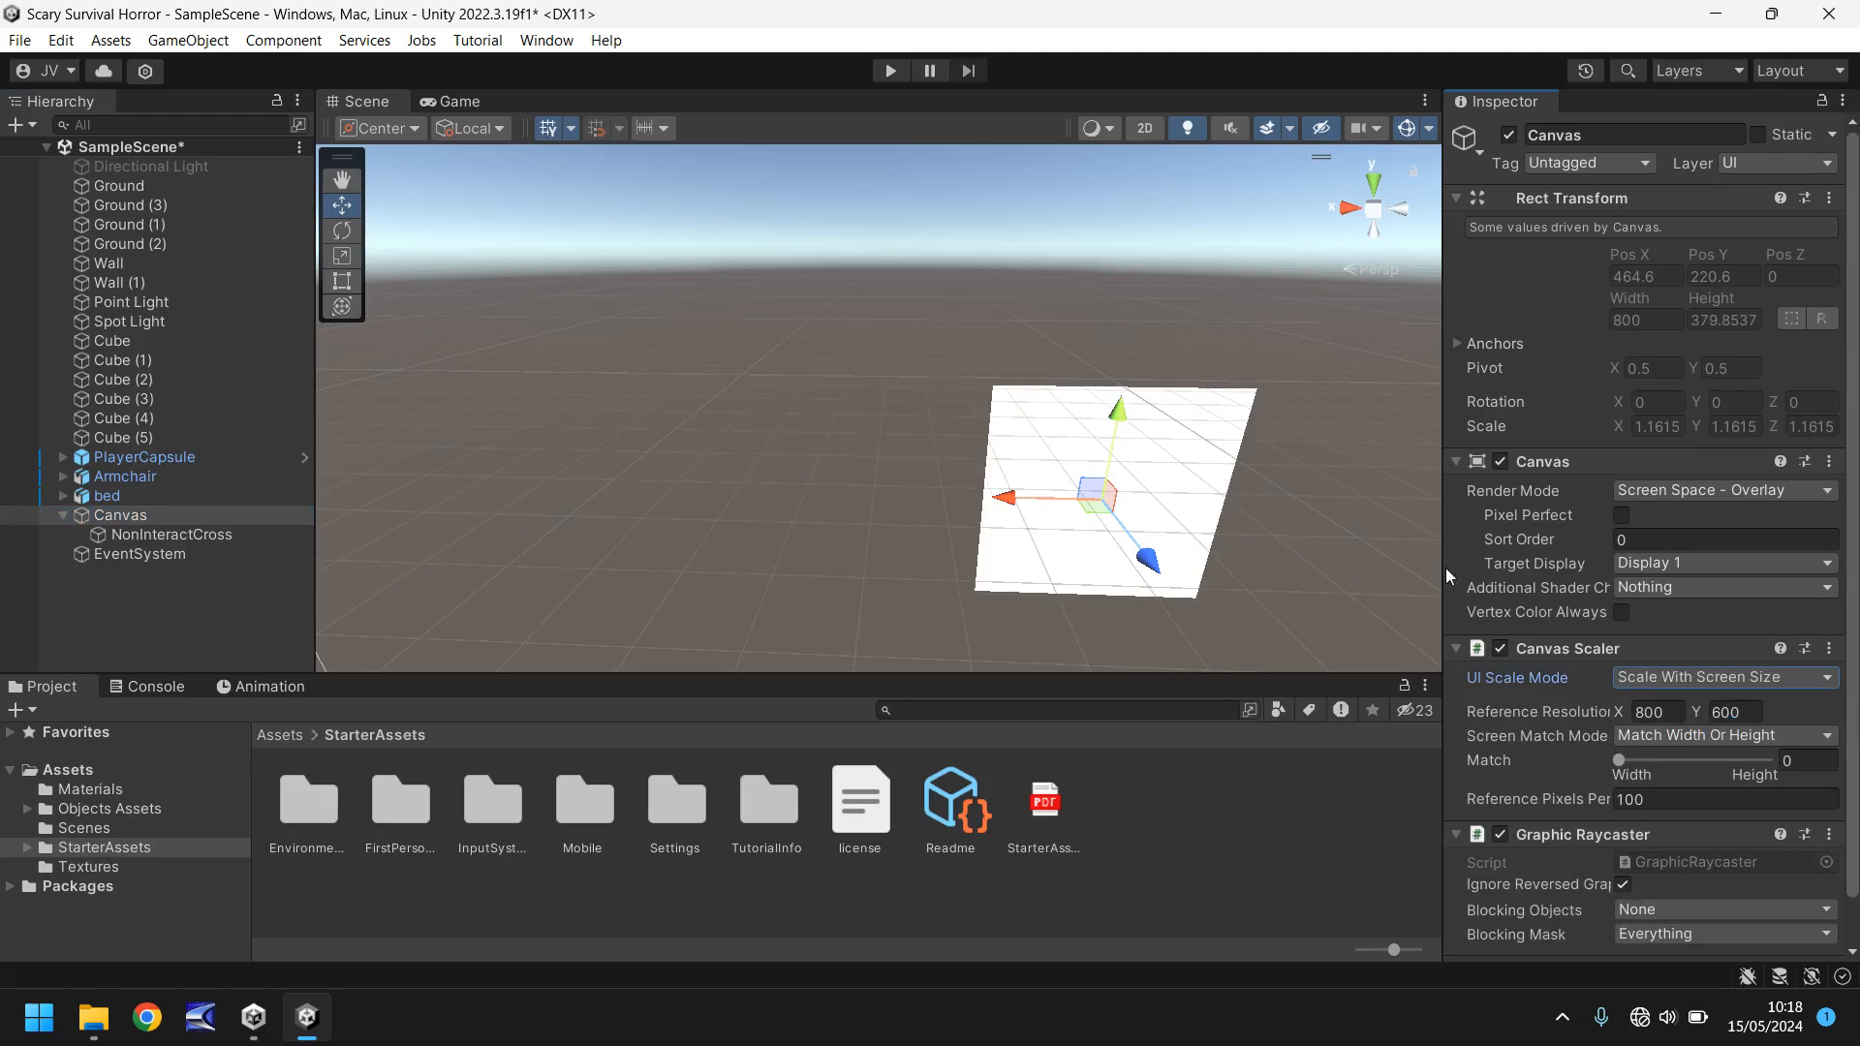
pyautogui.moveTo(1542, 710)
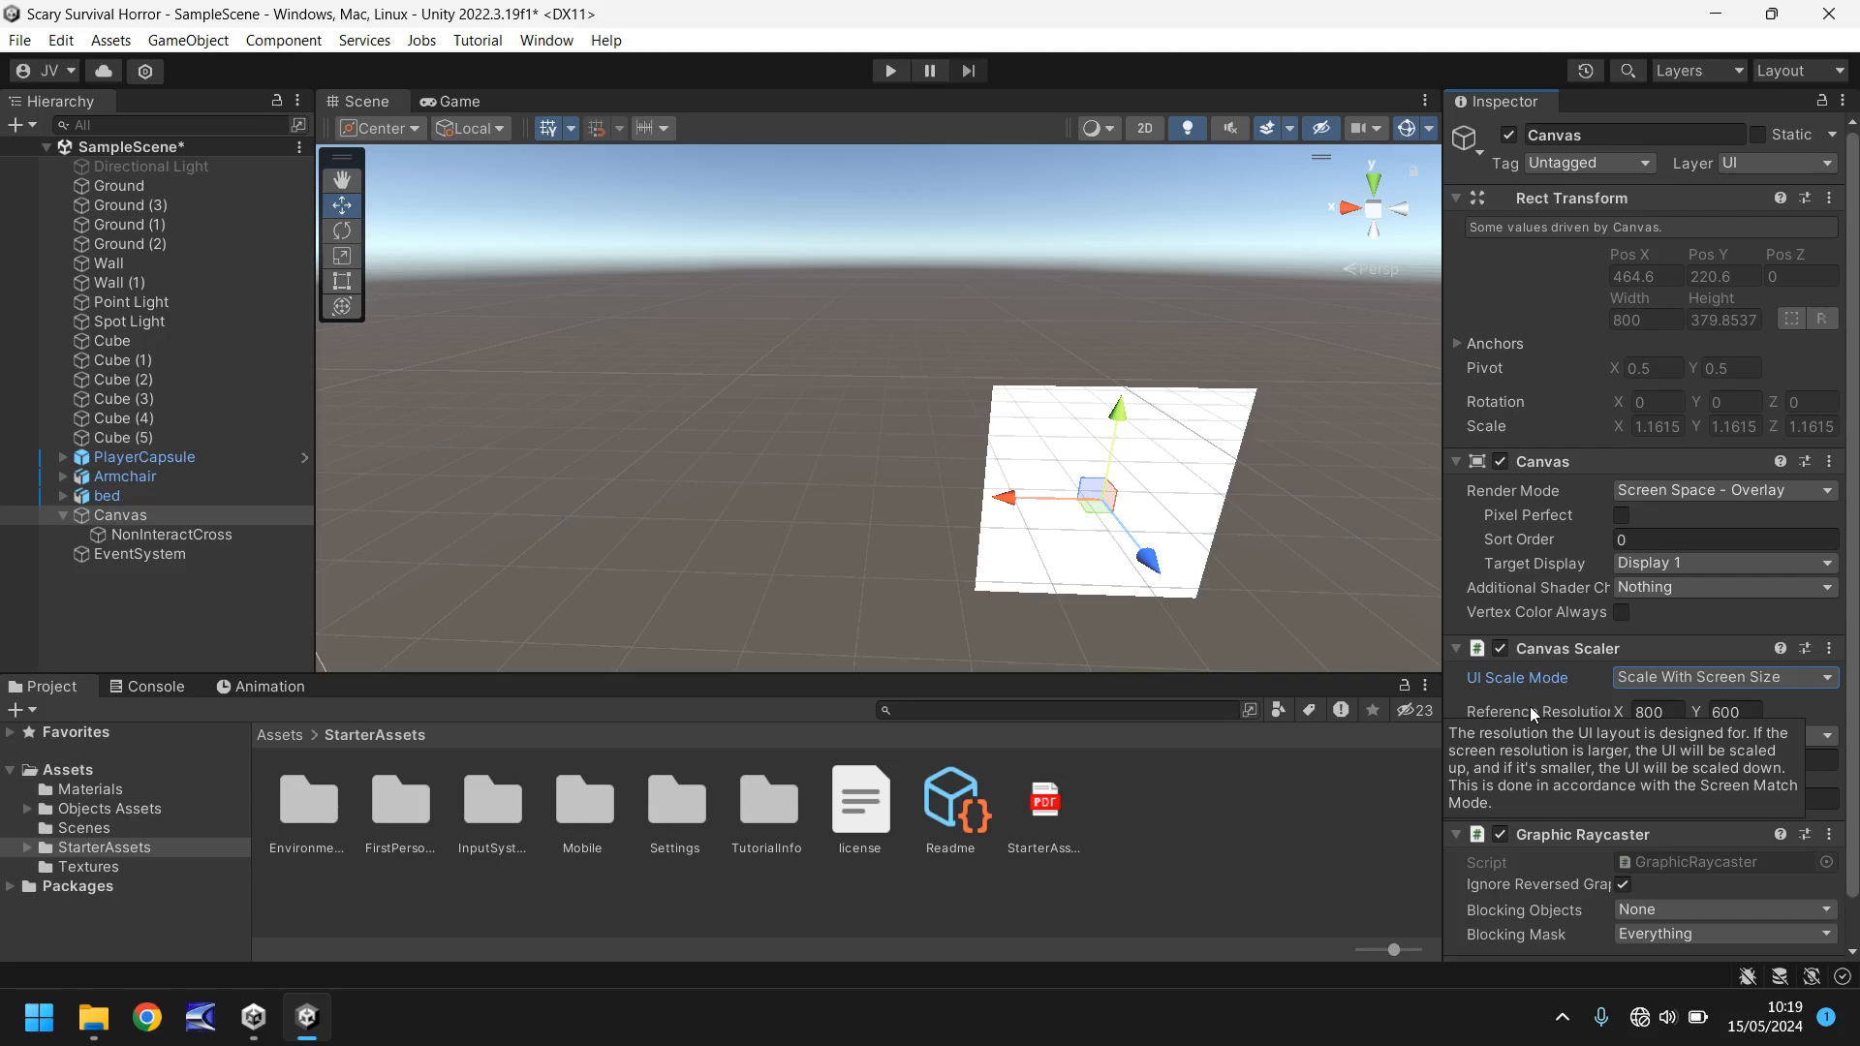
pyautogui.moveTo(1670, 698)
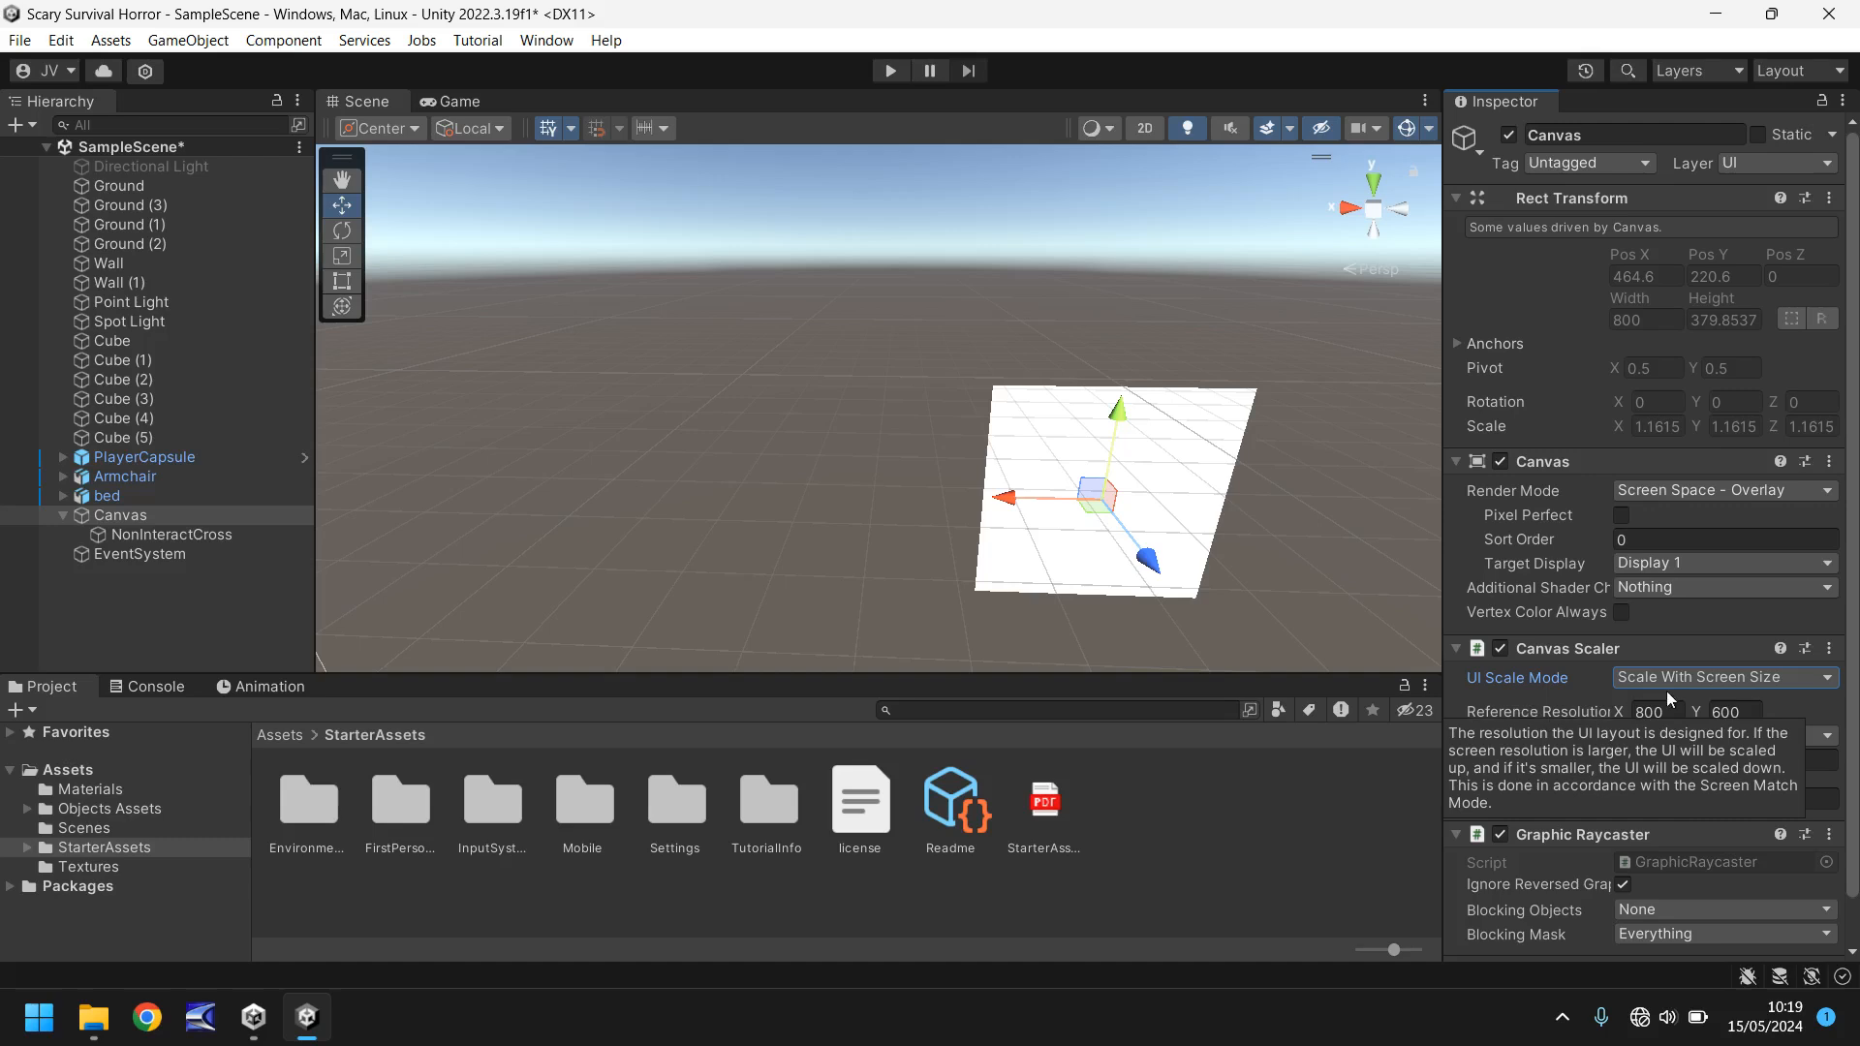
# Step: Set the Canvas reference resolution to 1920×1080 with width/height match 0.5
pyautogui.write('19')
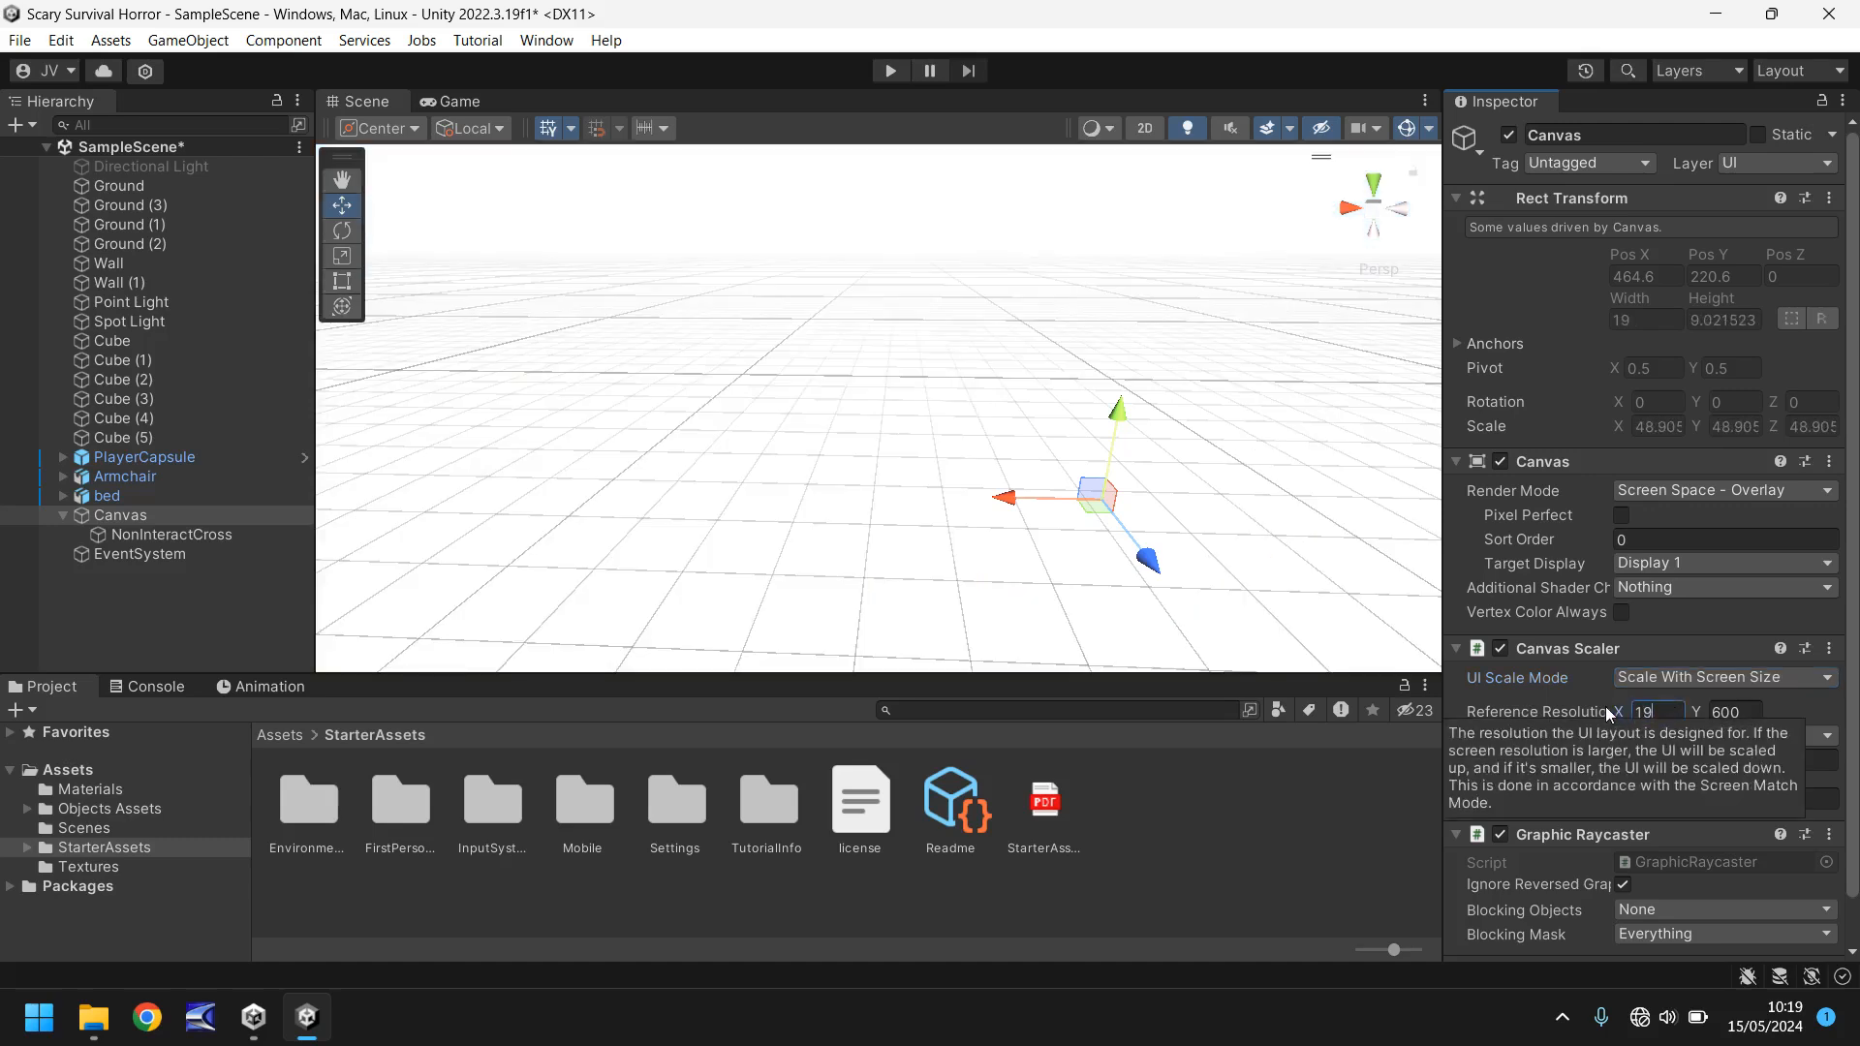
pyautogui.write('1920')
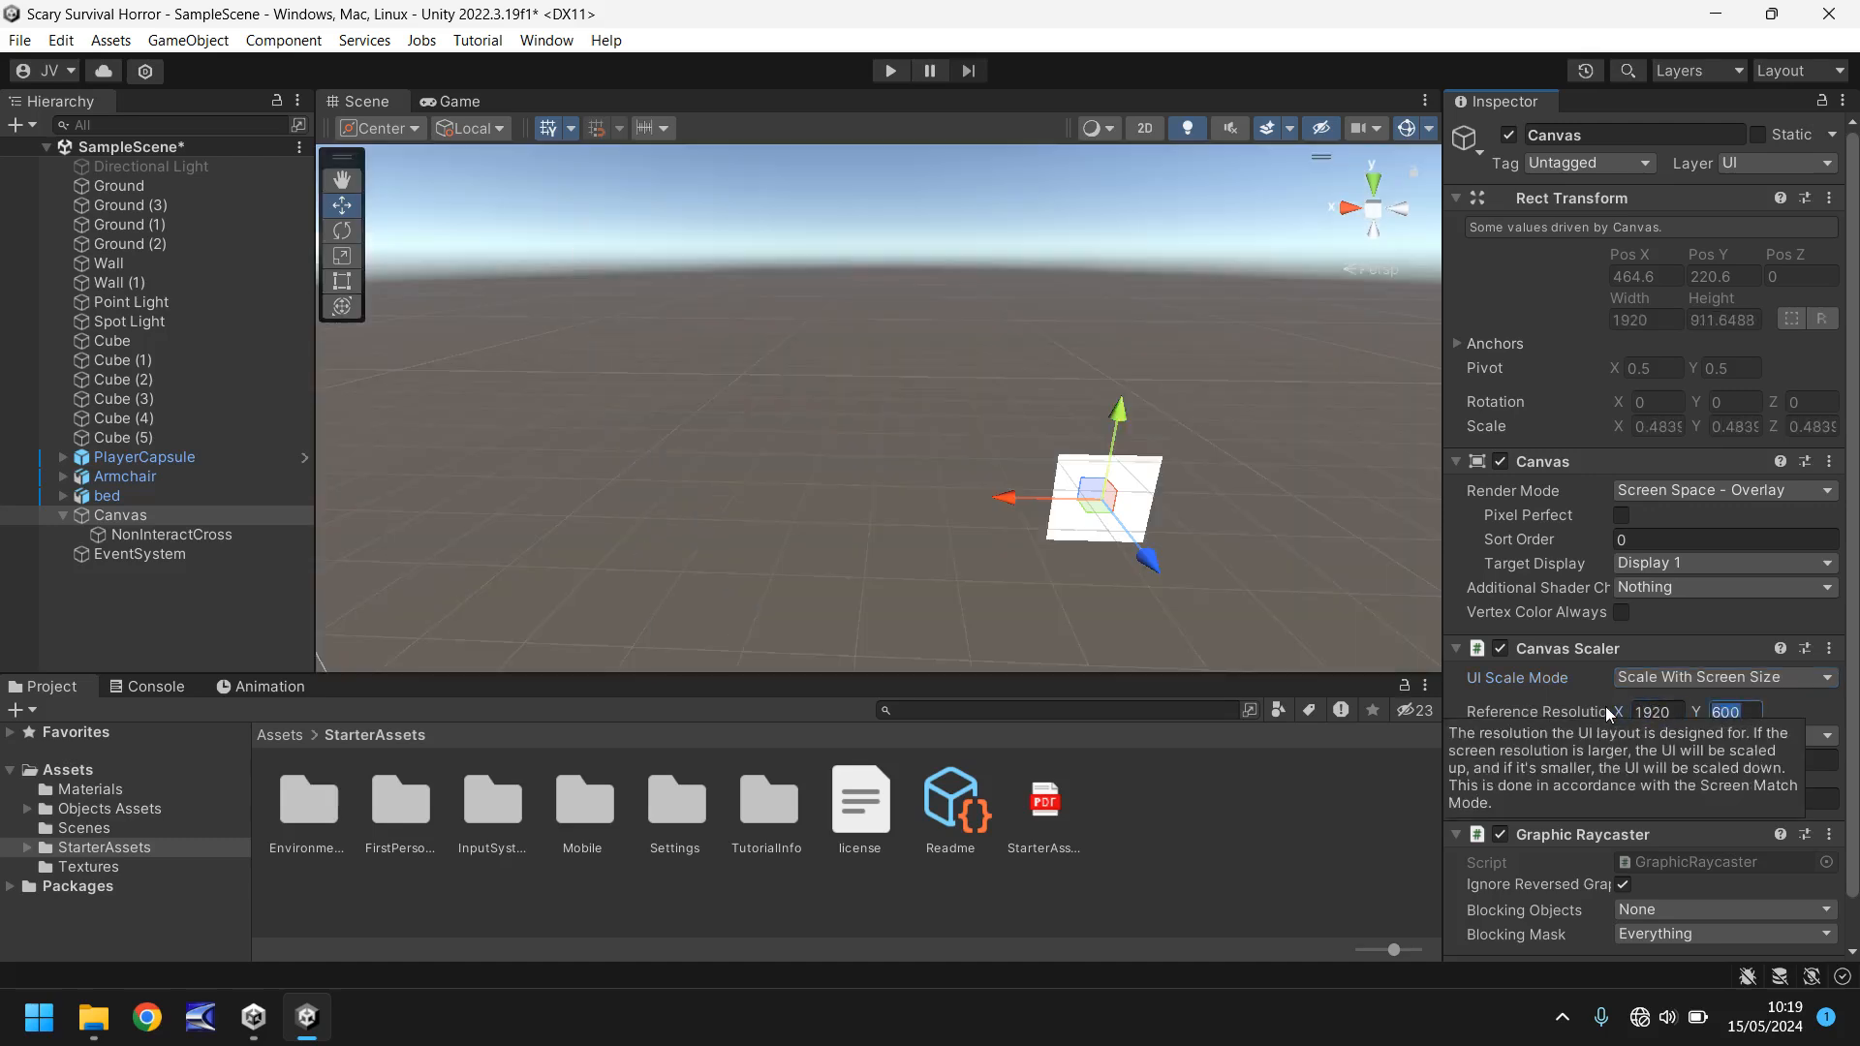
pyautogui.write('1080')
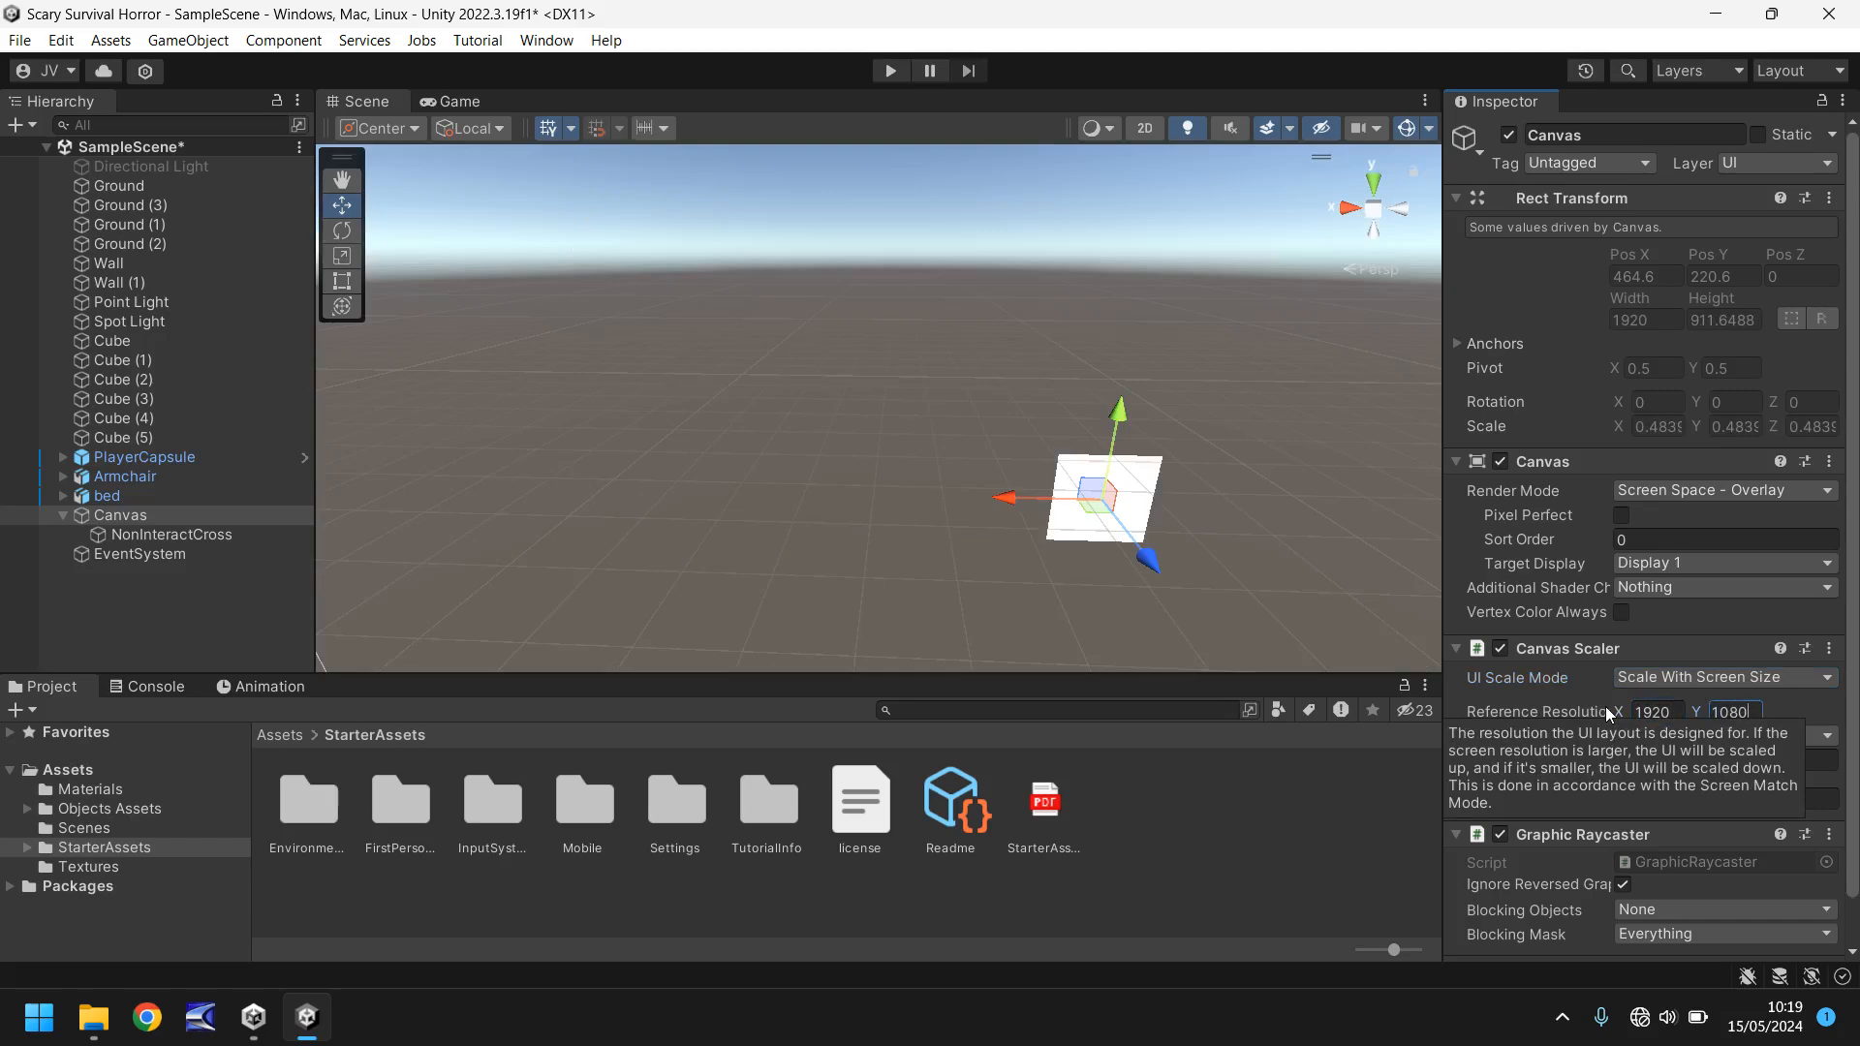
pyautogui.moveTo(1014, 532)
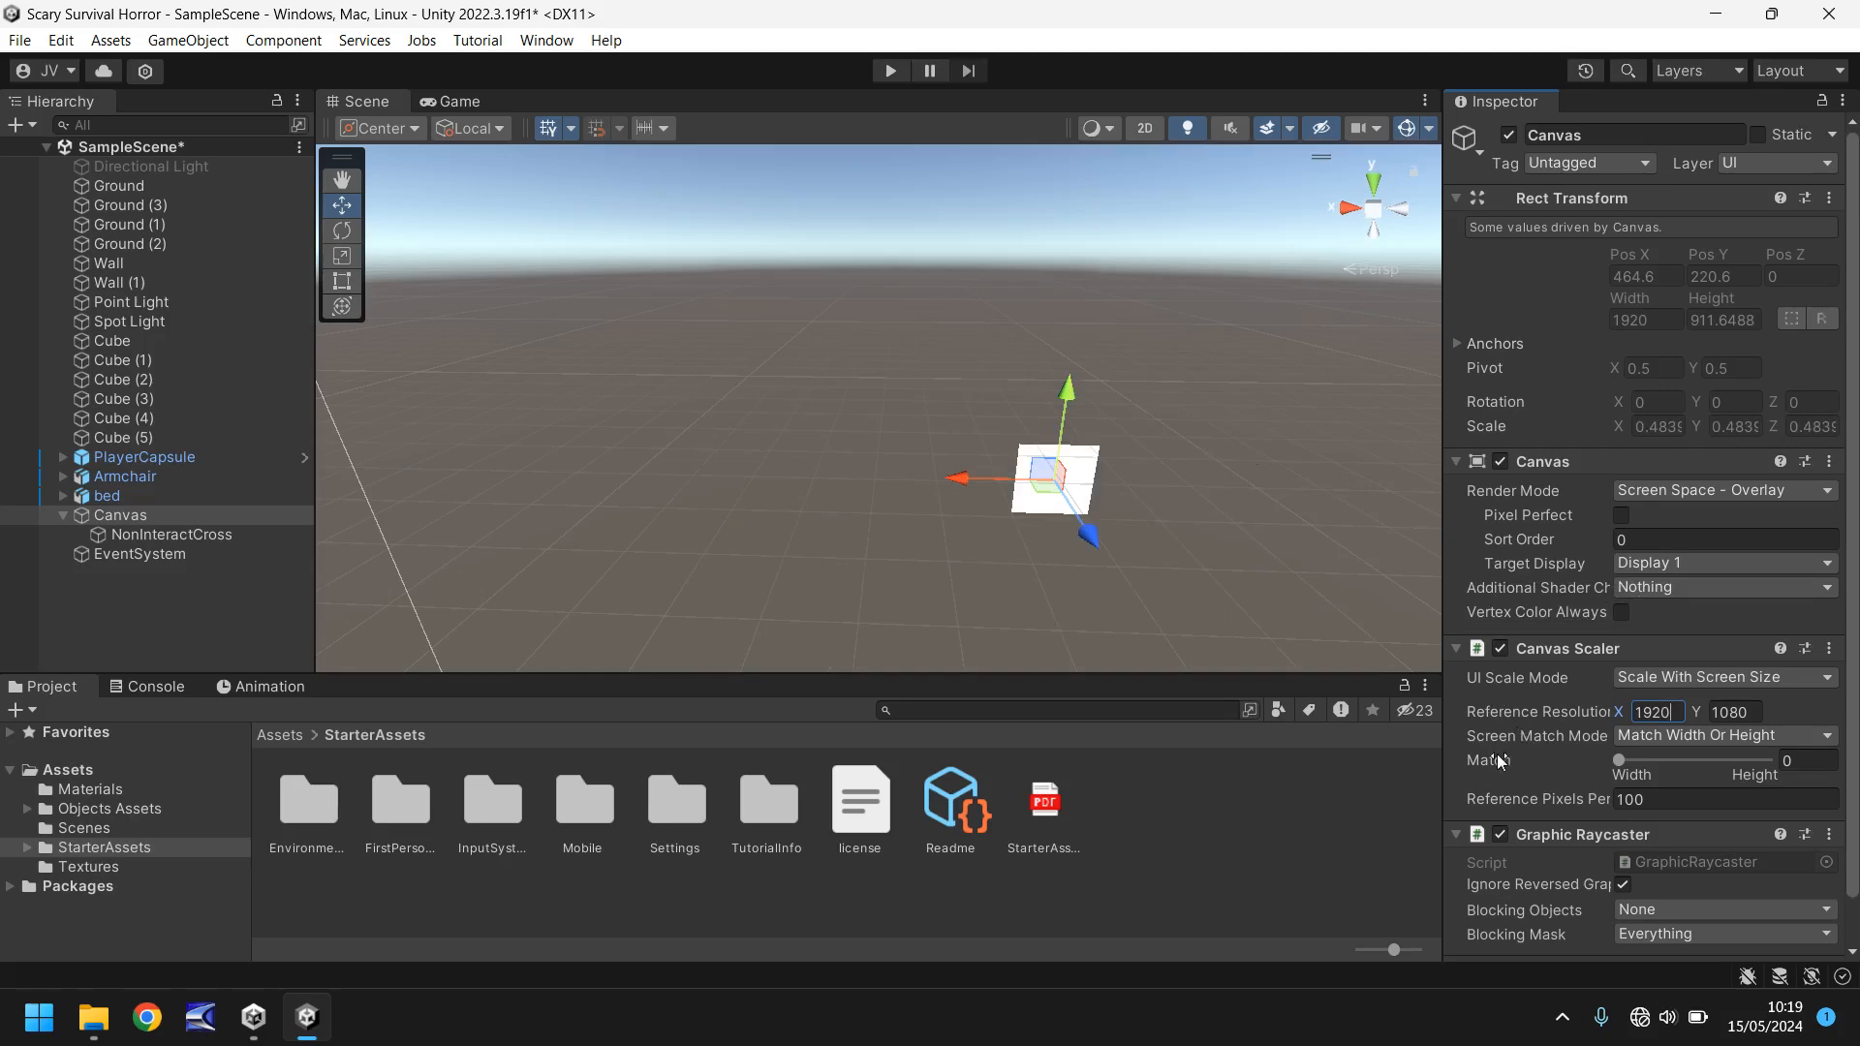
pyautogui.moveTo(1491, 759)
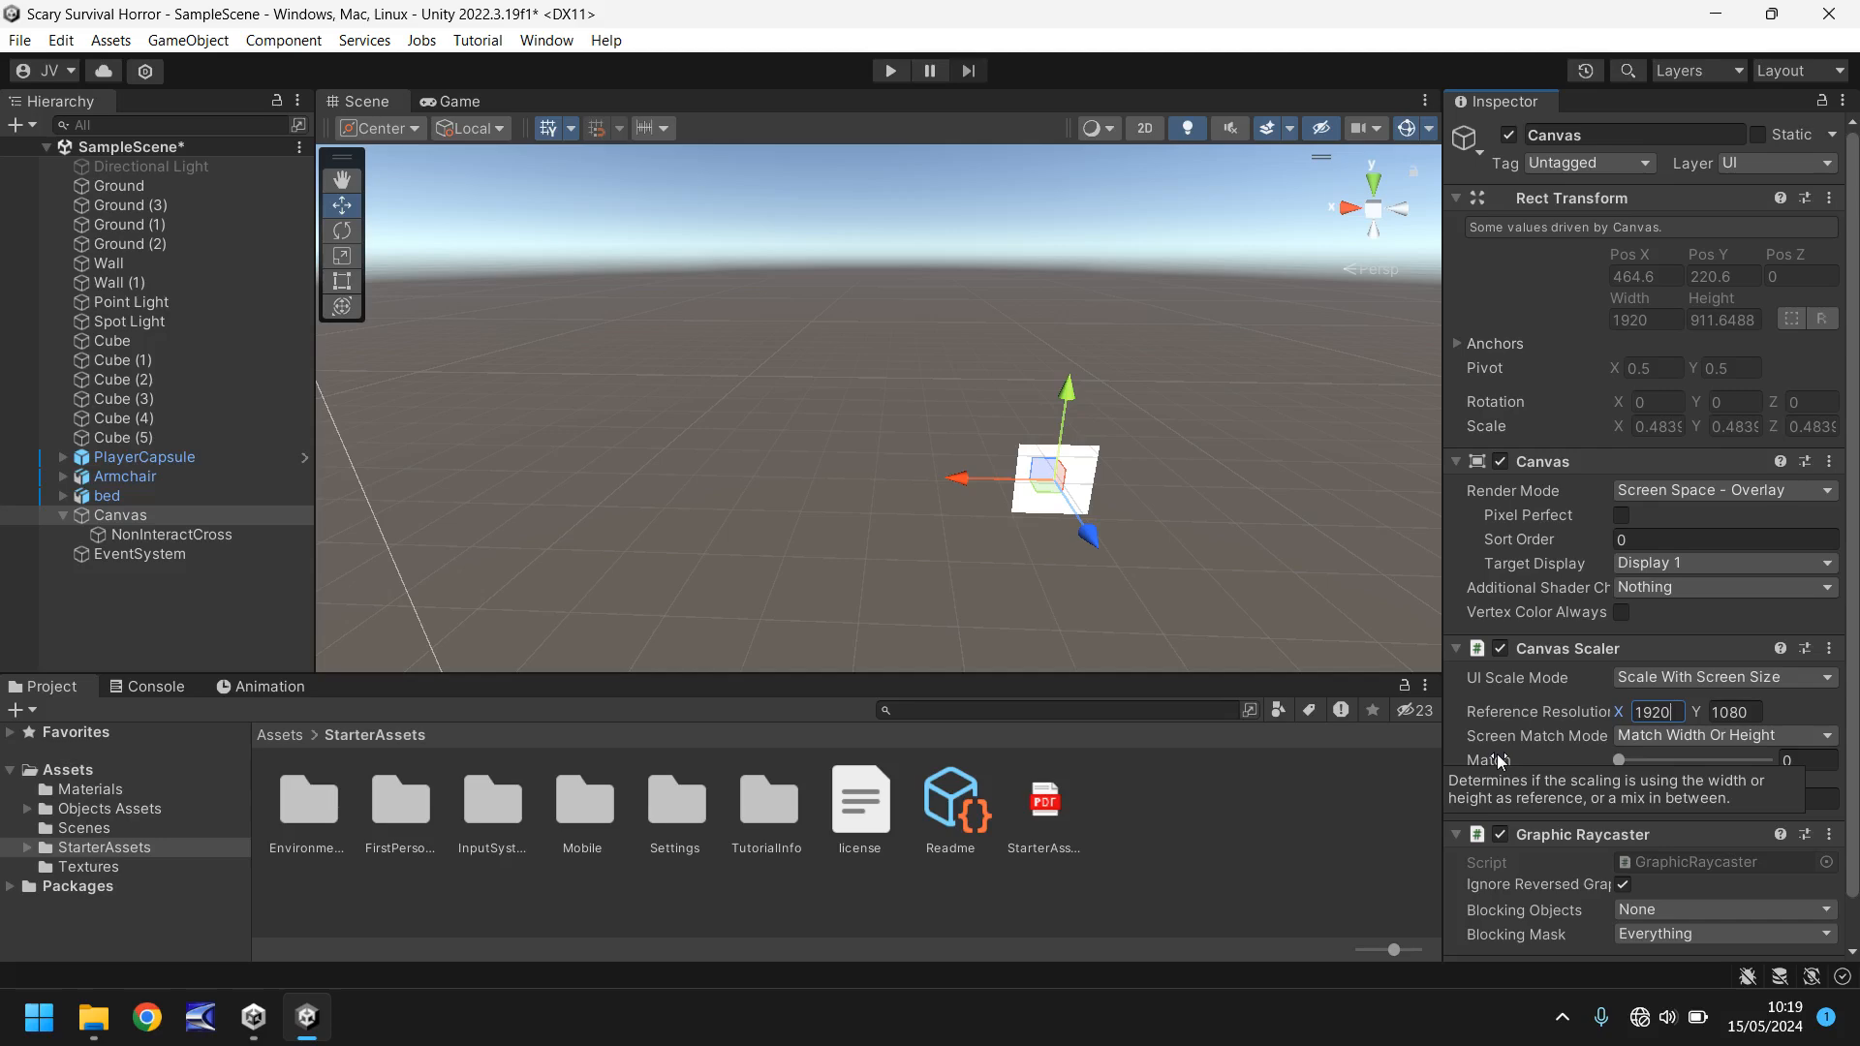
pyautogui.click(1803, 760)
pyautogui.write('.5')
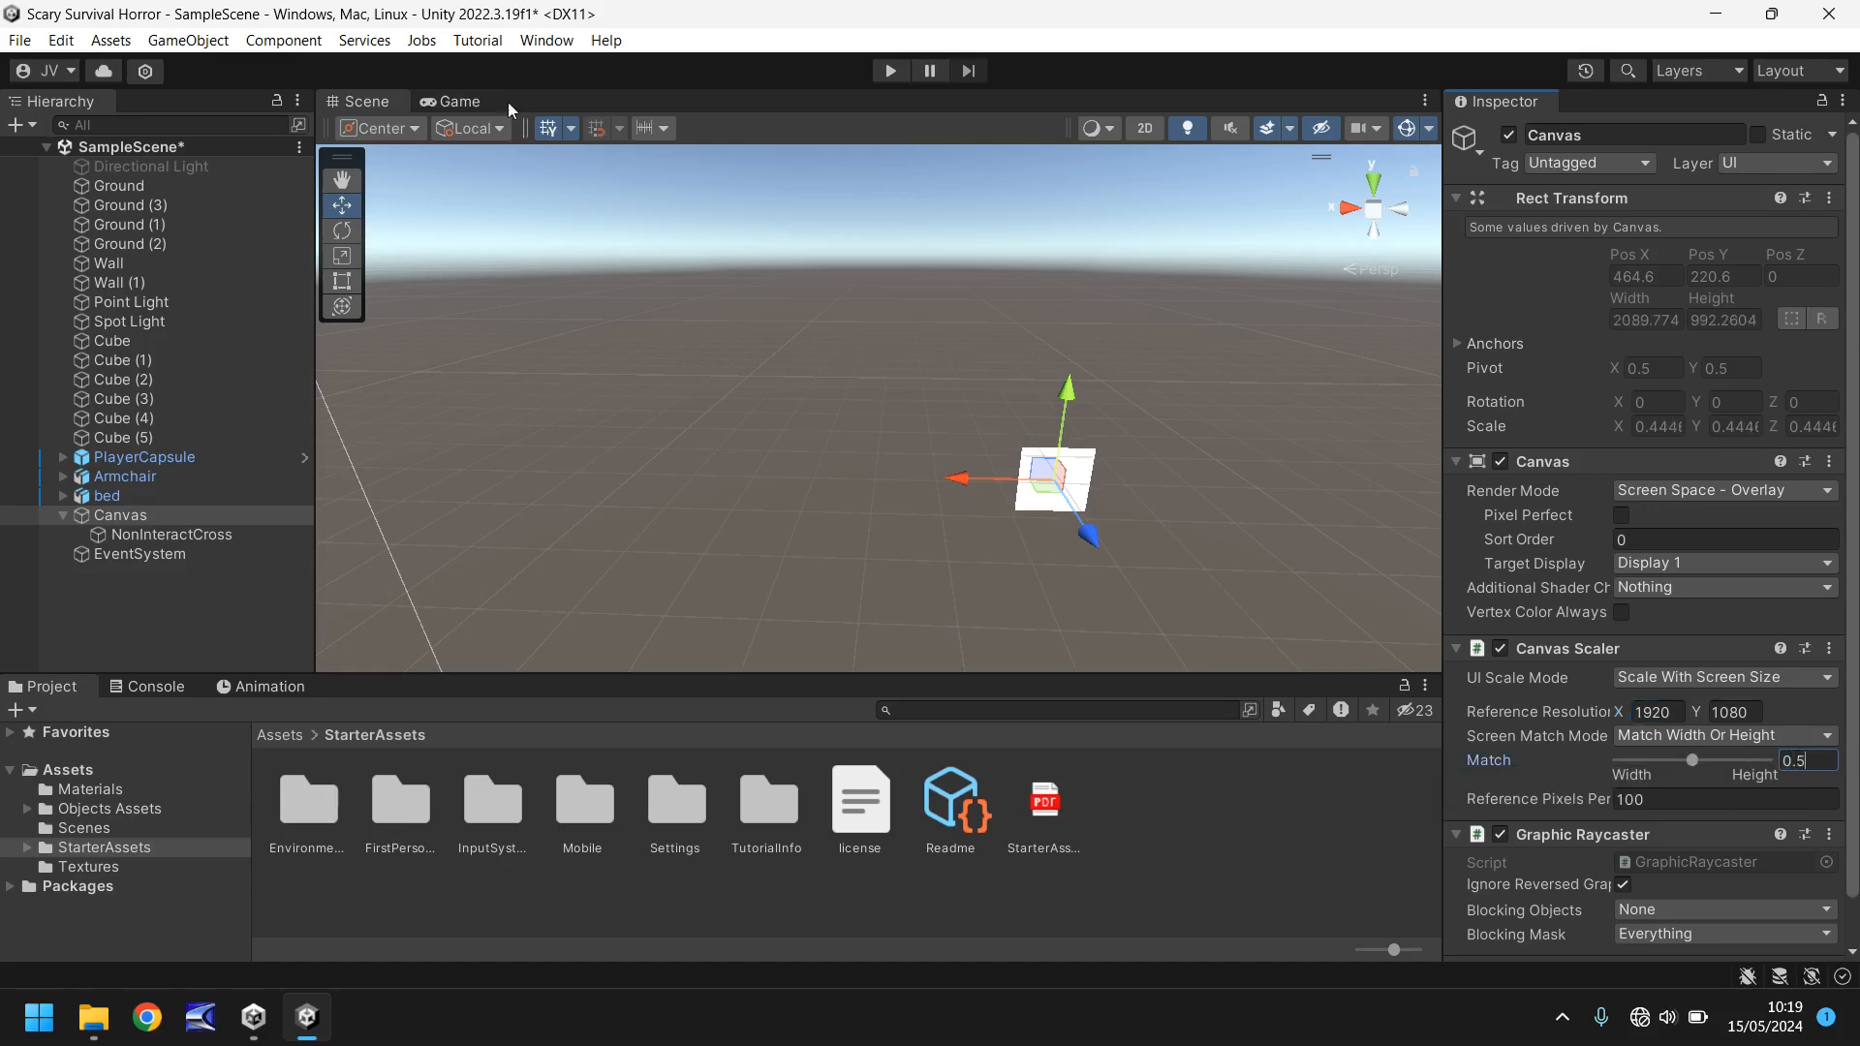
pyautogui.click(455, 101)
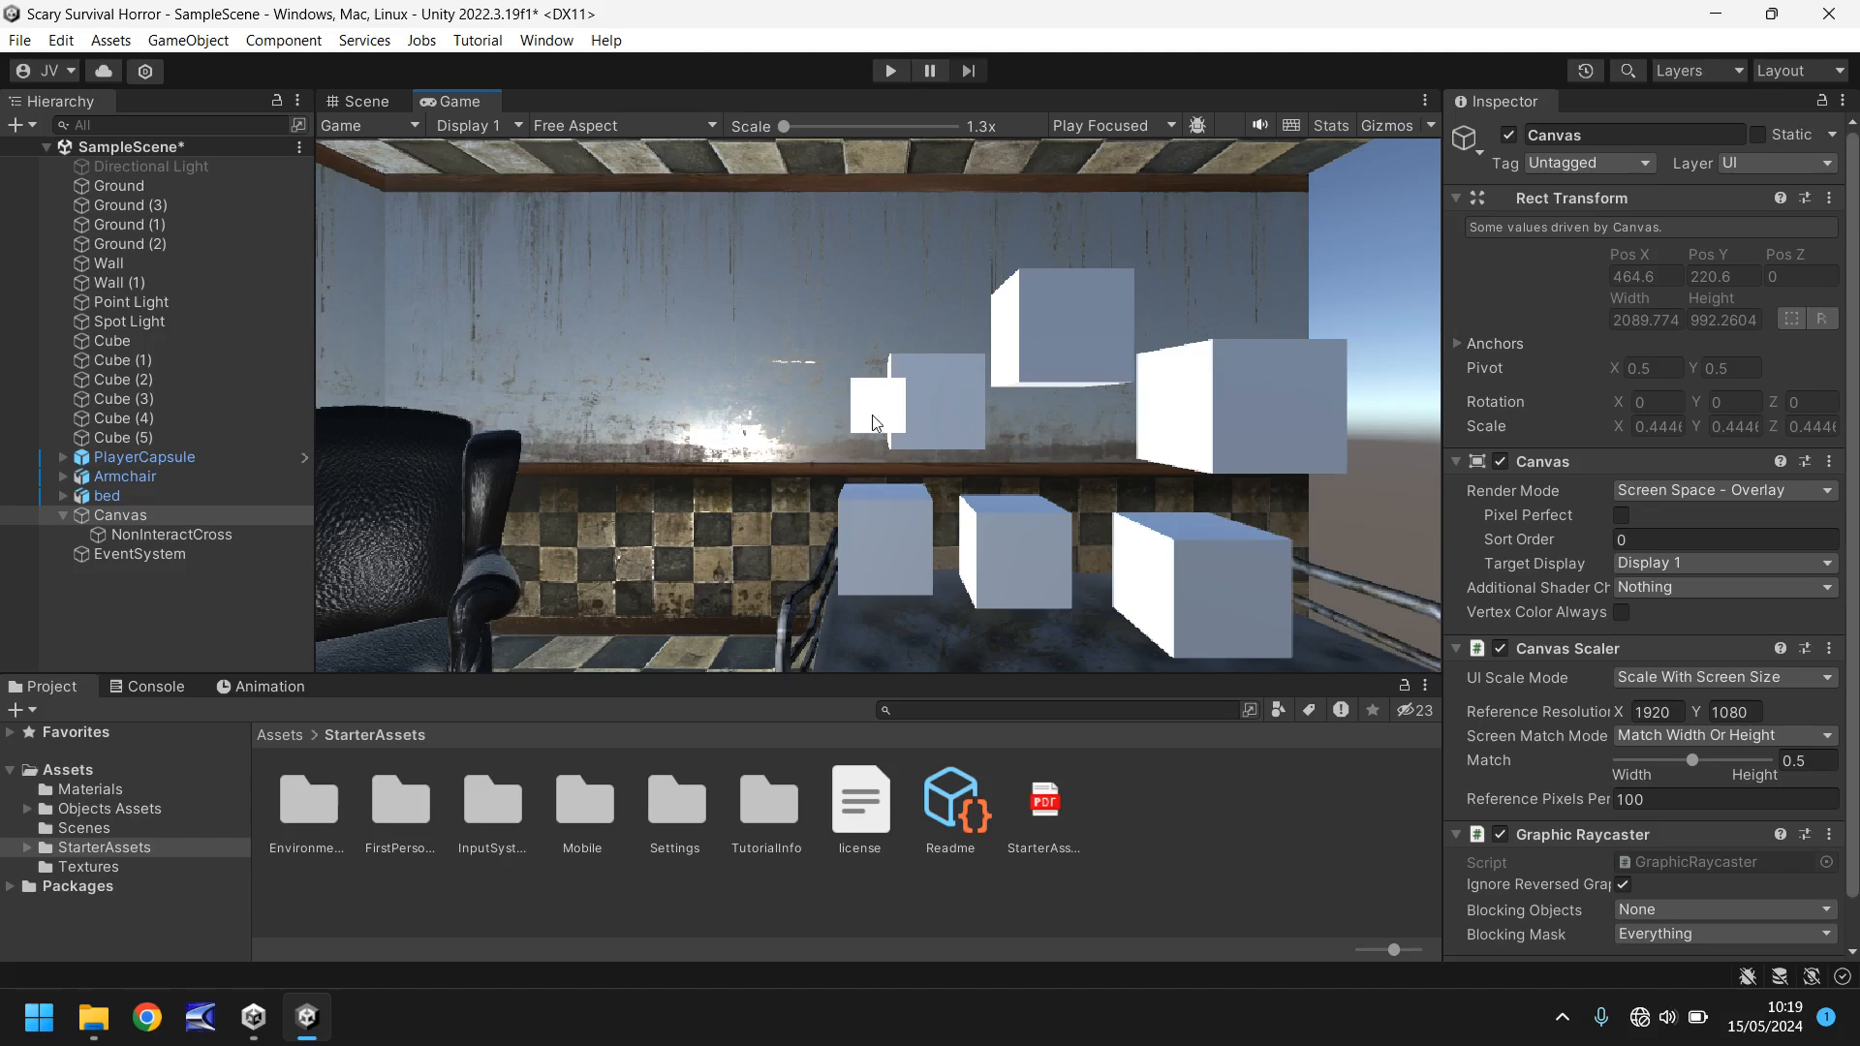
pyautogui.moveTo(465, 232)
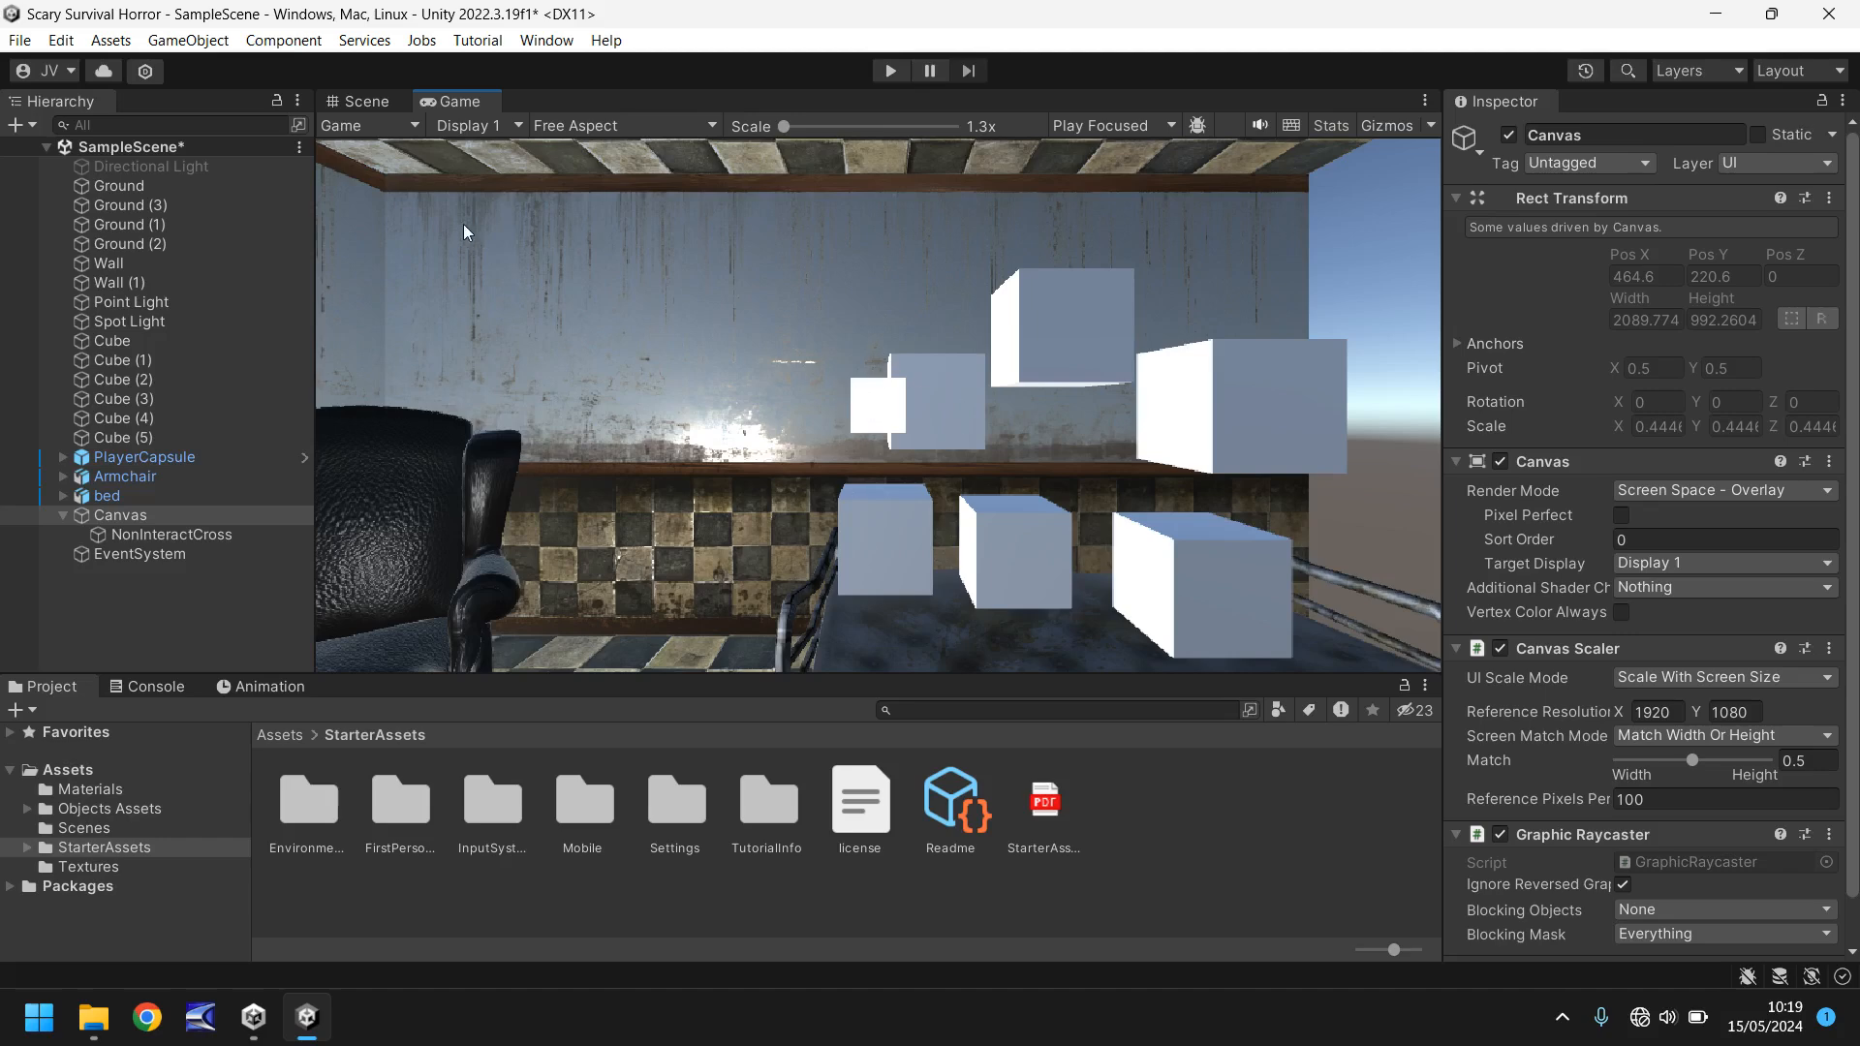
pyautogui.click(169, 535)
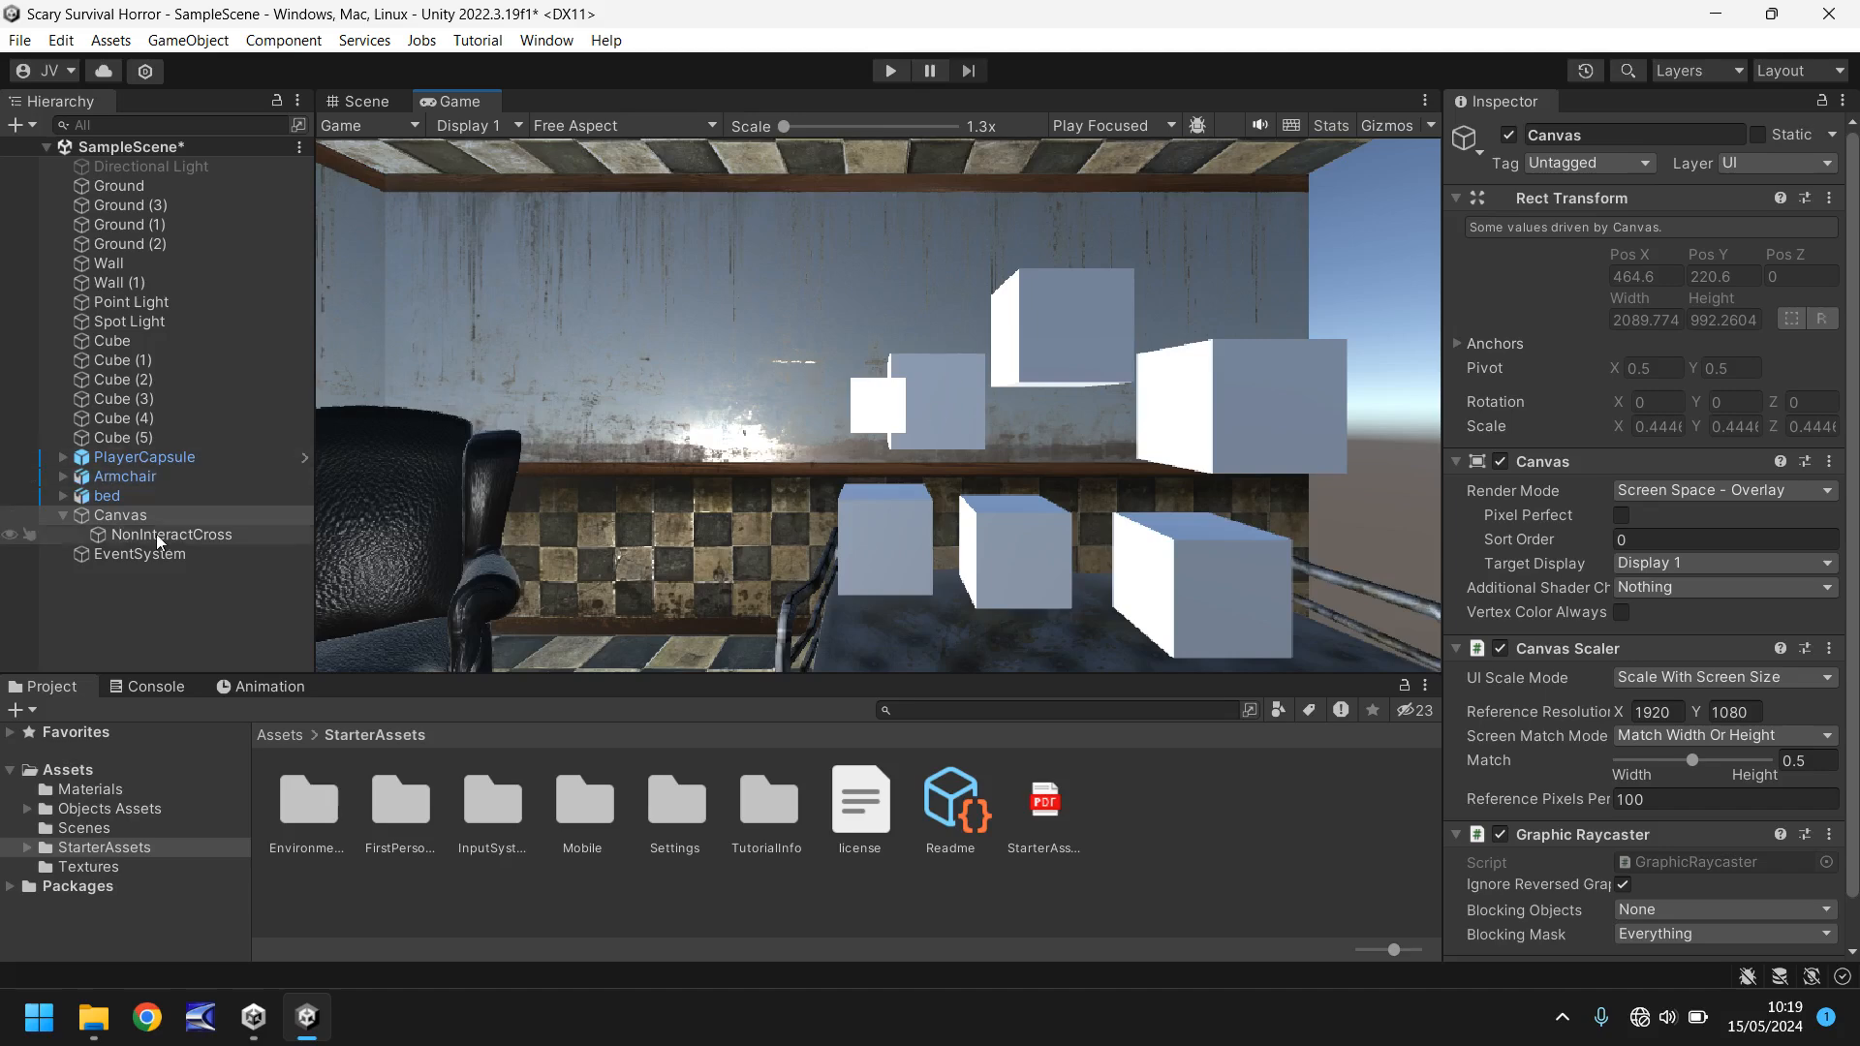
# Step: Anchor NonInteractCross to middle centre and size it 10×10
pyautogui.click(169, 534)
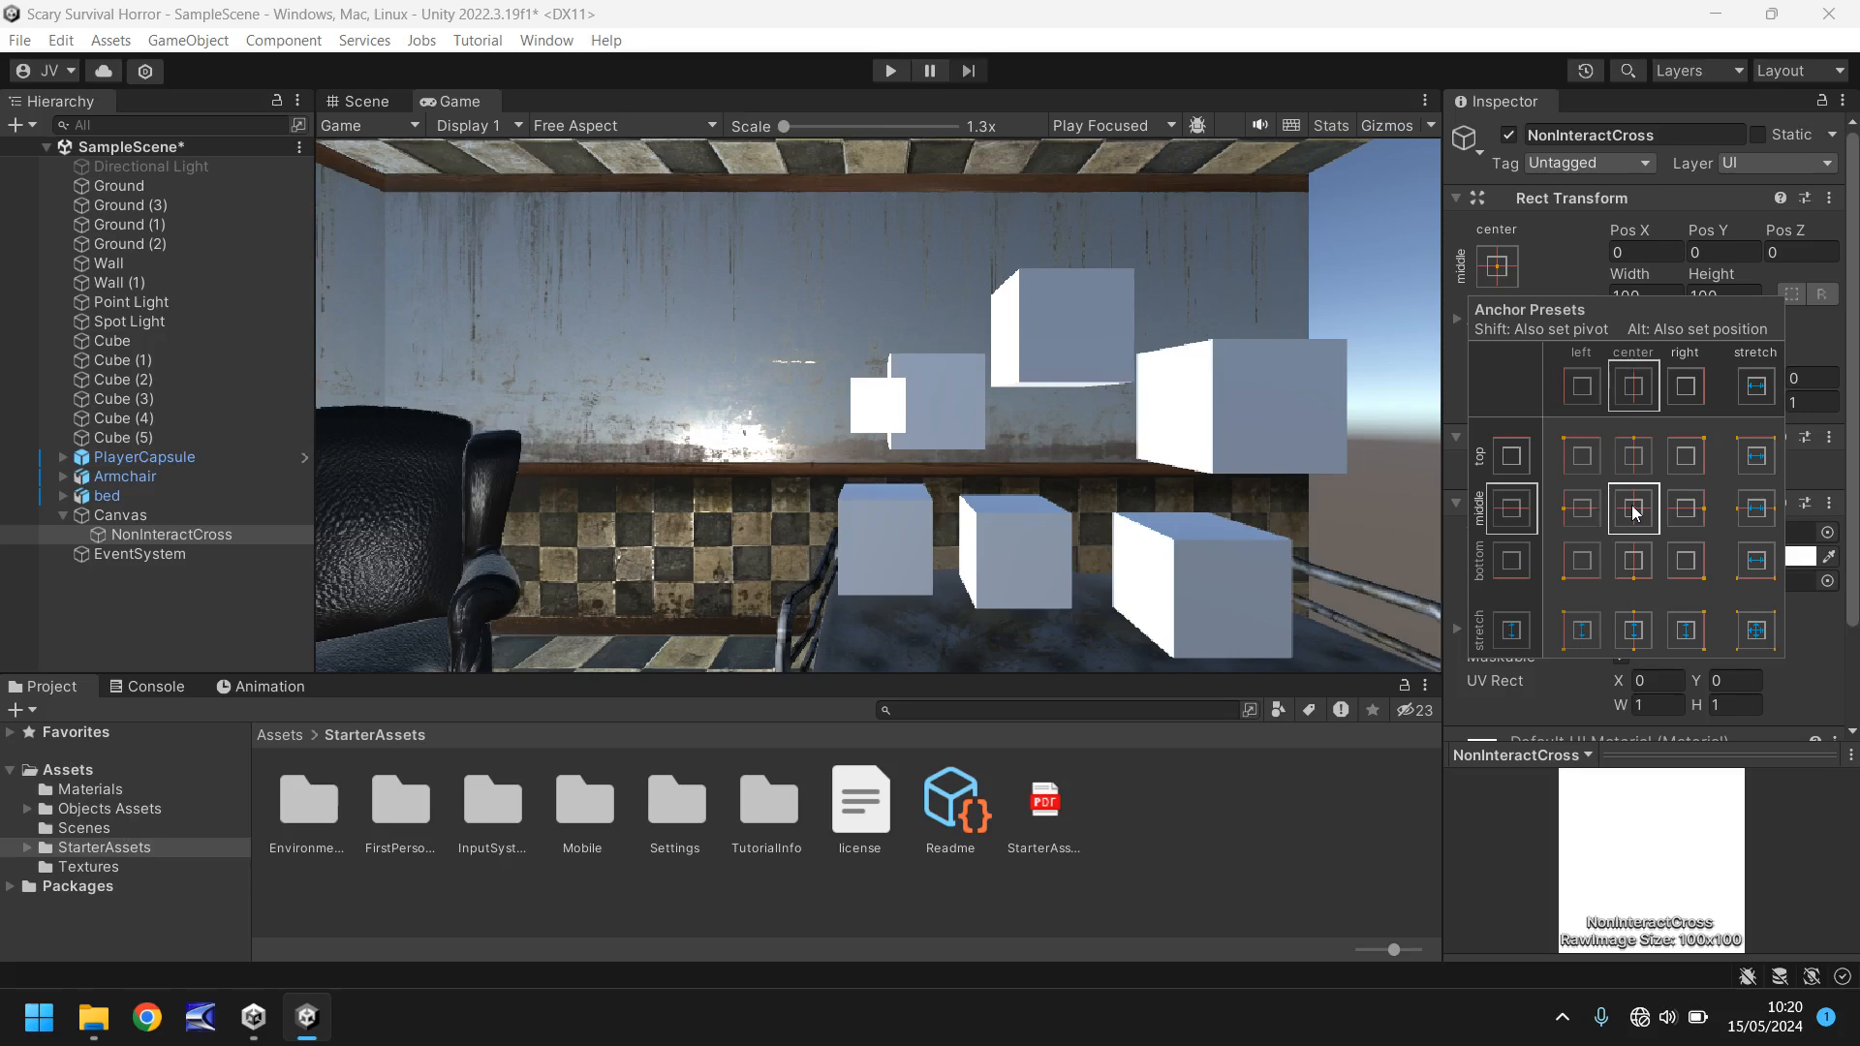
pyautogui.click(1632, 507)
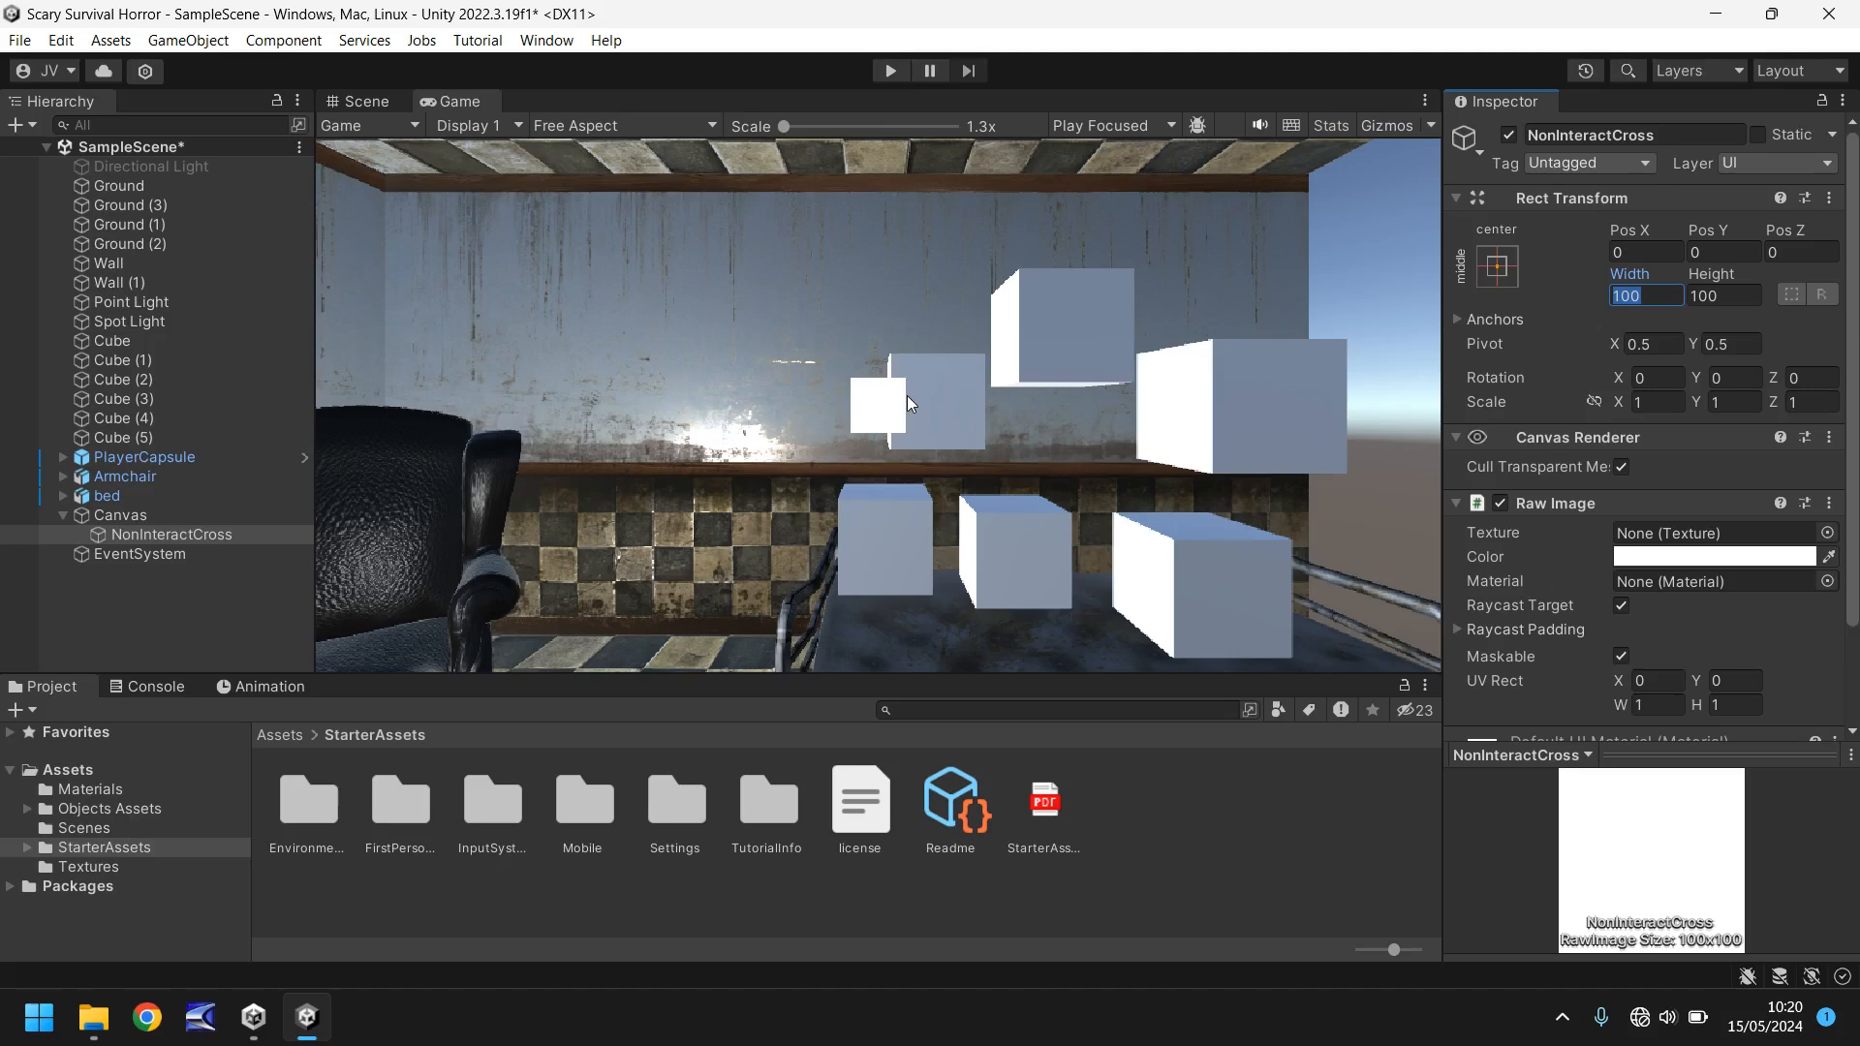
pyautogui.write('10')
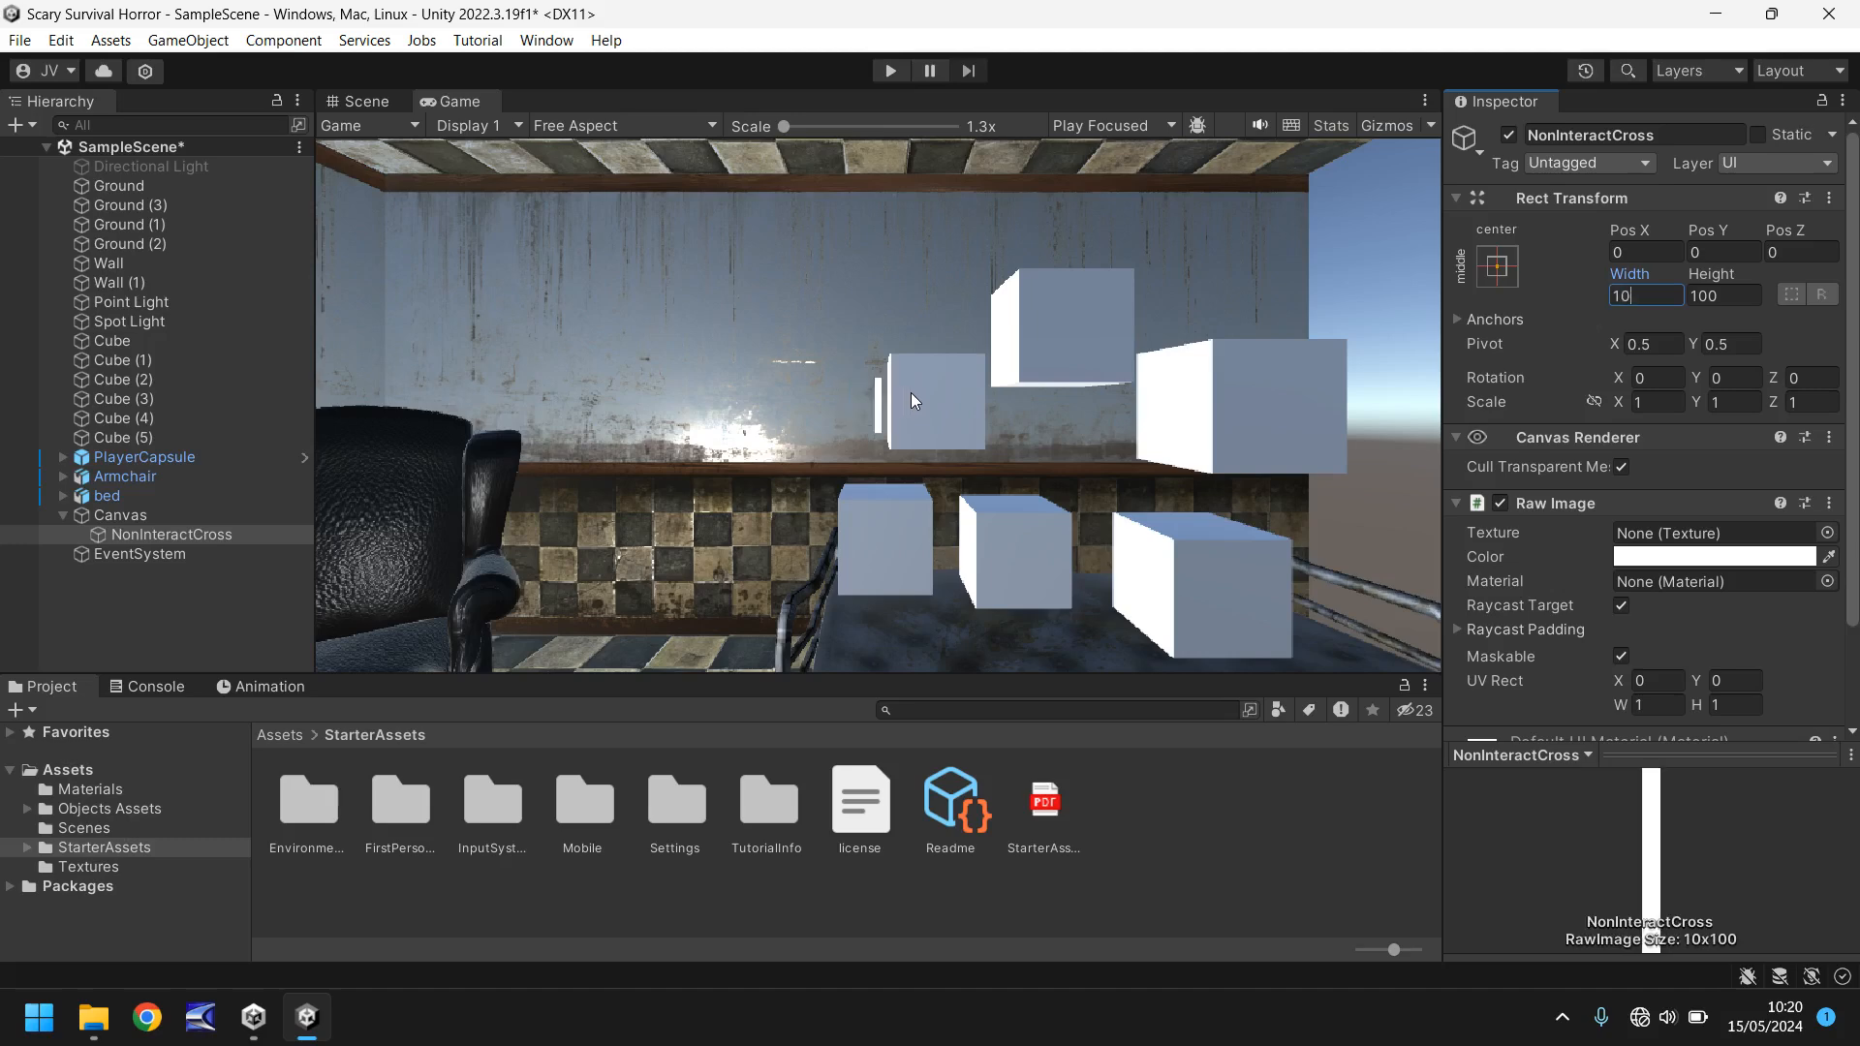
pyautogui.write('10')
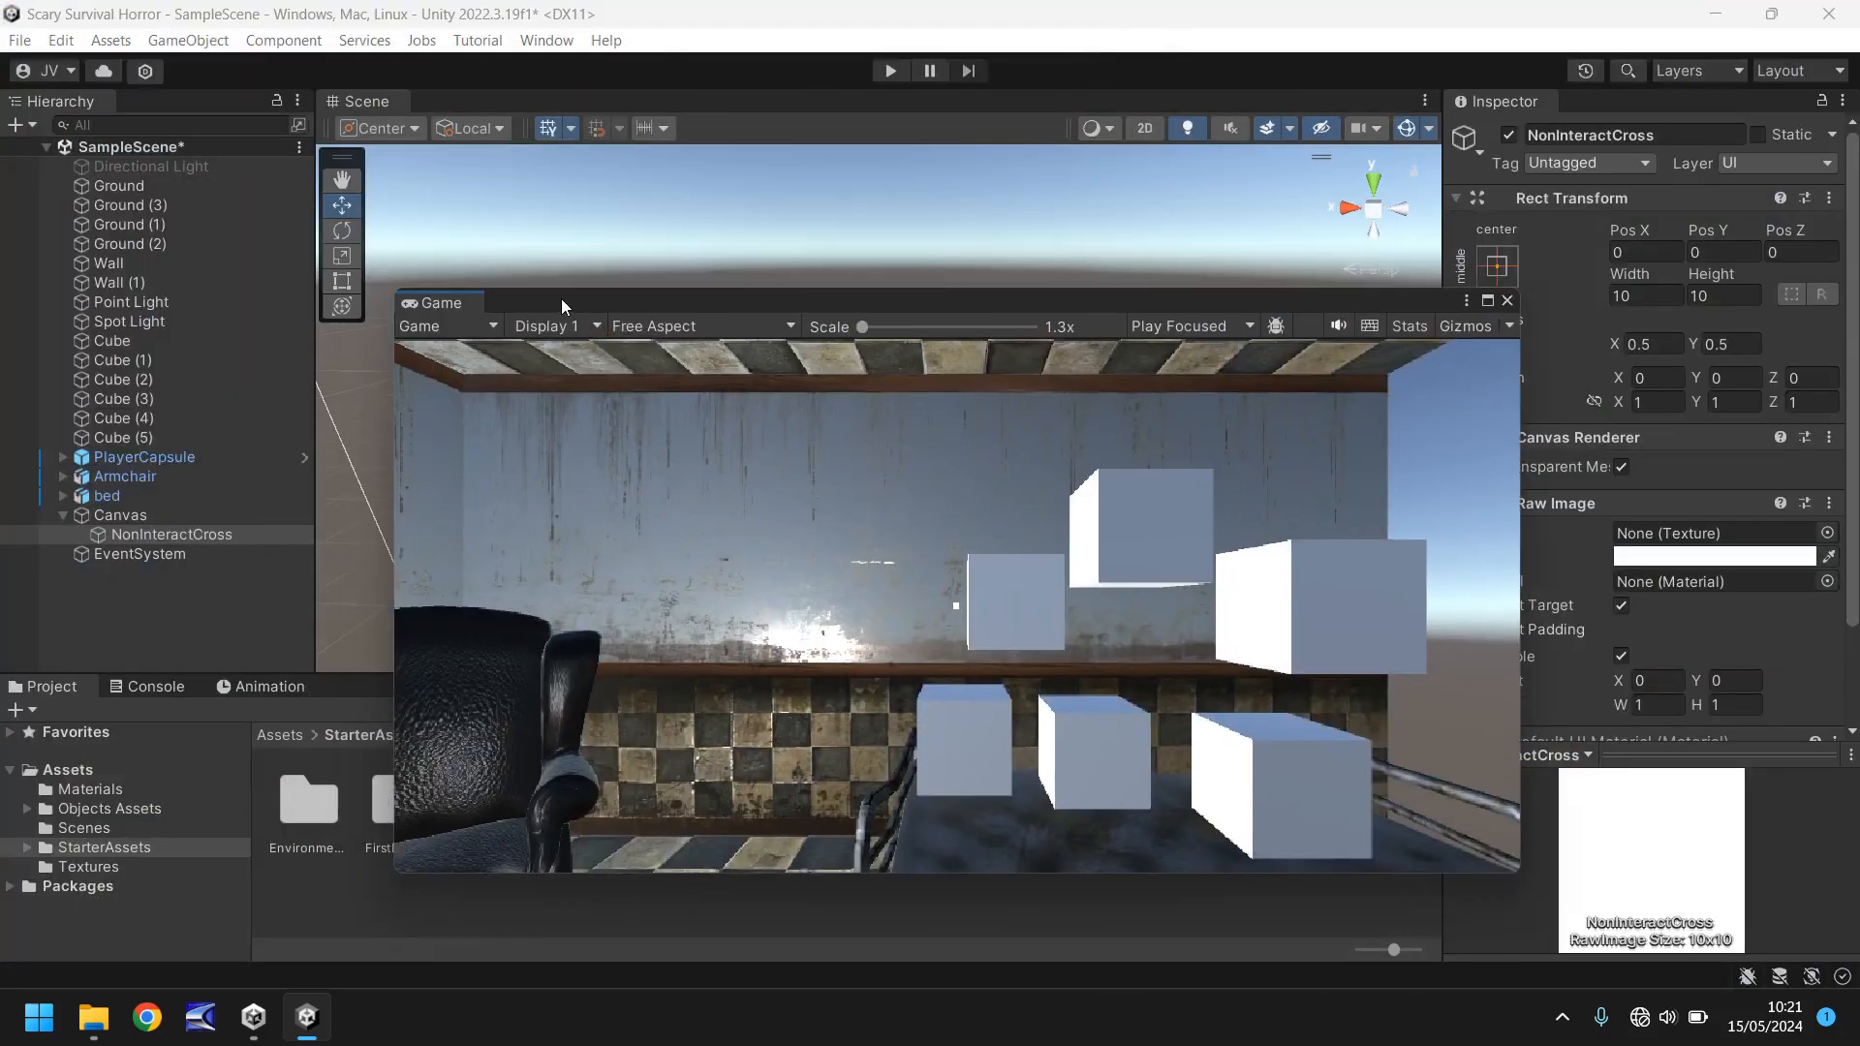
# Step: Shrink NonInteractCross to 5×5 and check it in the Game view
pyautogui.click(361, 100)
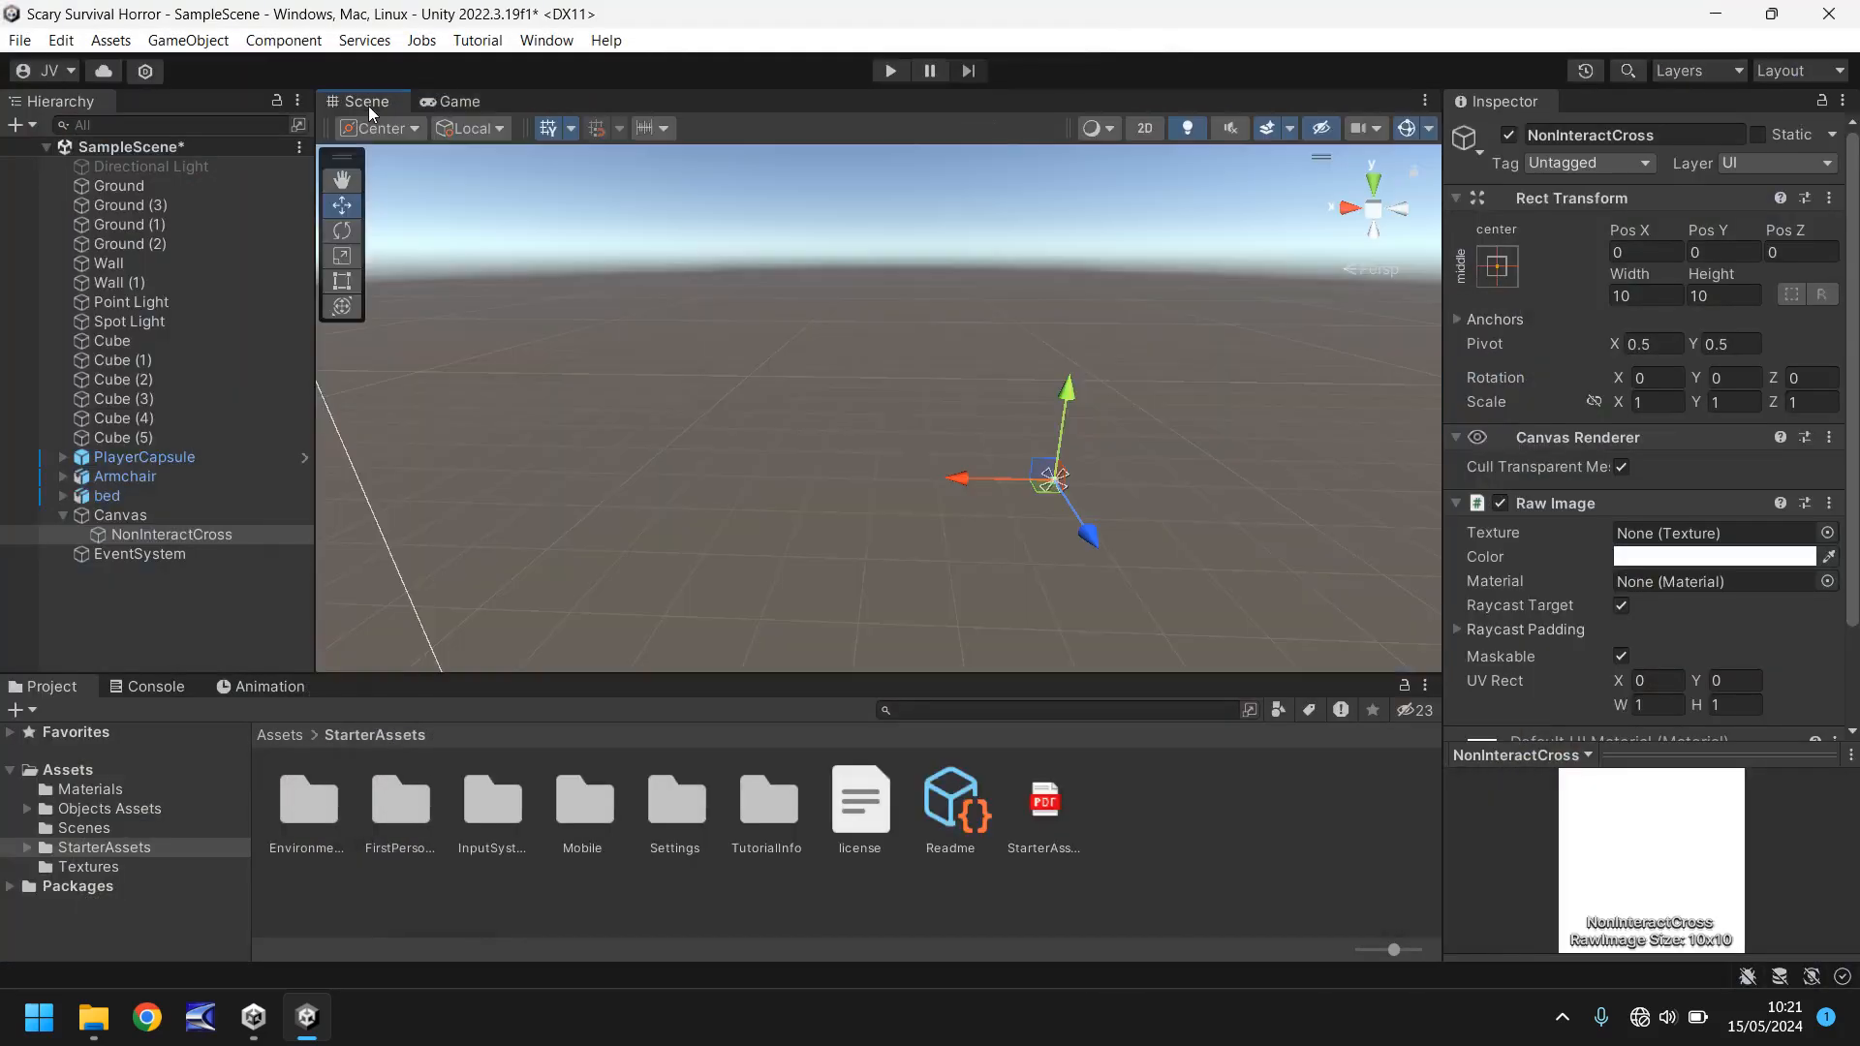
pyautogui.click(455, 101)
pyautogui.write('5')
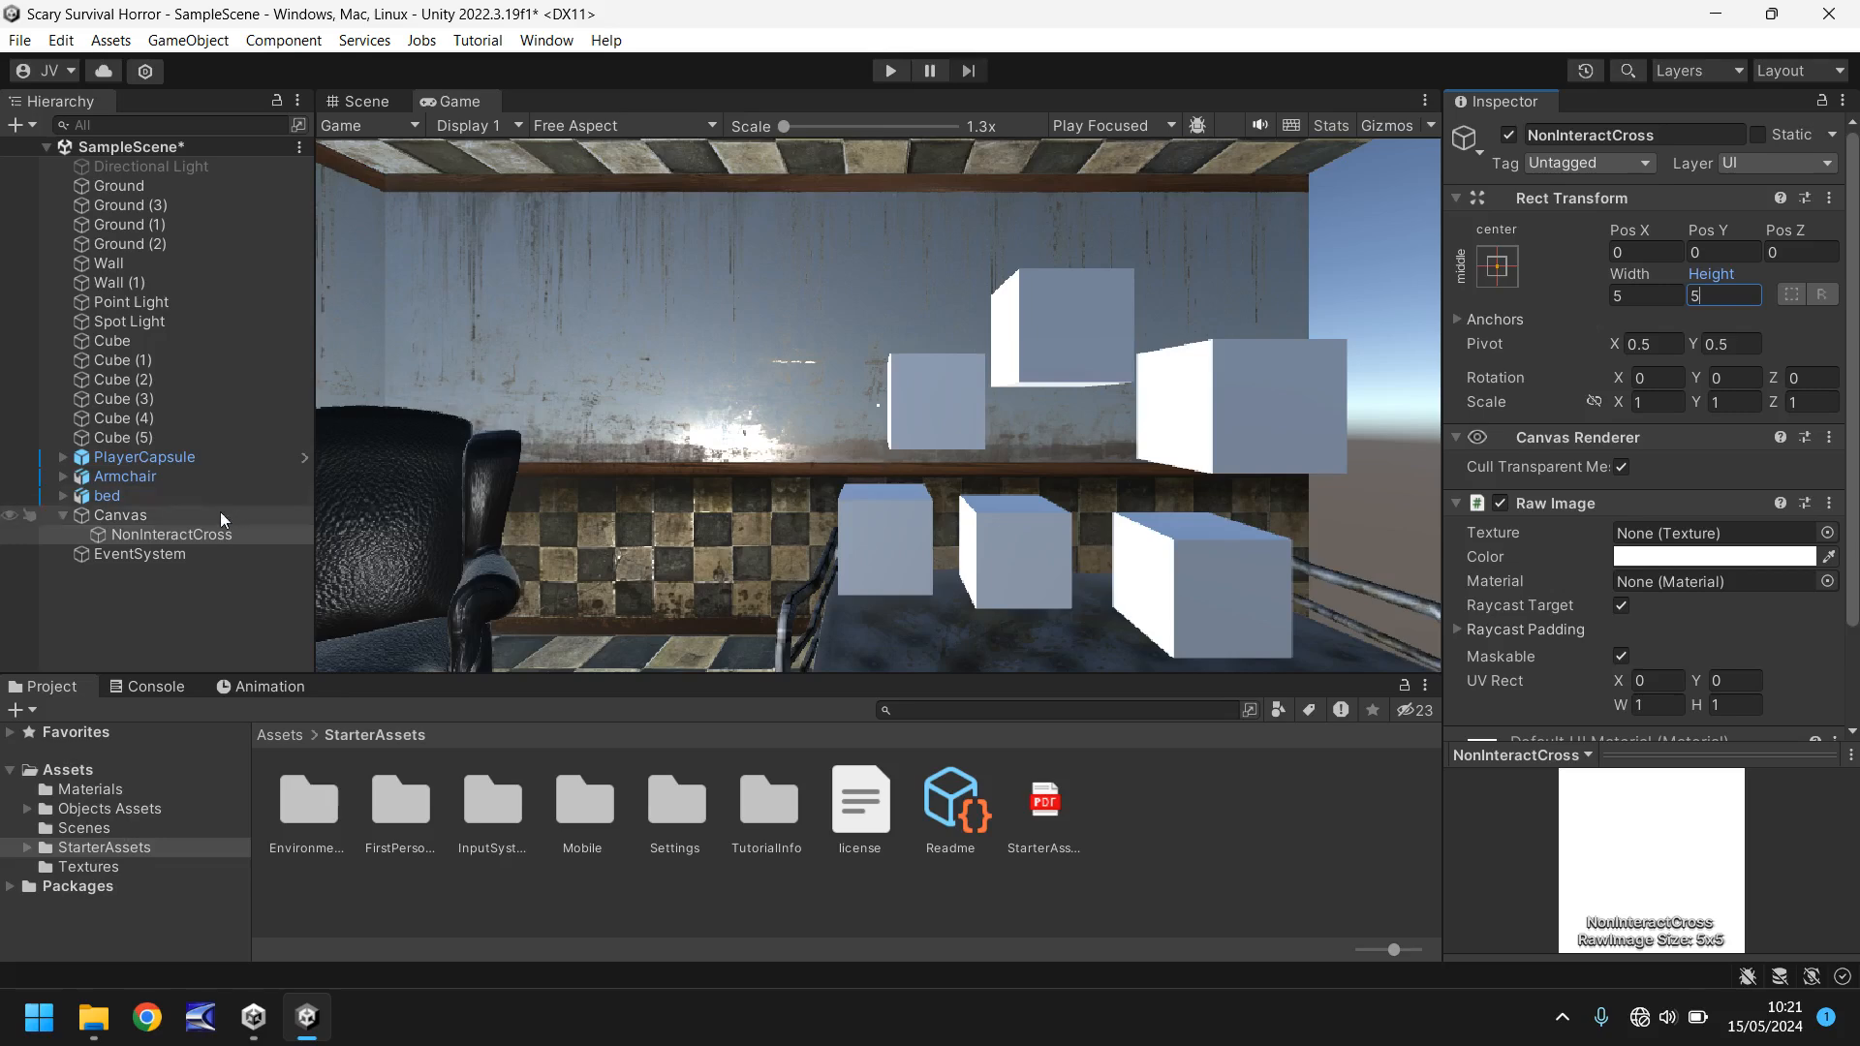
pyautogui.click(169, 534)
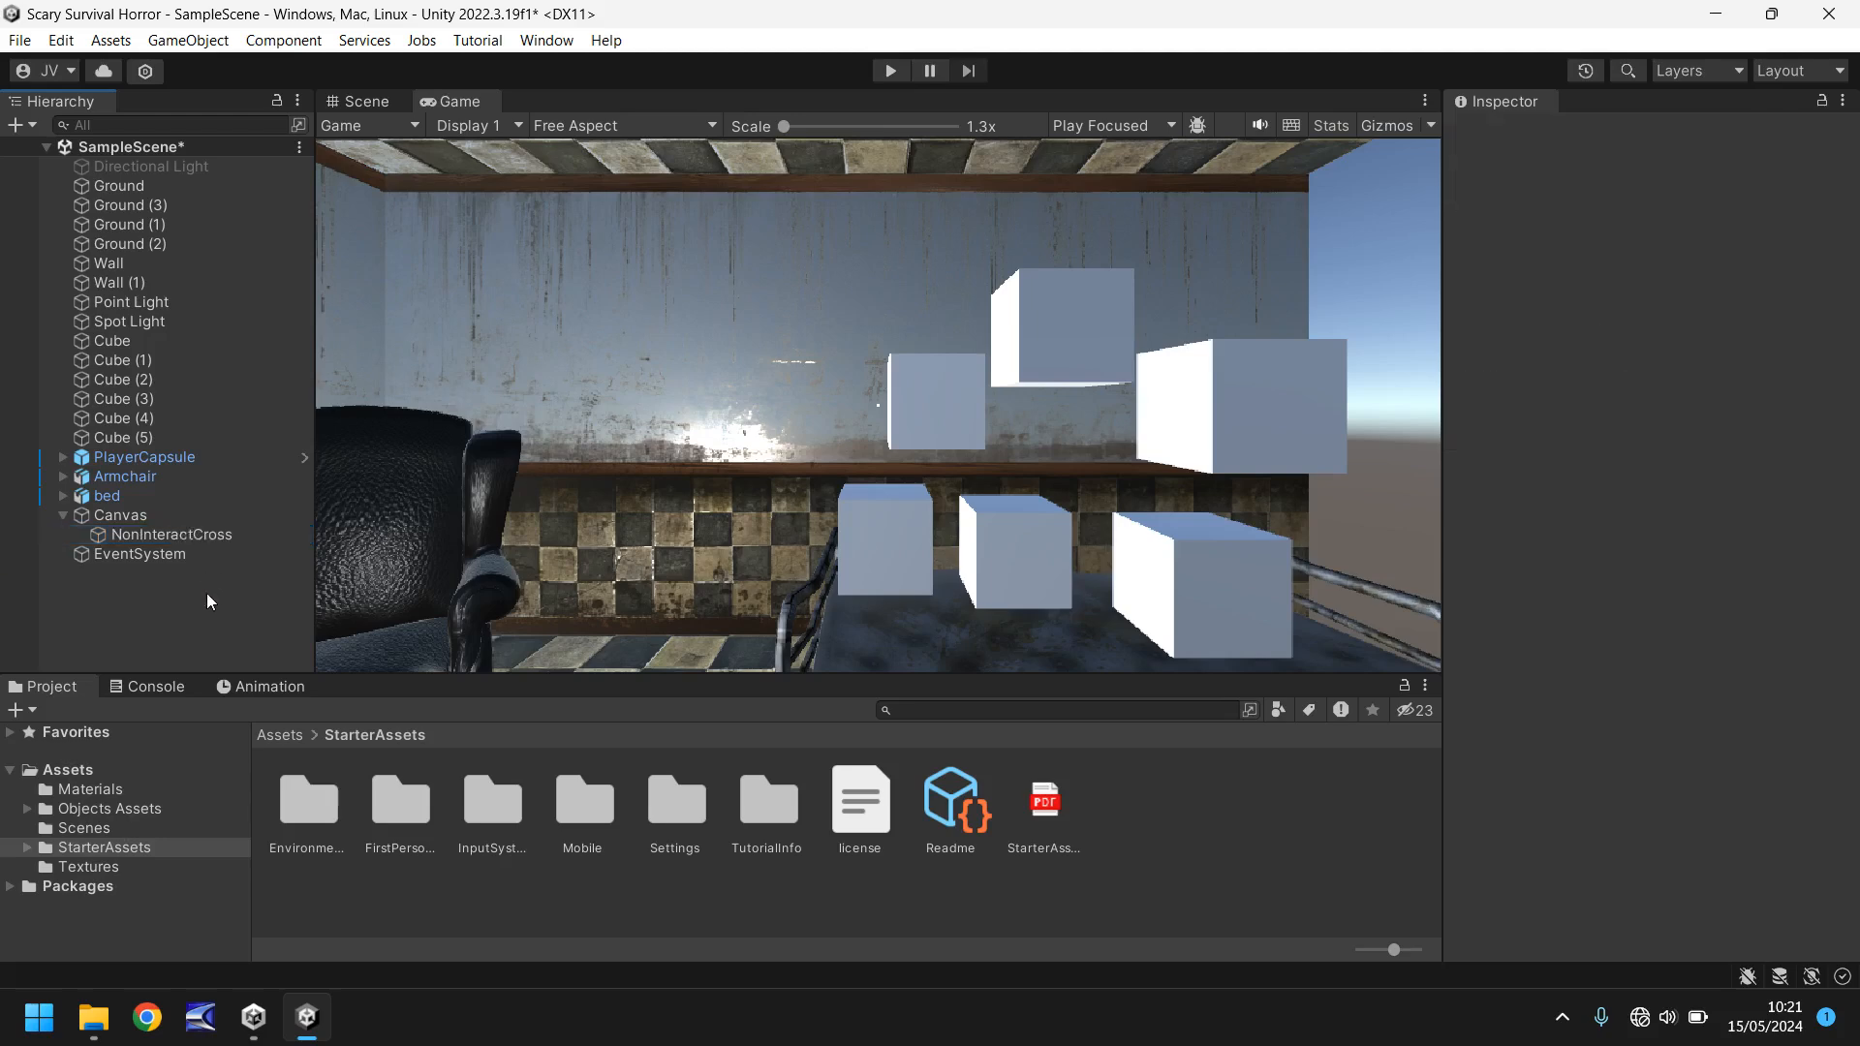
# Step: Duplicate NonInteractCross and name the copy InteractCross
pyautogui.click(170, 534)
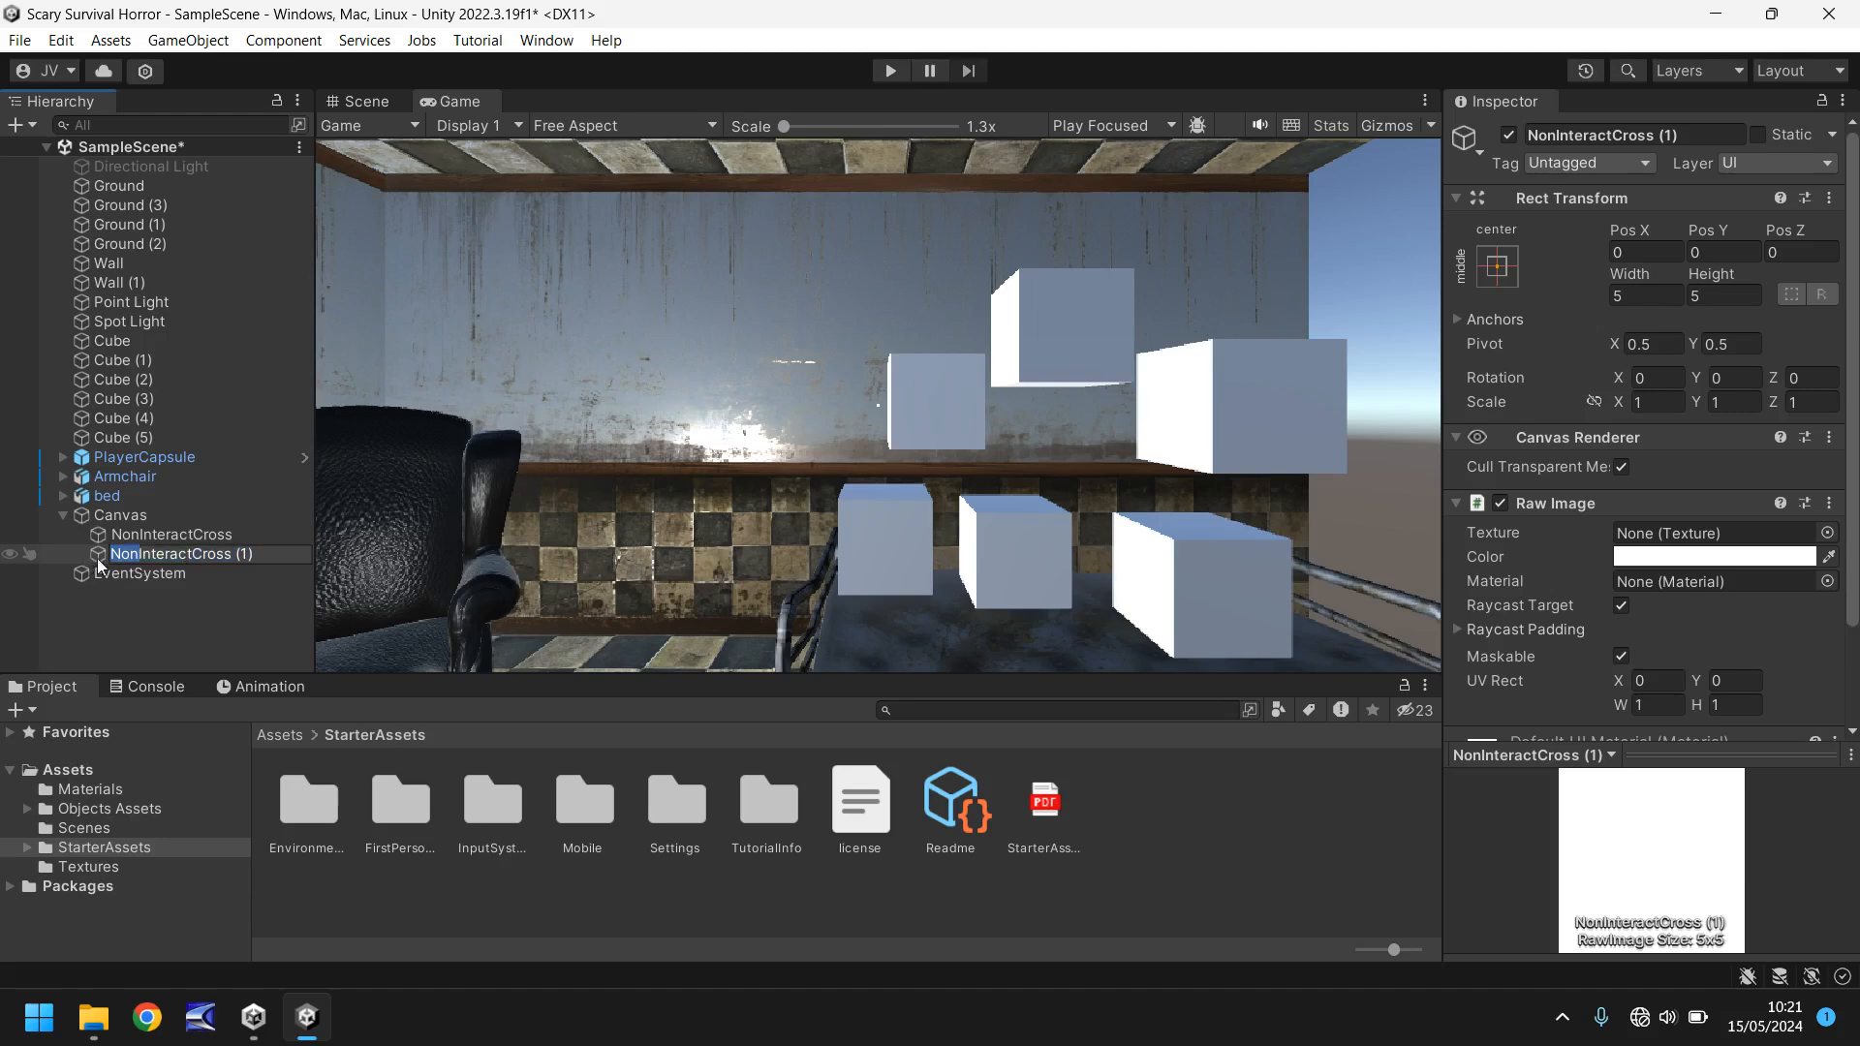
pyautogui.write('InteractCross')
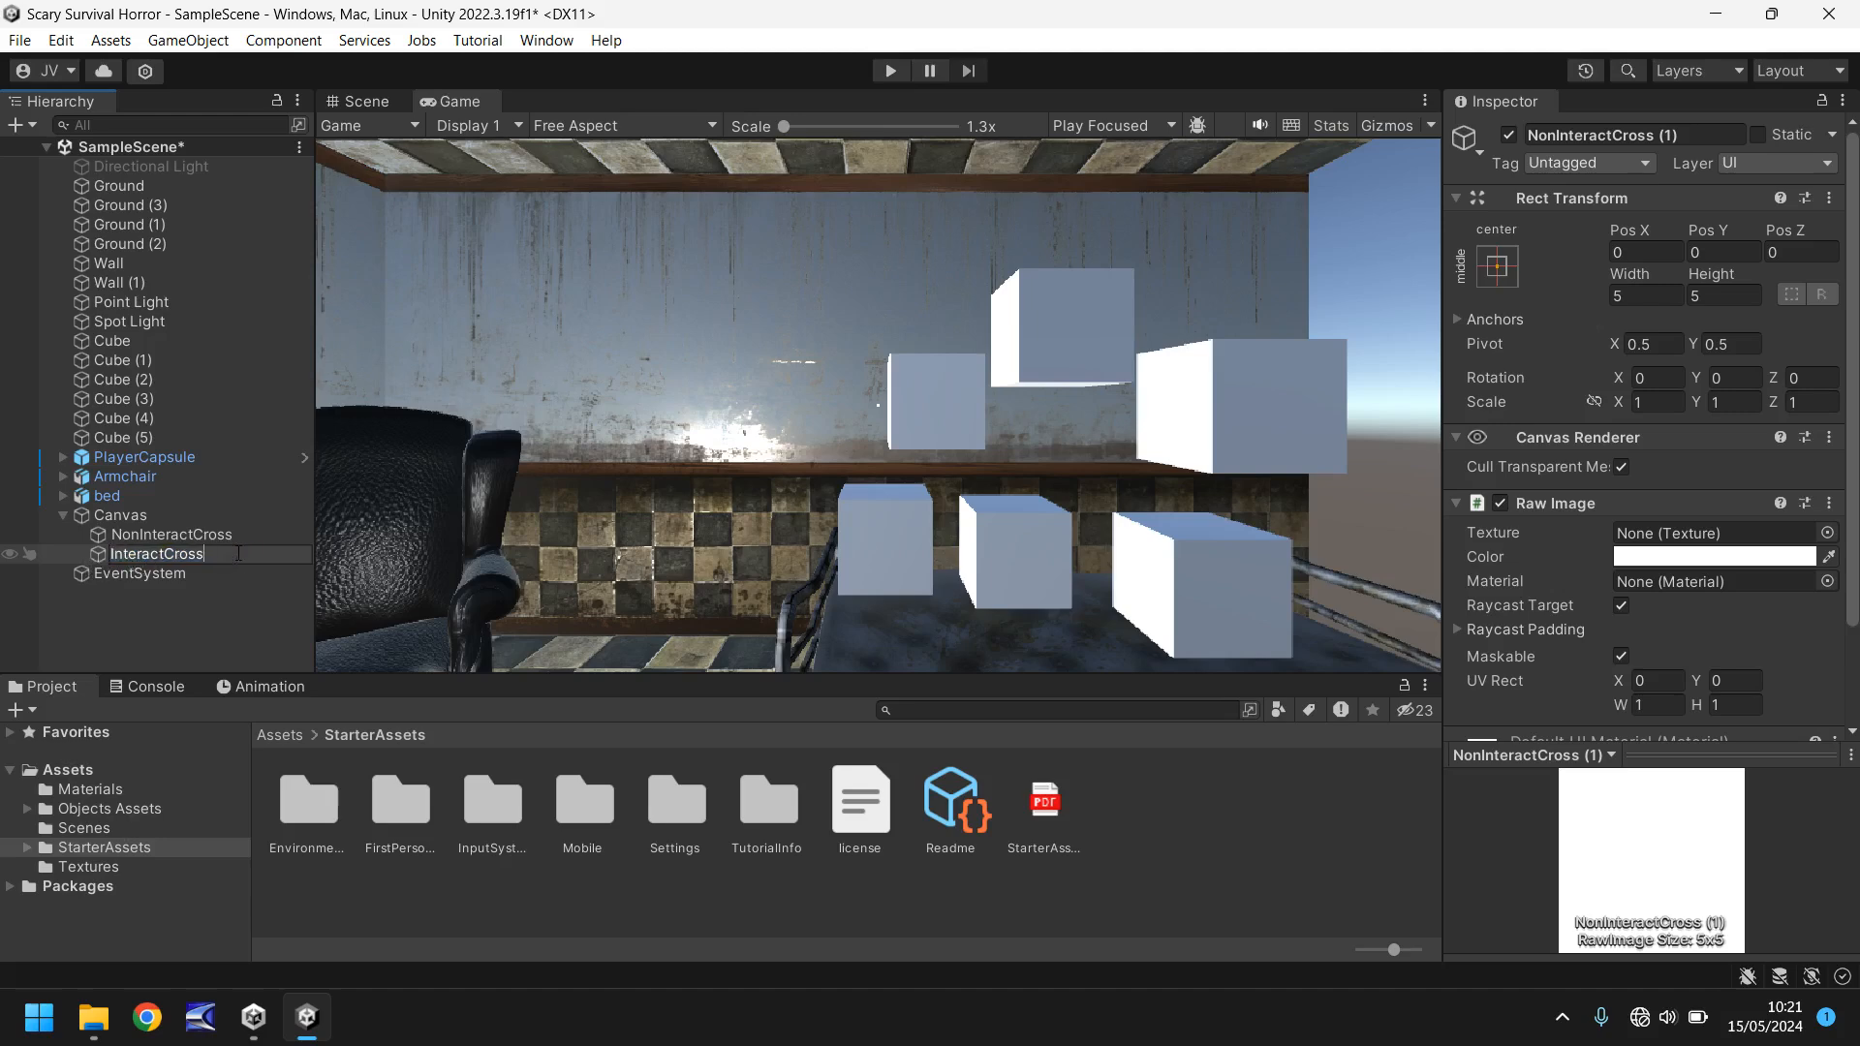
pyautogui.click(155, 554)
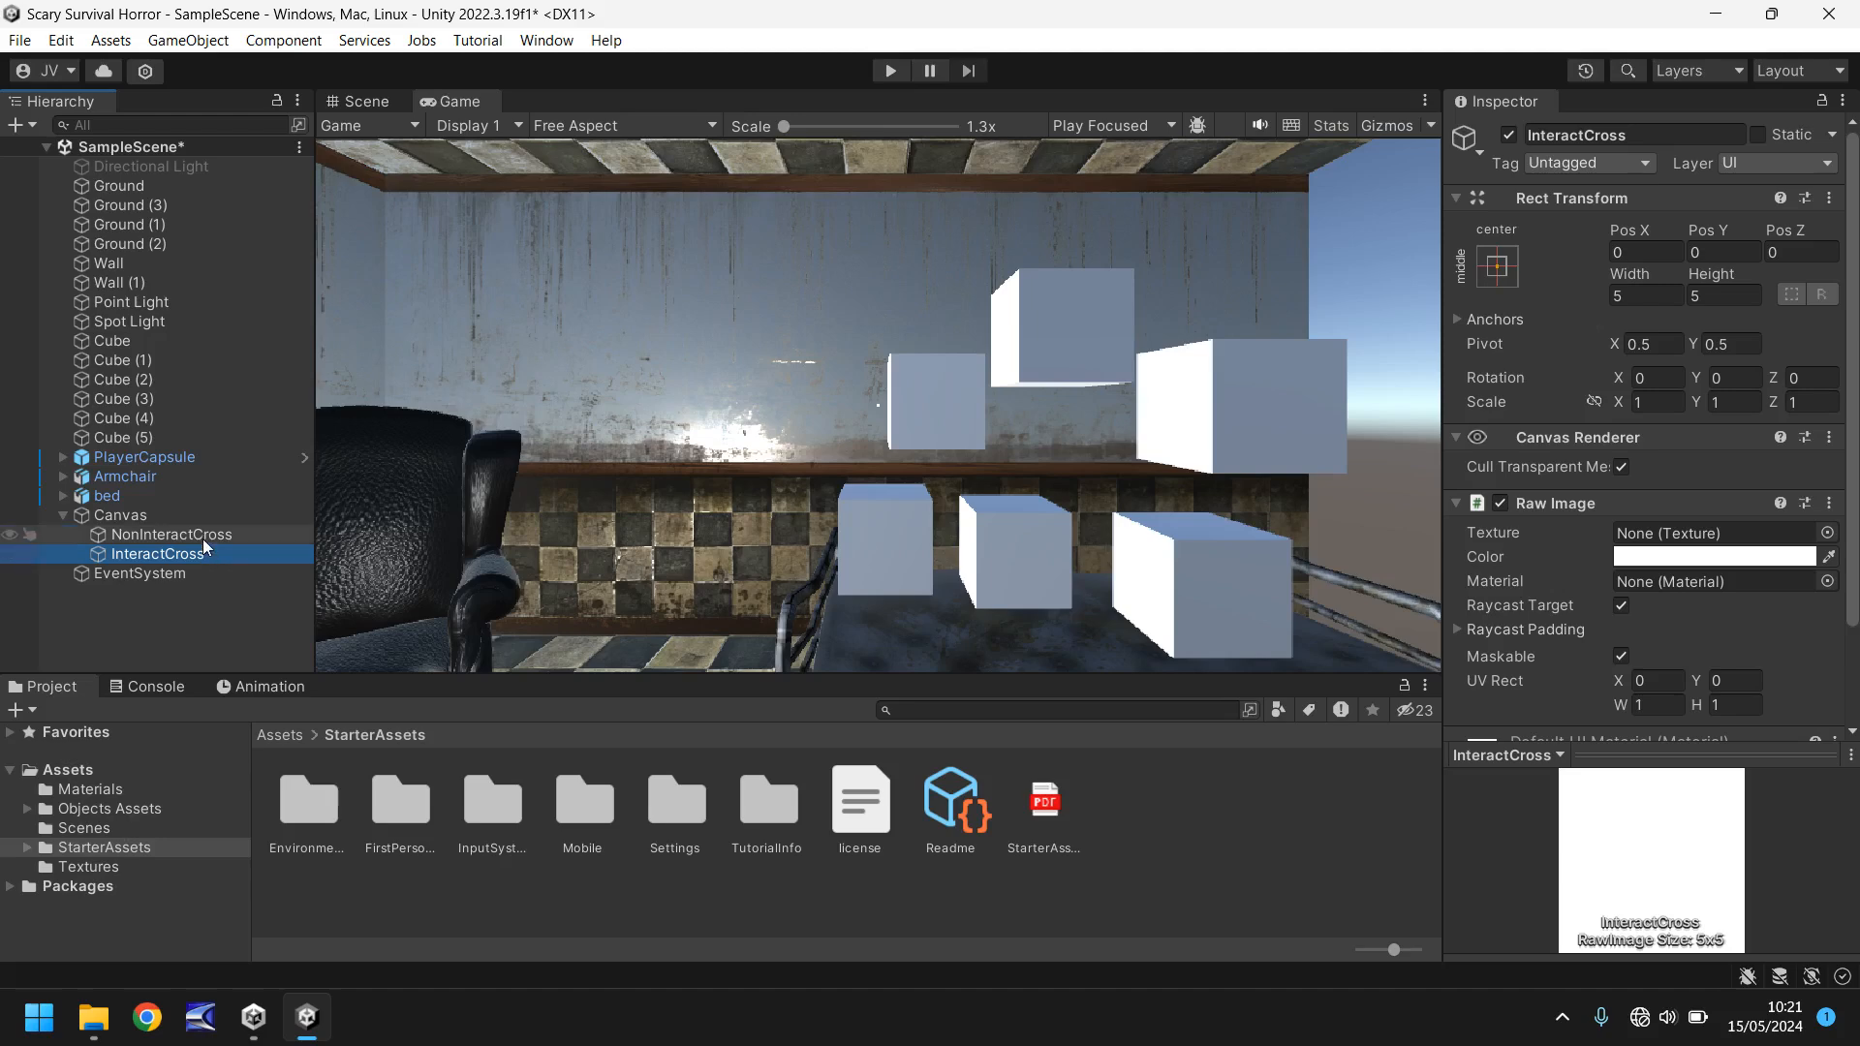
pyautogui.click(170, 534)
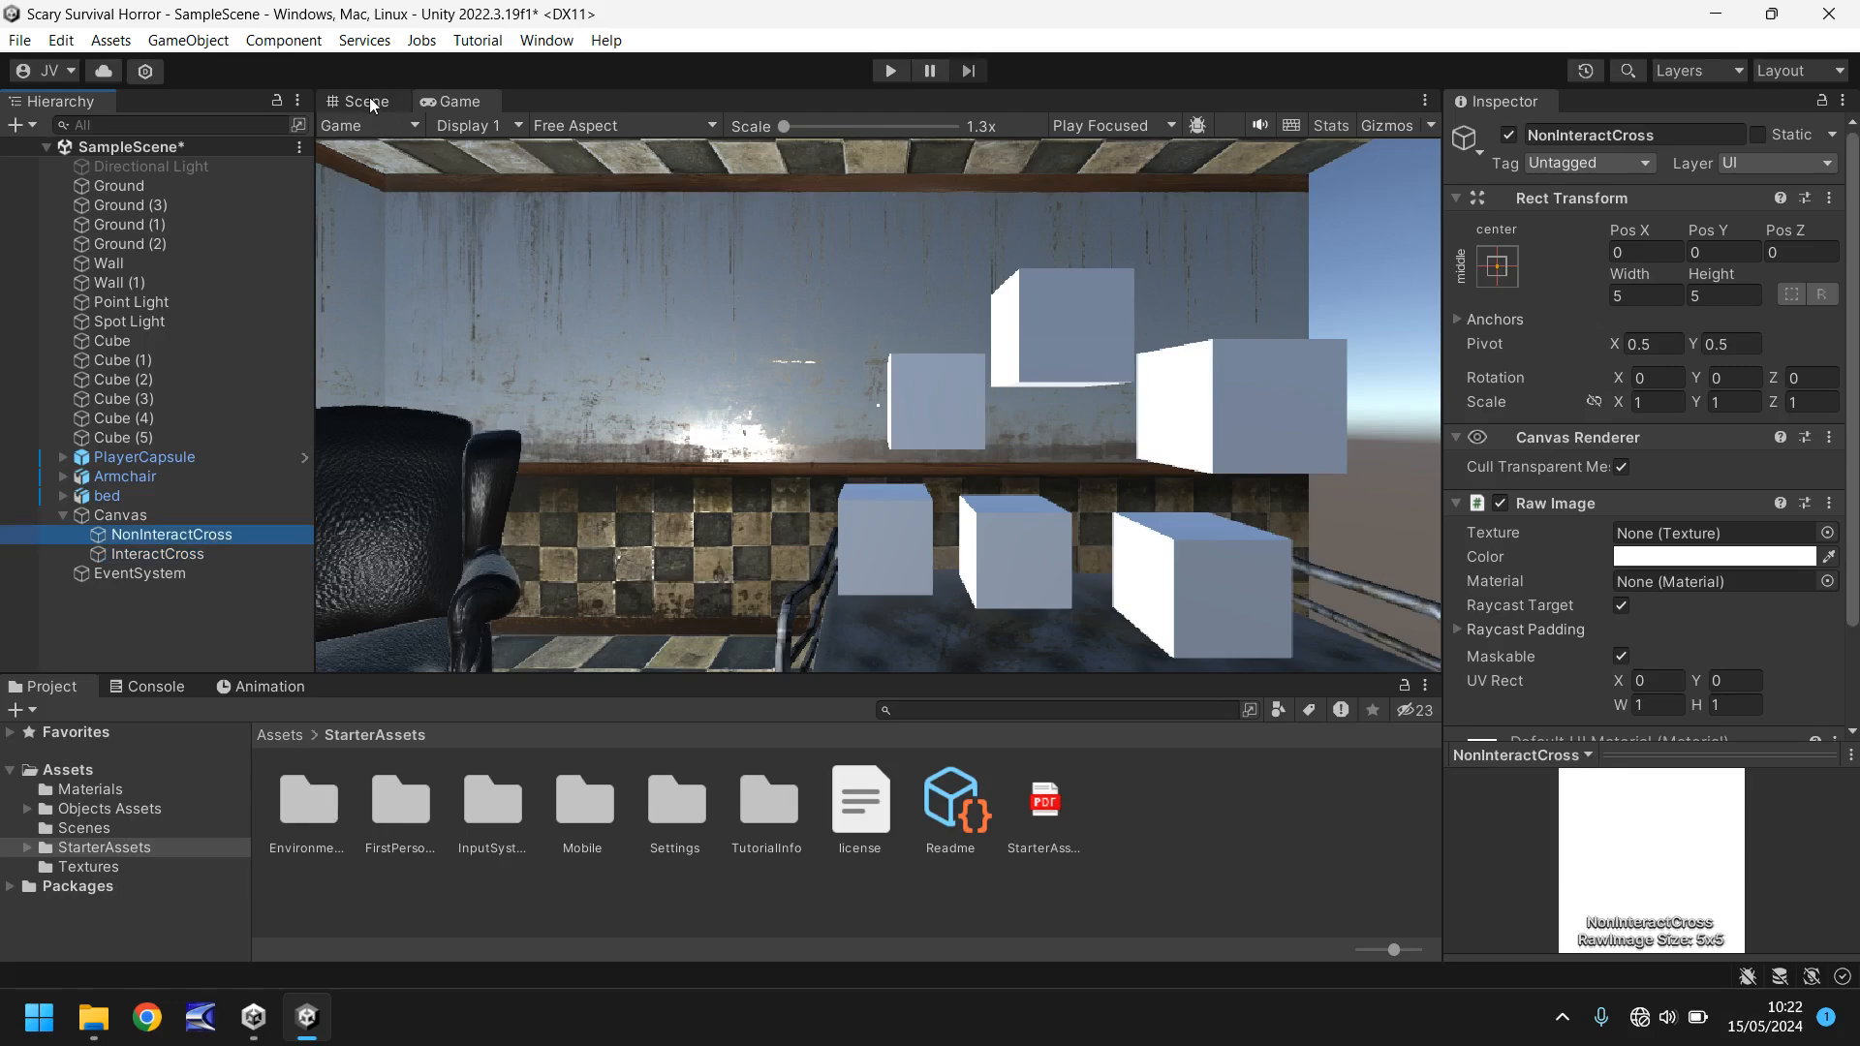
pyautogui.click(364, 101)
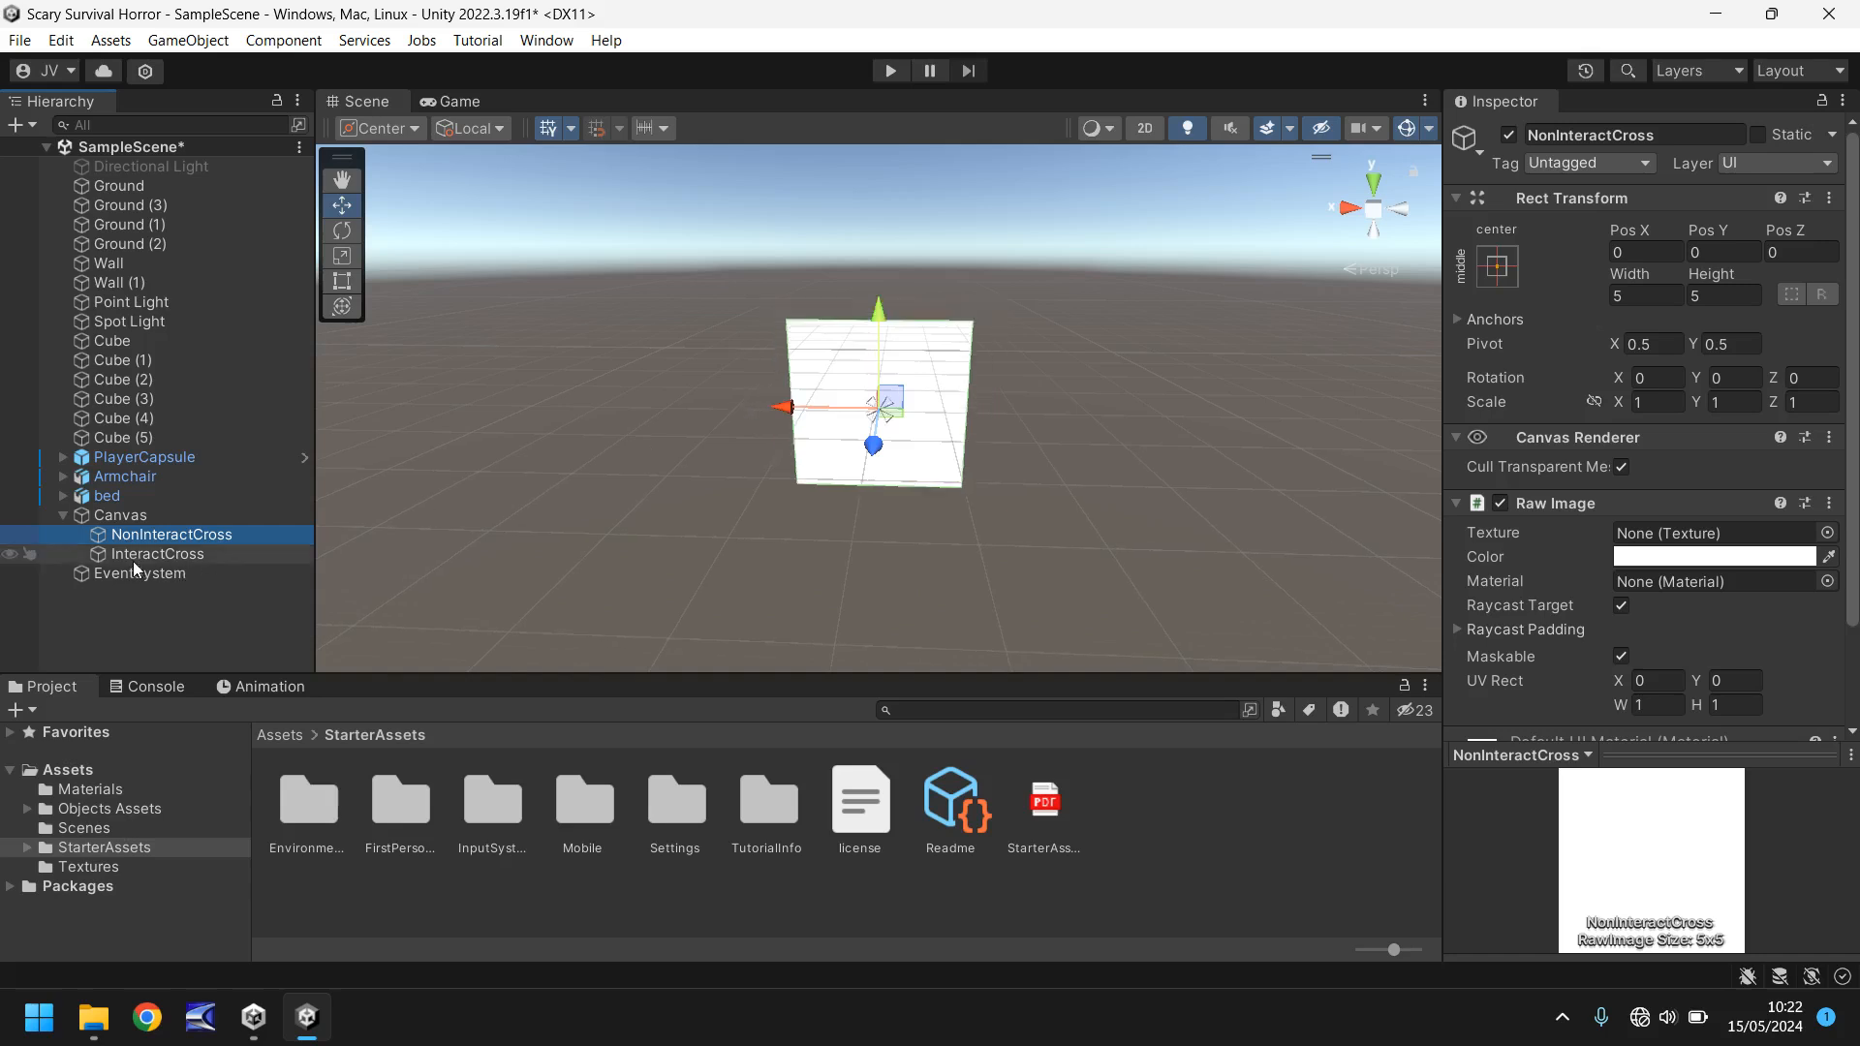
# Step: Disable InteractCross and form a crosshair from 5×10 and 10×5 NonInteractCross images
pyautogui.click(155, 554)
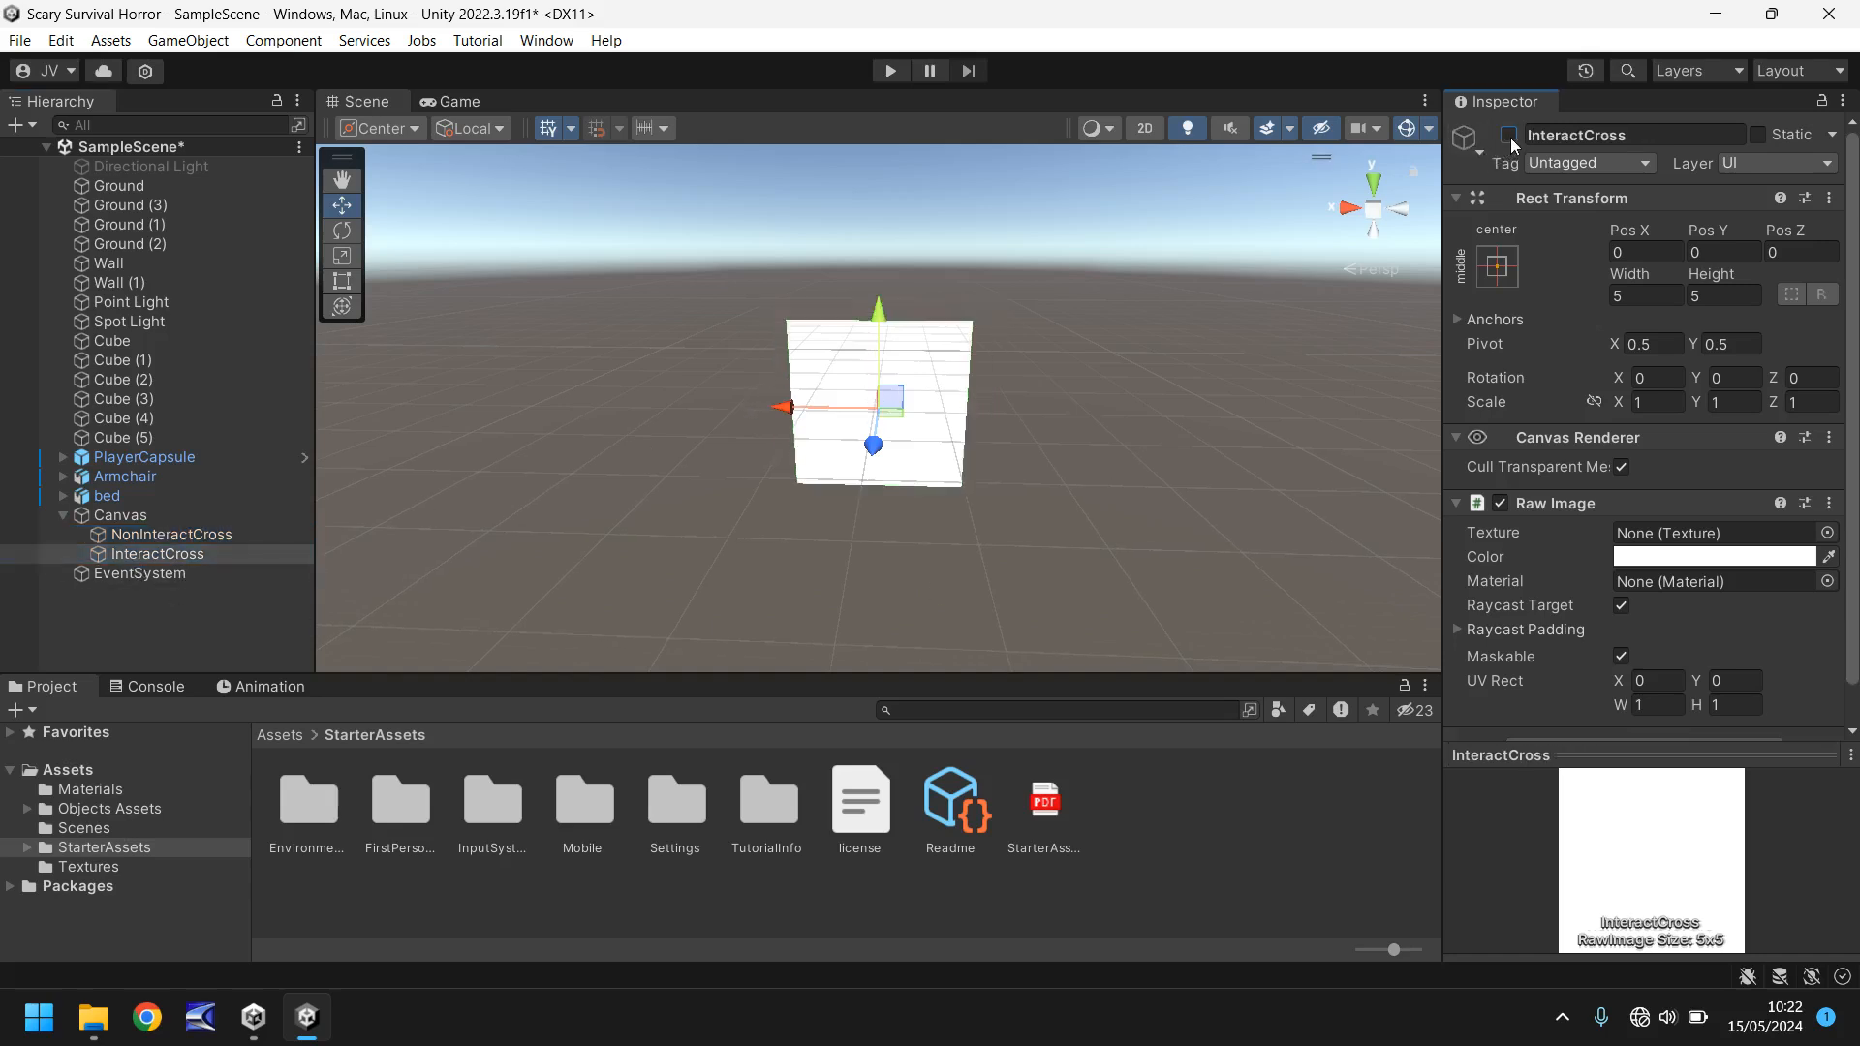
pyautogui.click(171, 534)
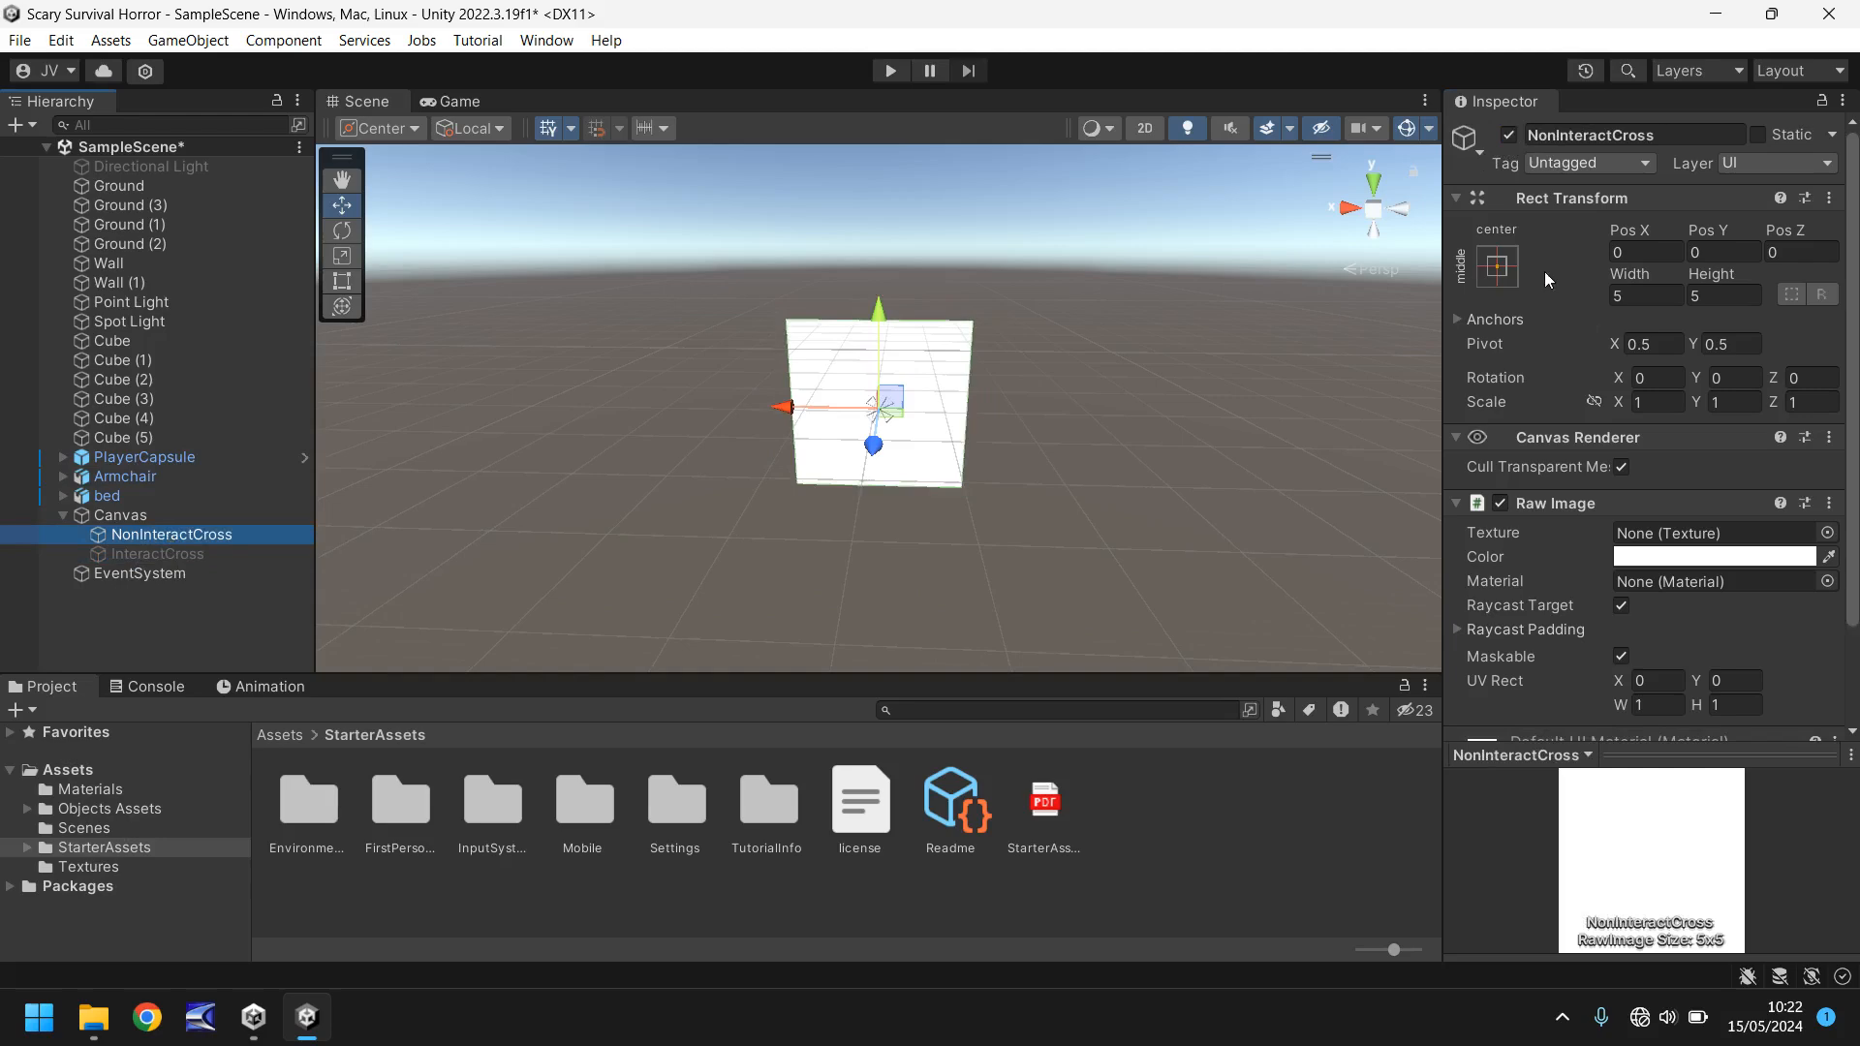
pyautogui.click(1723, 294)
pyautogui.write('10')
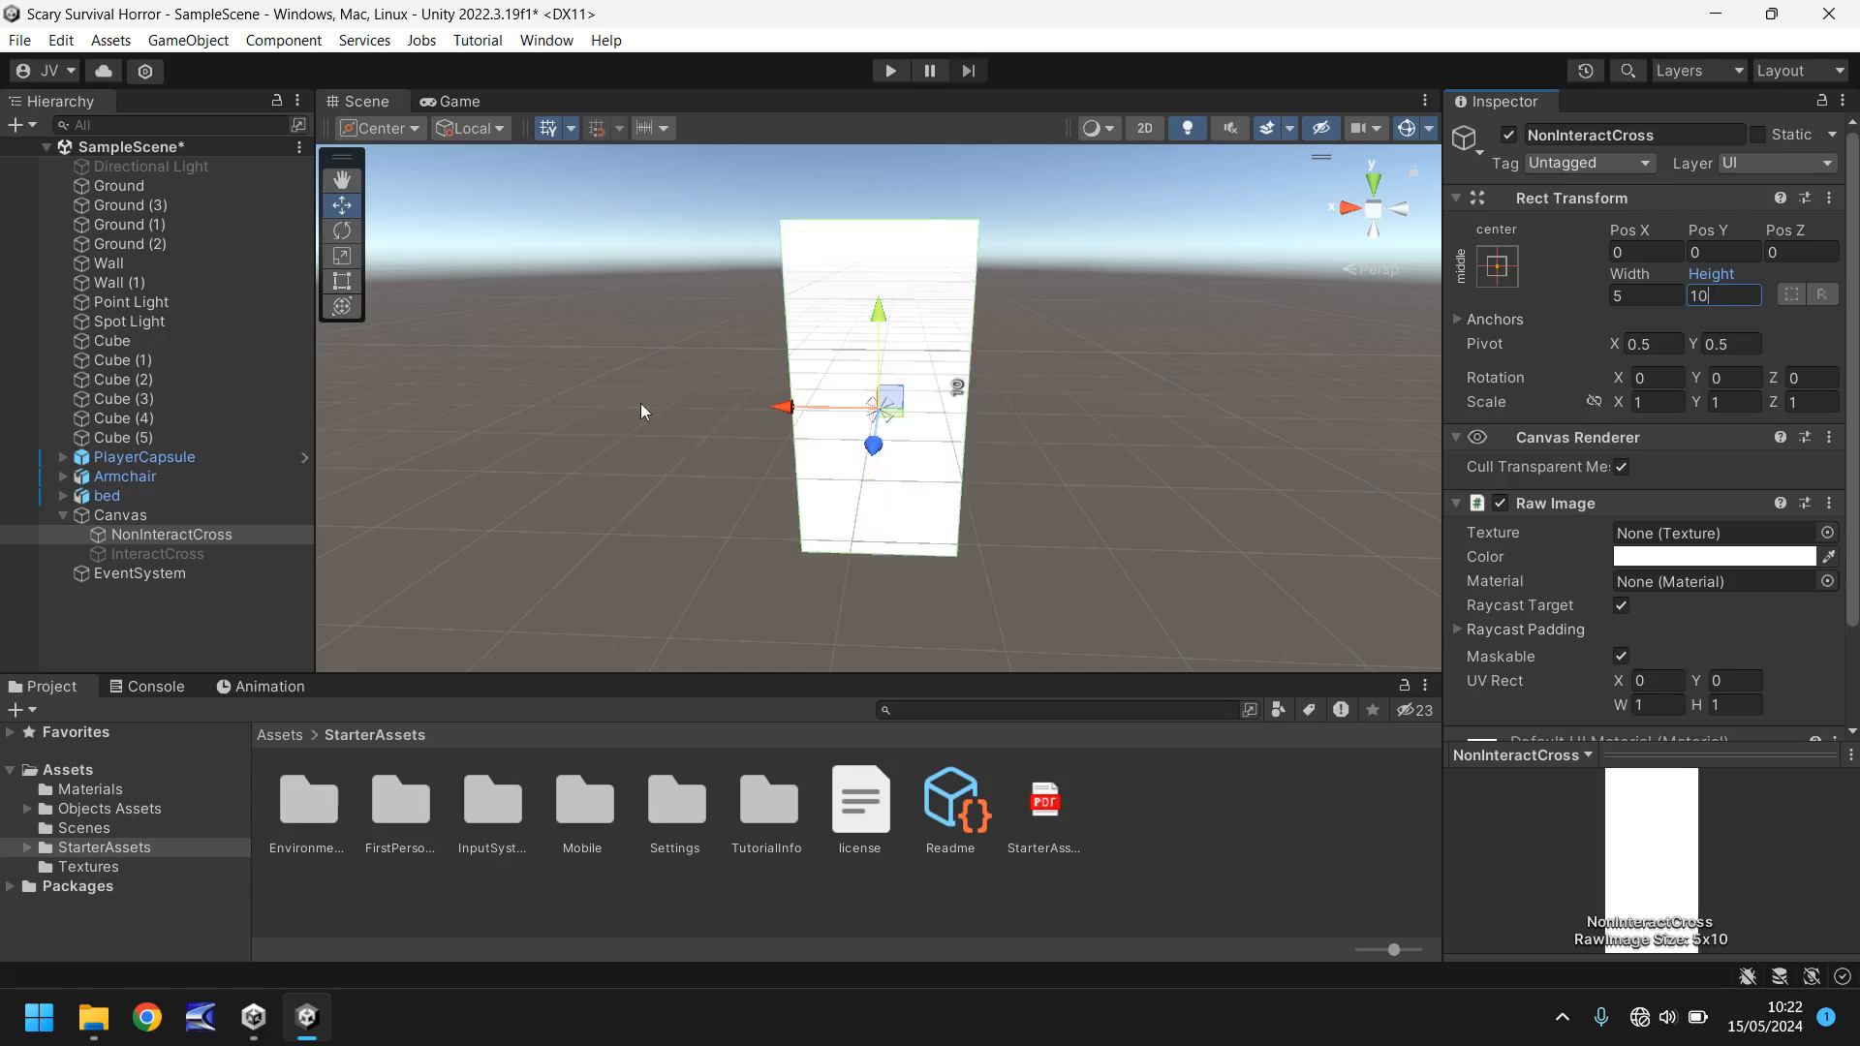
pyautogui.click(172, 534)
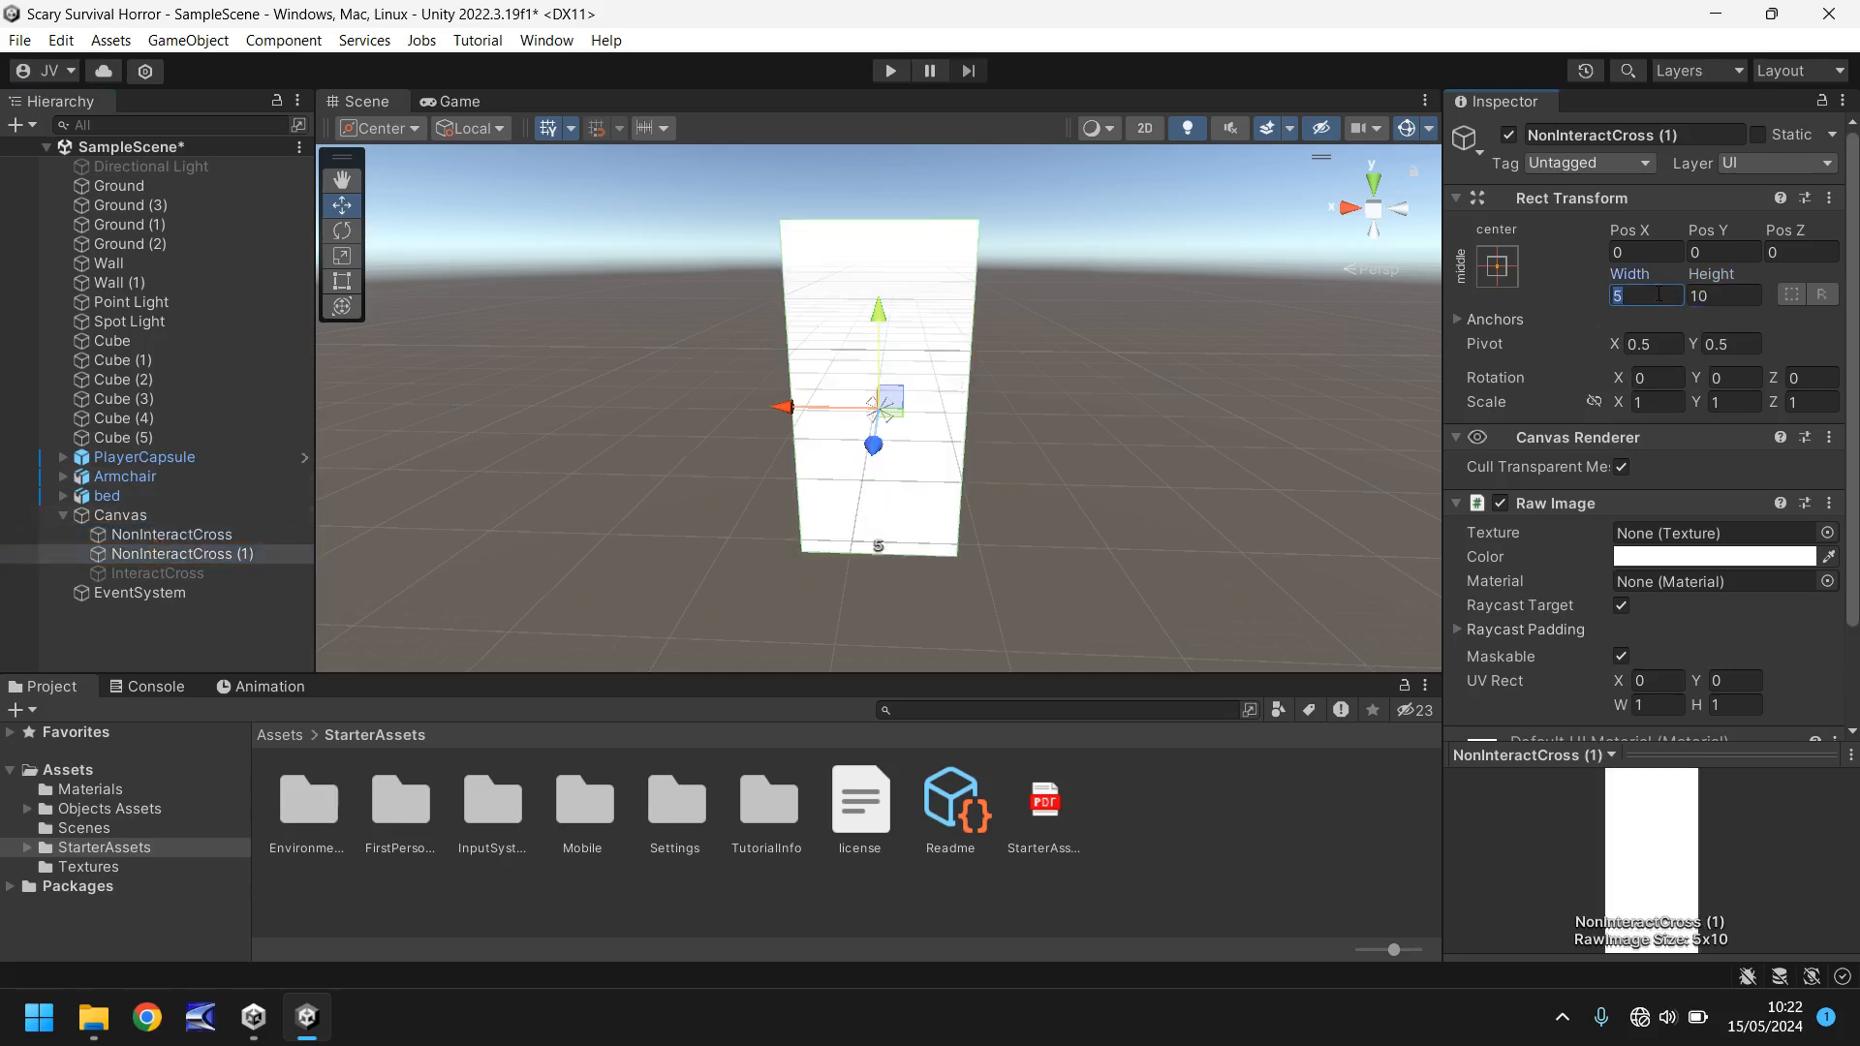
pyautogui.write('10')
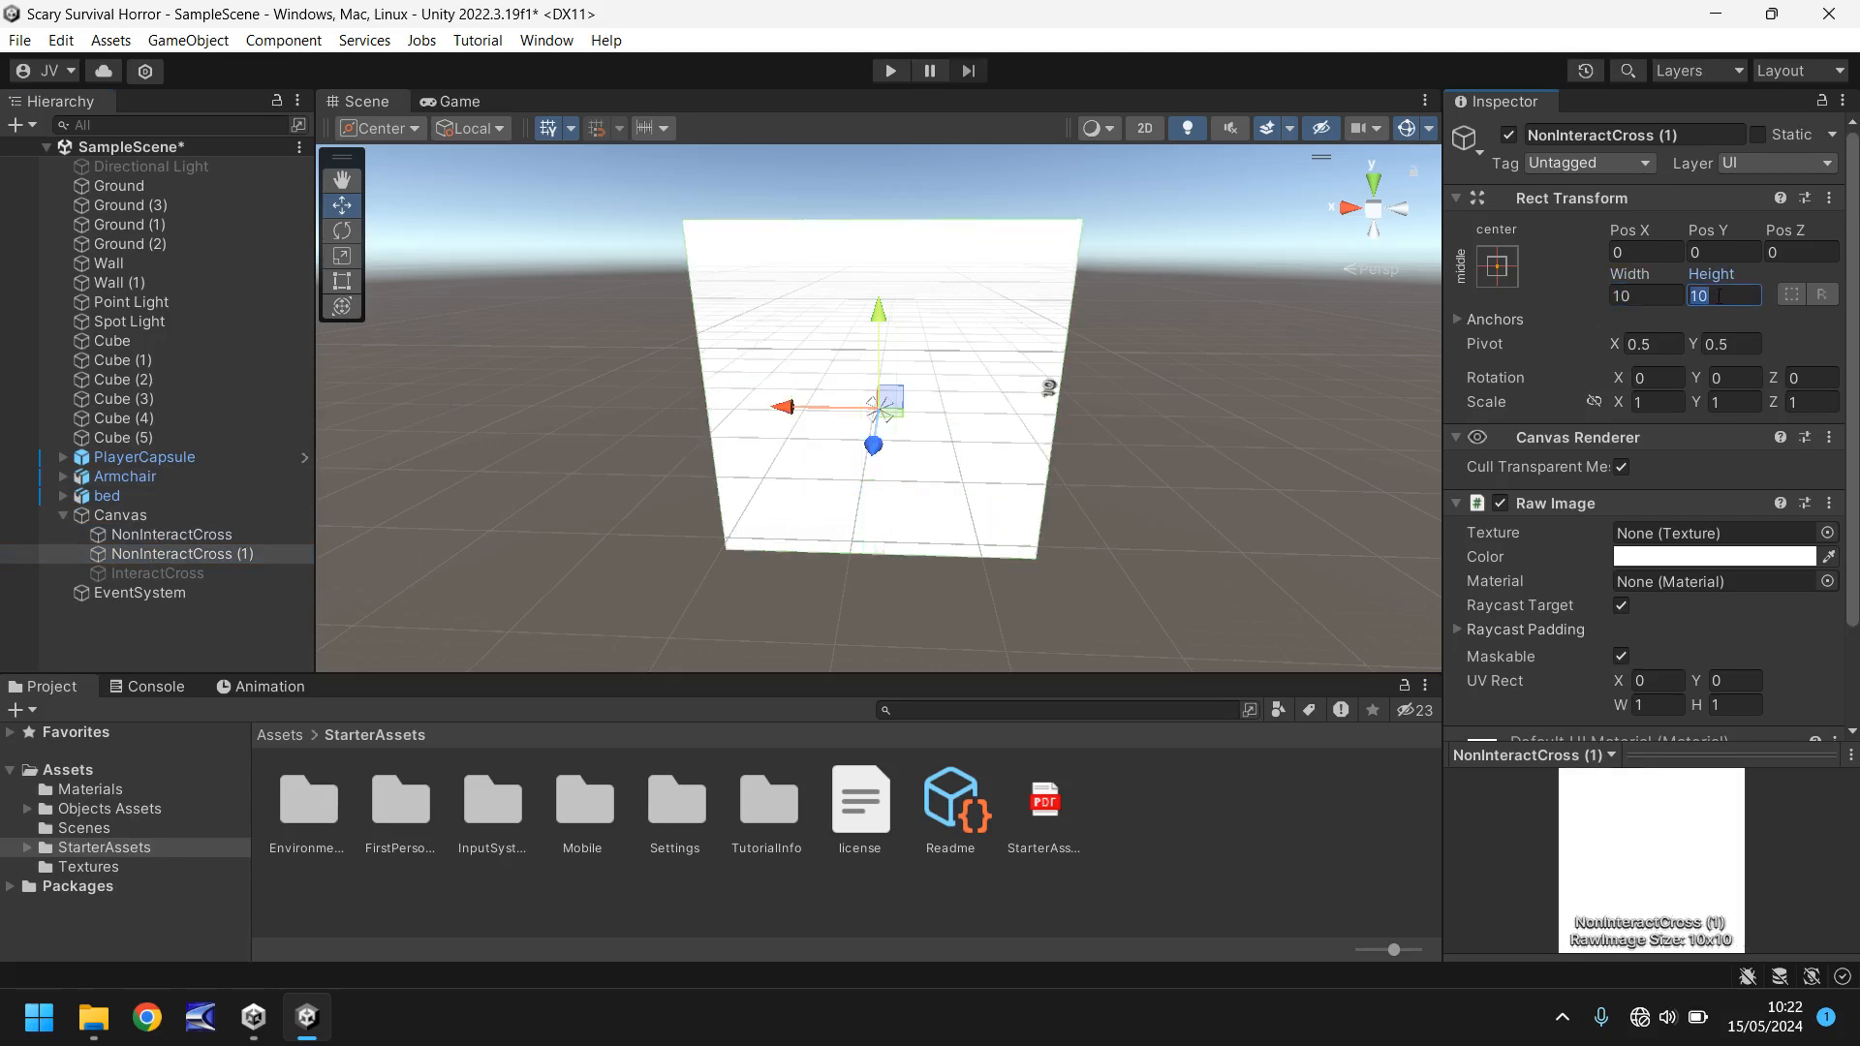
pyautogui.write('5')
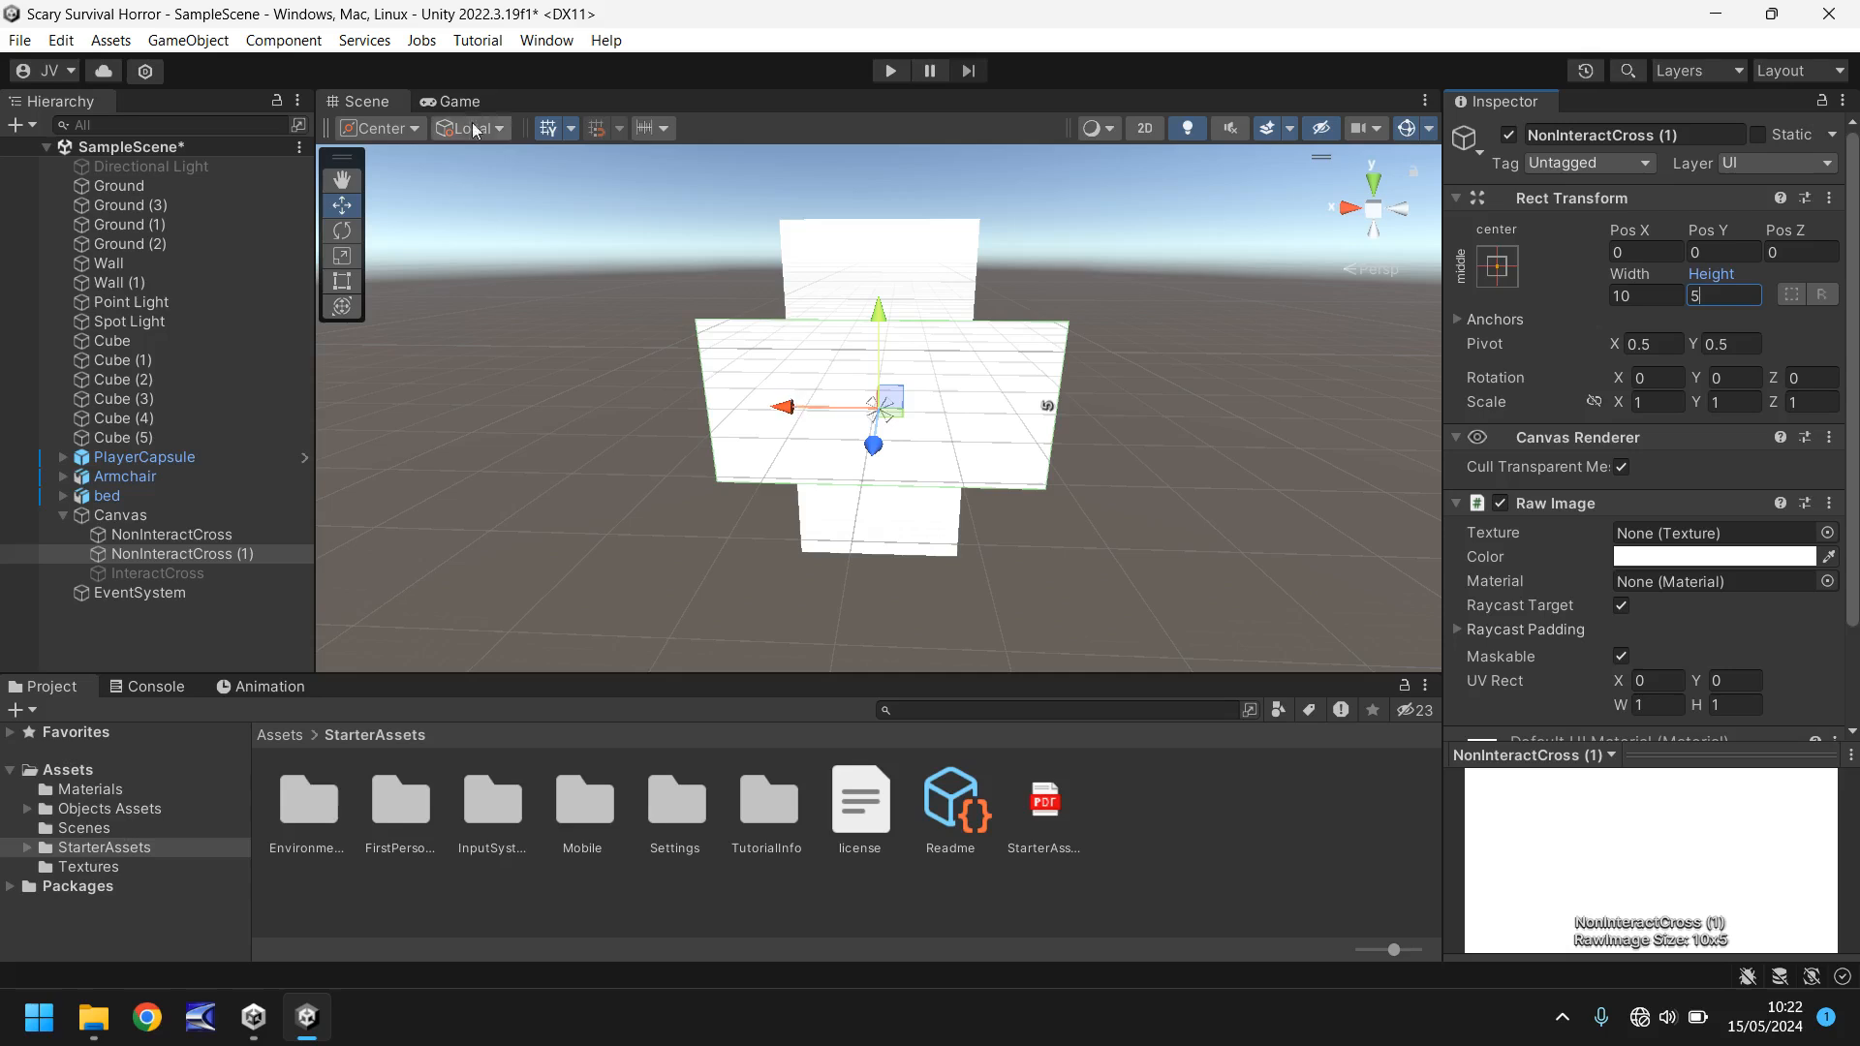
pyautogui.click(453, 101)
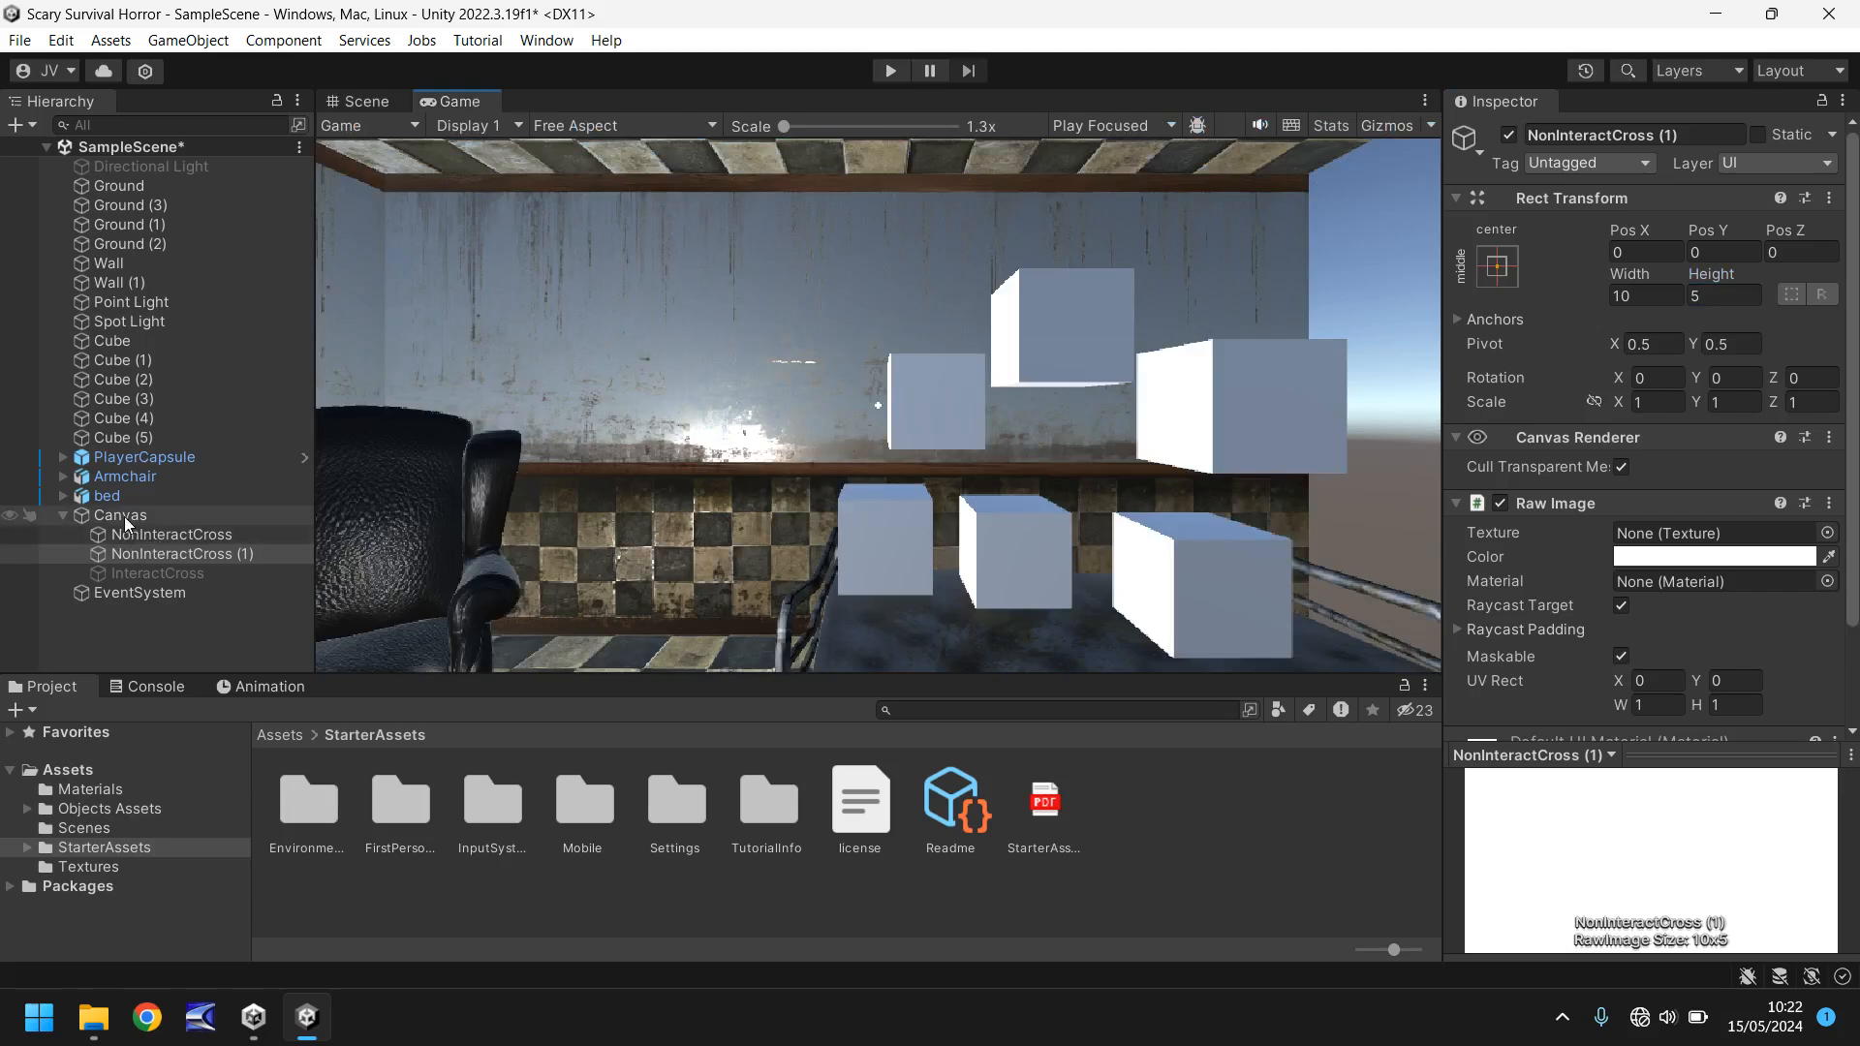
pyautogui.rightClick(120, 514)
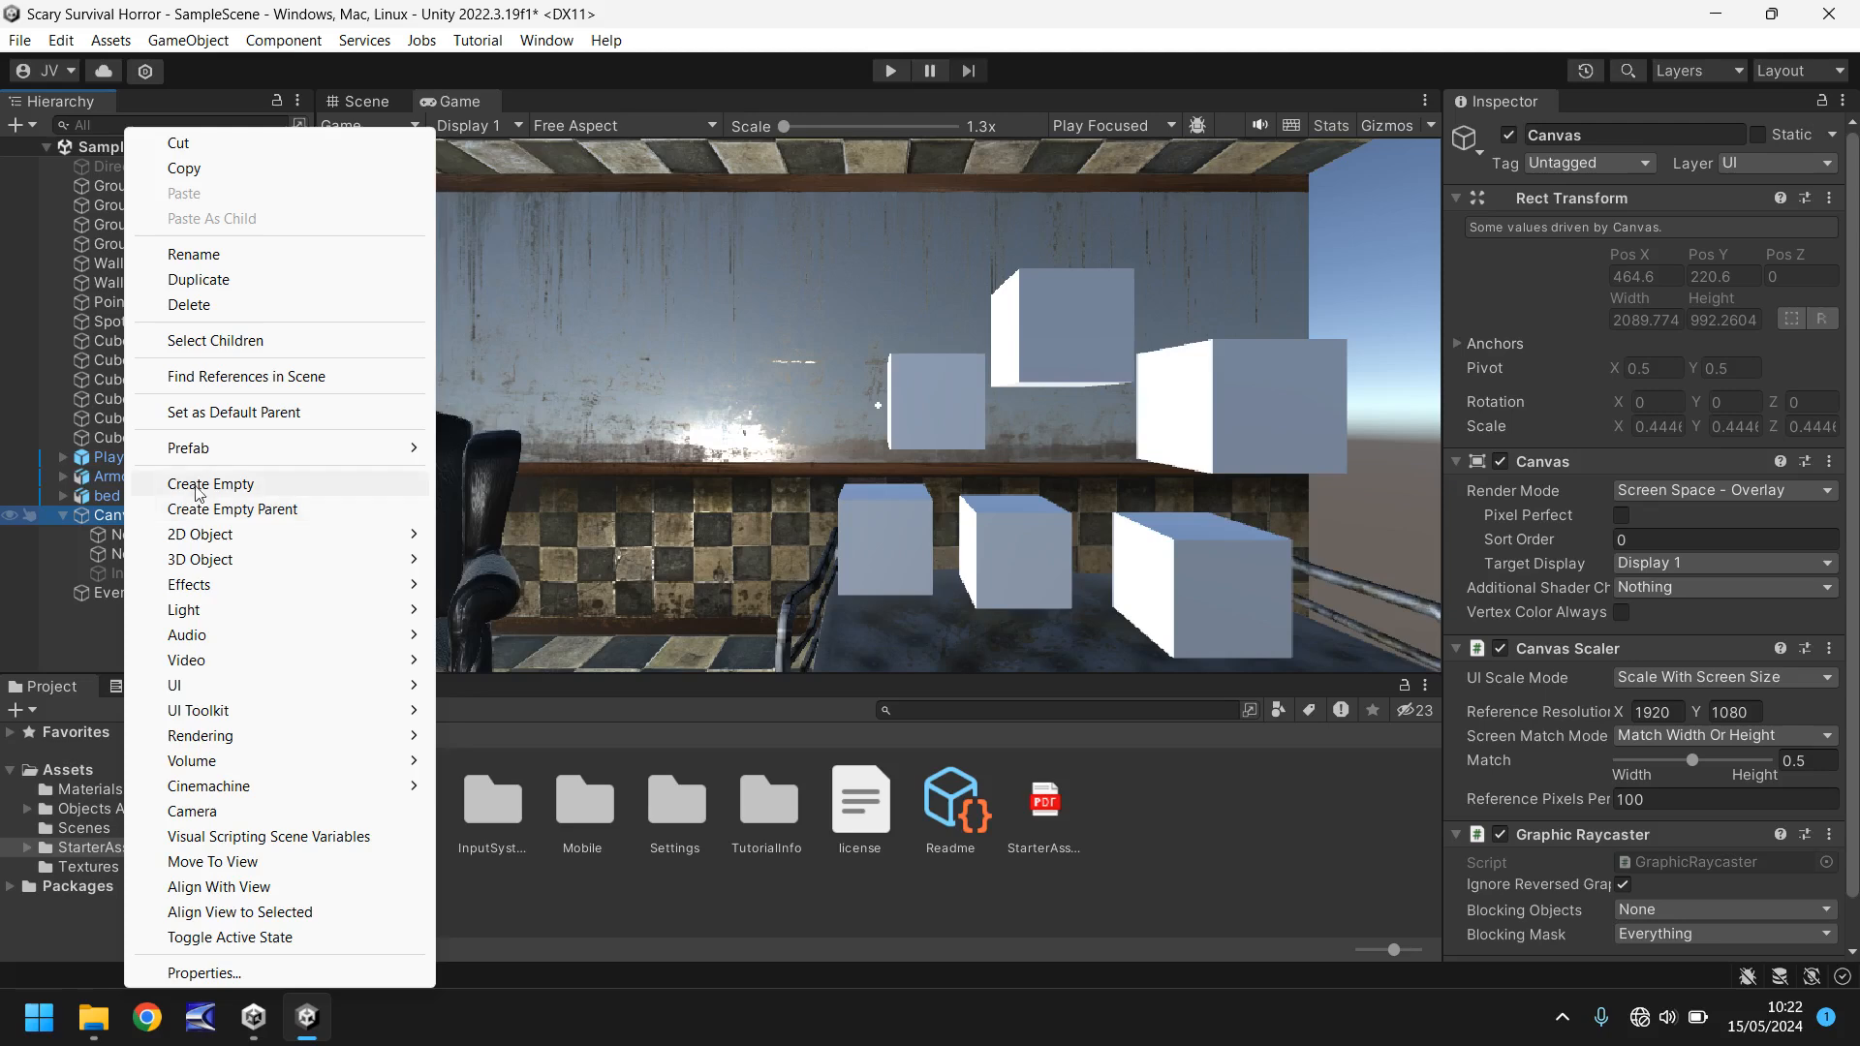
pyautogui.click(210, 484)
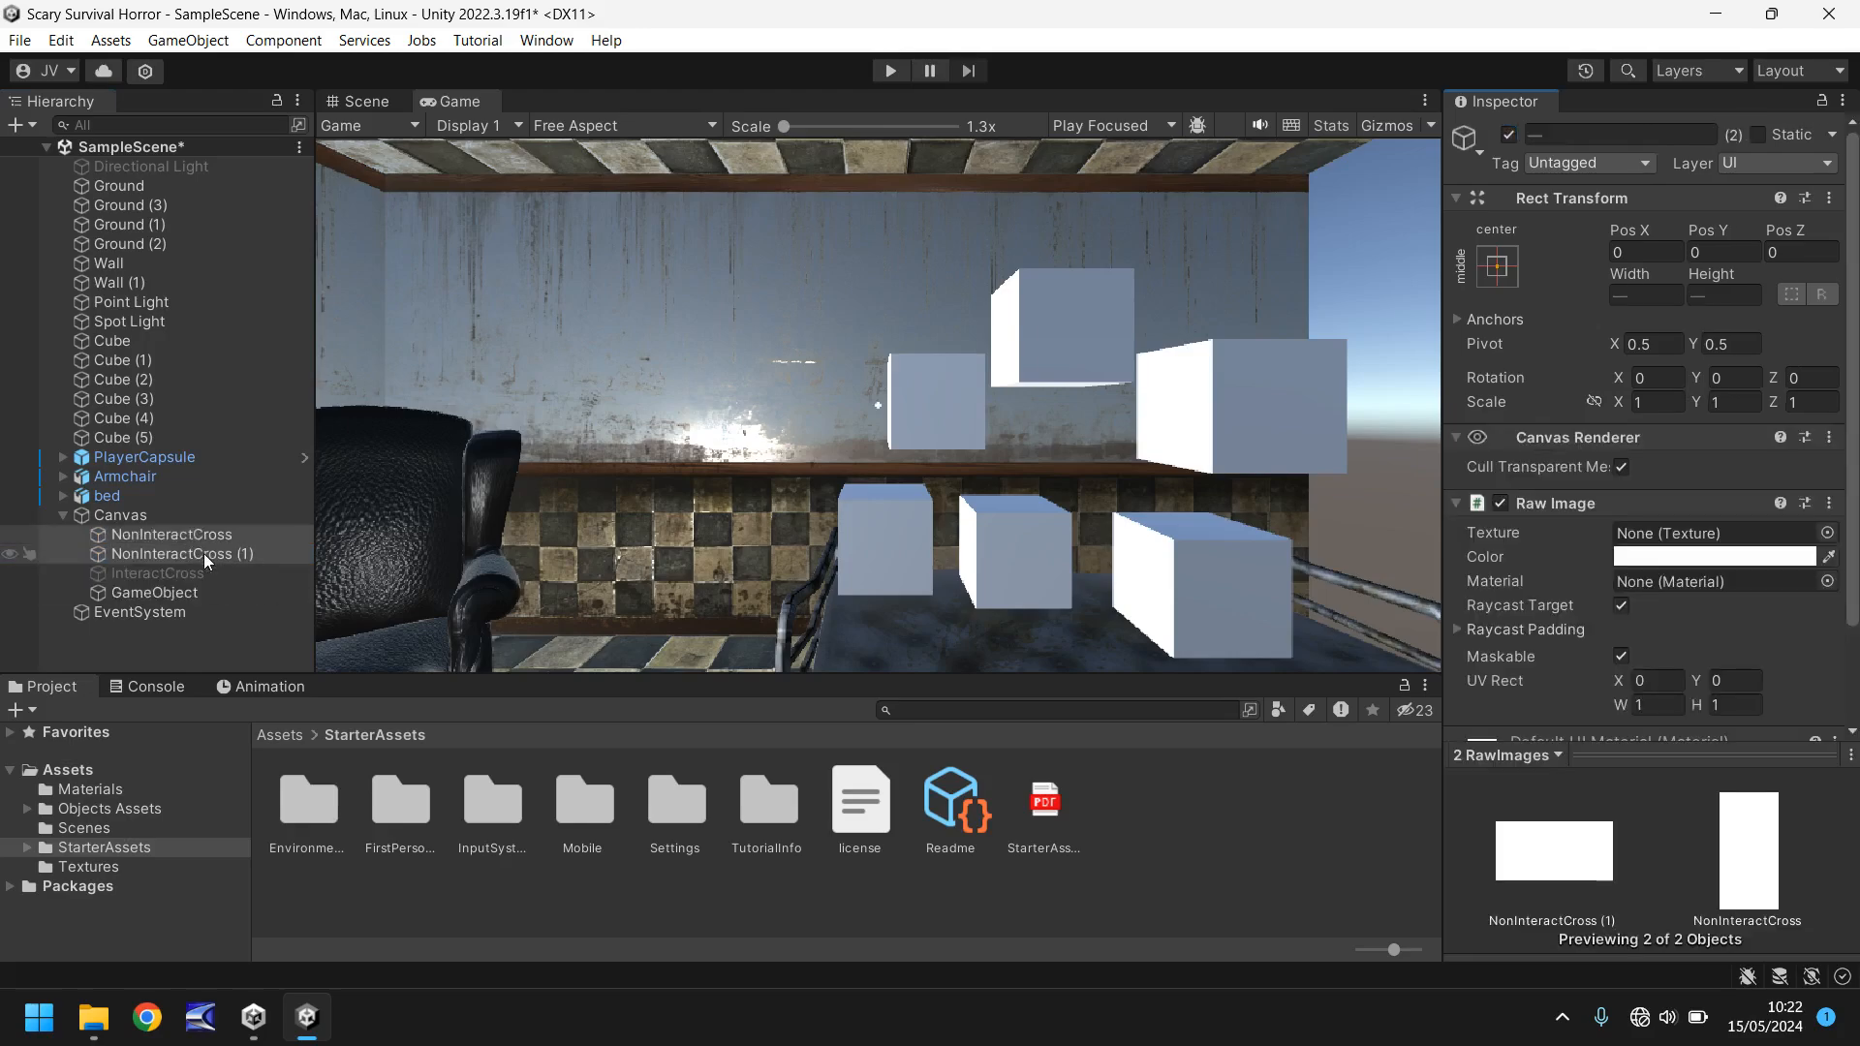
pyautogui.click(184, 554)
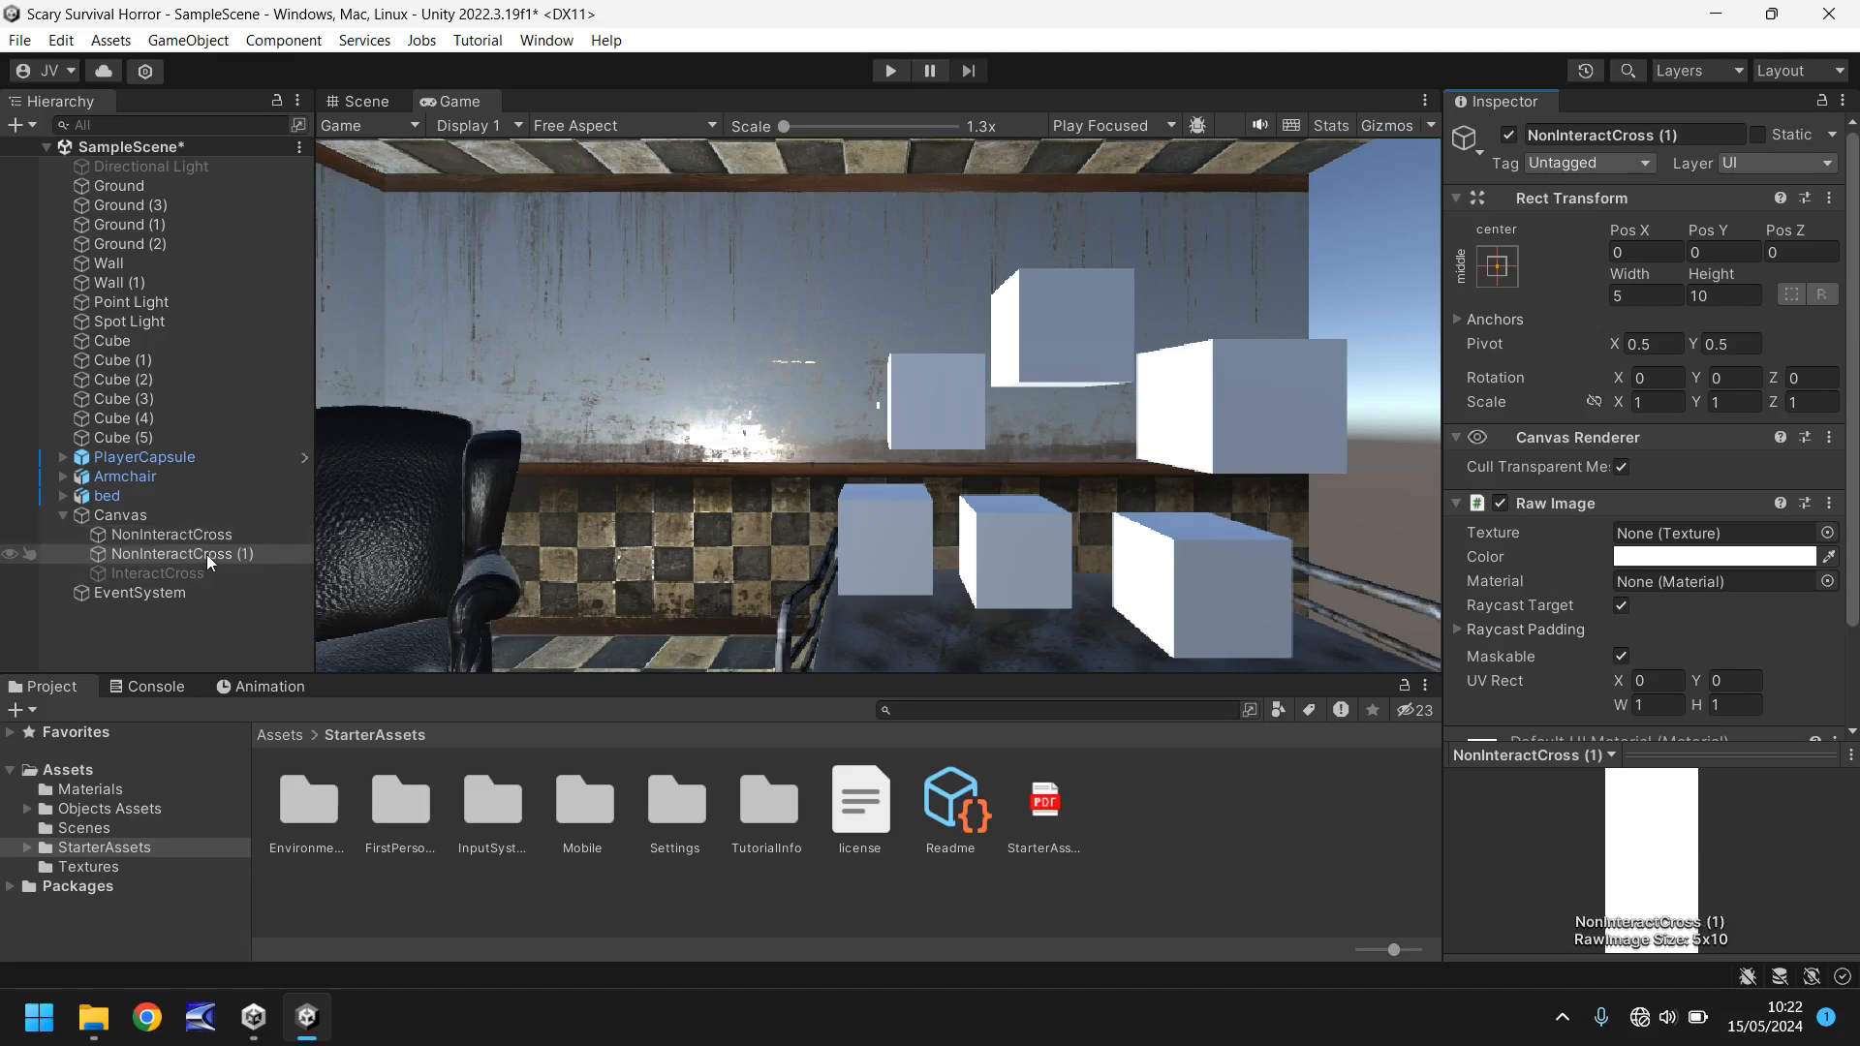
# Step: Resize InteractCross to 15×15 and leave it disabled
pyautogui.click(155, 554)
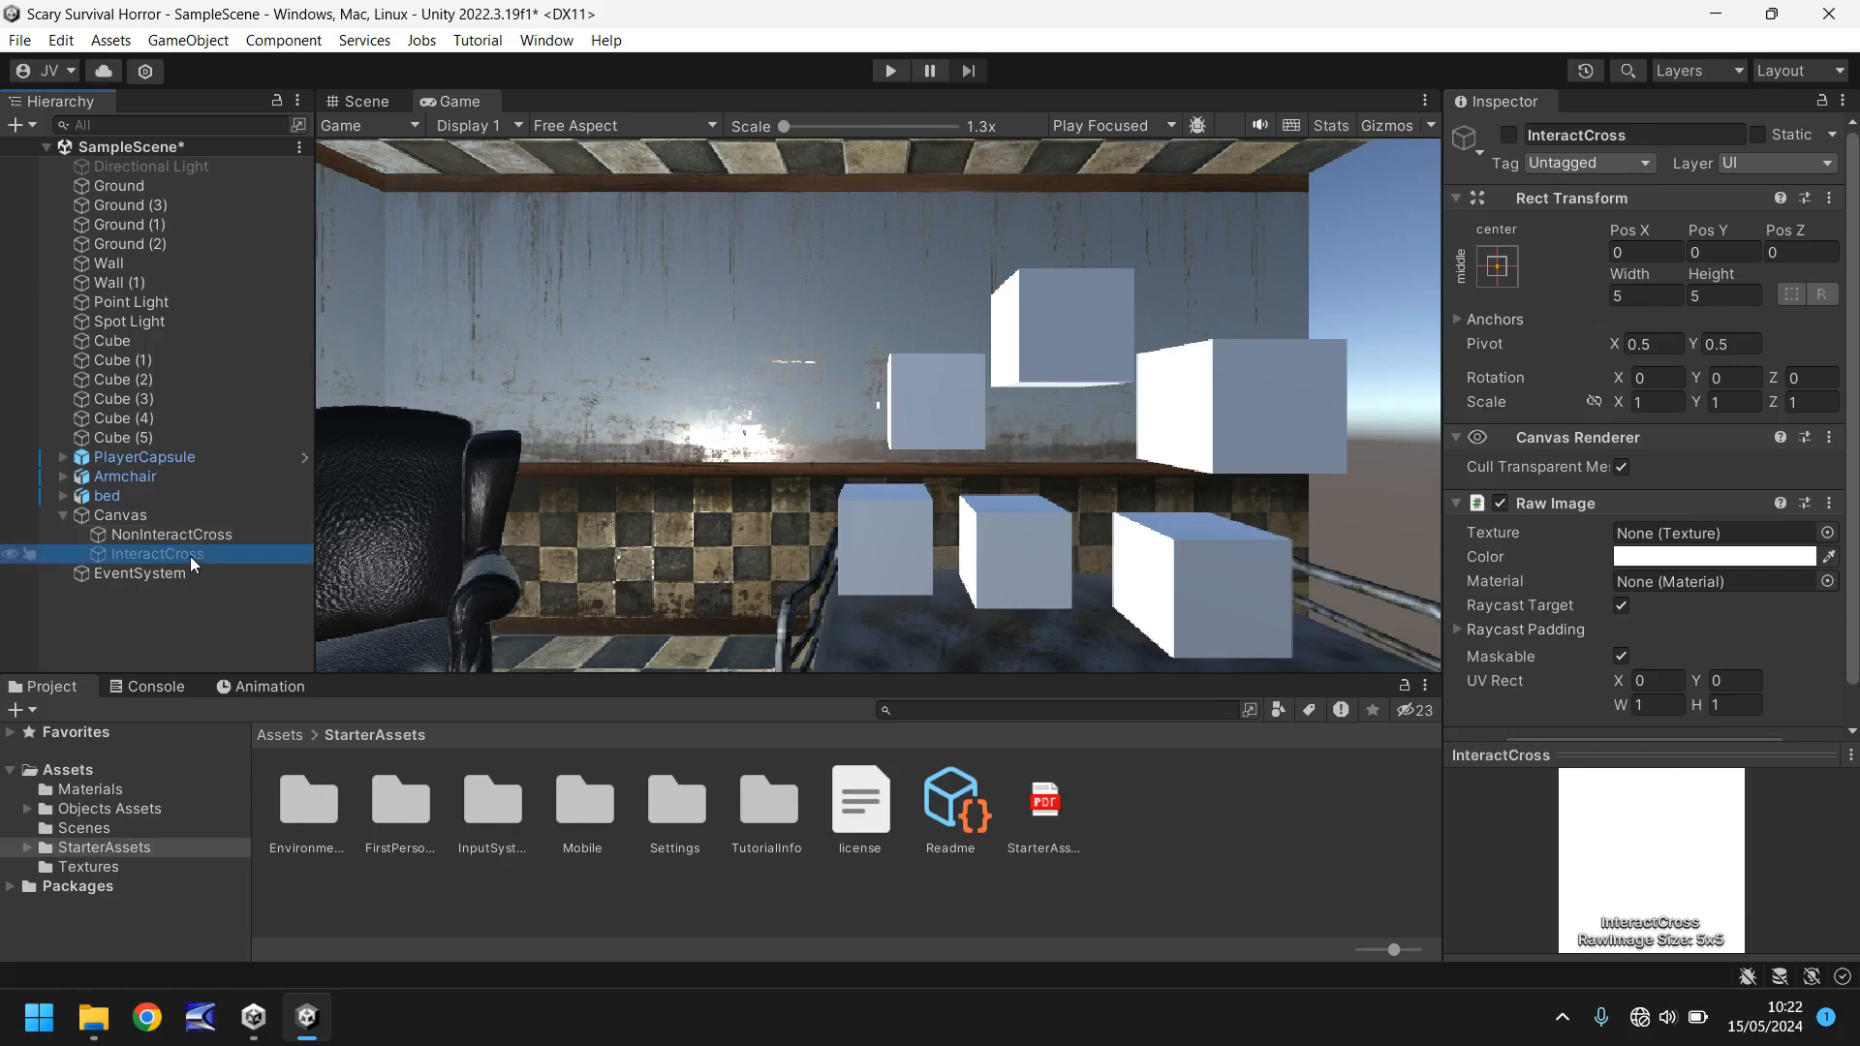
pyautogui.click(172, 534)
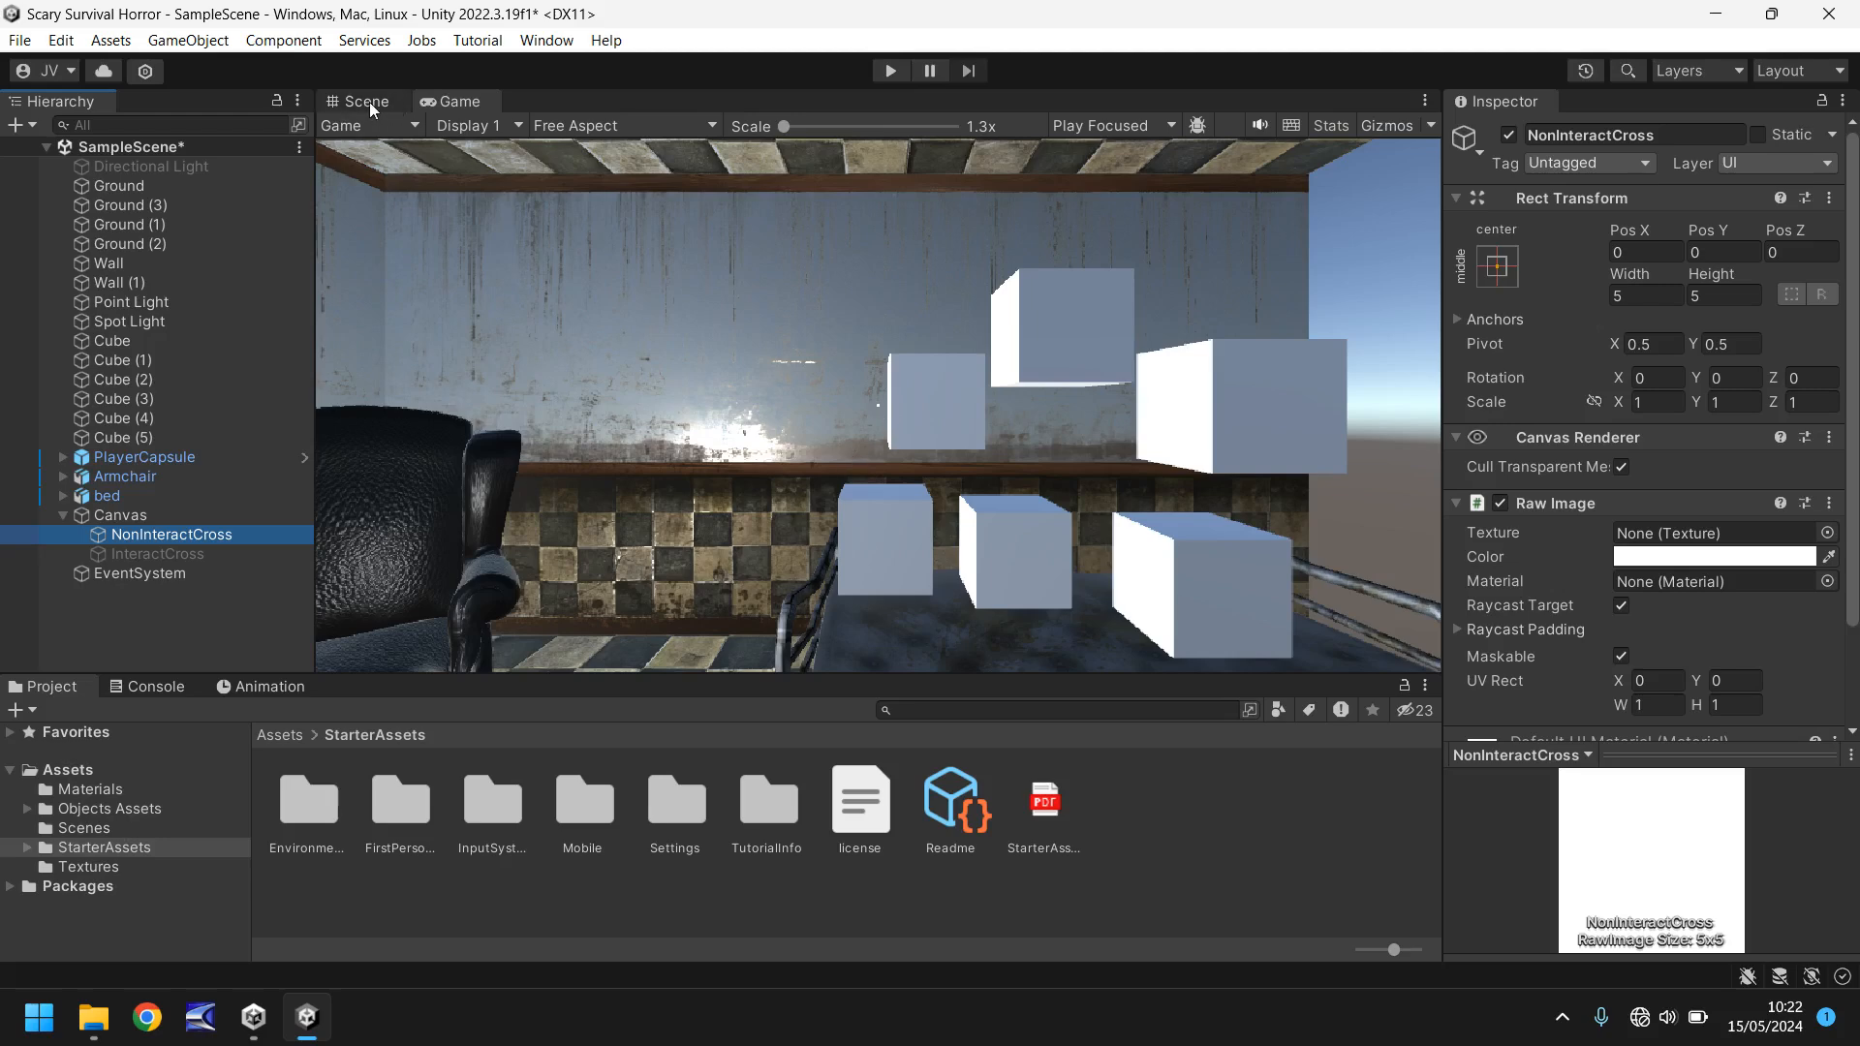
pyautogui.click(155, 554)
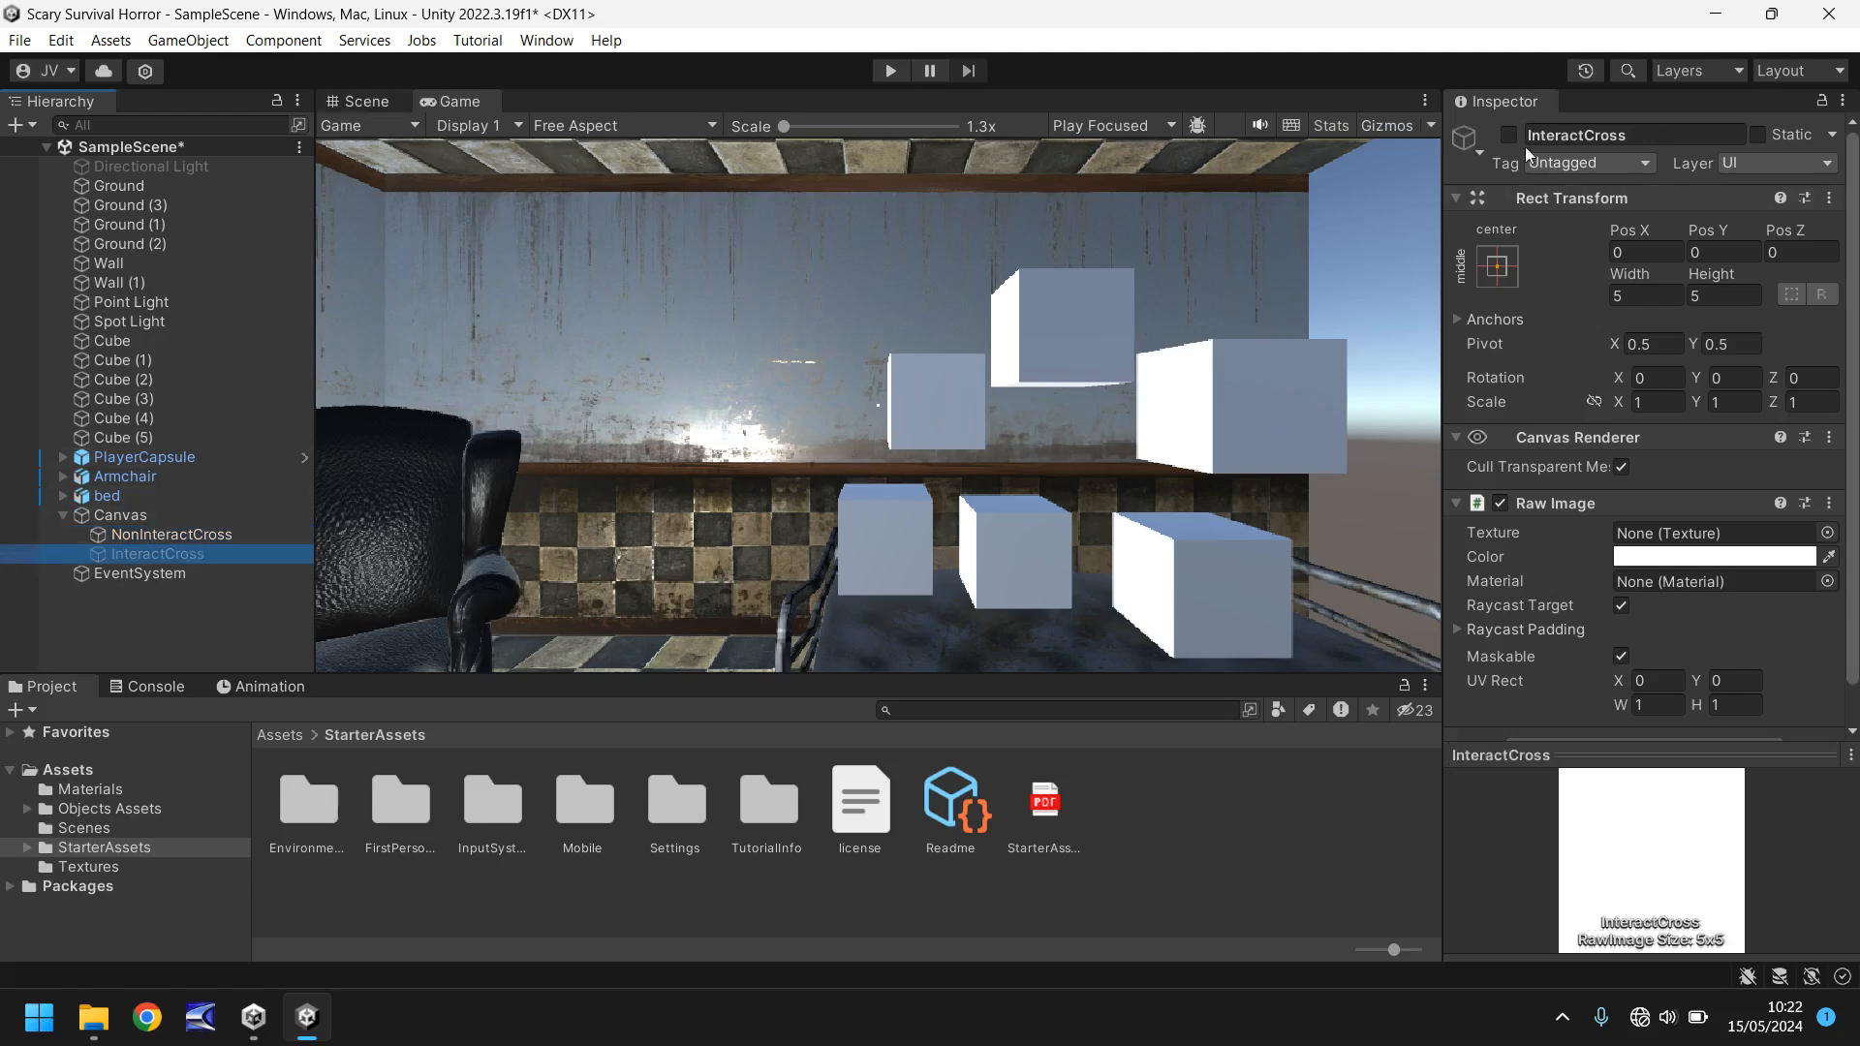
pyautogui.click(1646, 294)
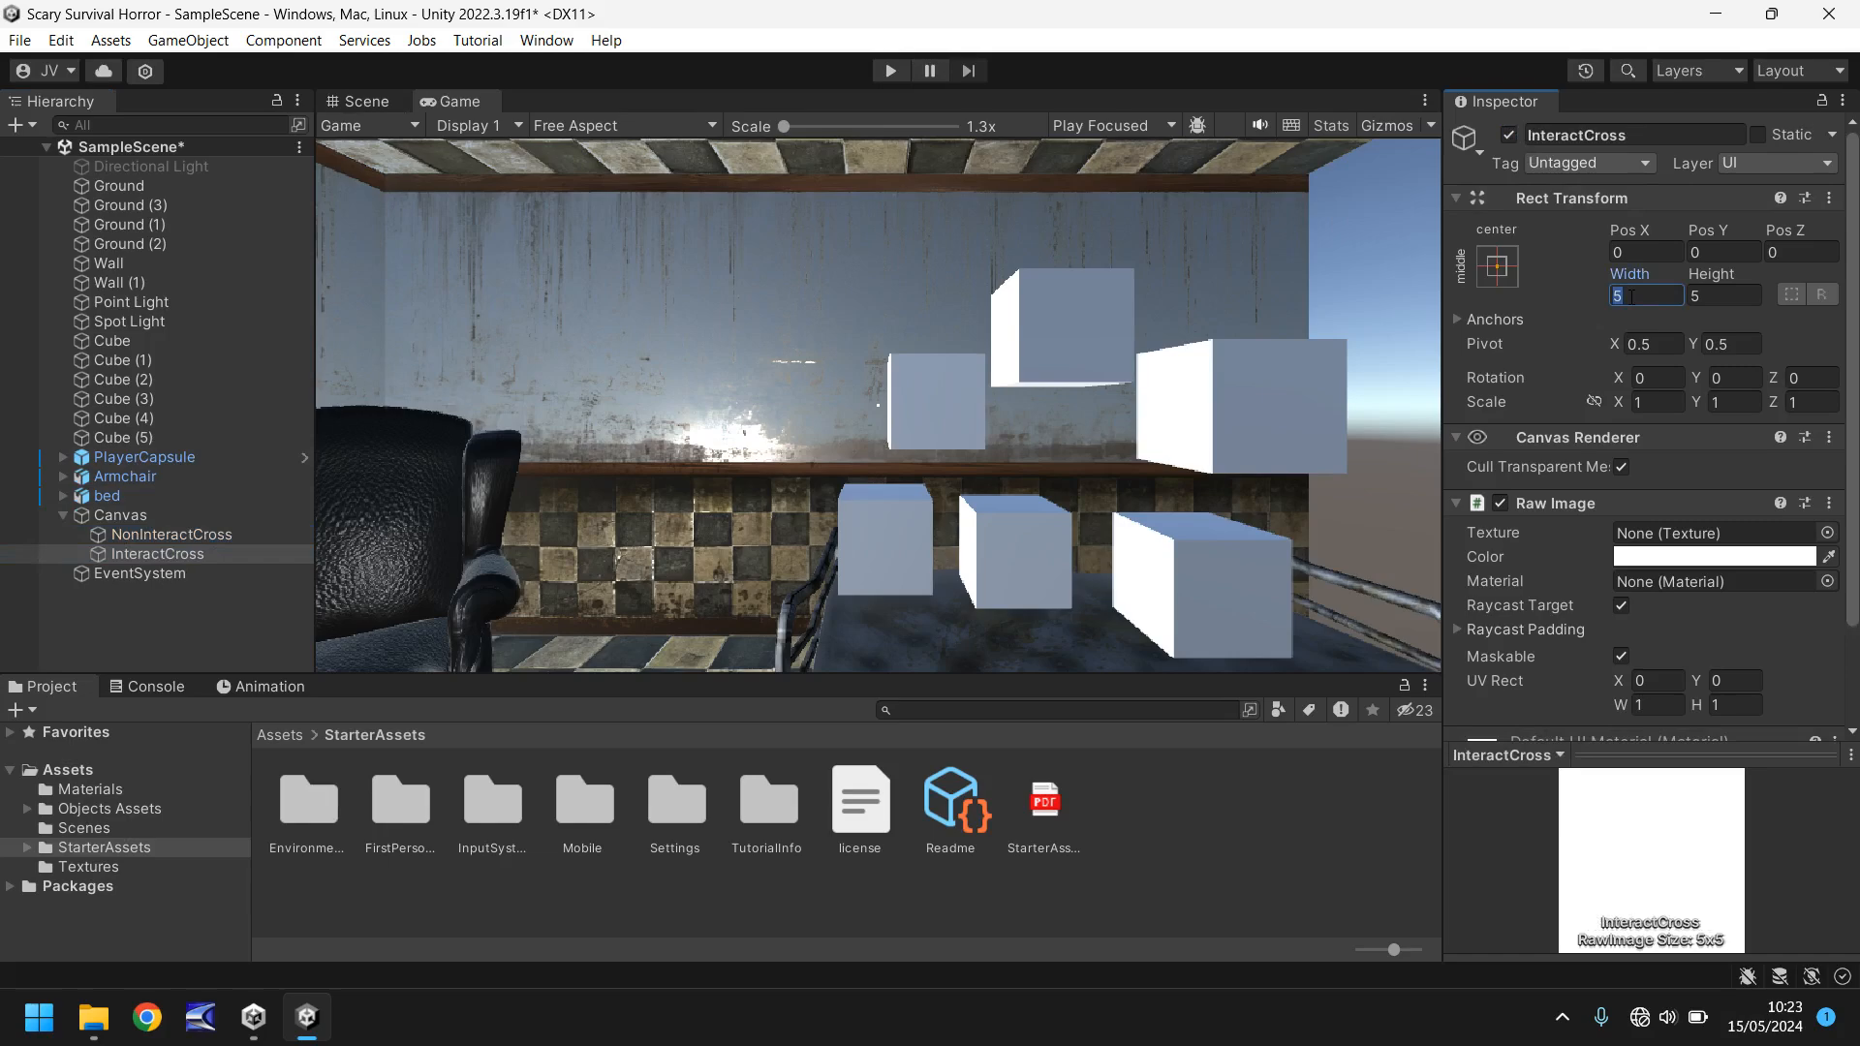
pyautogui.write('15')
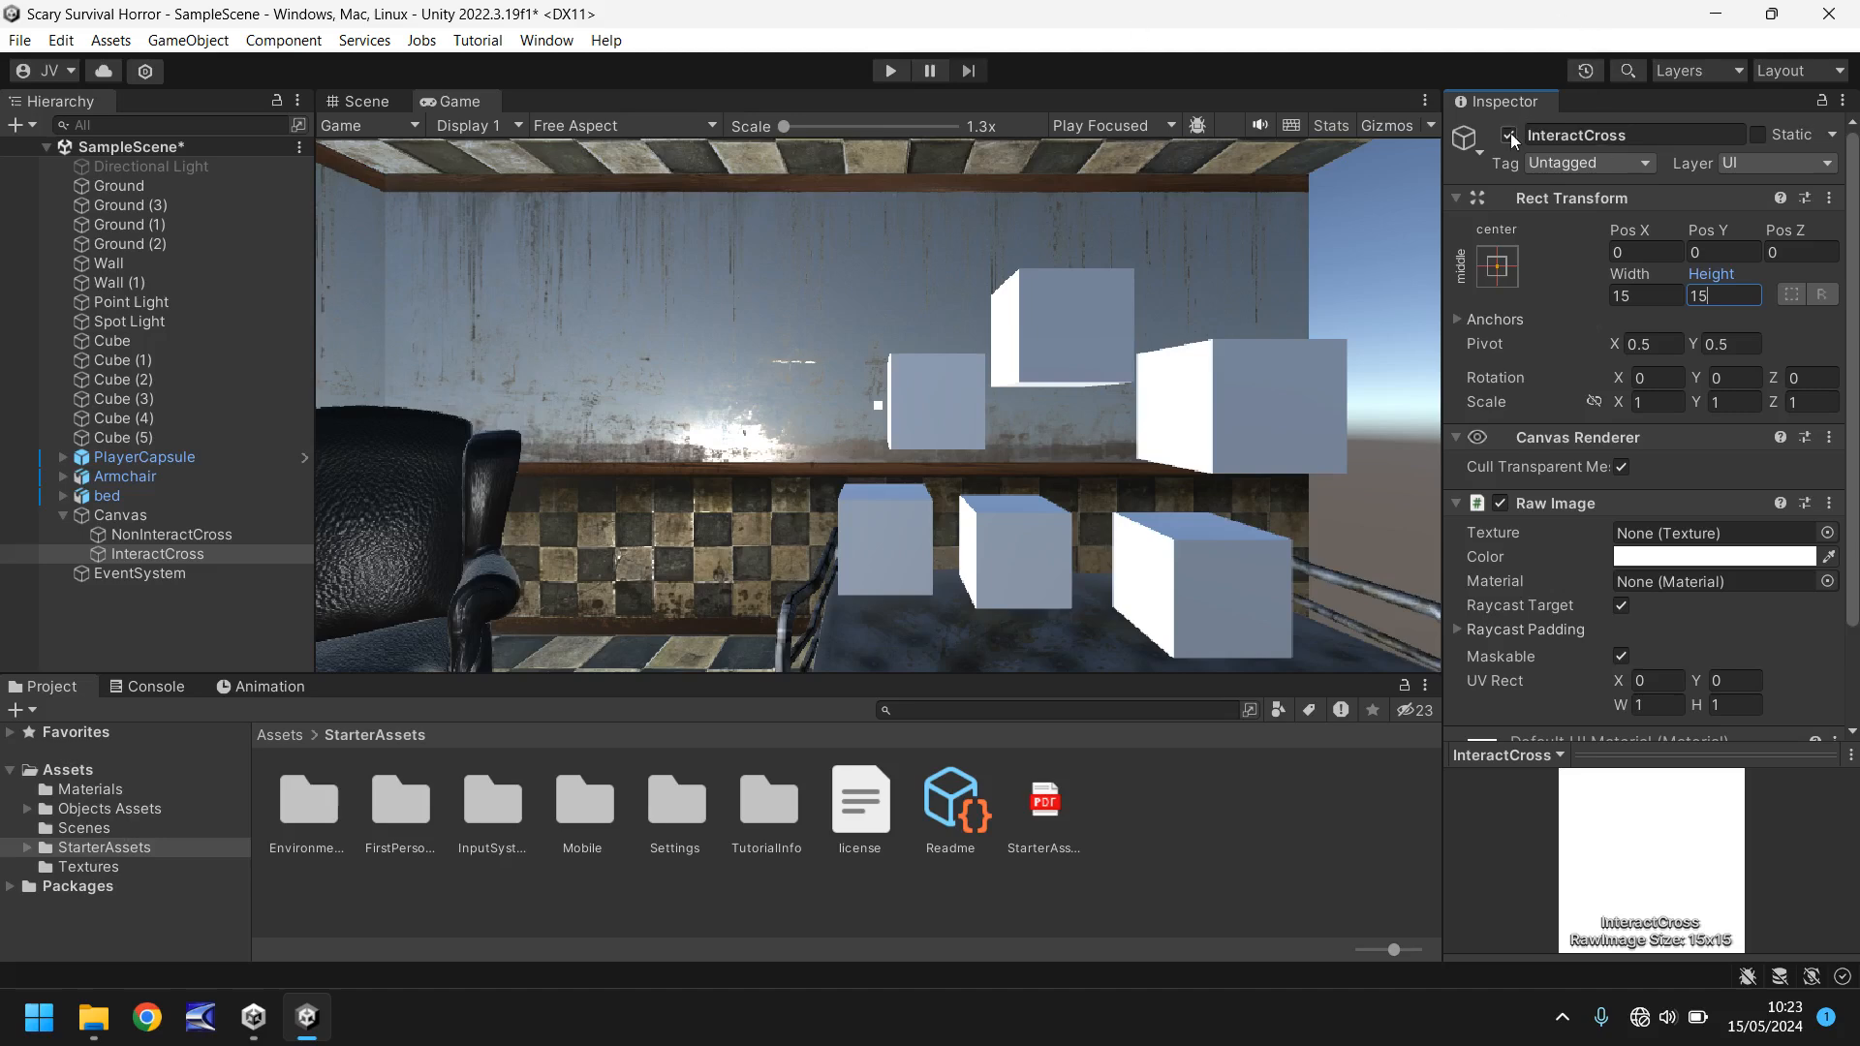
pyautogui.click(1509, 134)
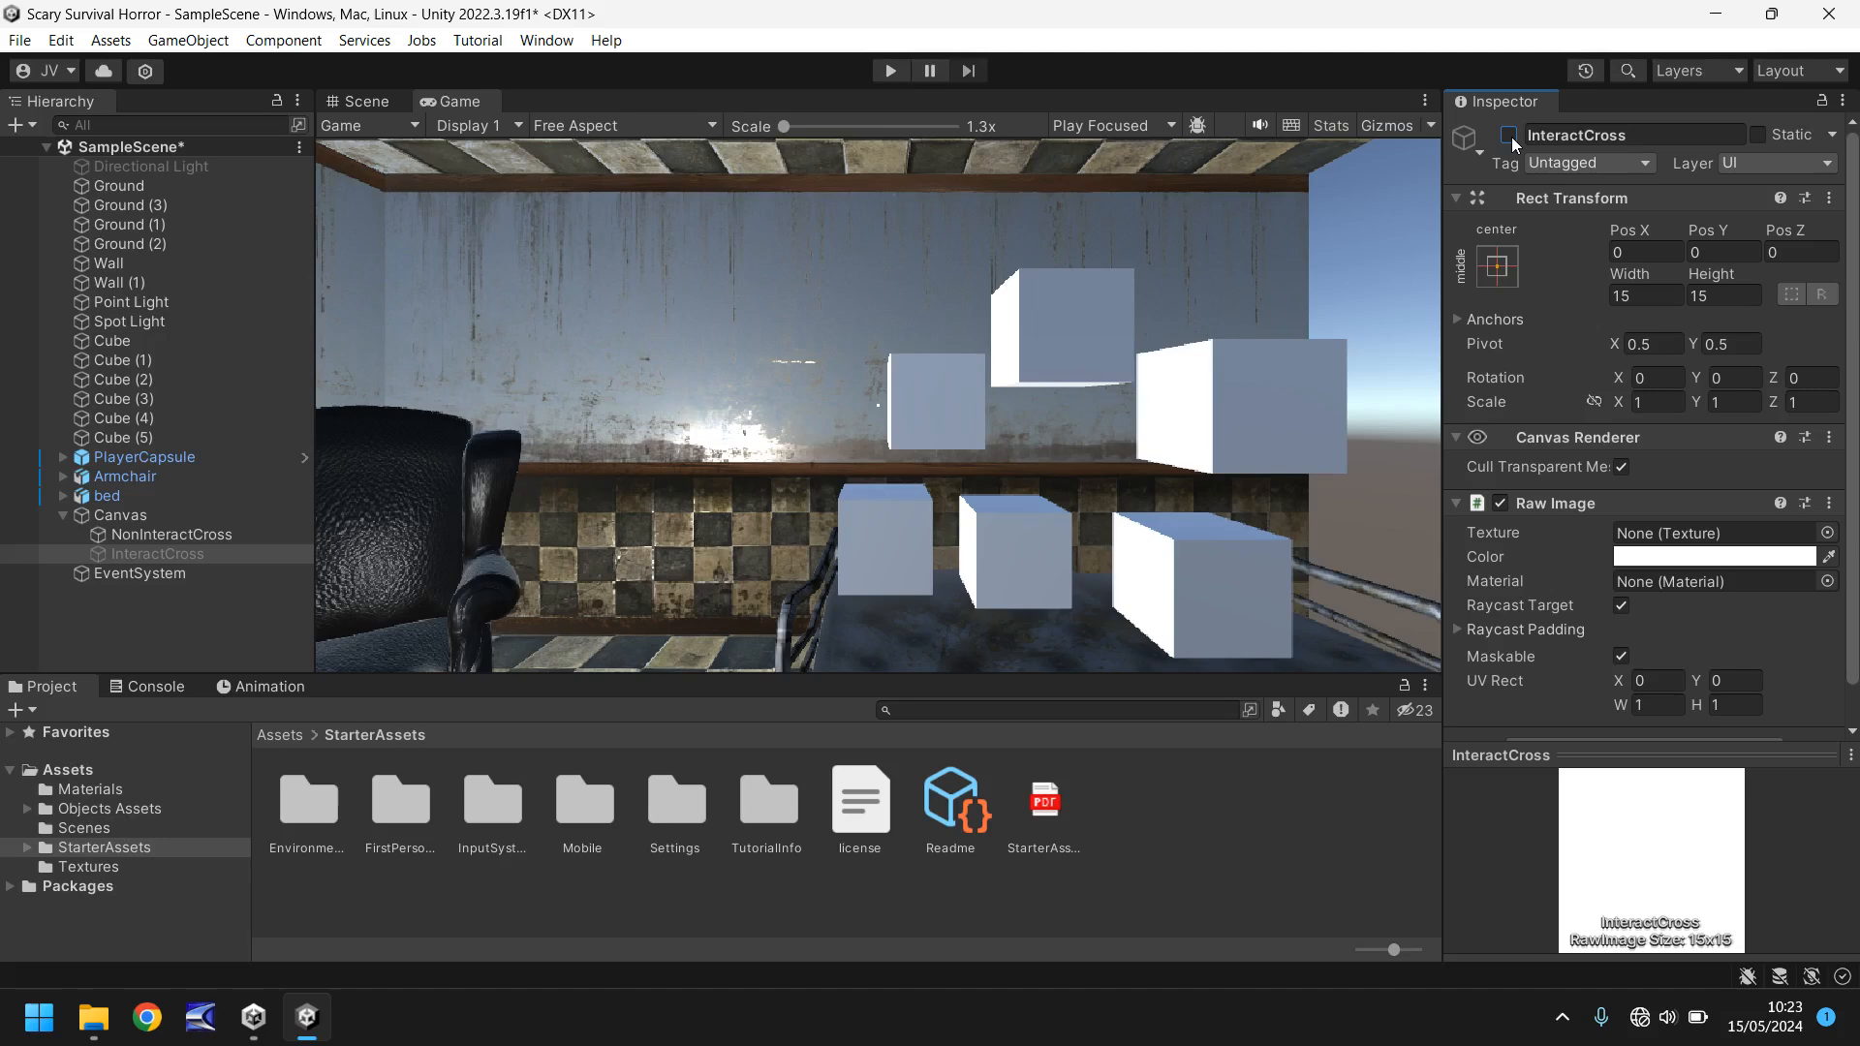
pyautogui.click(365, 101)
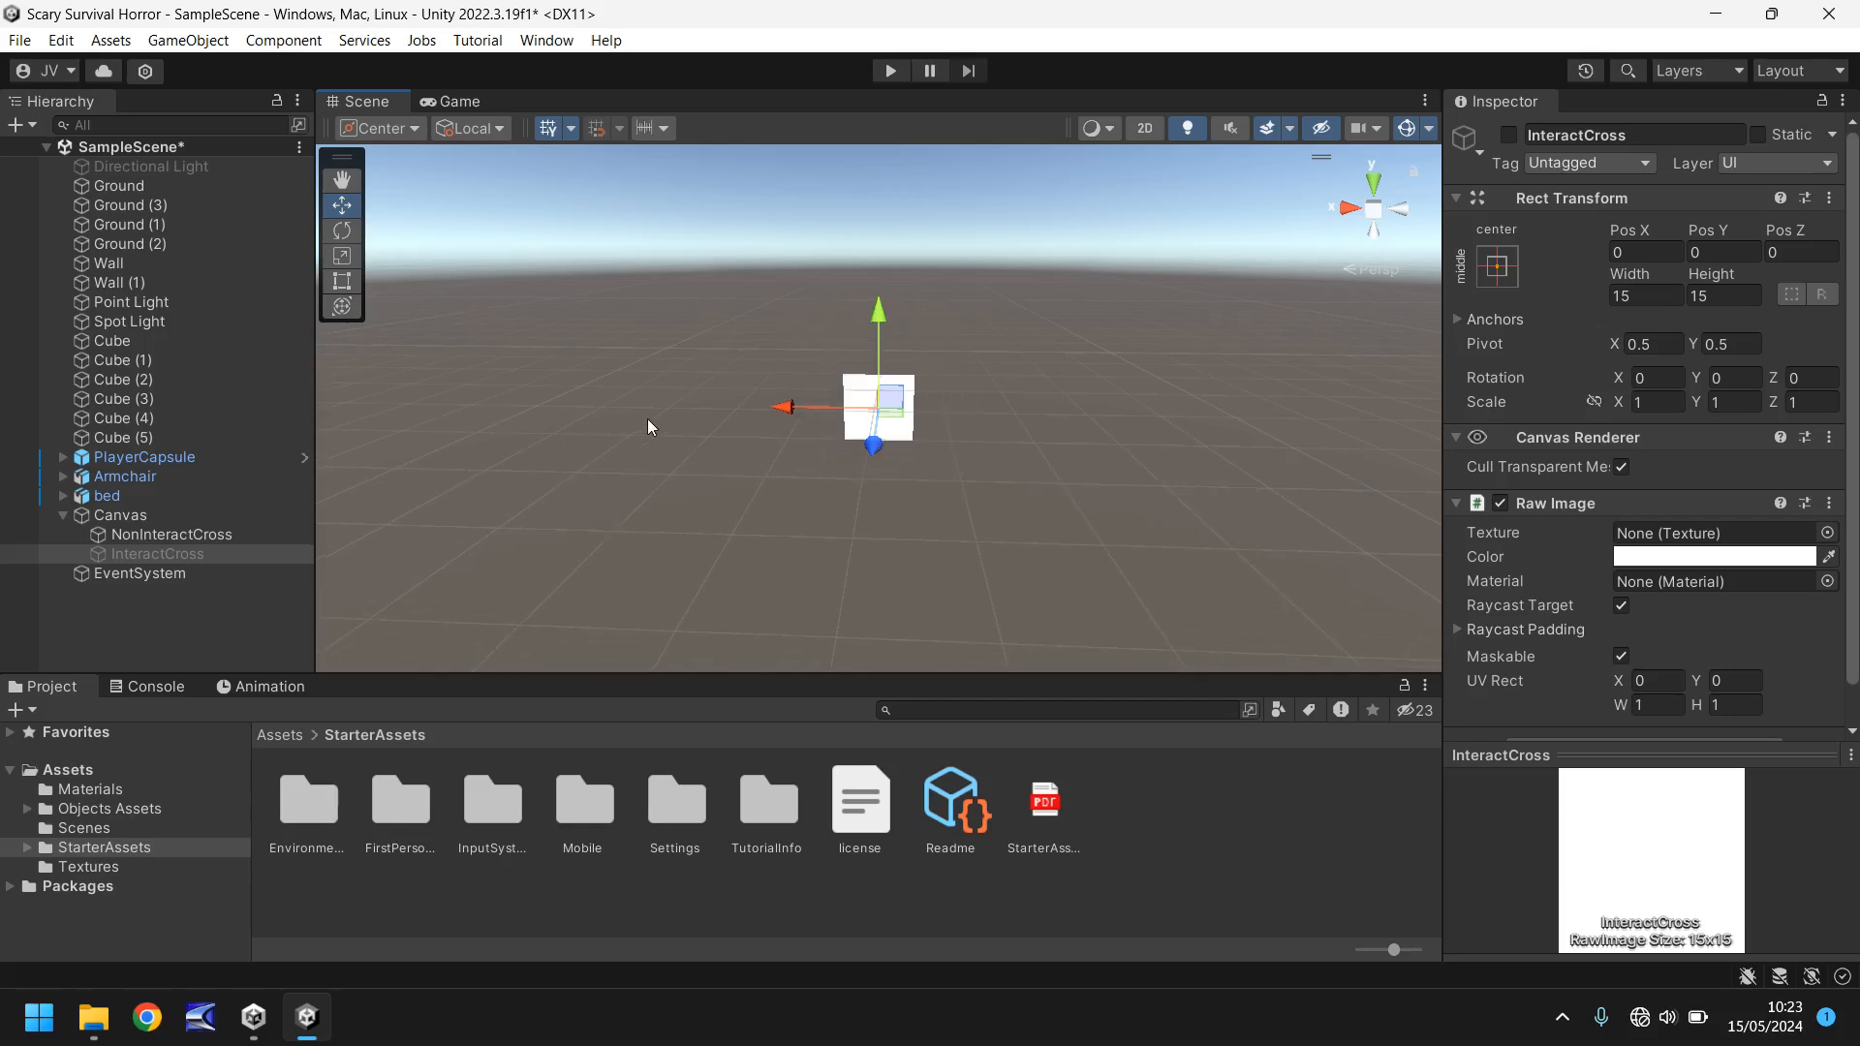
pyautogui.click(187, 38)
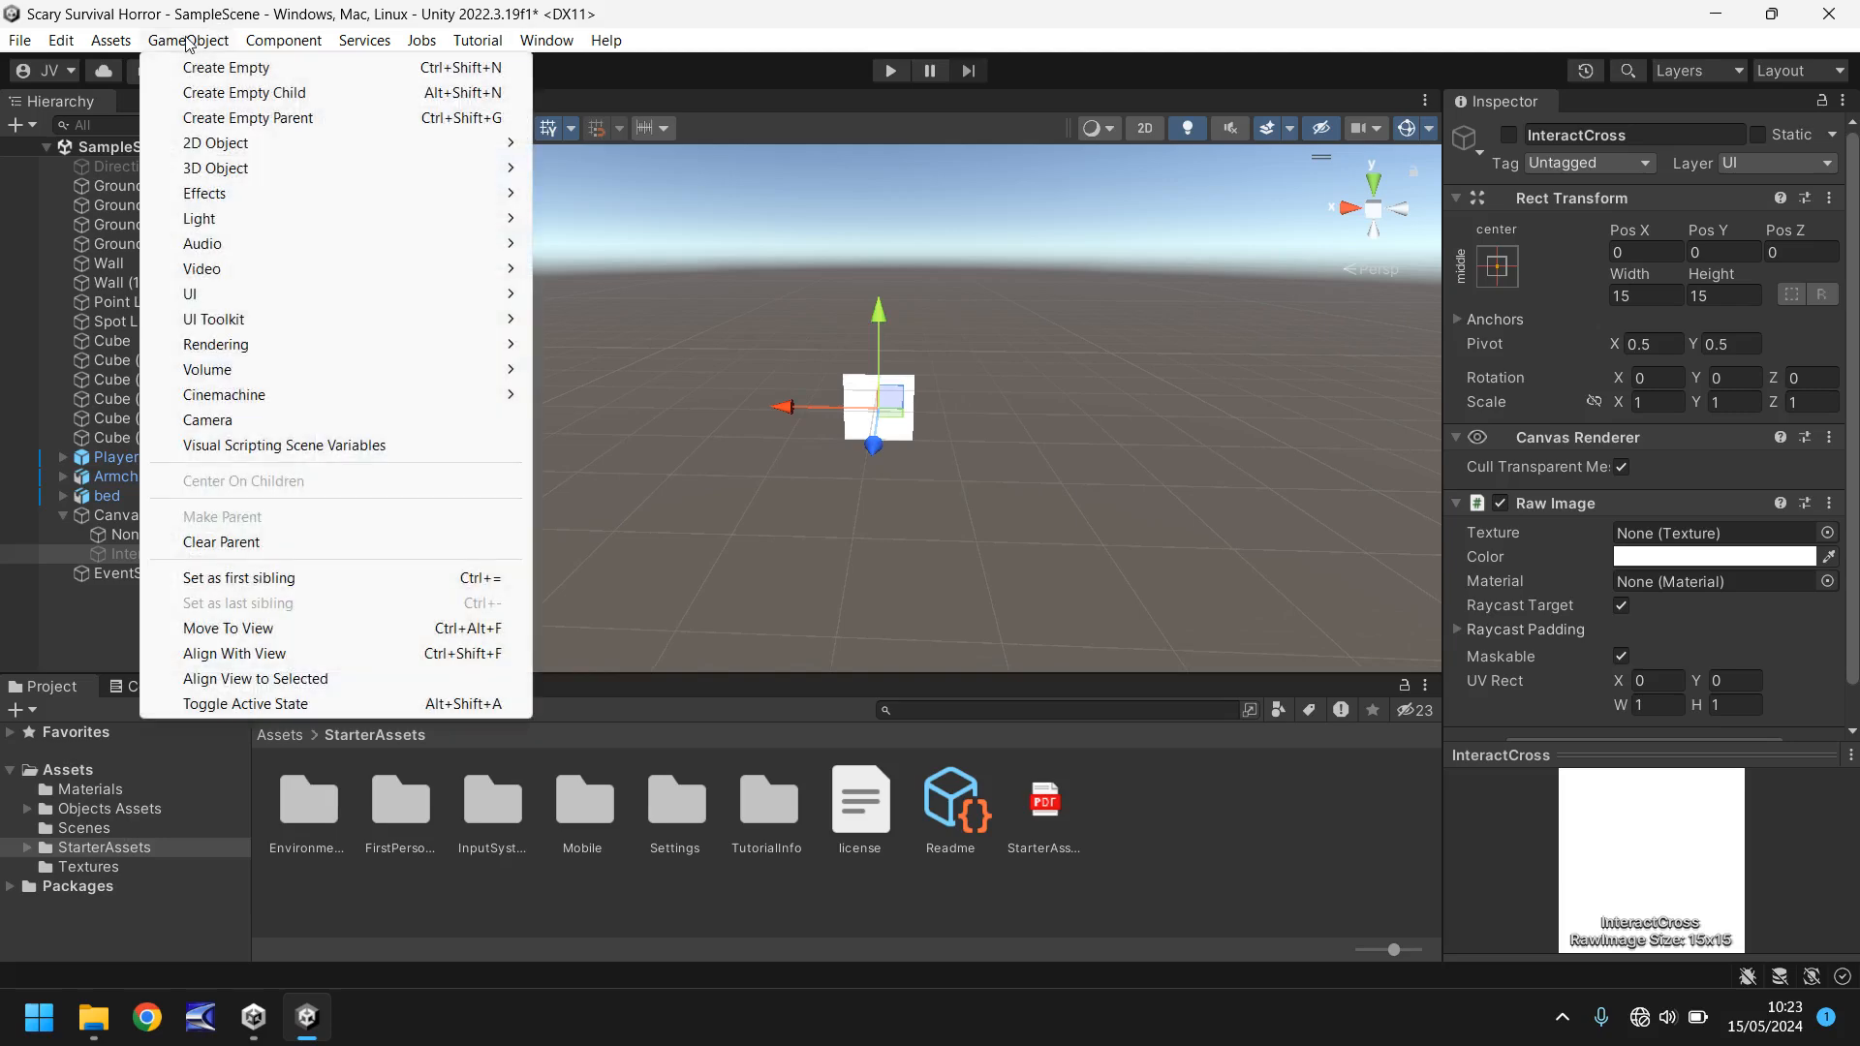
pyautogui.moveTo(190, 292)
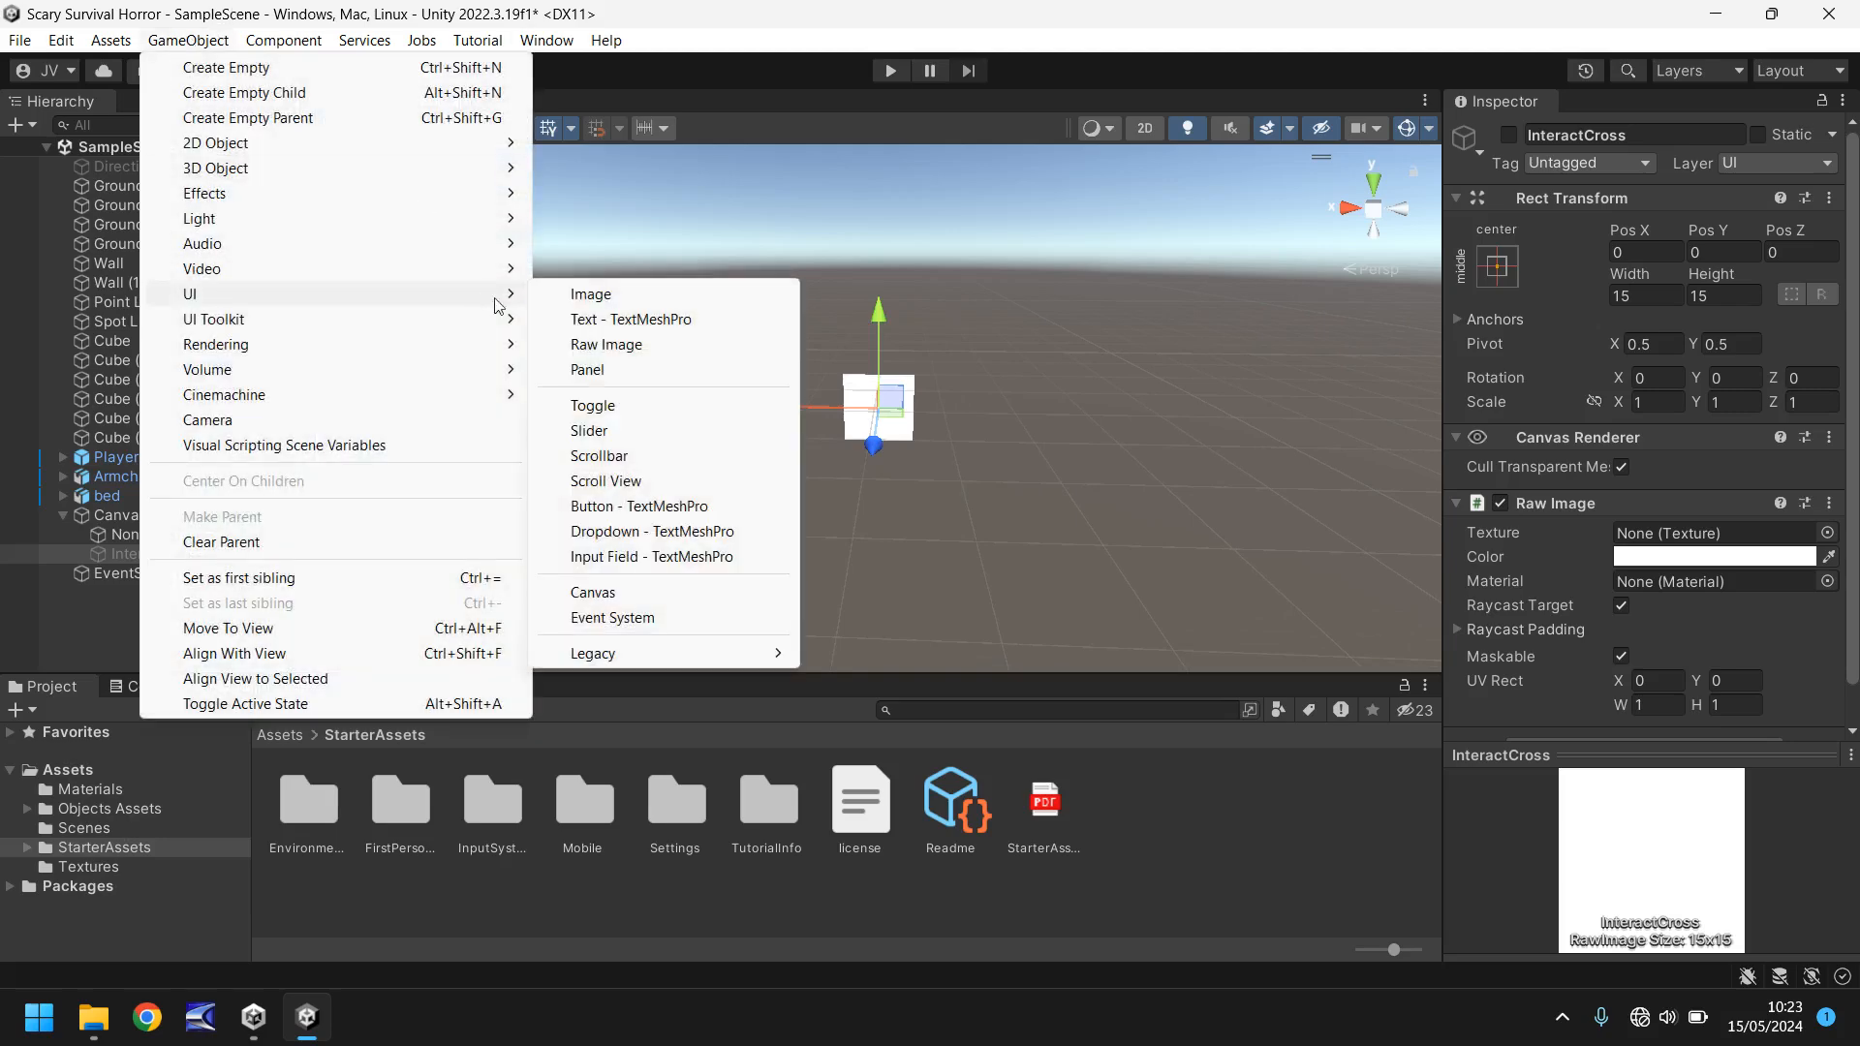
# Step: Add a Text (TMP) object to the Canvas and import TMP Essentials
pyautogui.click(630, 319)
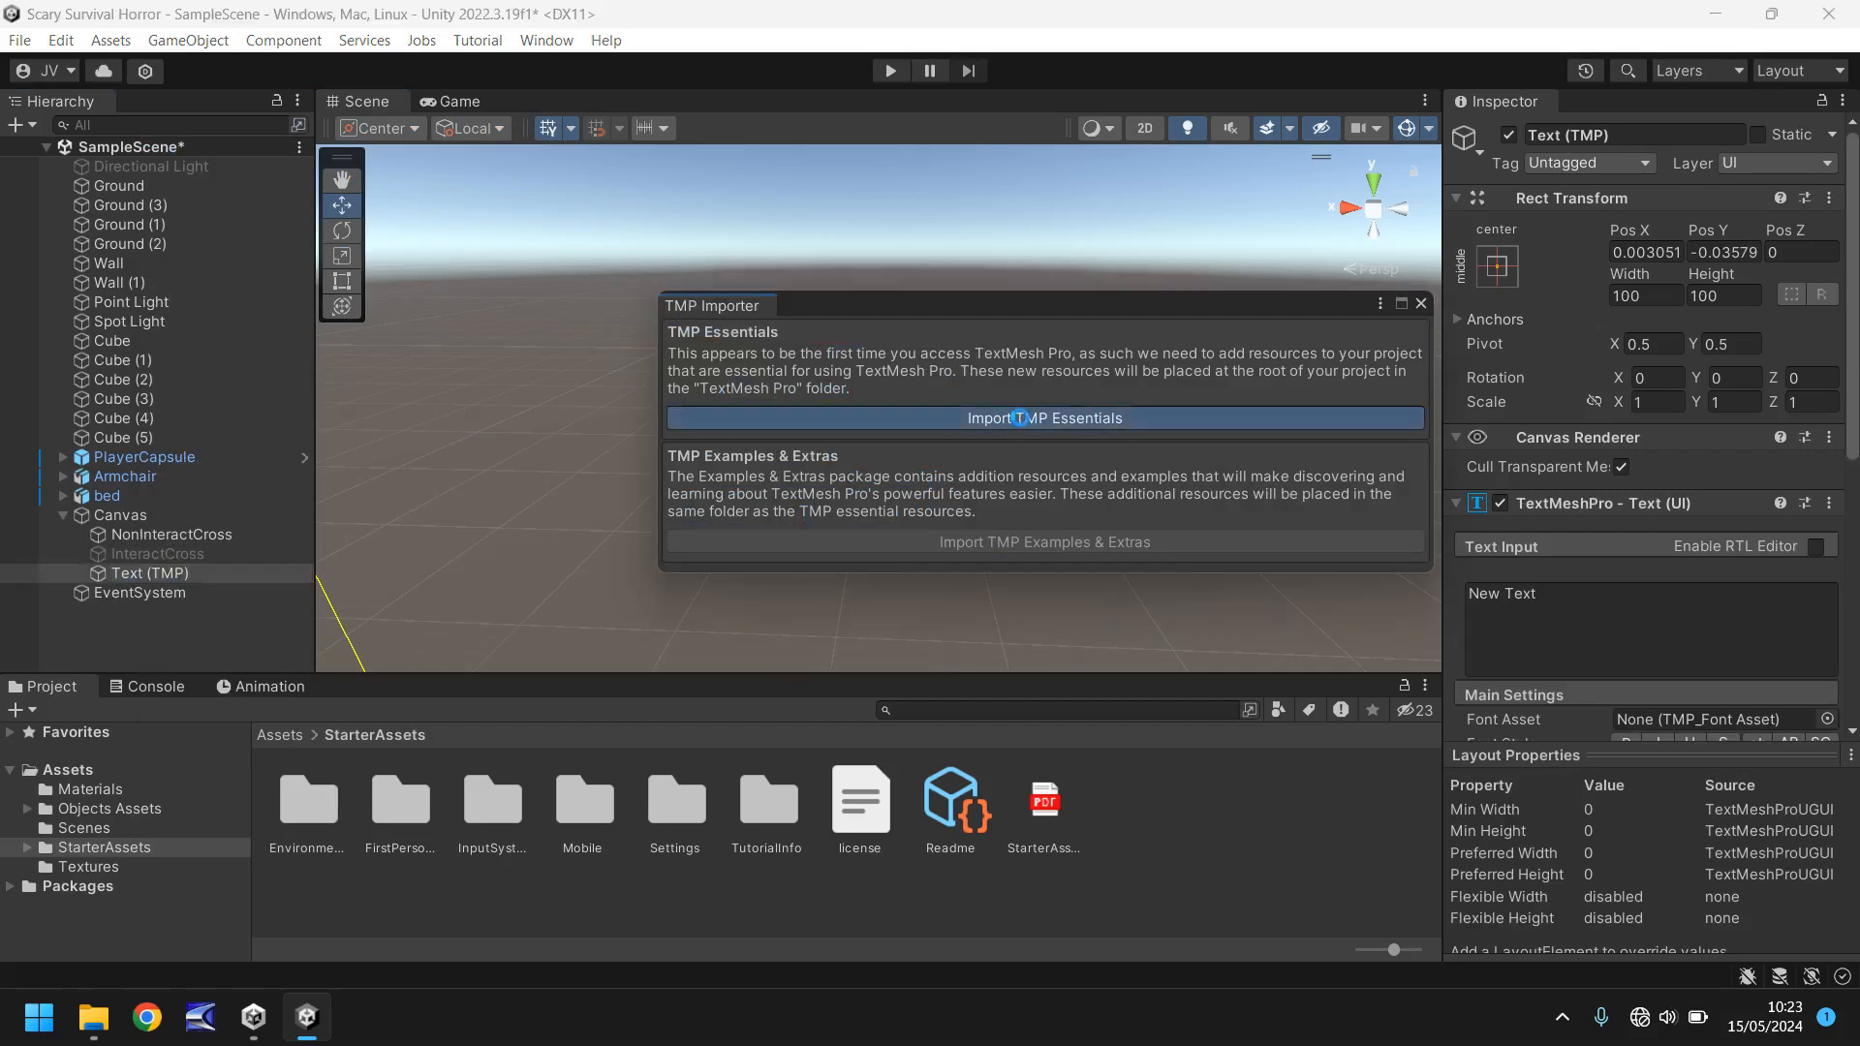
pyautogui.click(1044, 417)
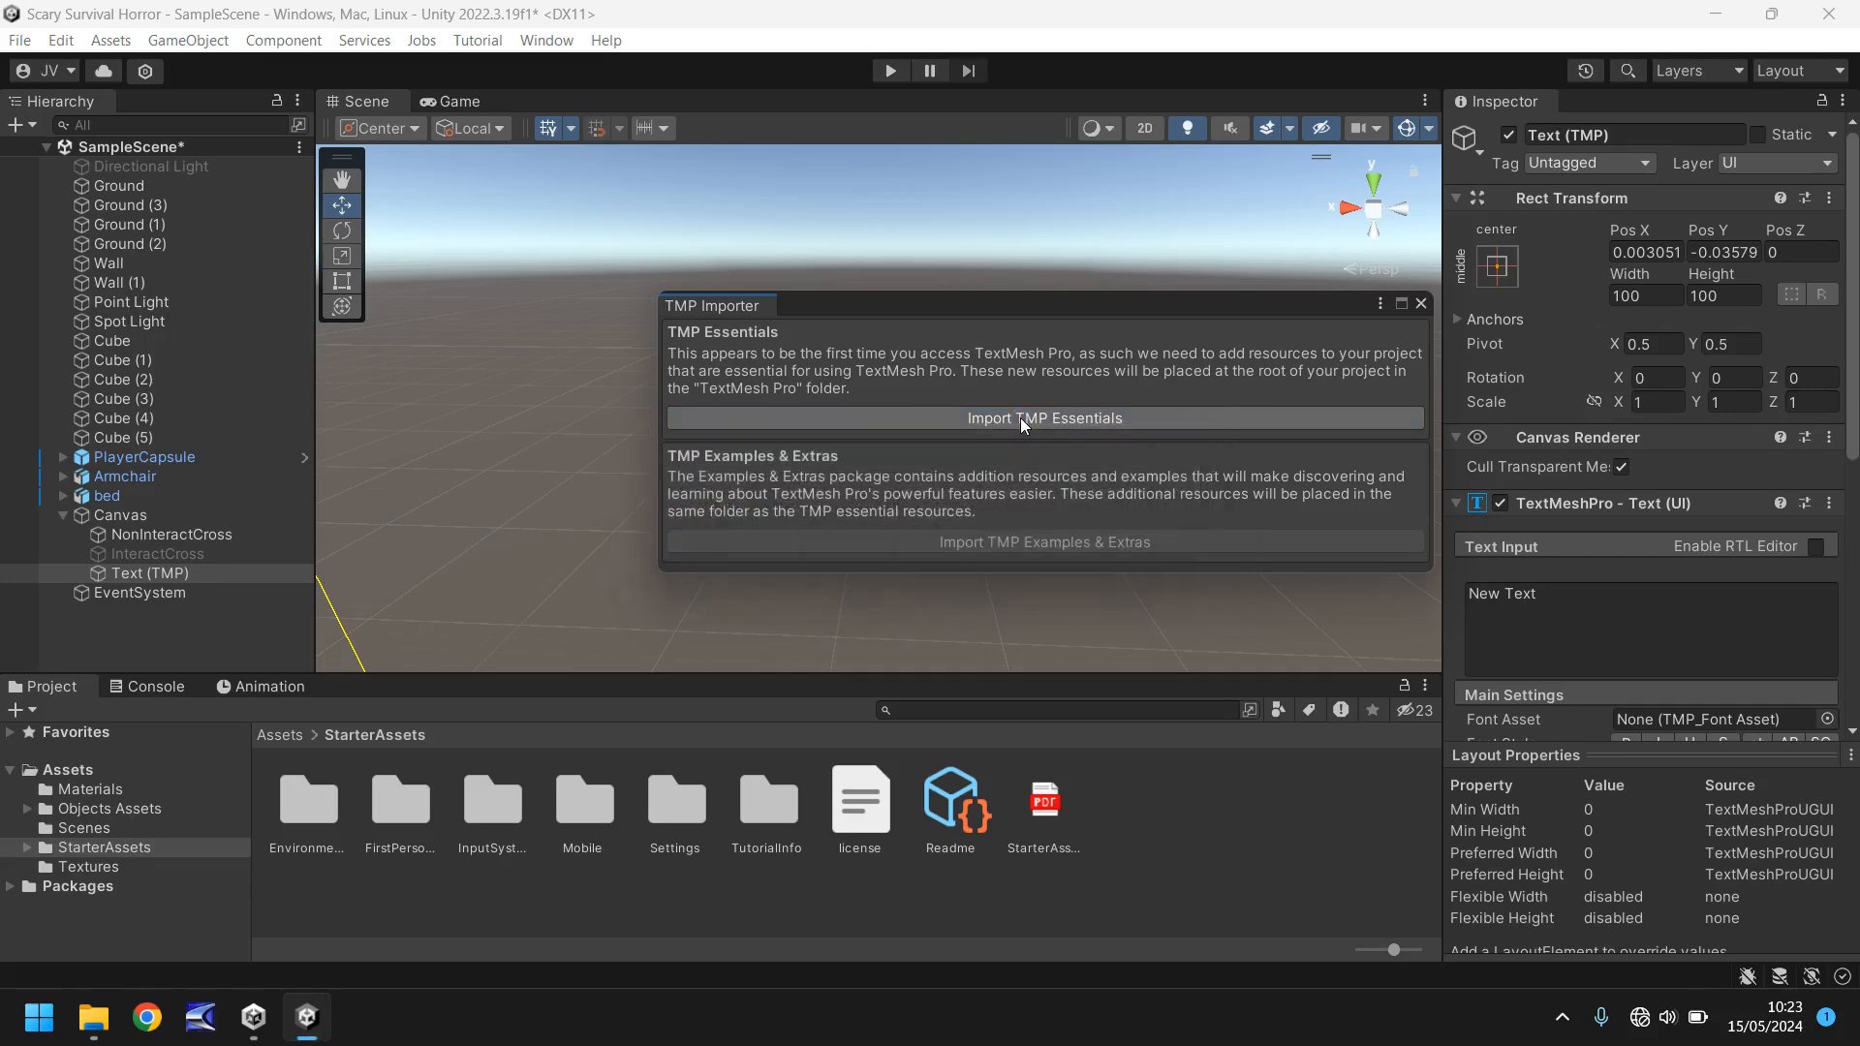
pyautogui.click(1042, 417)
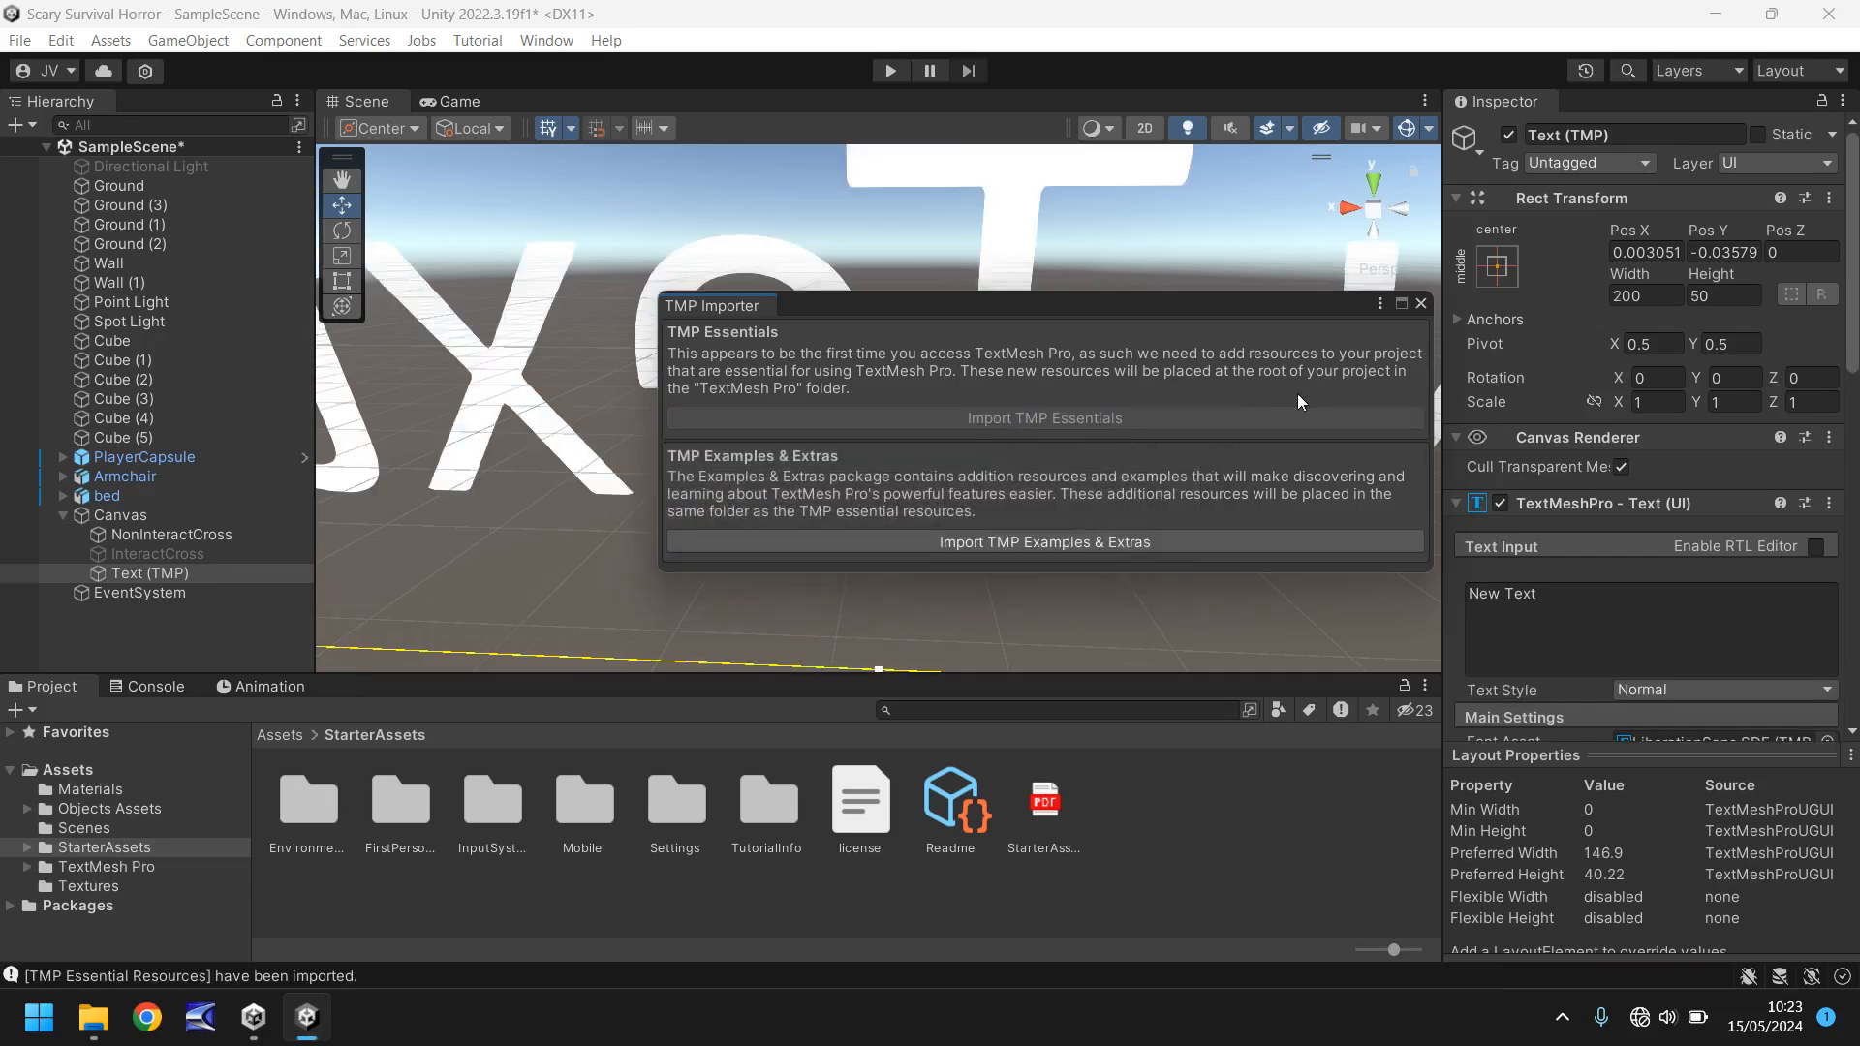
pyautogui.click(1417, 303)
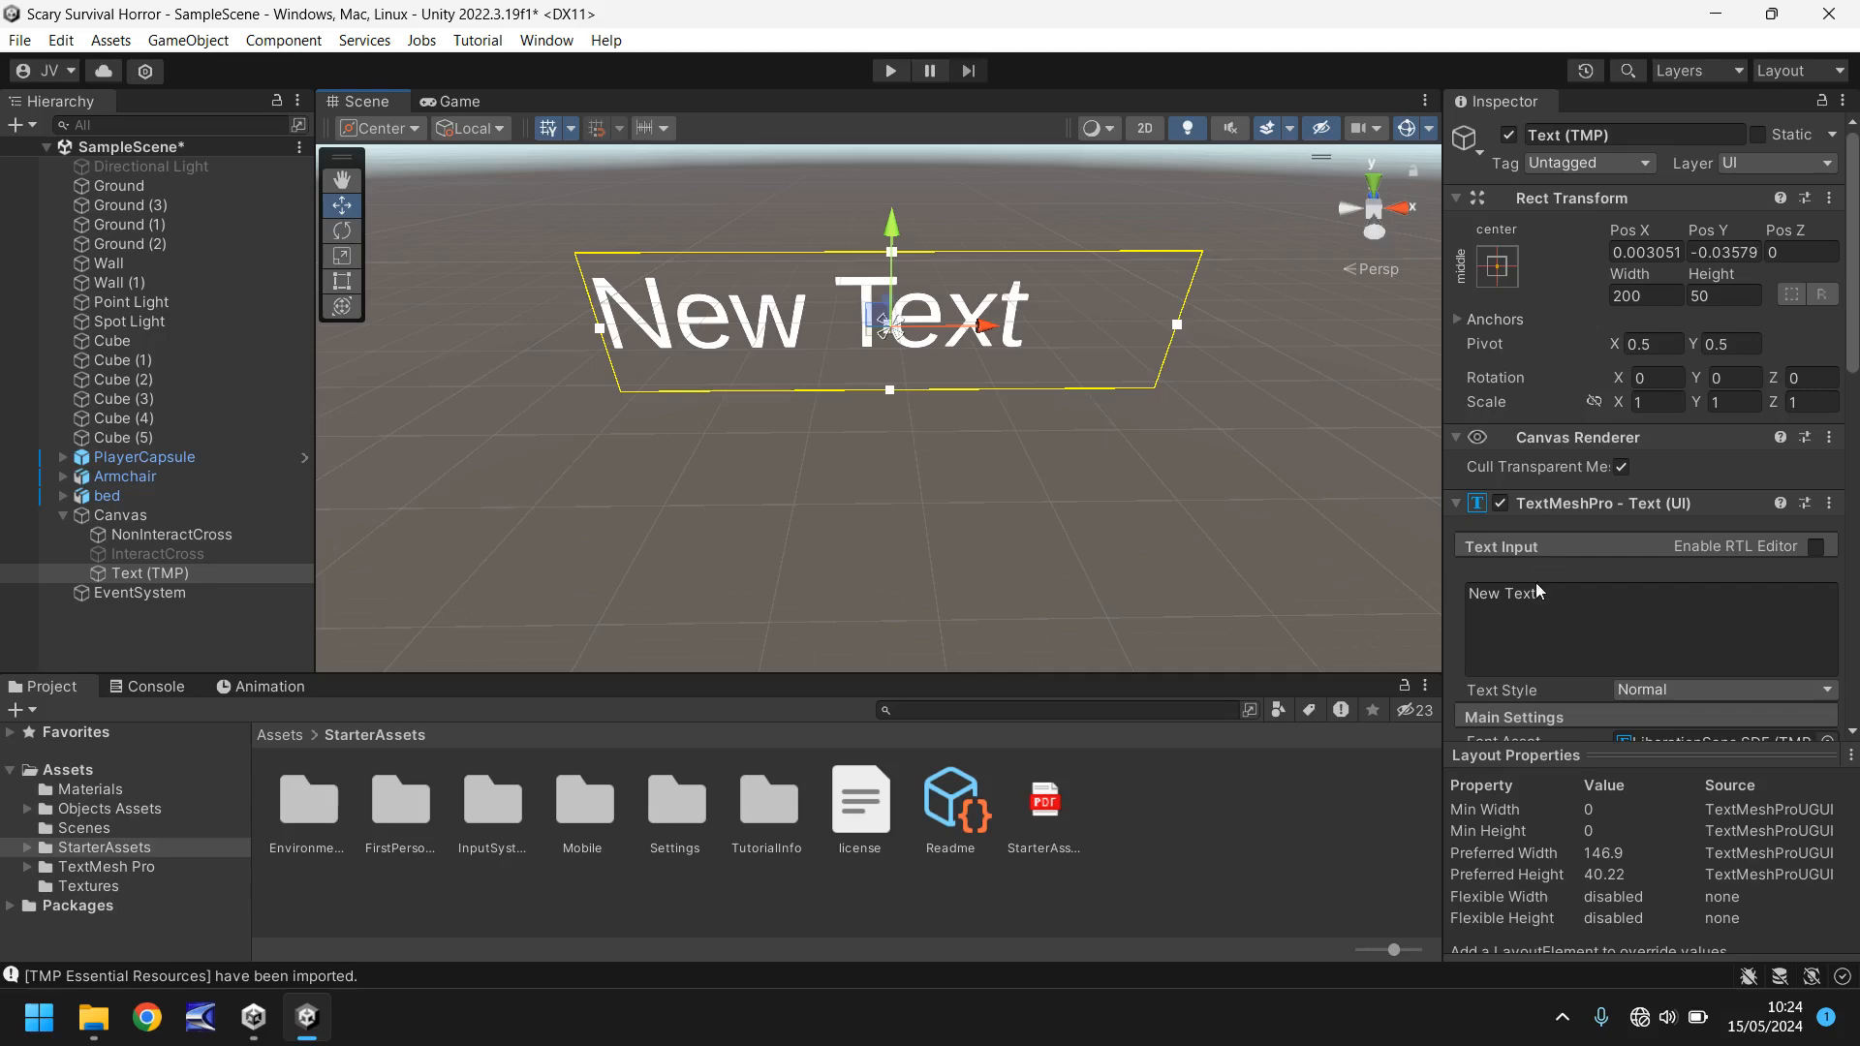
# Step: Replace the placeholder text with 'Open Door' and preview it in the Game view
pyautogui.doubleClick(1501, 593)
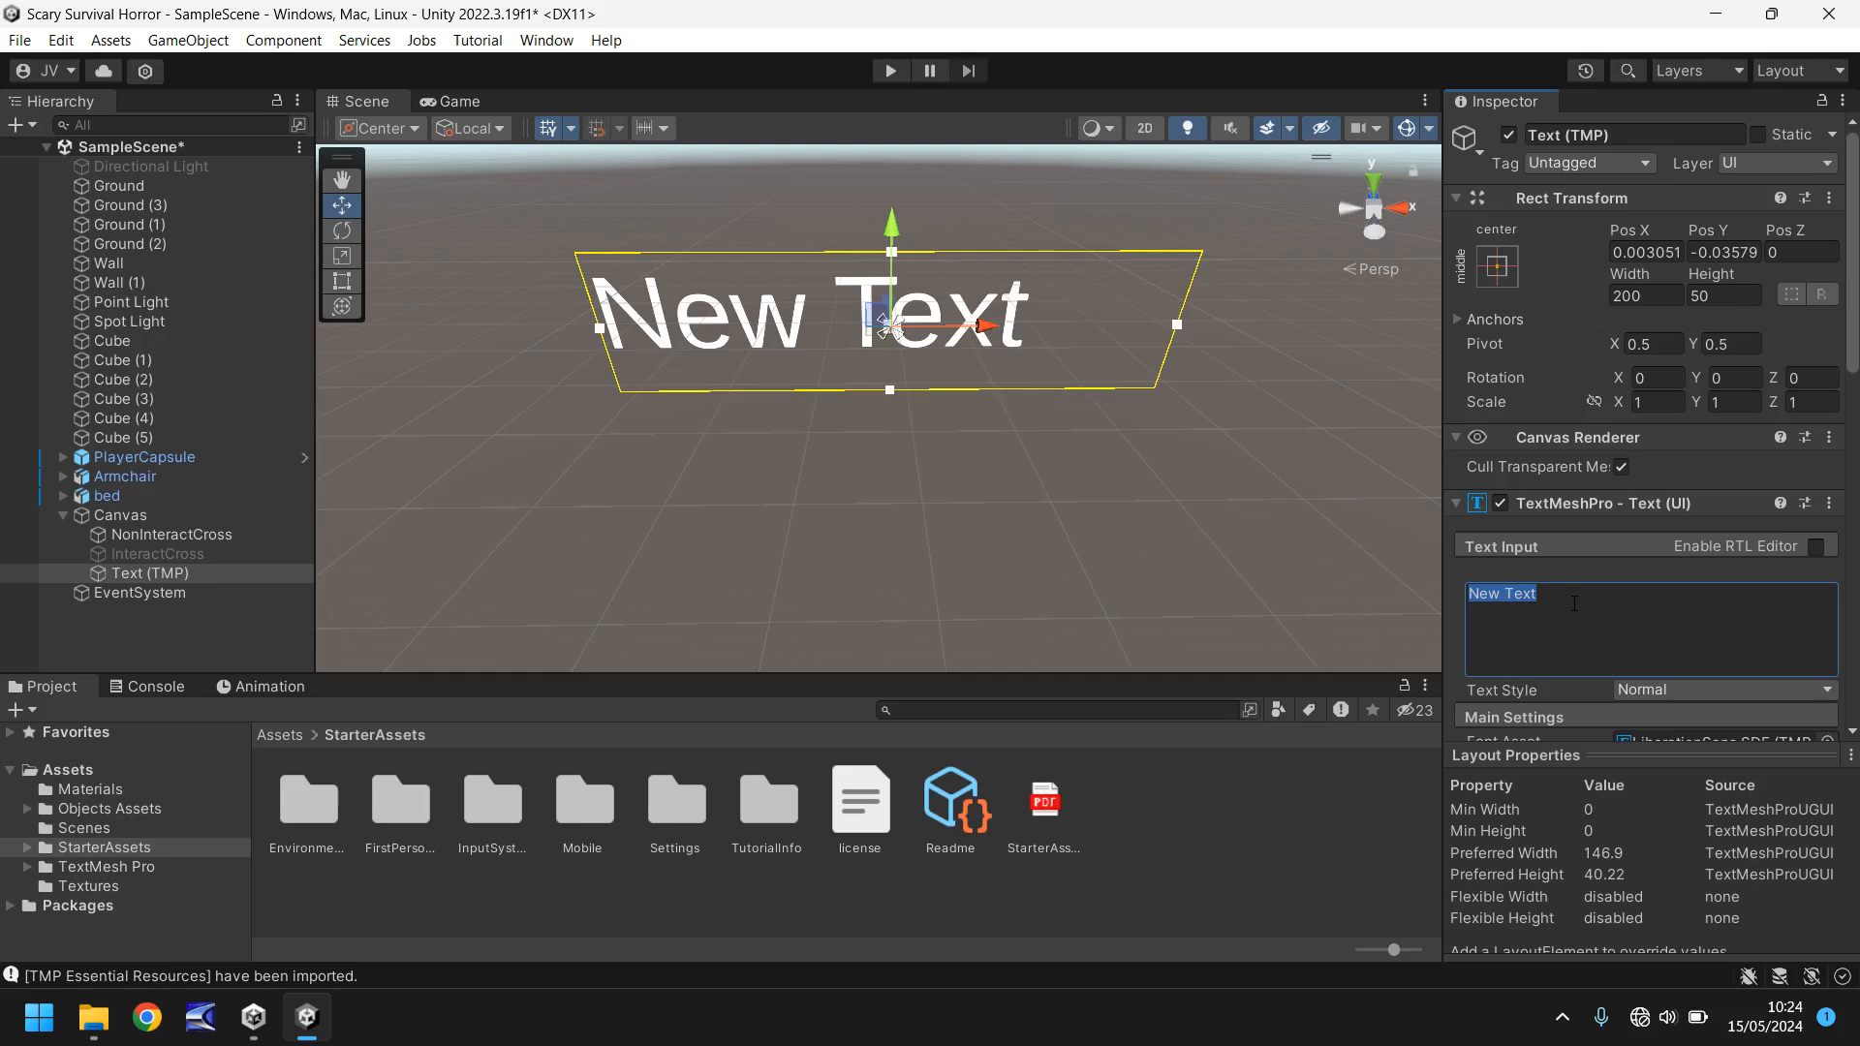
pyautogui.write('Open Door')
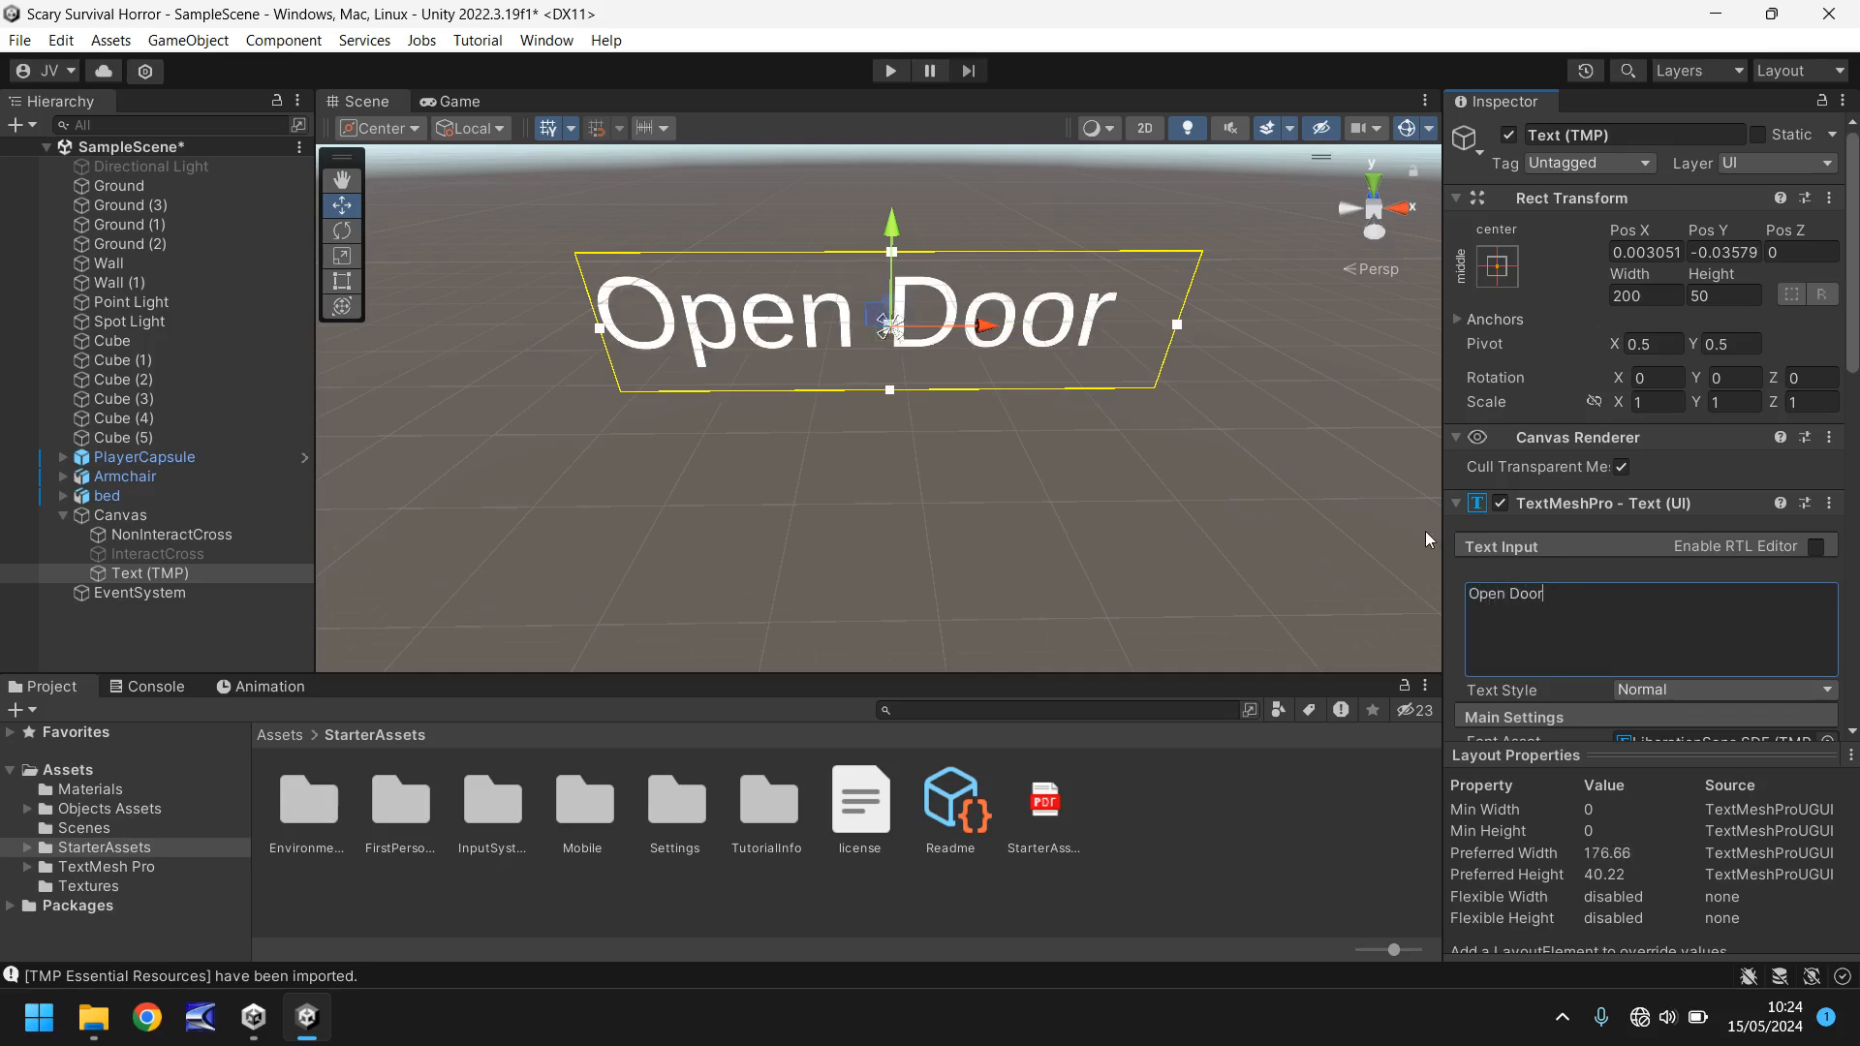
pyautogui.moveTo(1200, 517)
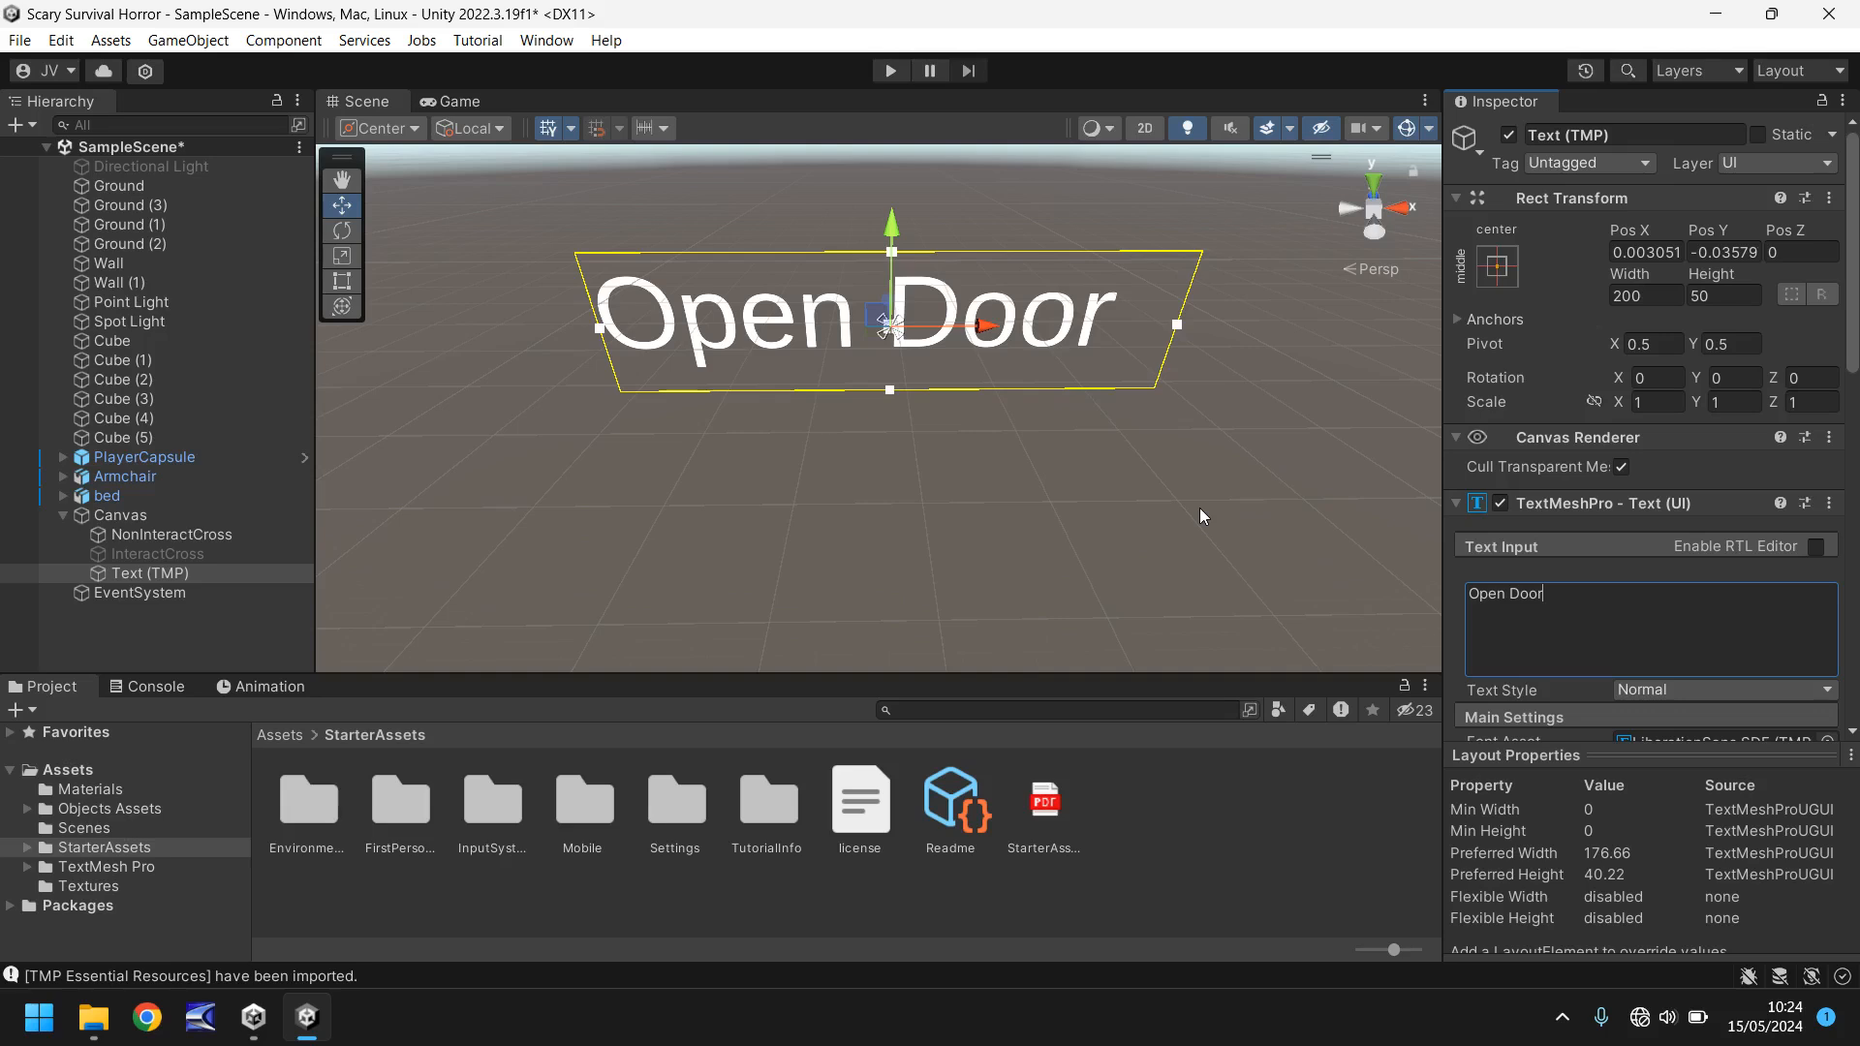
pyautogui.moveTo(639, 409)
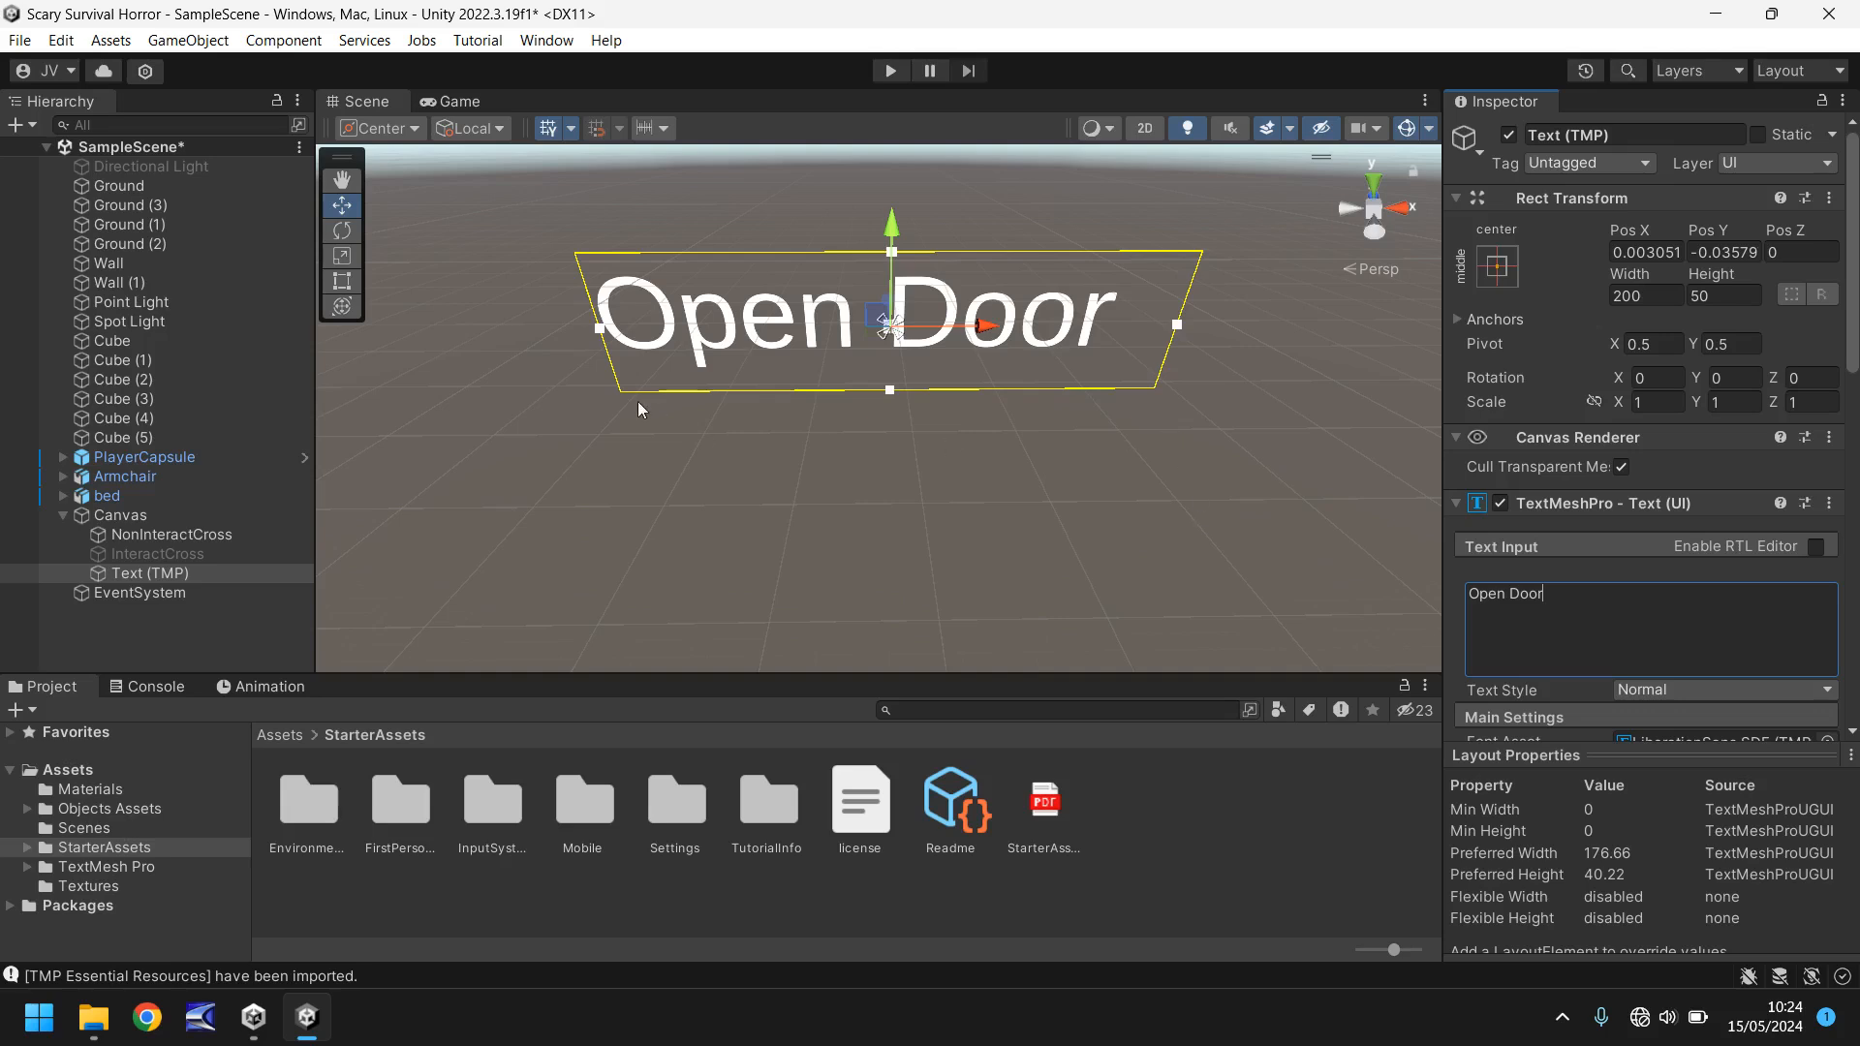
pyautogui.click(455, 101)
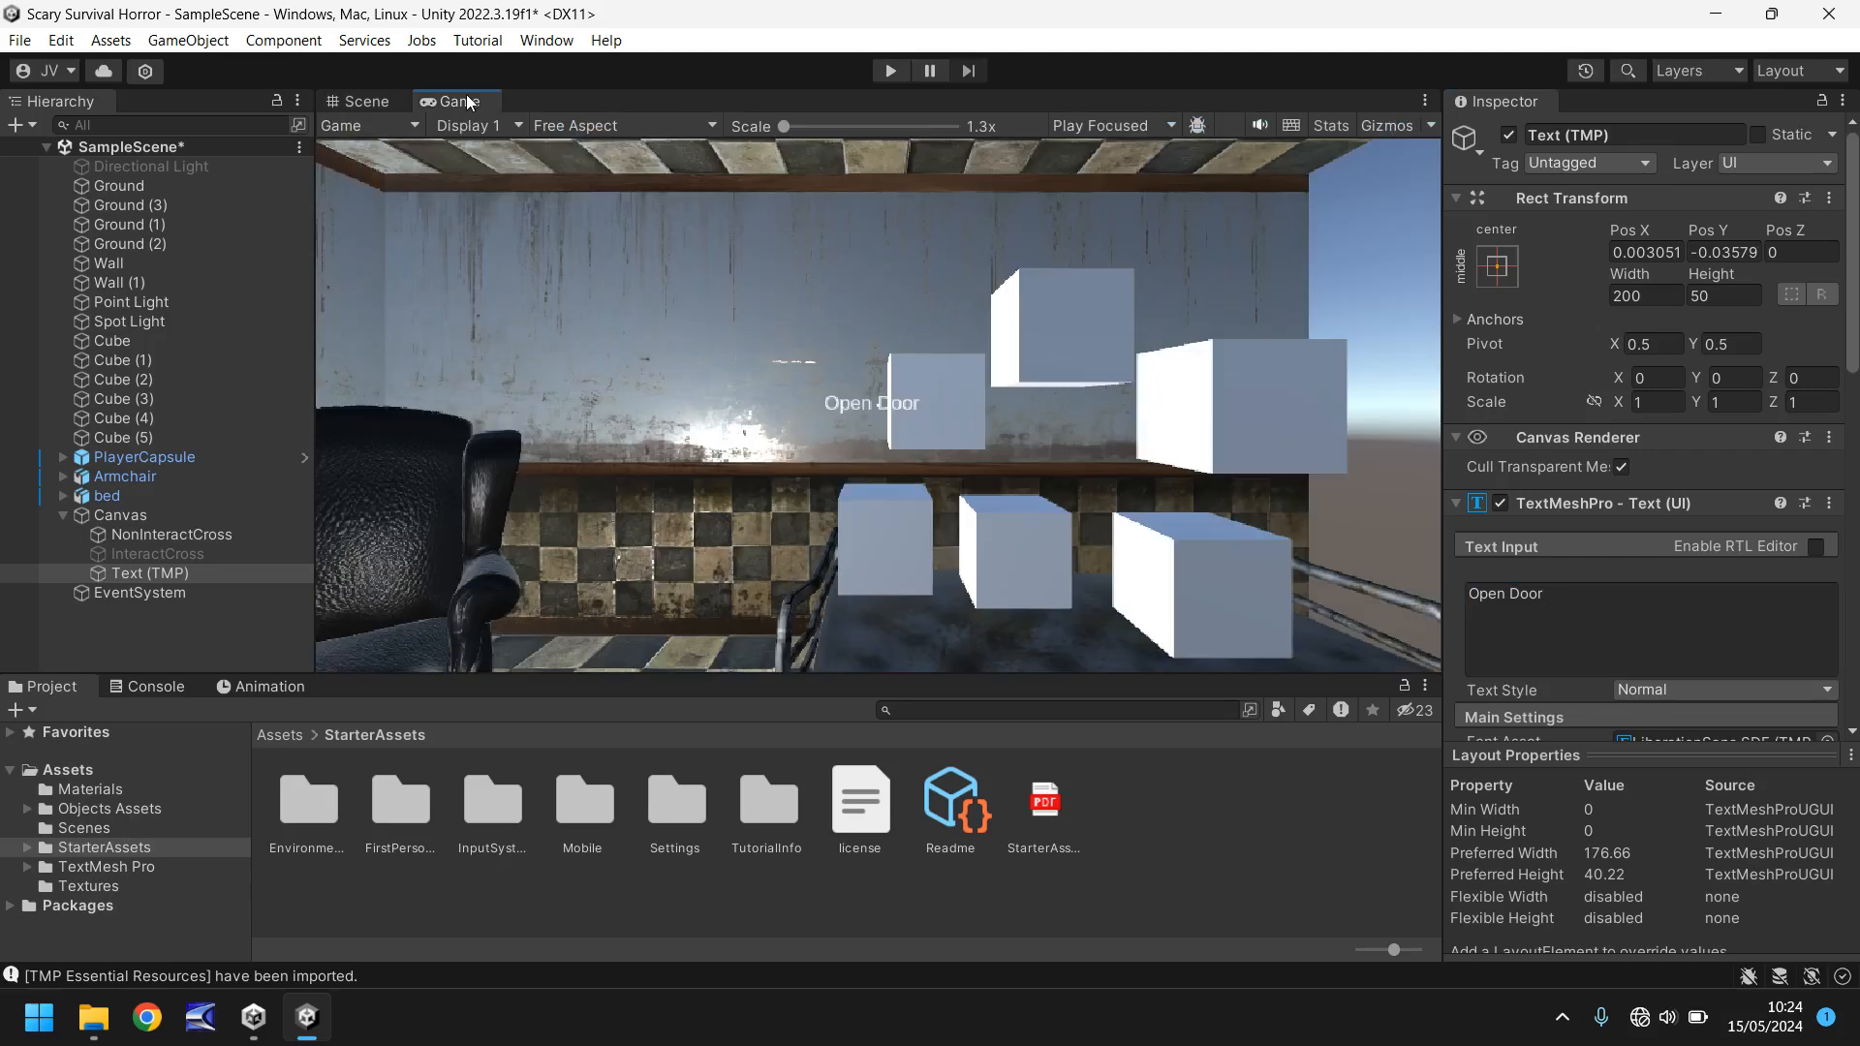
pyautogui.moveTo(891, 442)
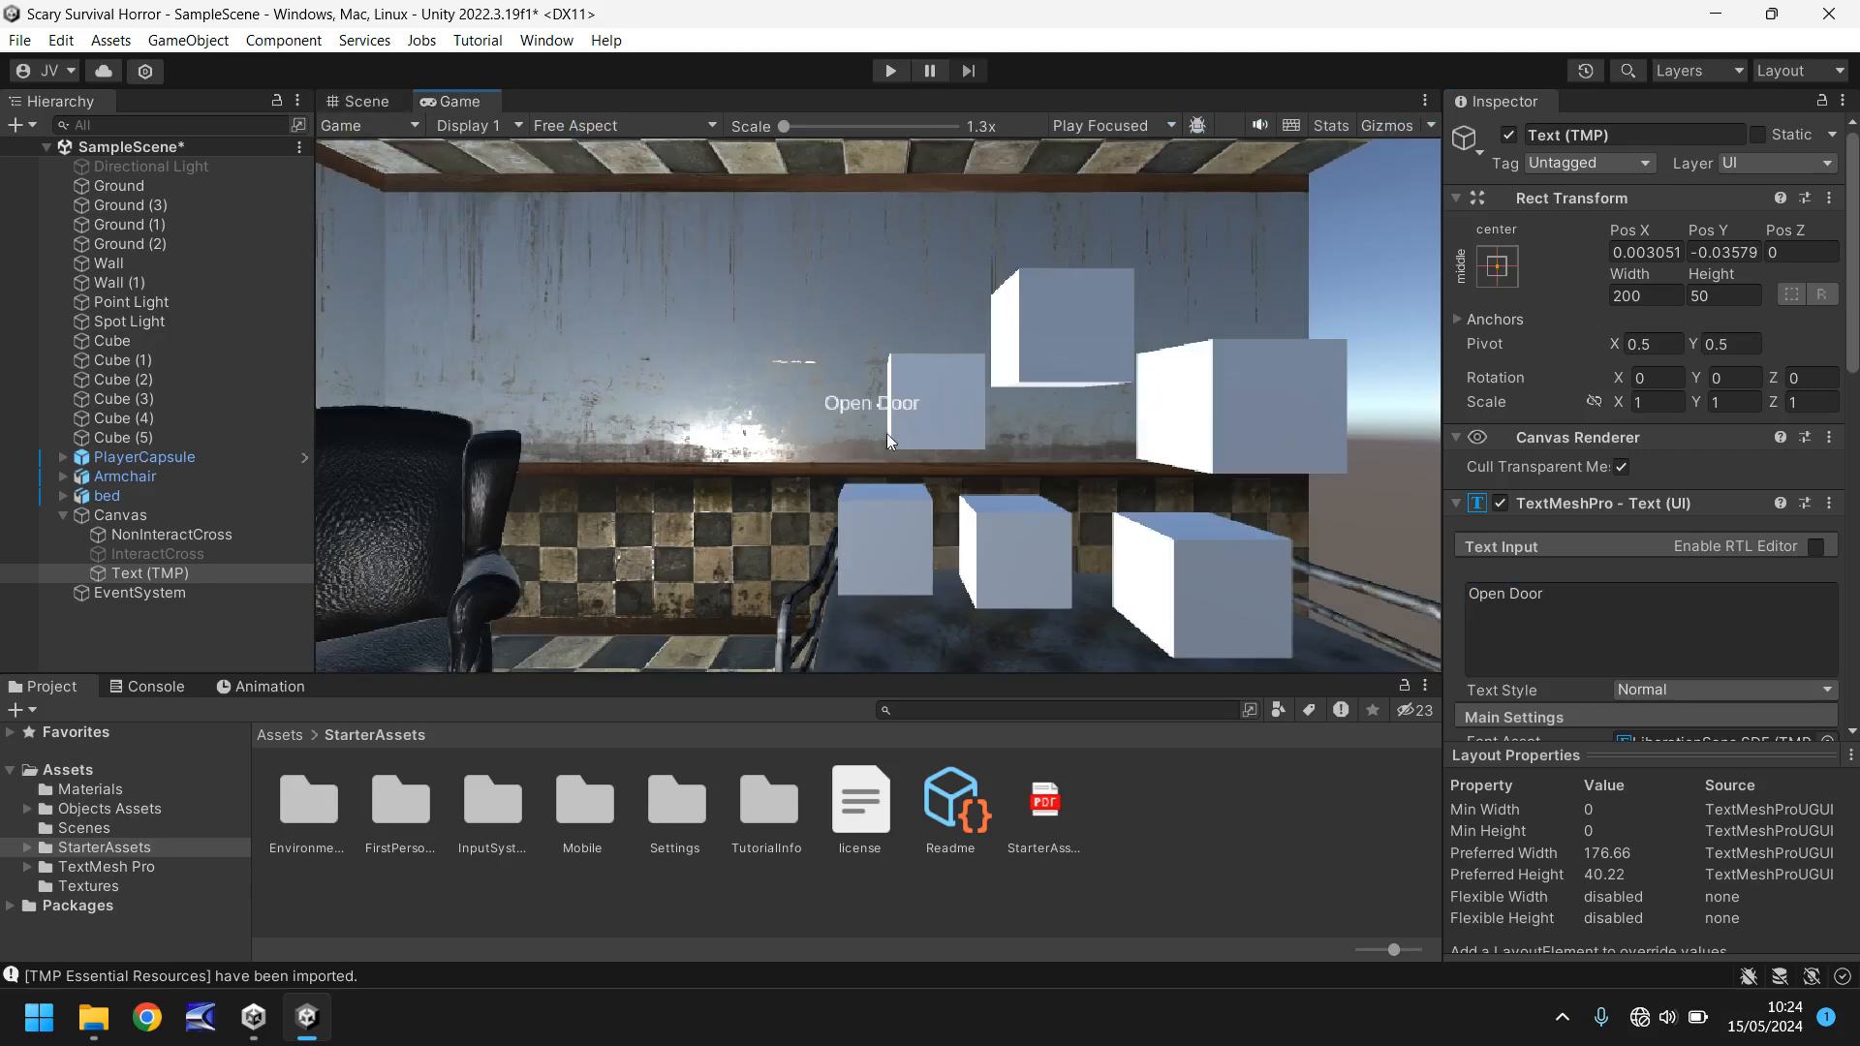
pyautogui.click(361, 101)
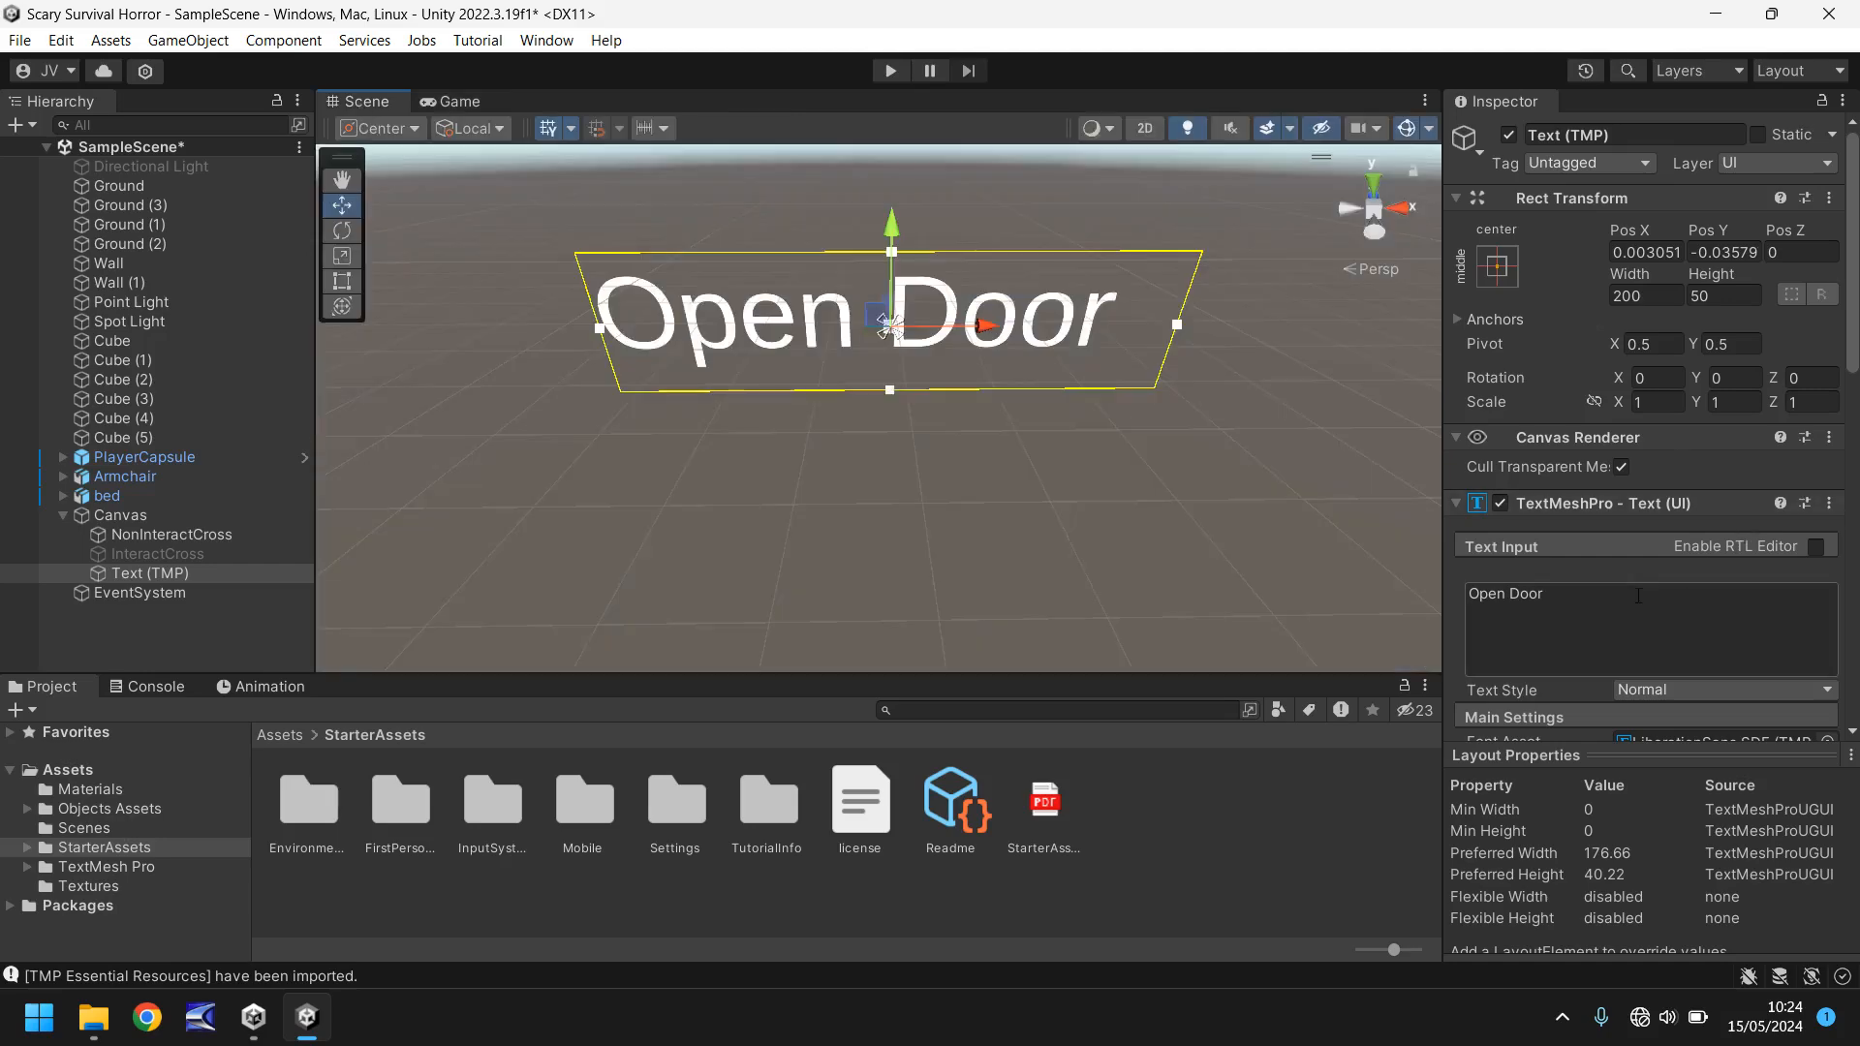
# Step: Set the Open Door font size to 60 and check it in the Game view
pyautogui.scroll(-3)
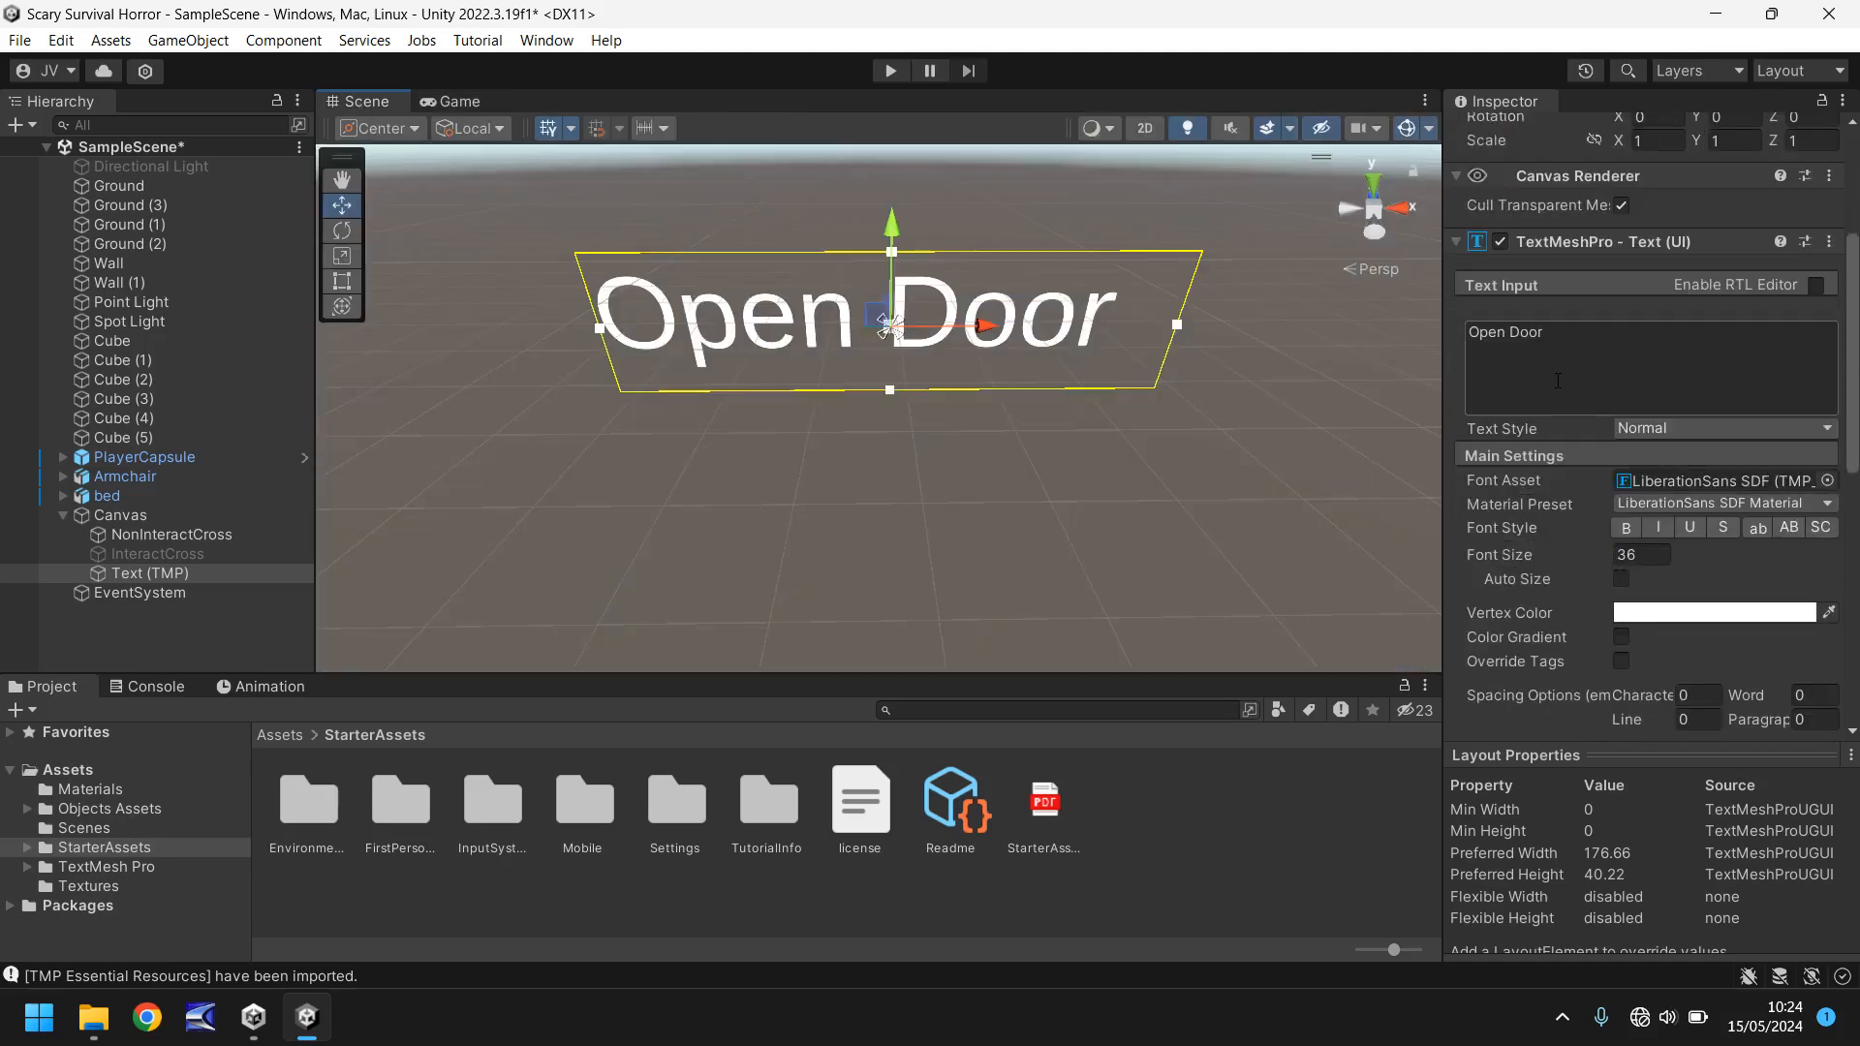
pyautogui.scroll(-3)
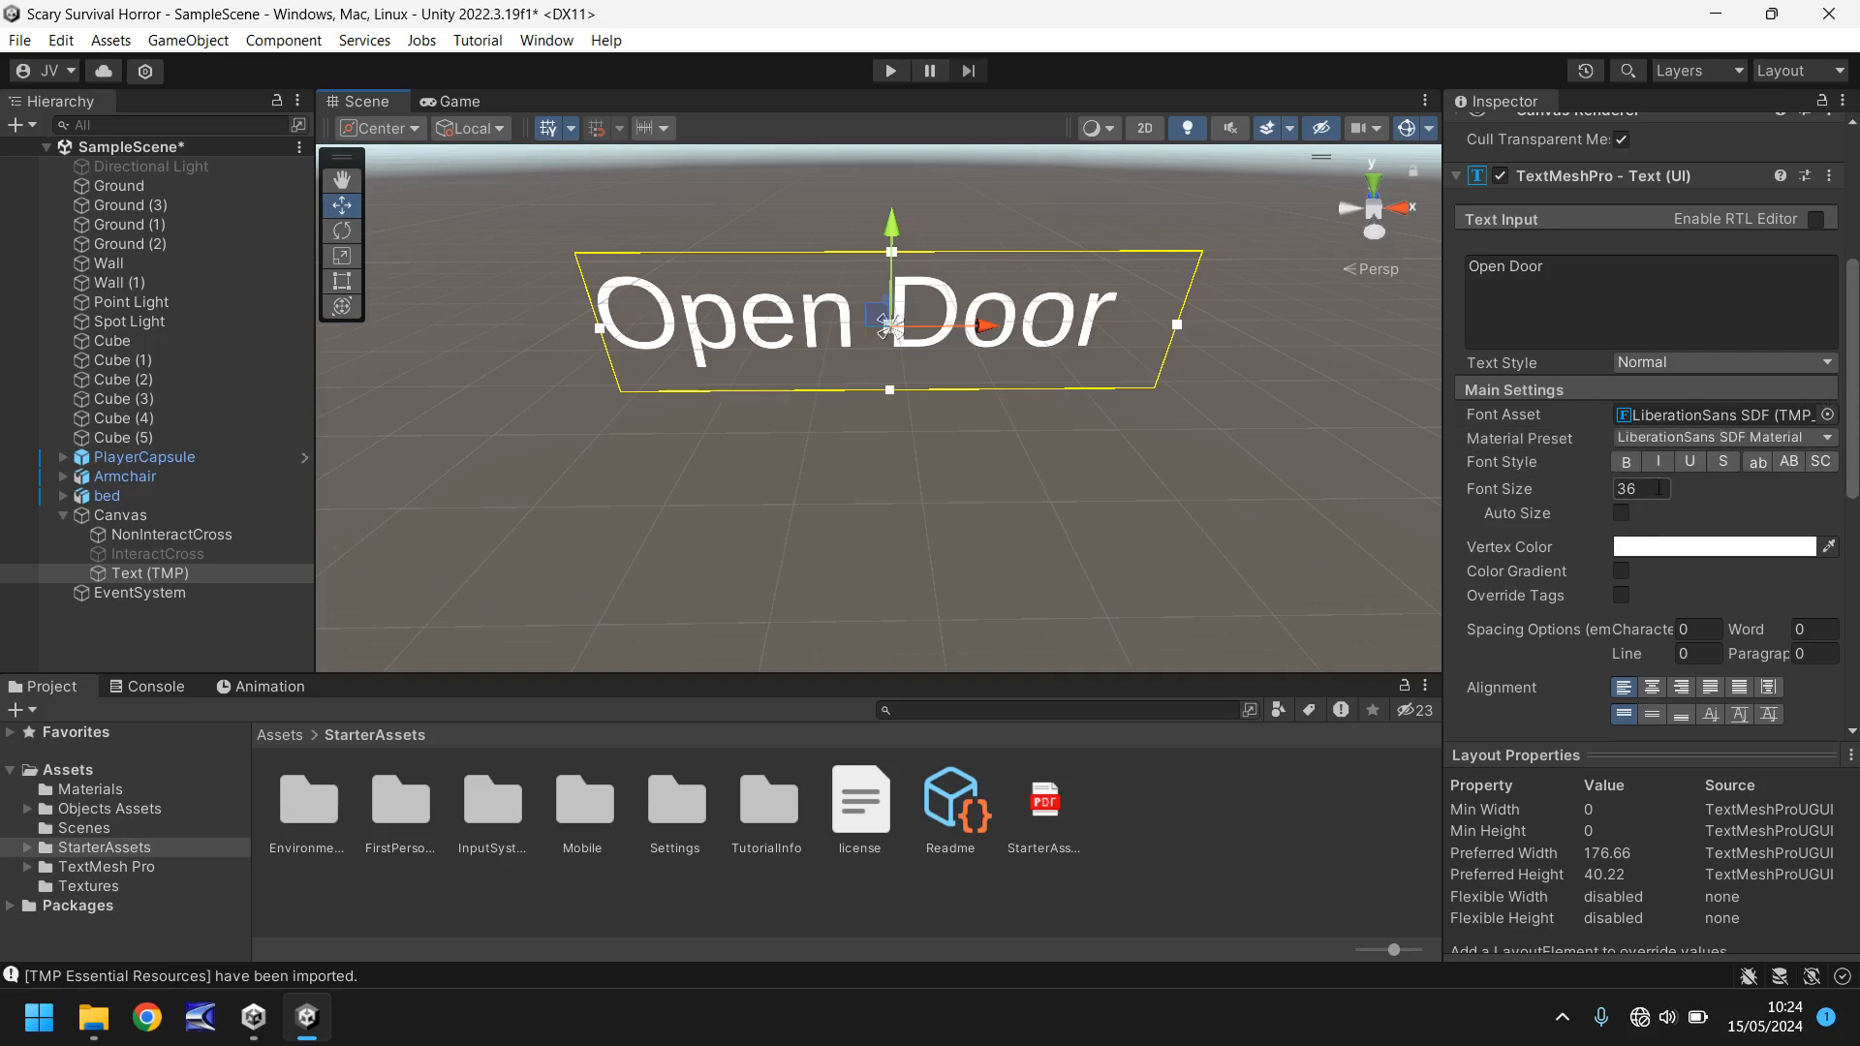
pyautogui.click(1641, 487)
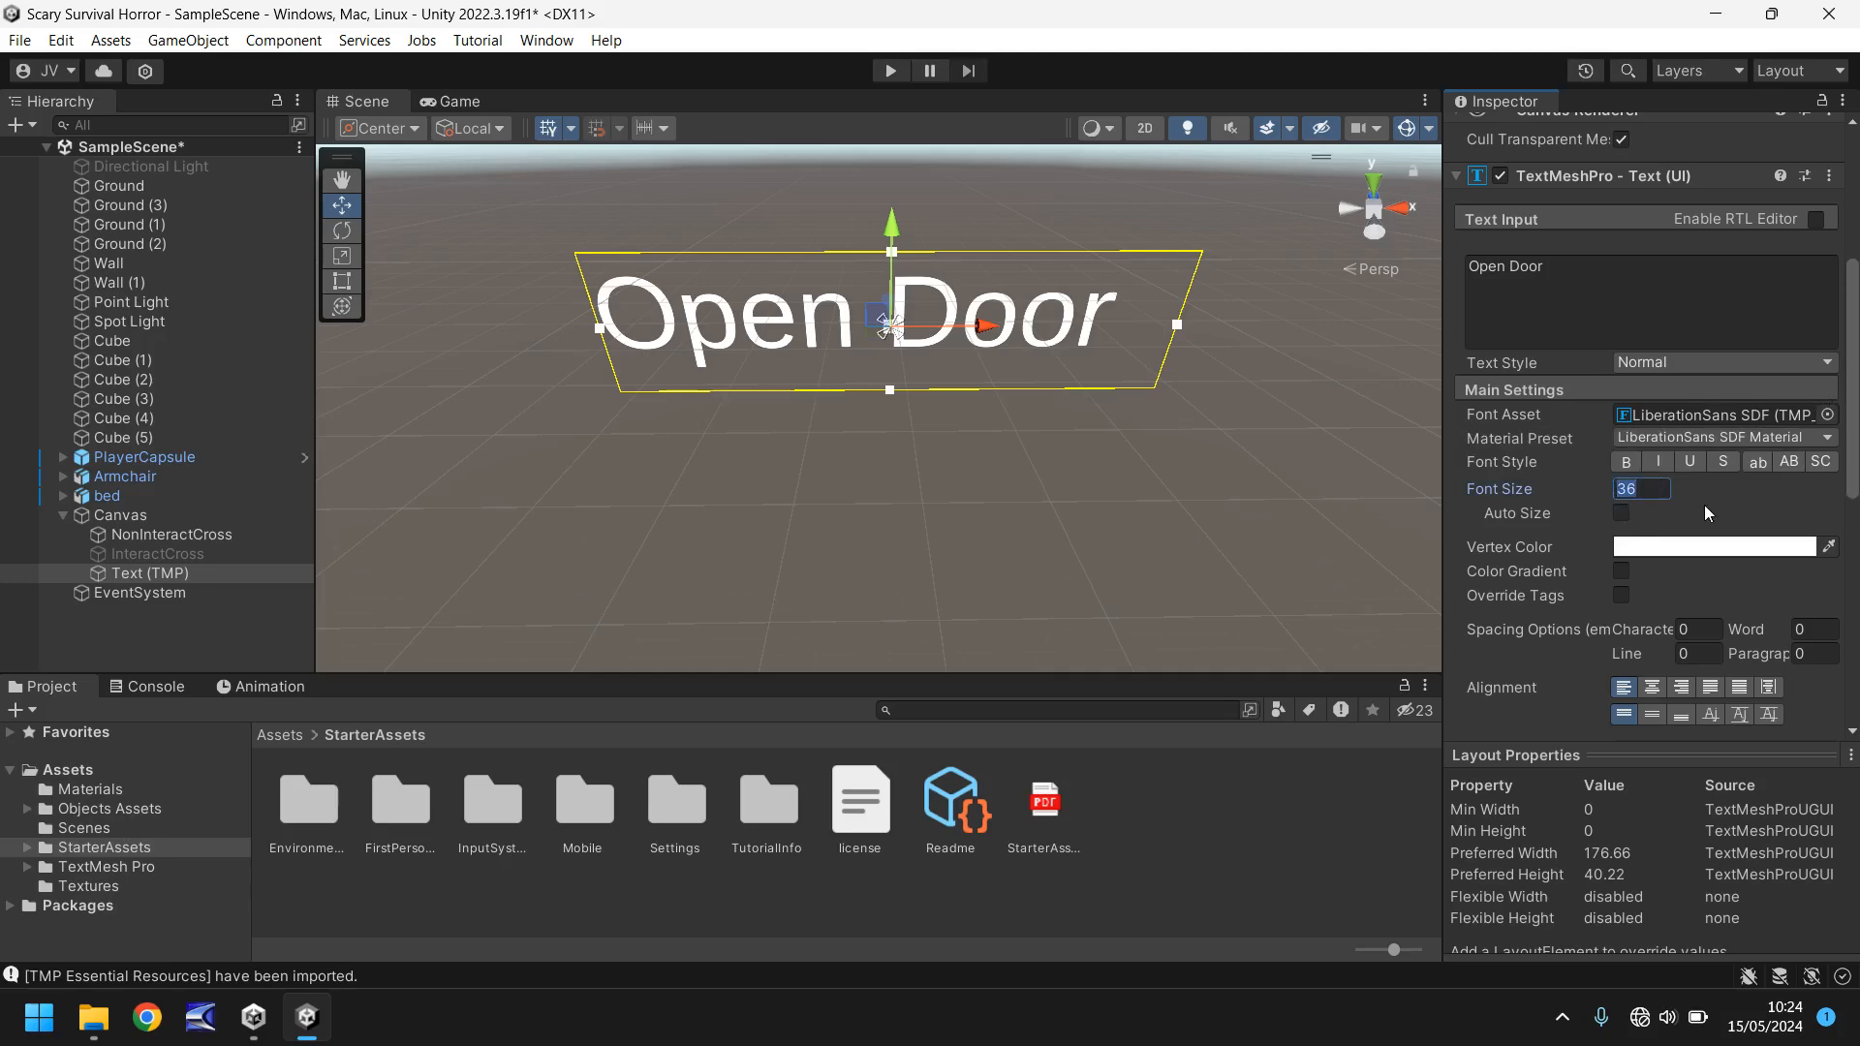
pyautogui.write('6')
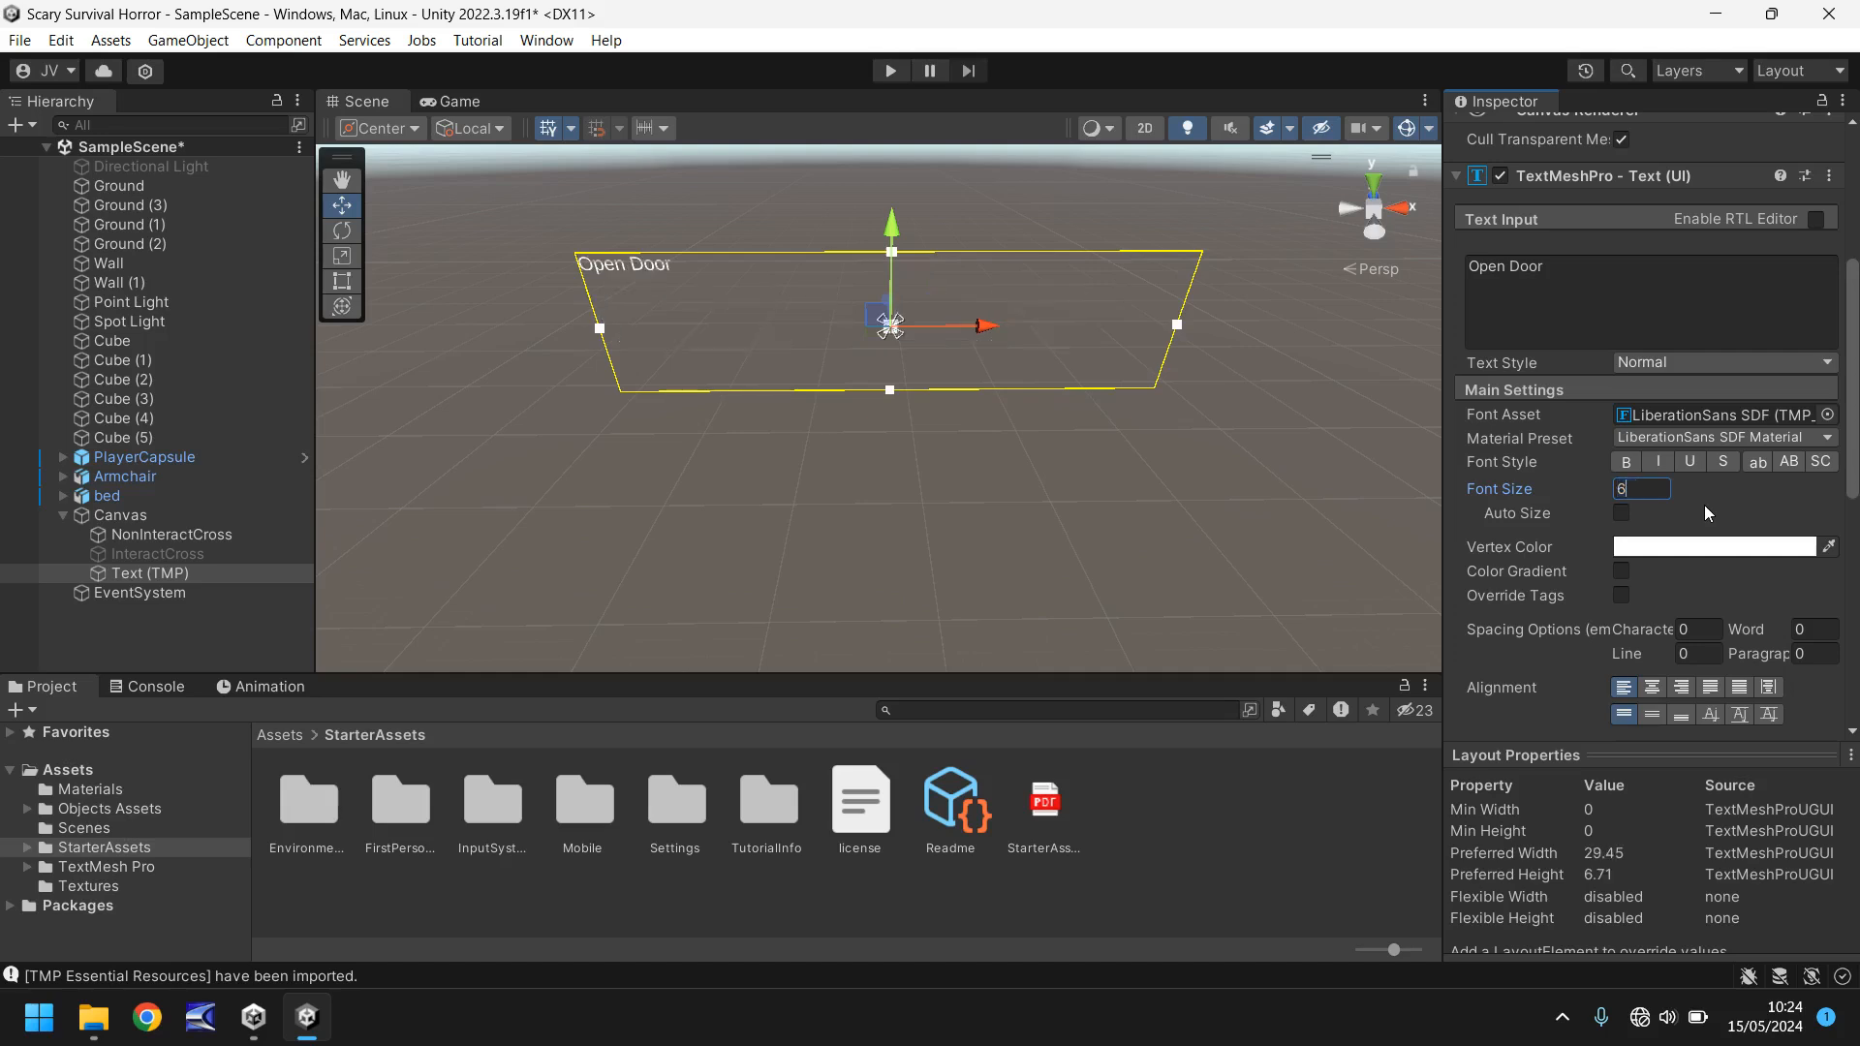
pyautogui.write('0')
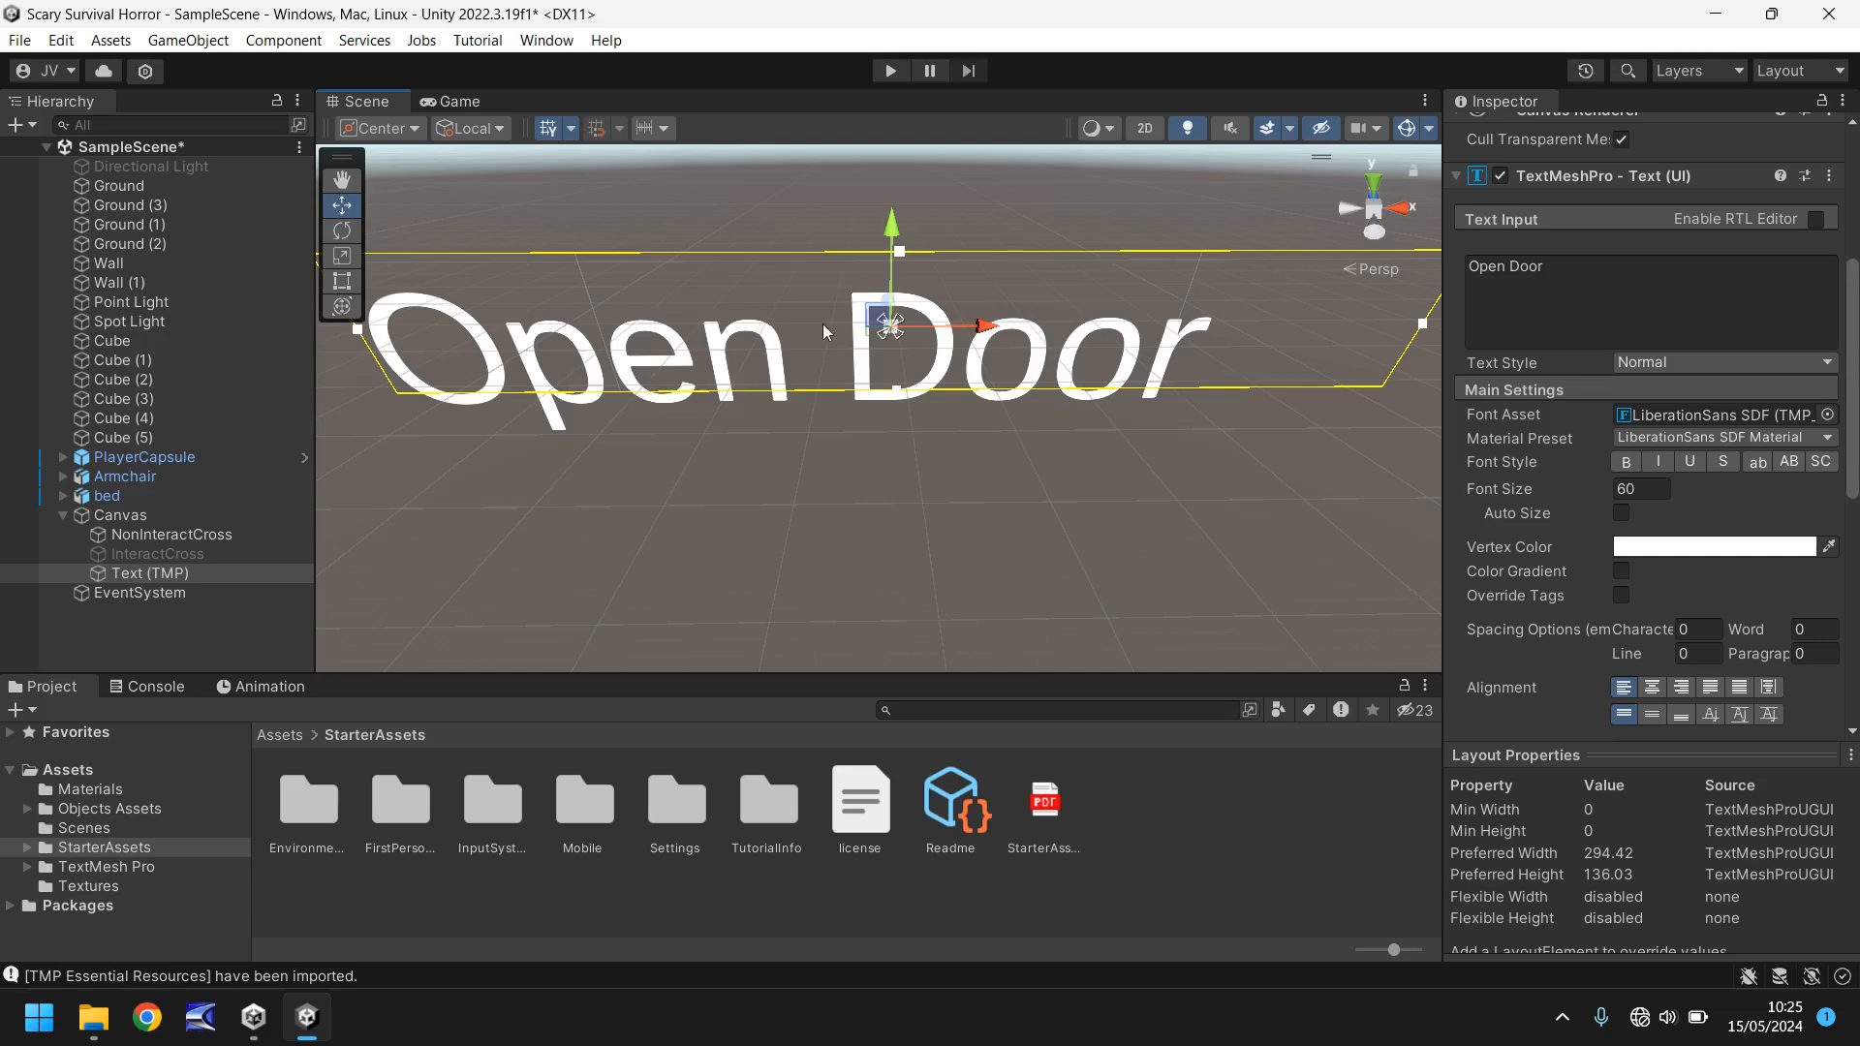
pyautogui.click(453, 101)
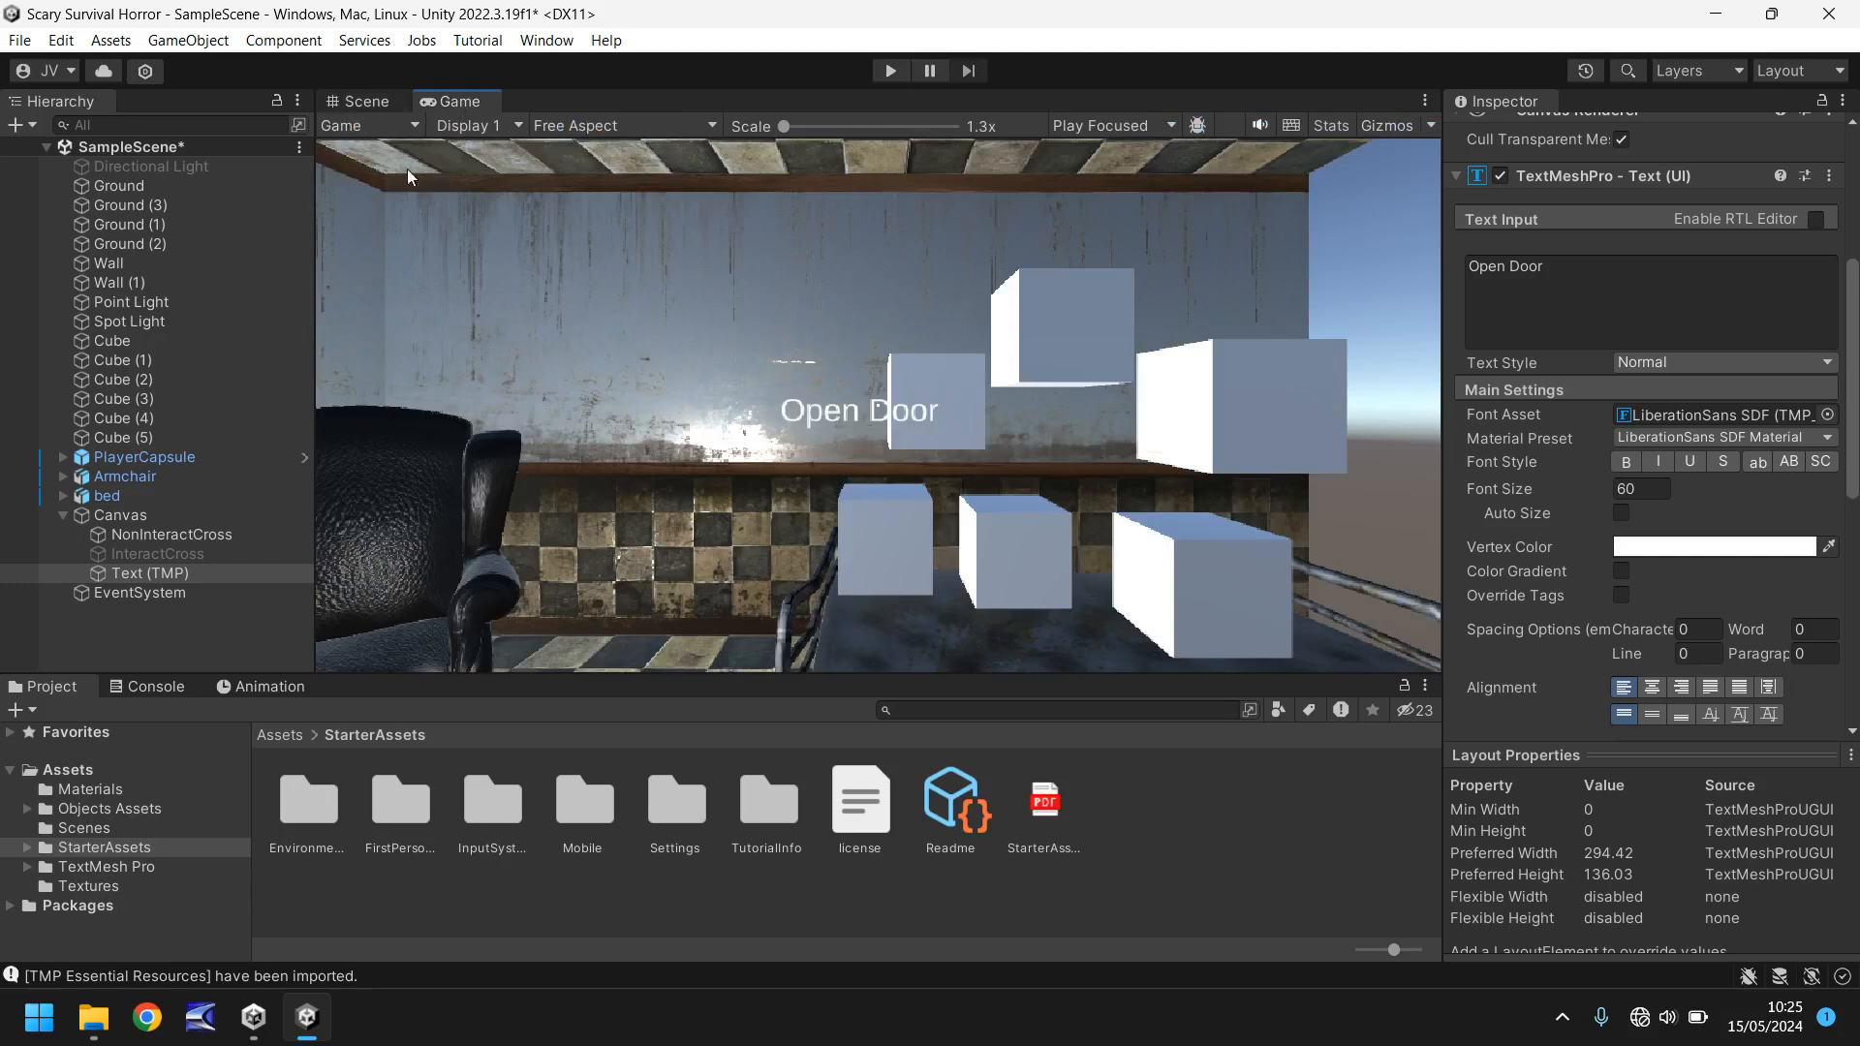
pyautogui.click(364, 101)
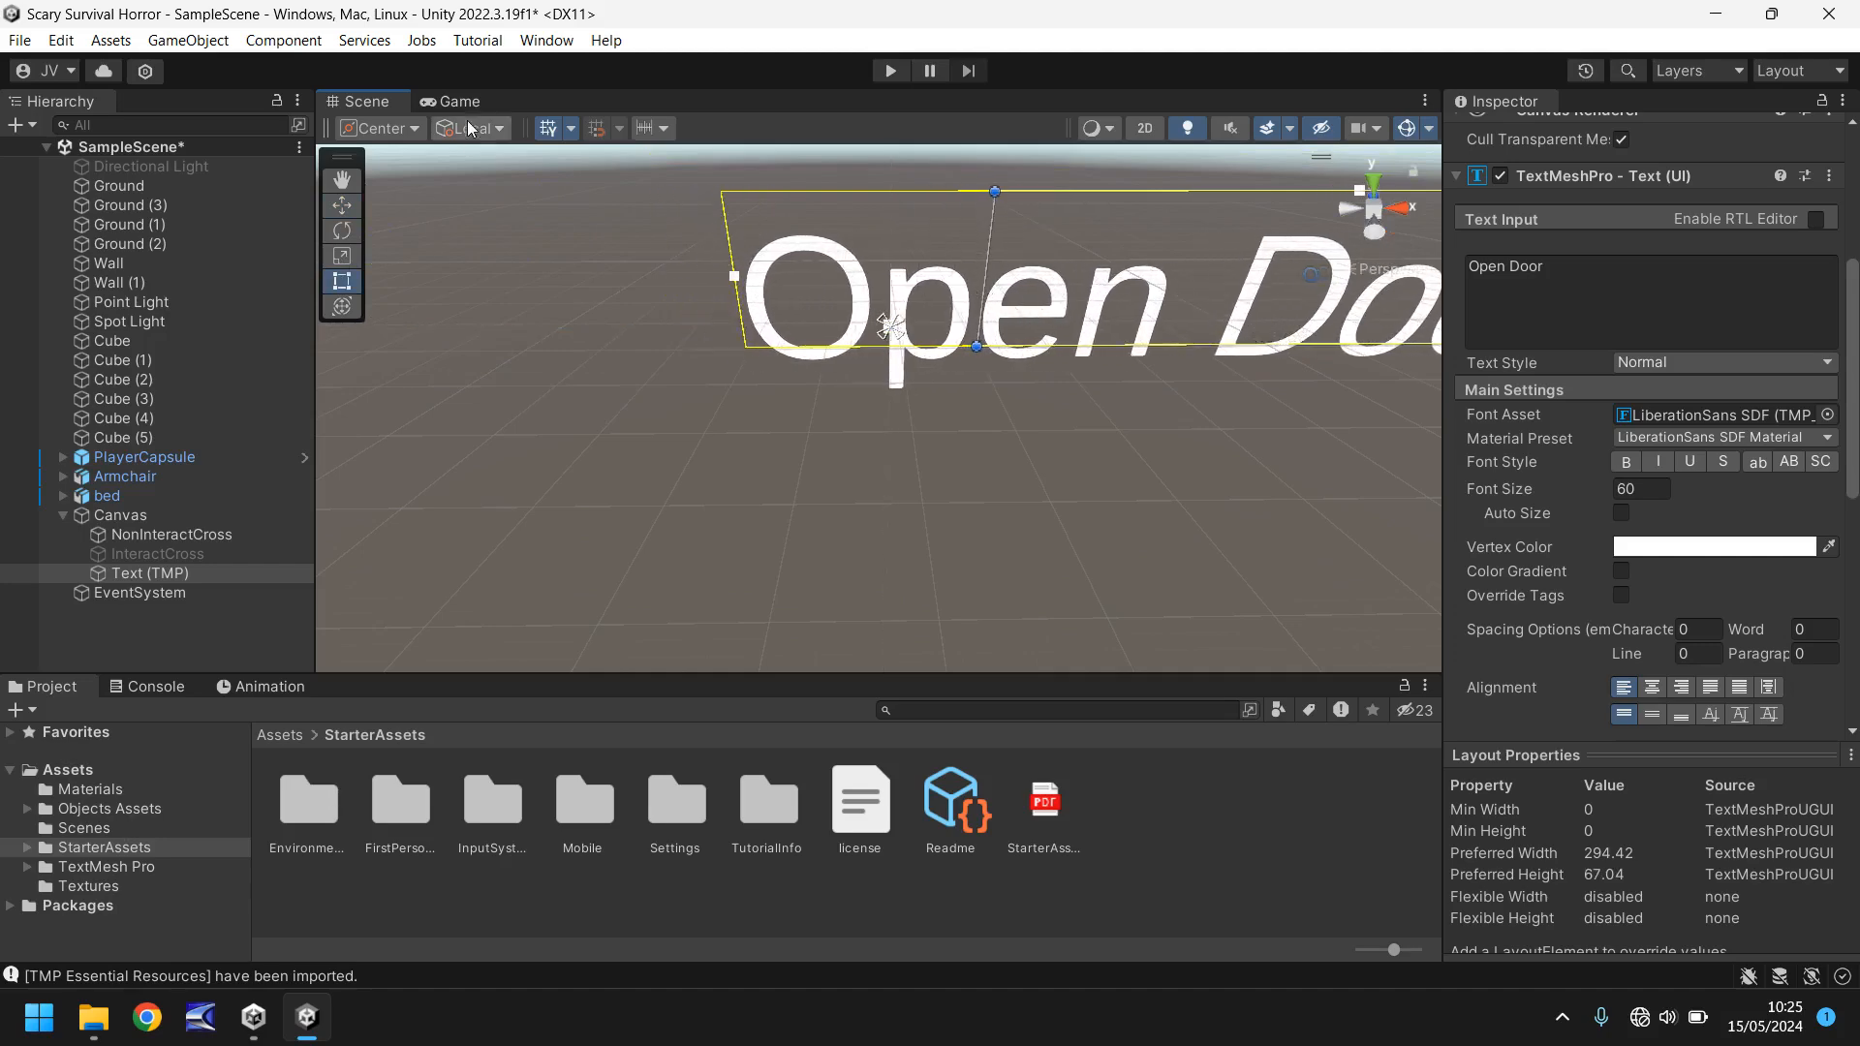
# Step: Resize the text box so Open Door shows on one line, checking the Game view
pyautogui.click(456, 101)
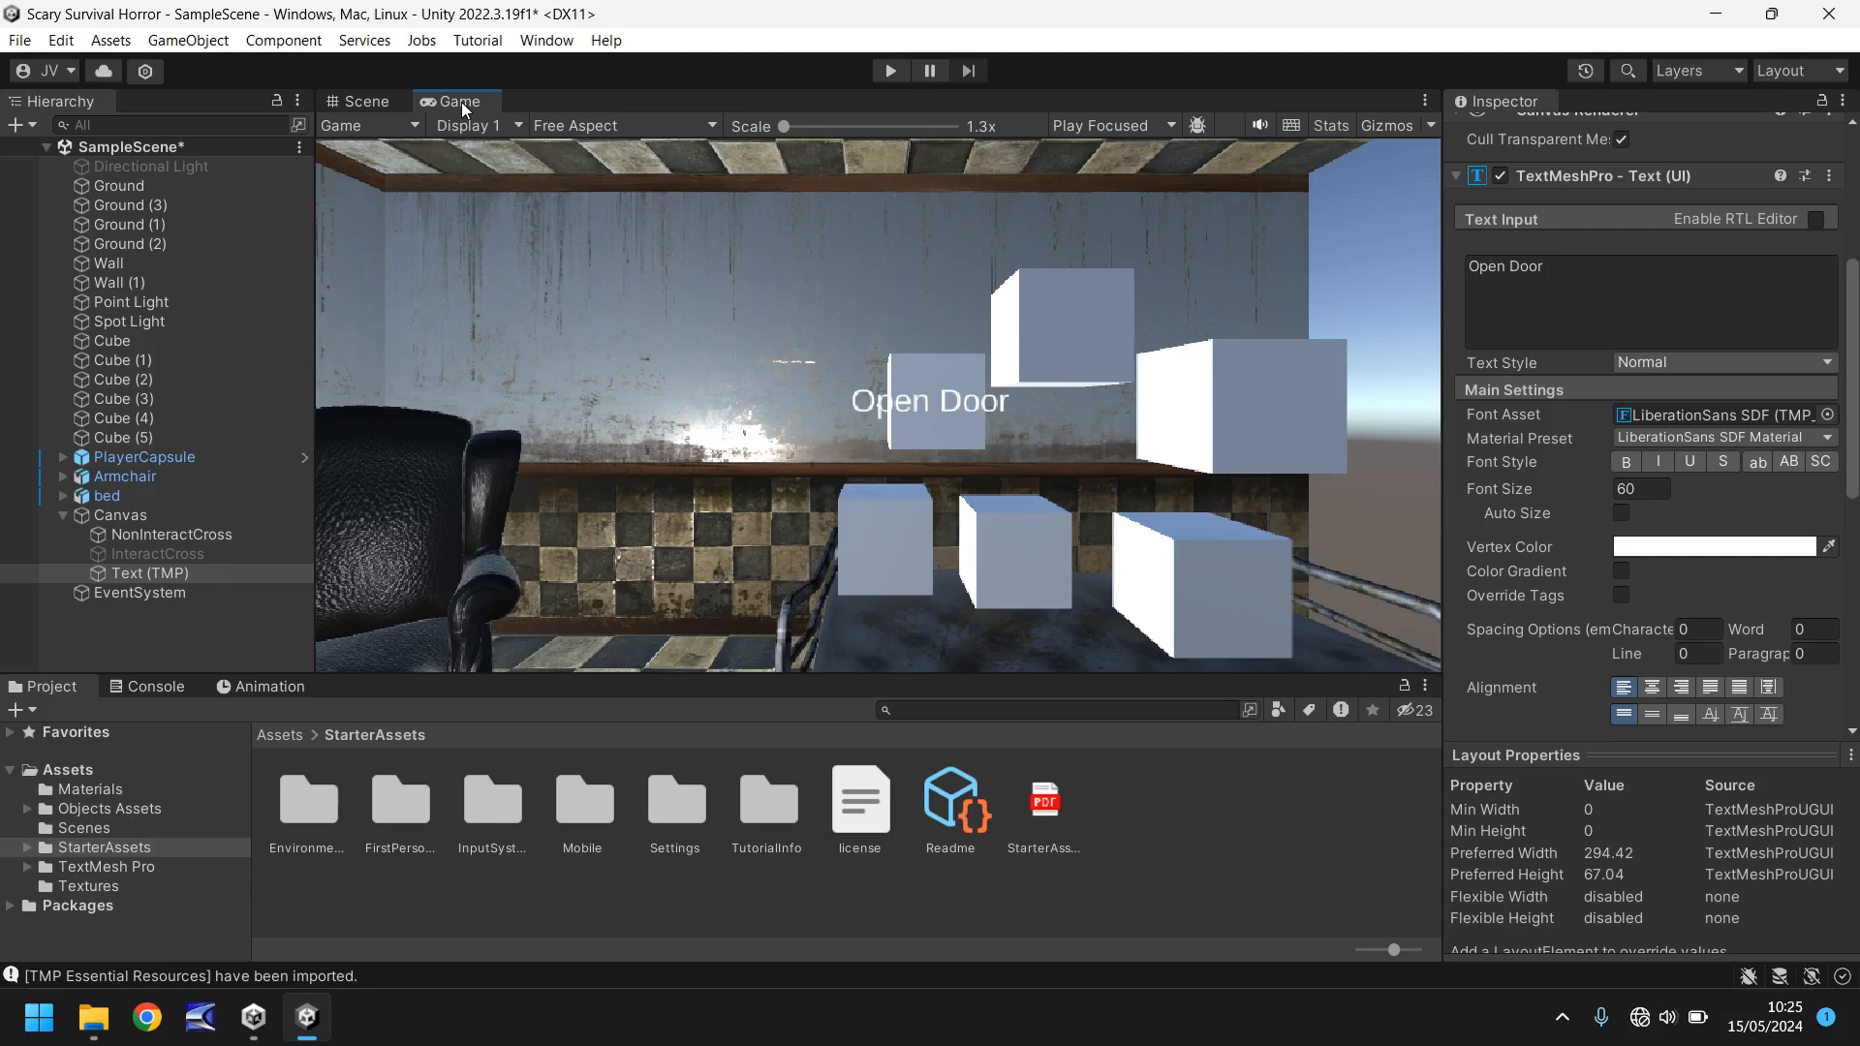
pyautogui.click(358, 101)
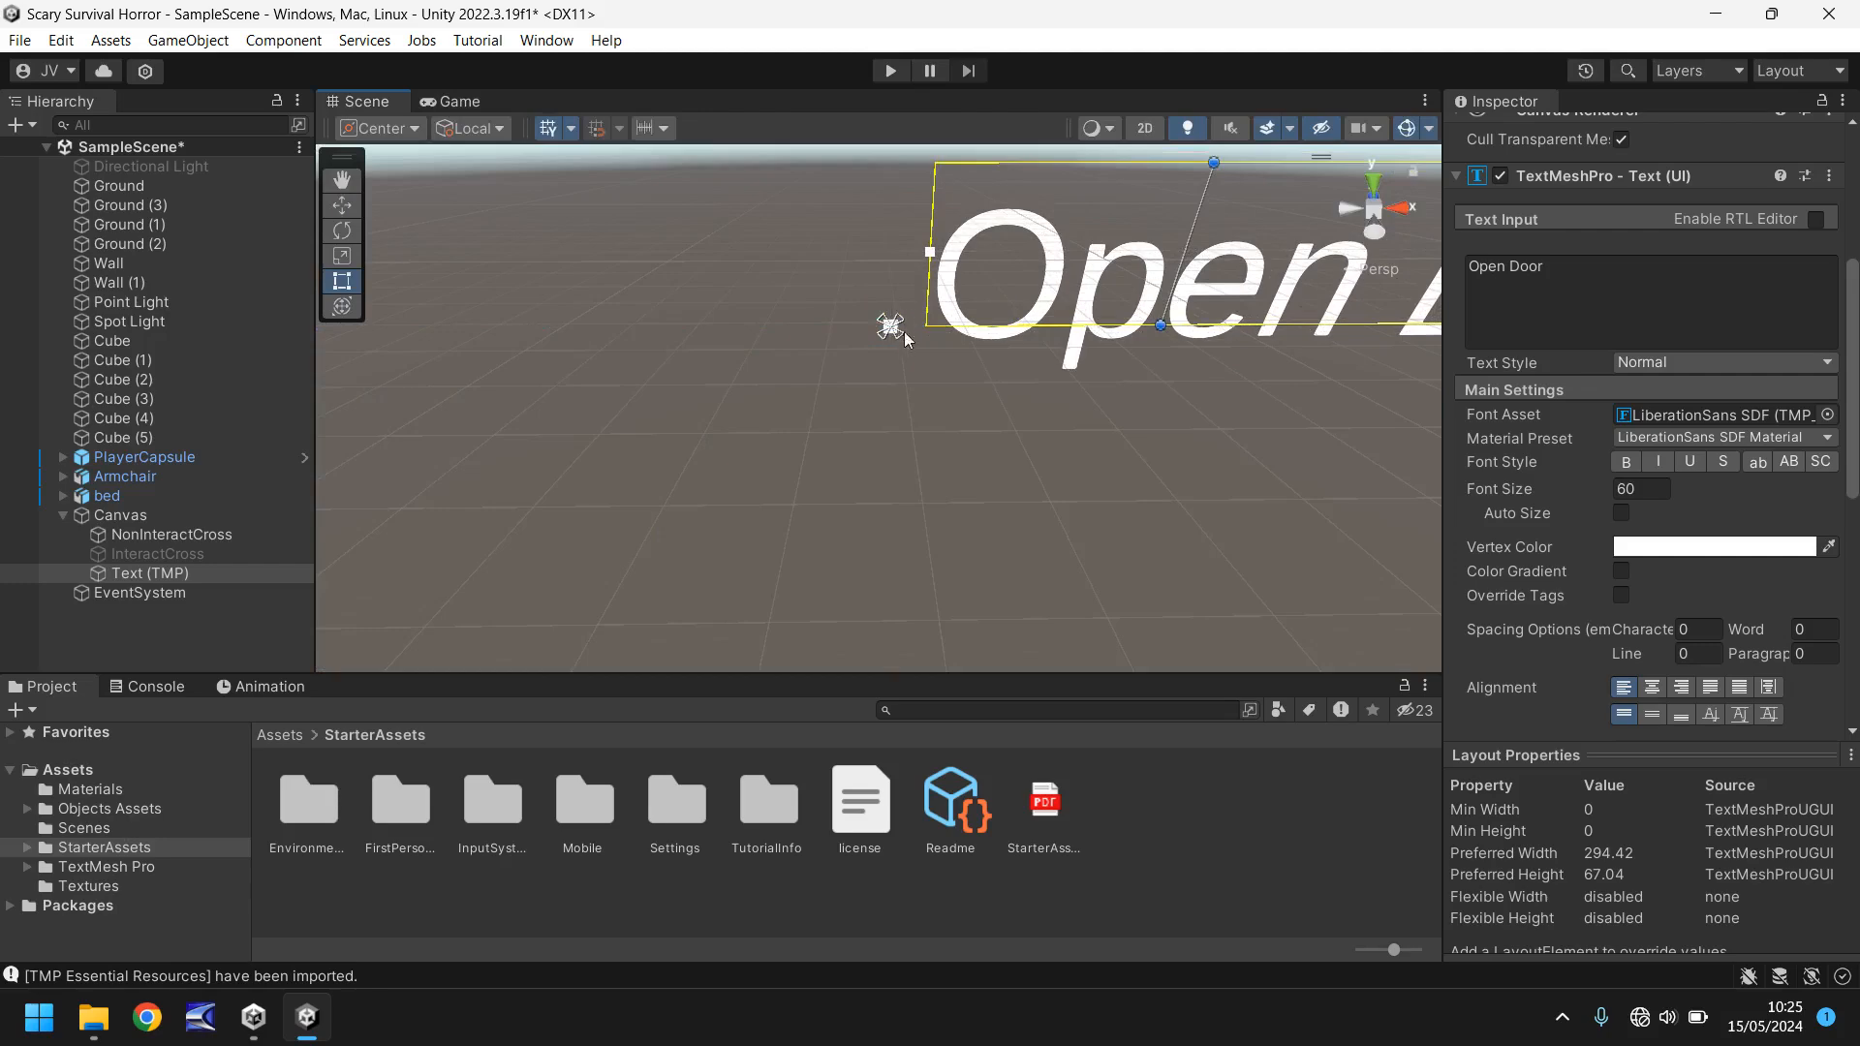
pyautogui.moveTo(1059, 435)
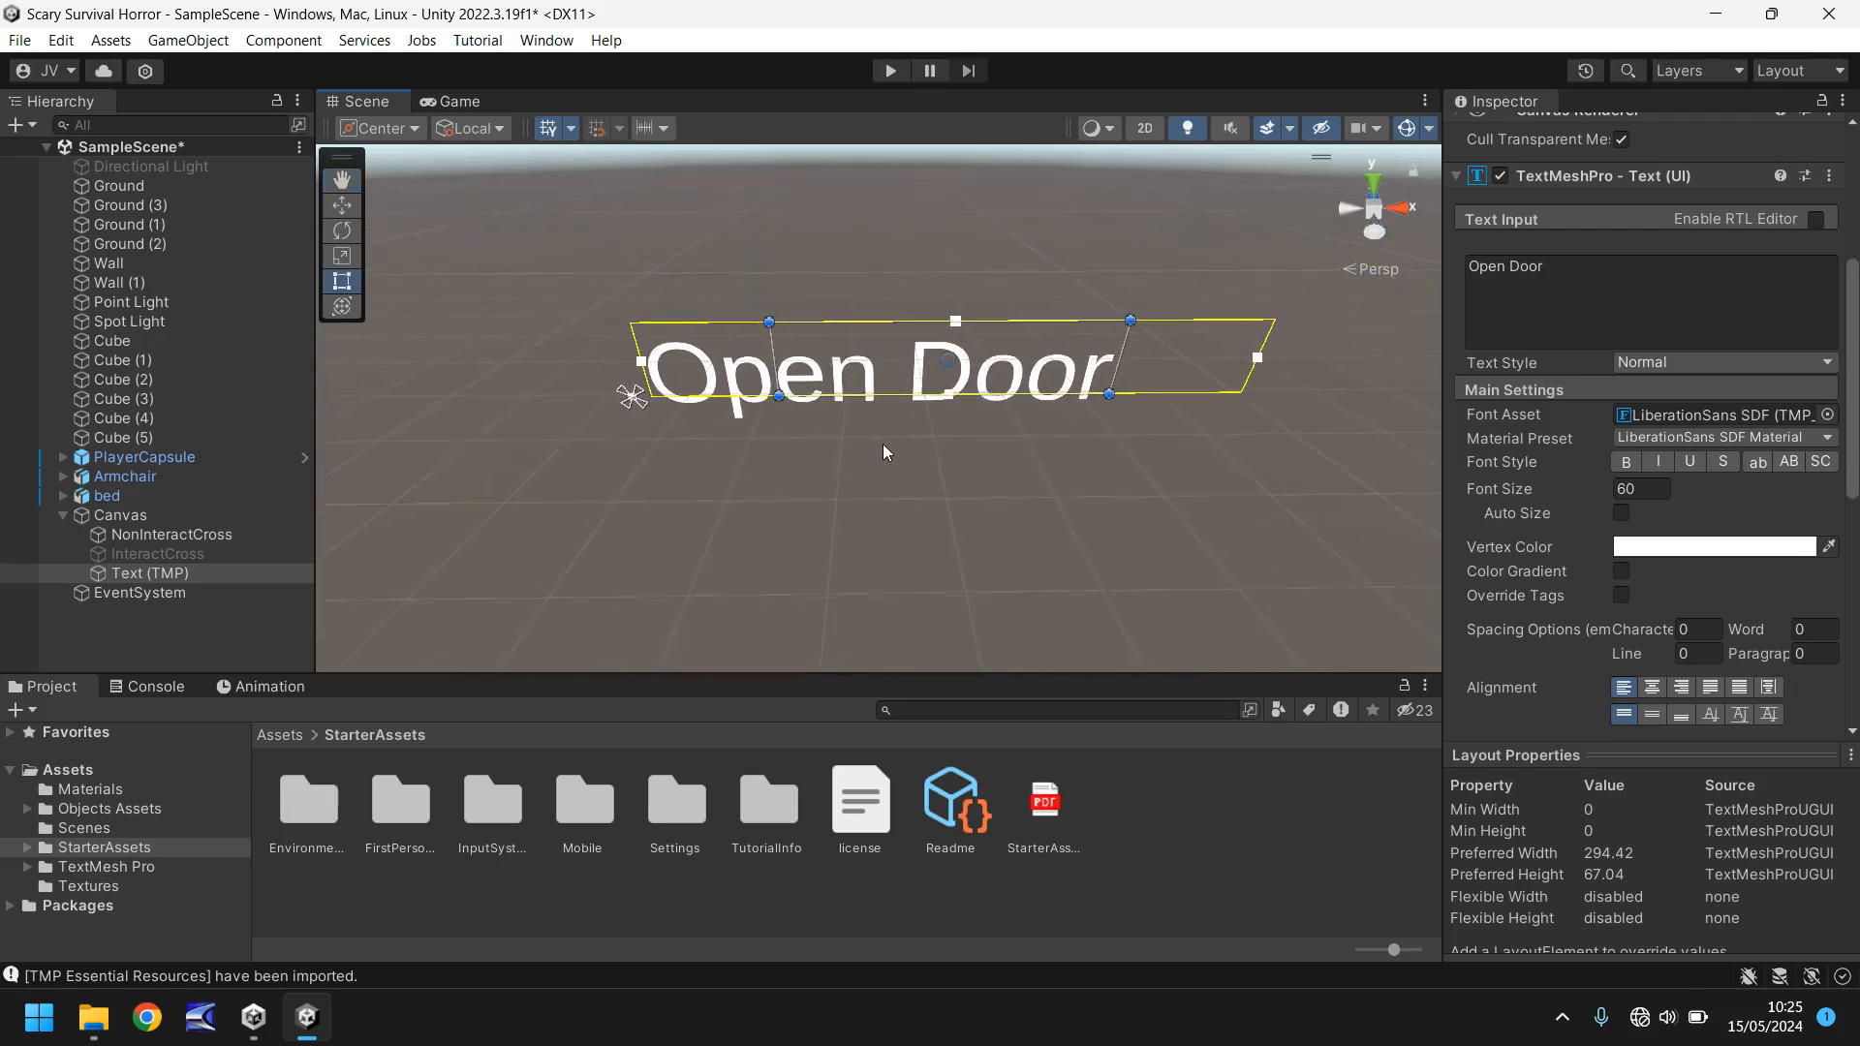
pyautogui.click(451, 100)
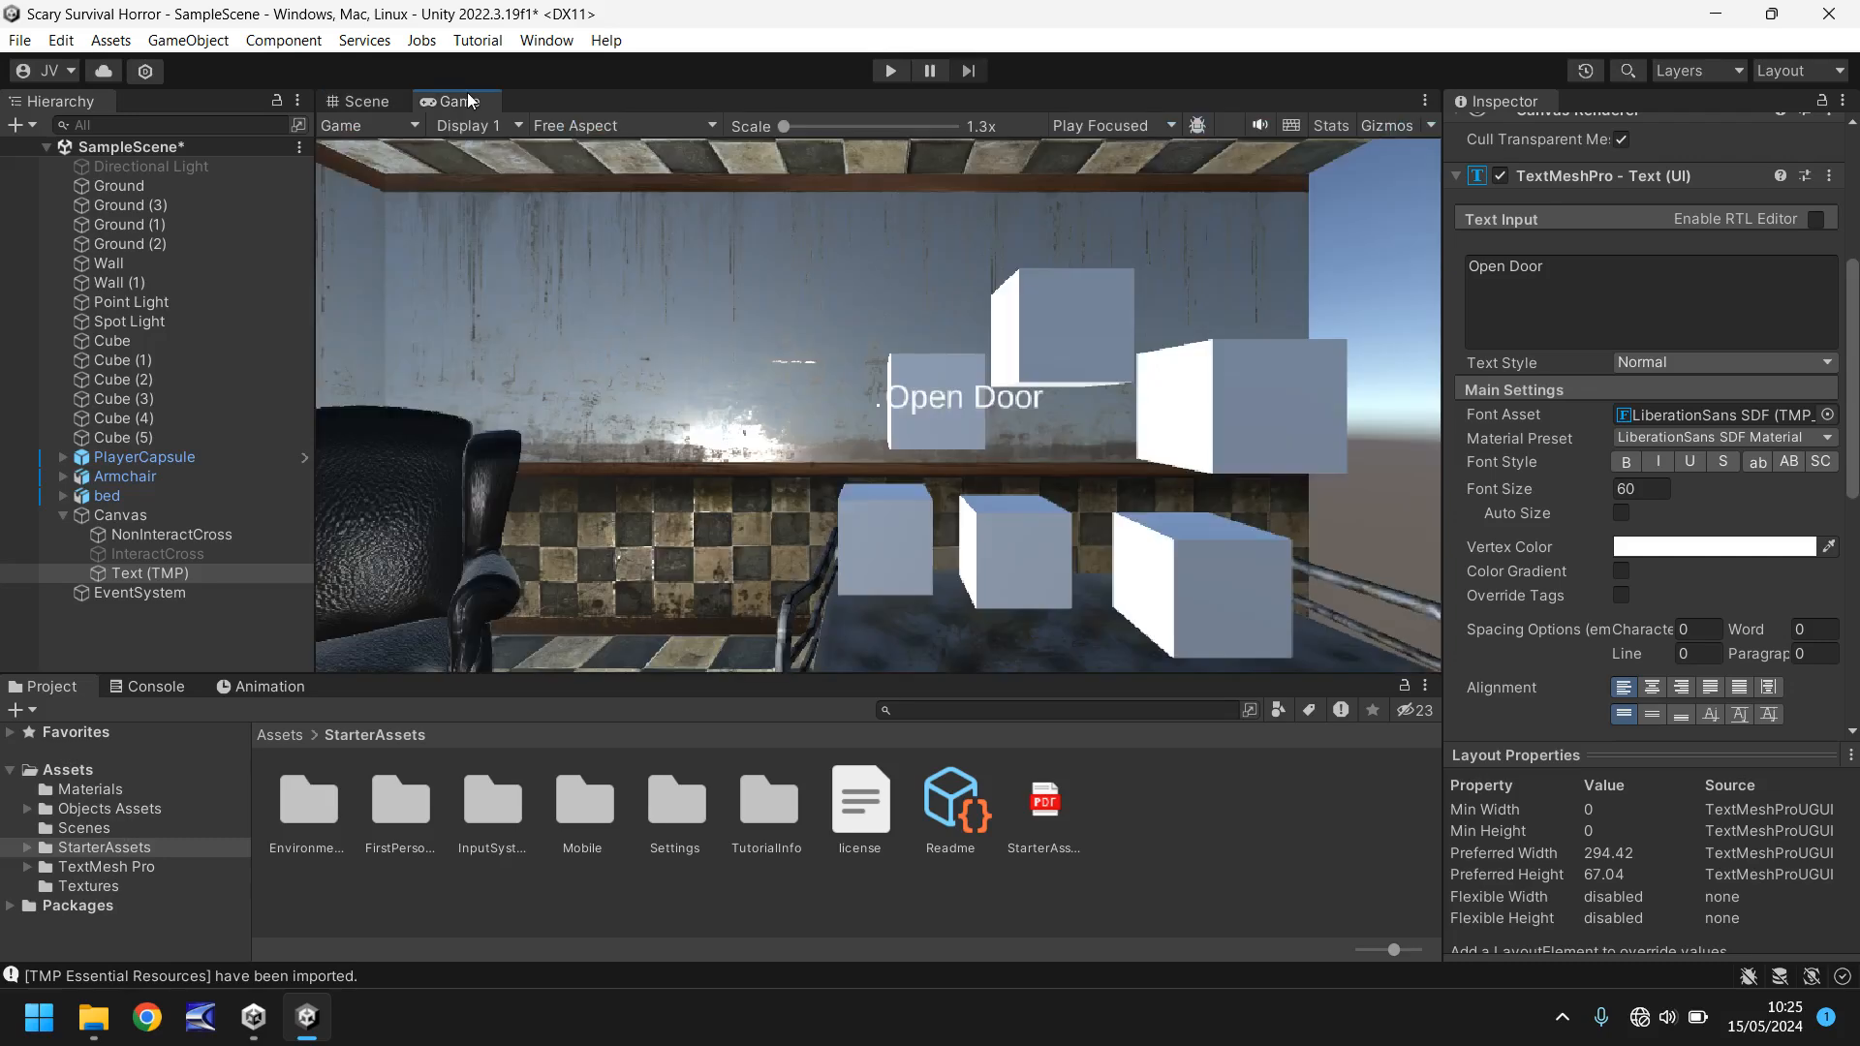
pyautogui.click(359, 101)
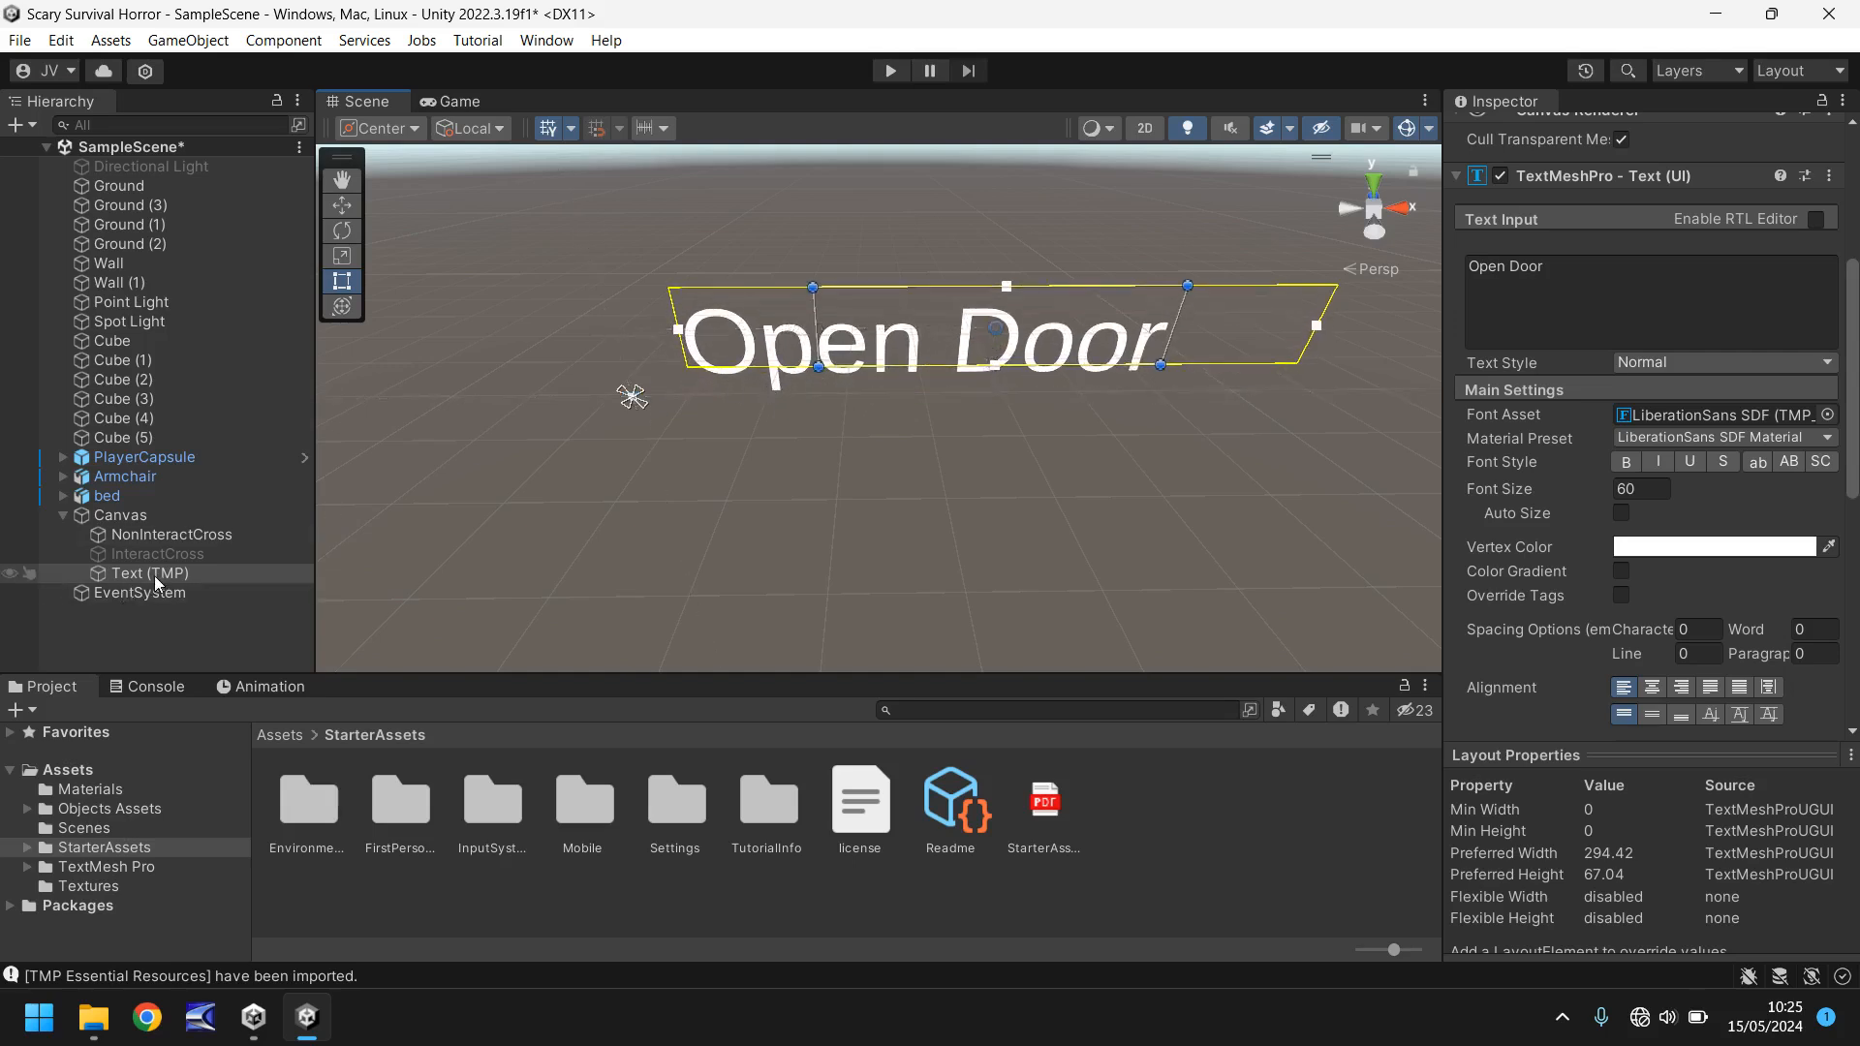
# Step: Make Open Door bold, then set duplicate Action (1) to '[E] Open' without bold
pyautogui.click(151, 573)
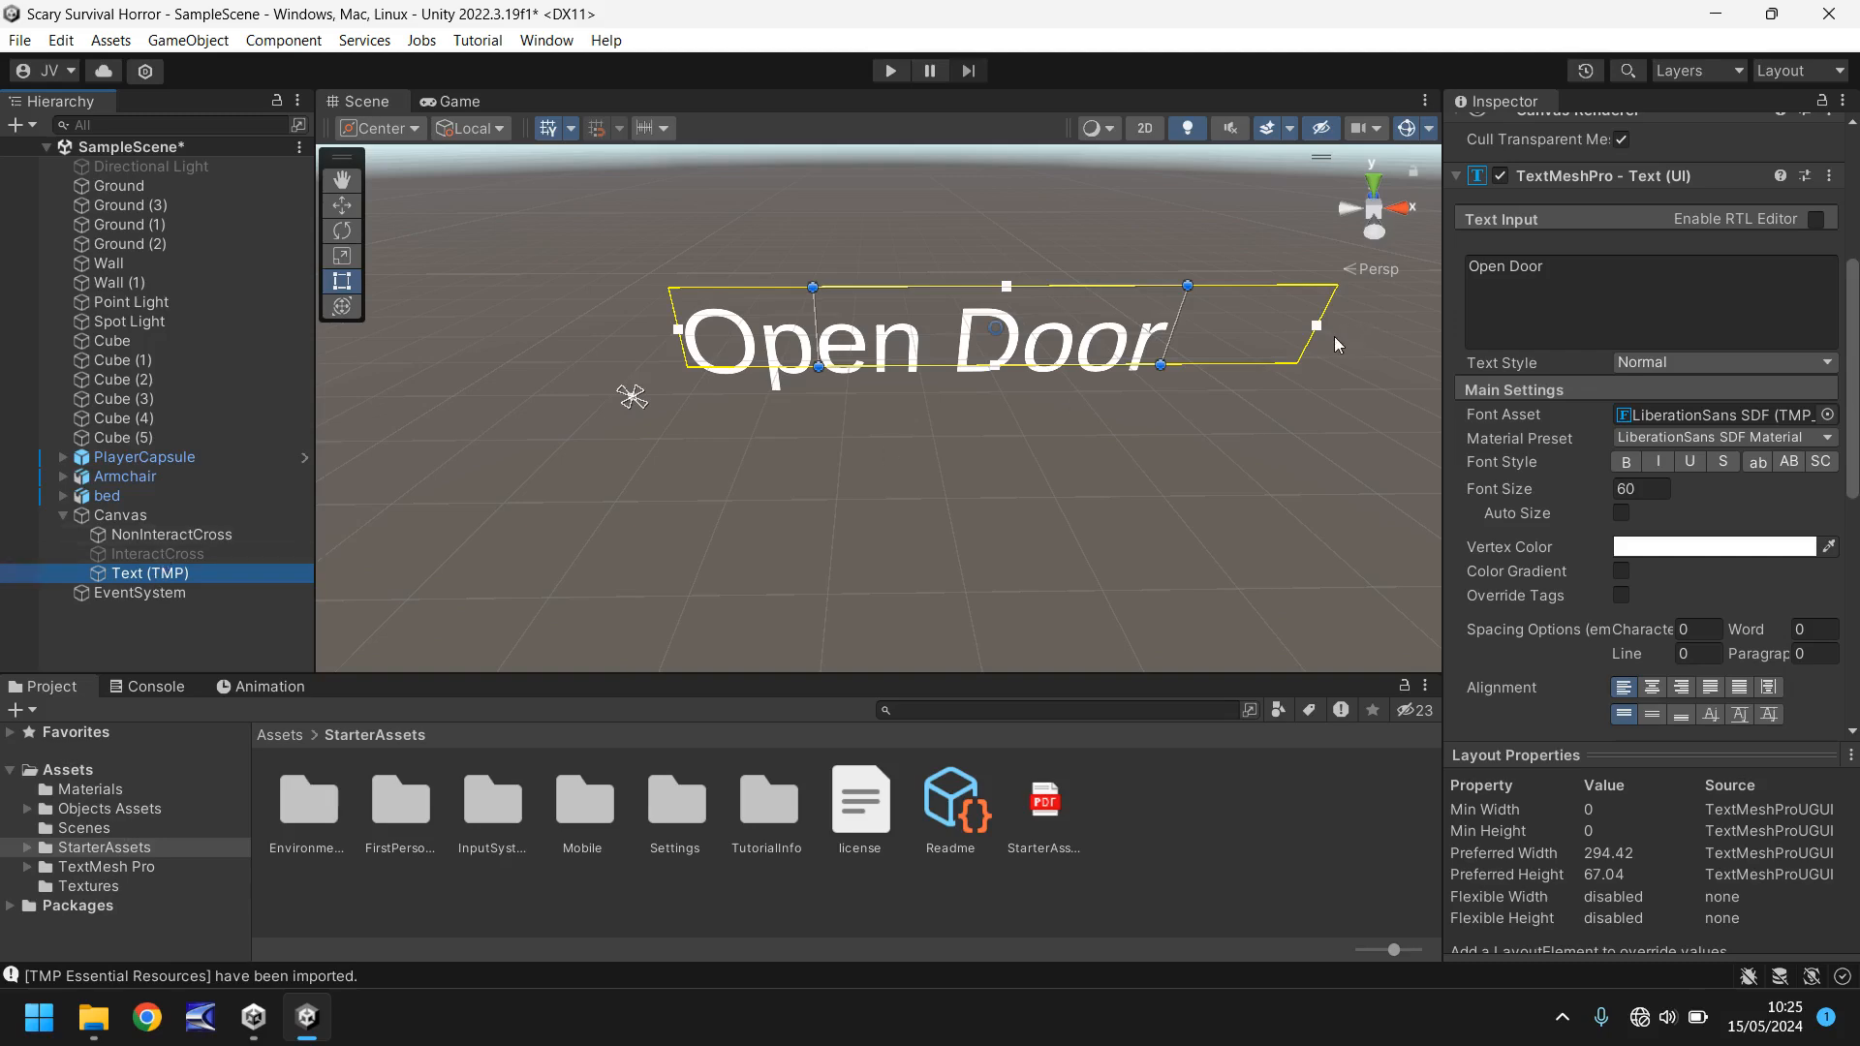
pyautogui.moveTo(1648, 499)
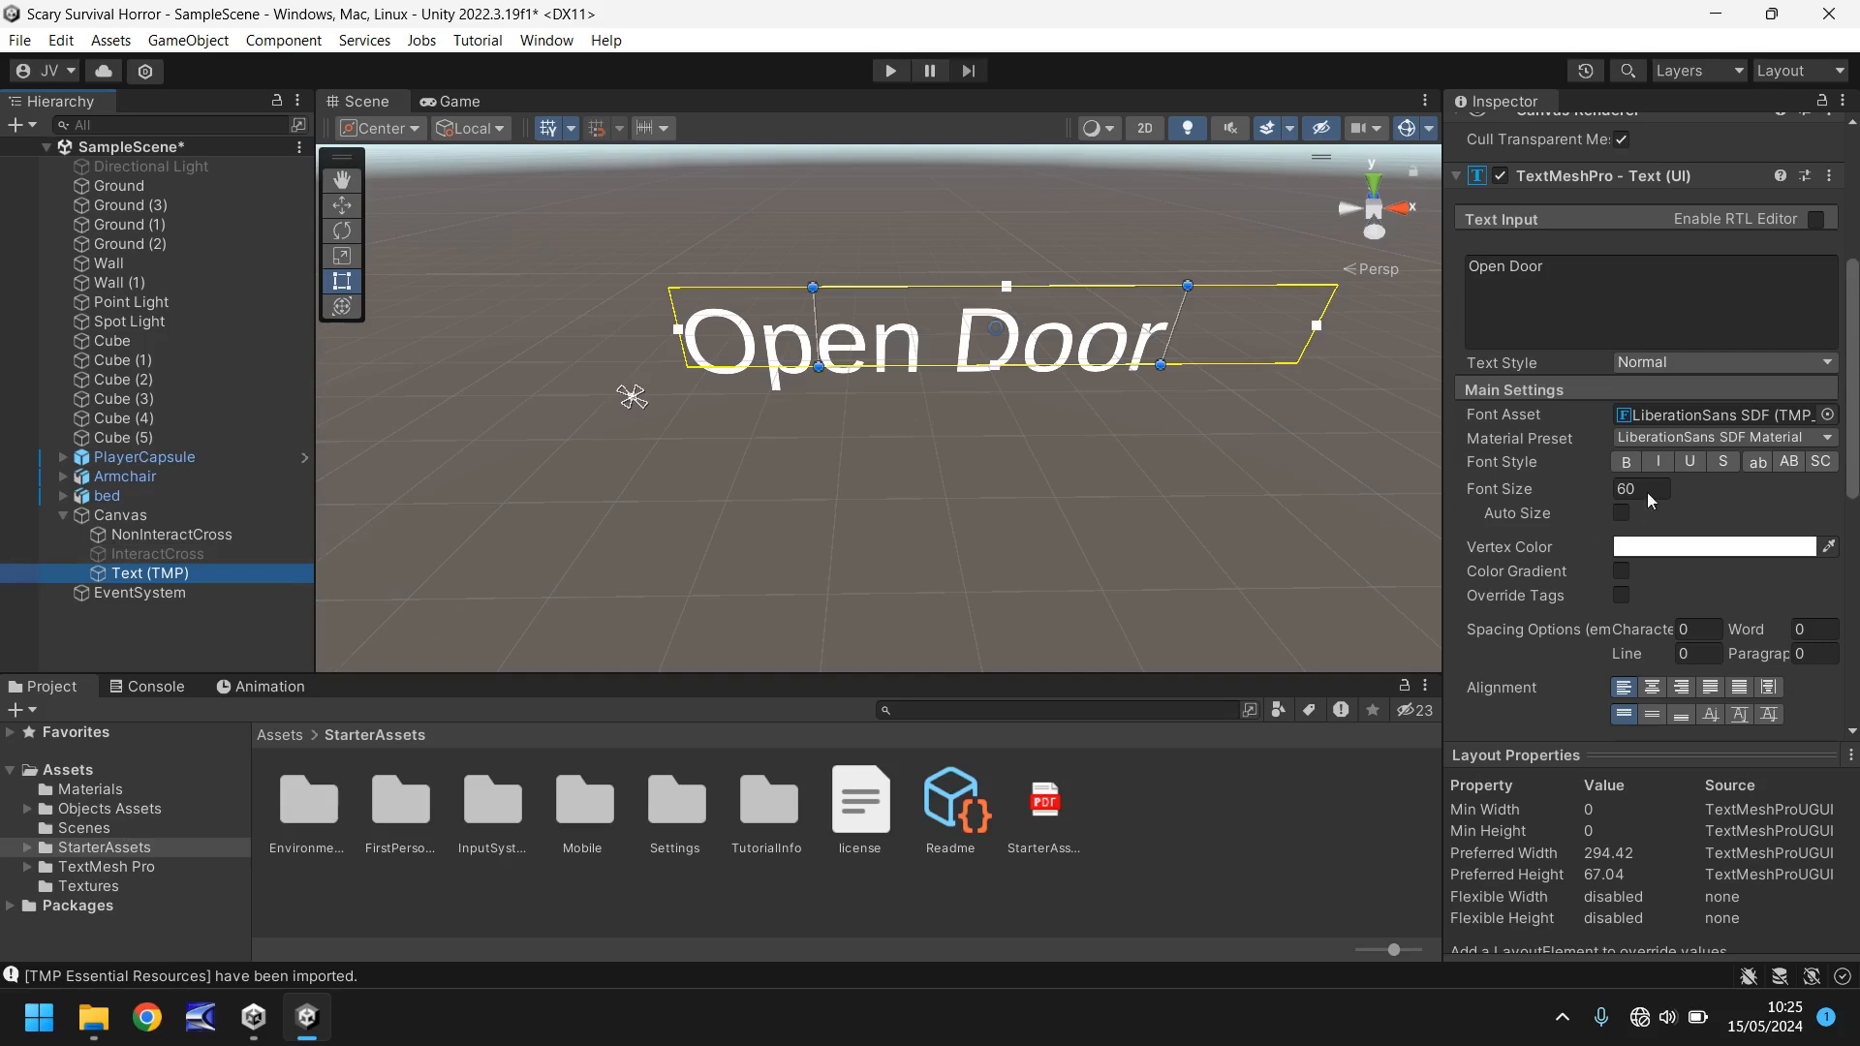
pyautogui.click(1623, 460)
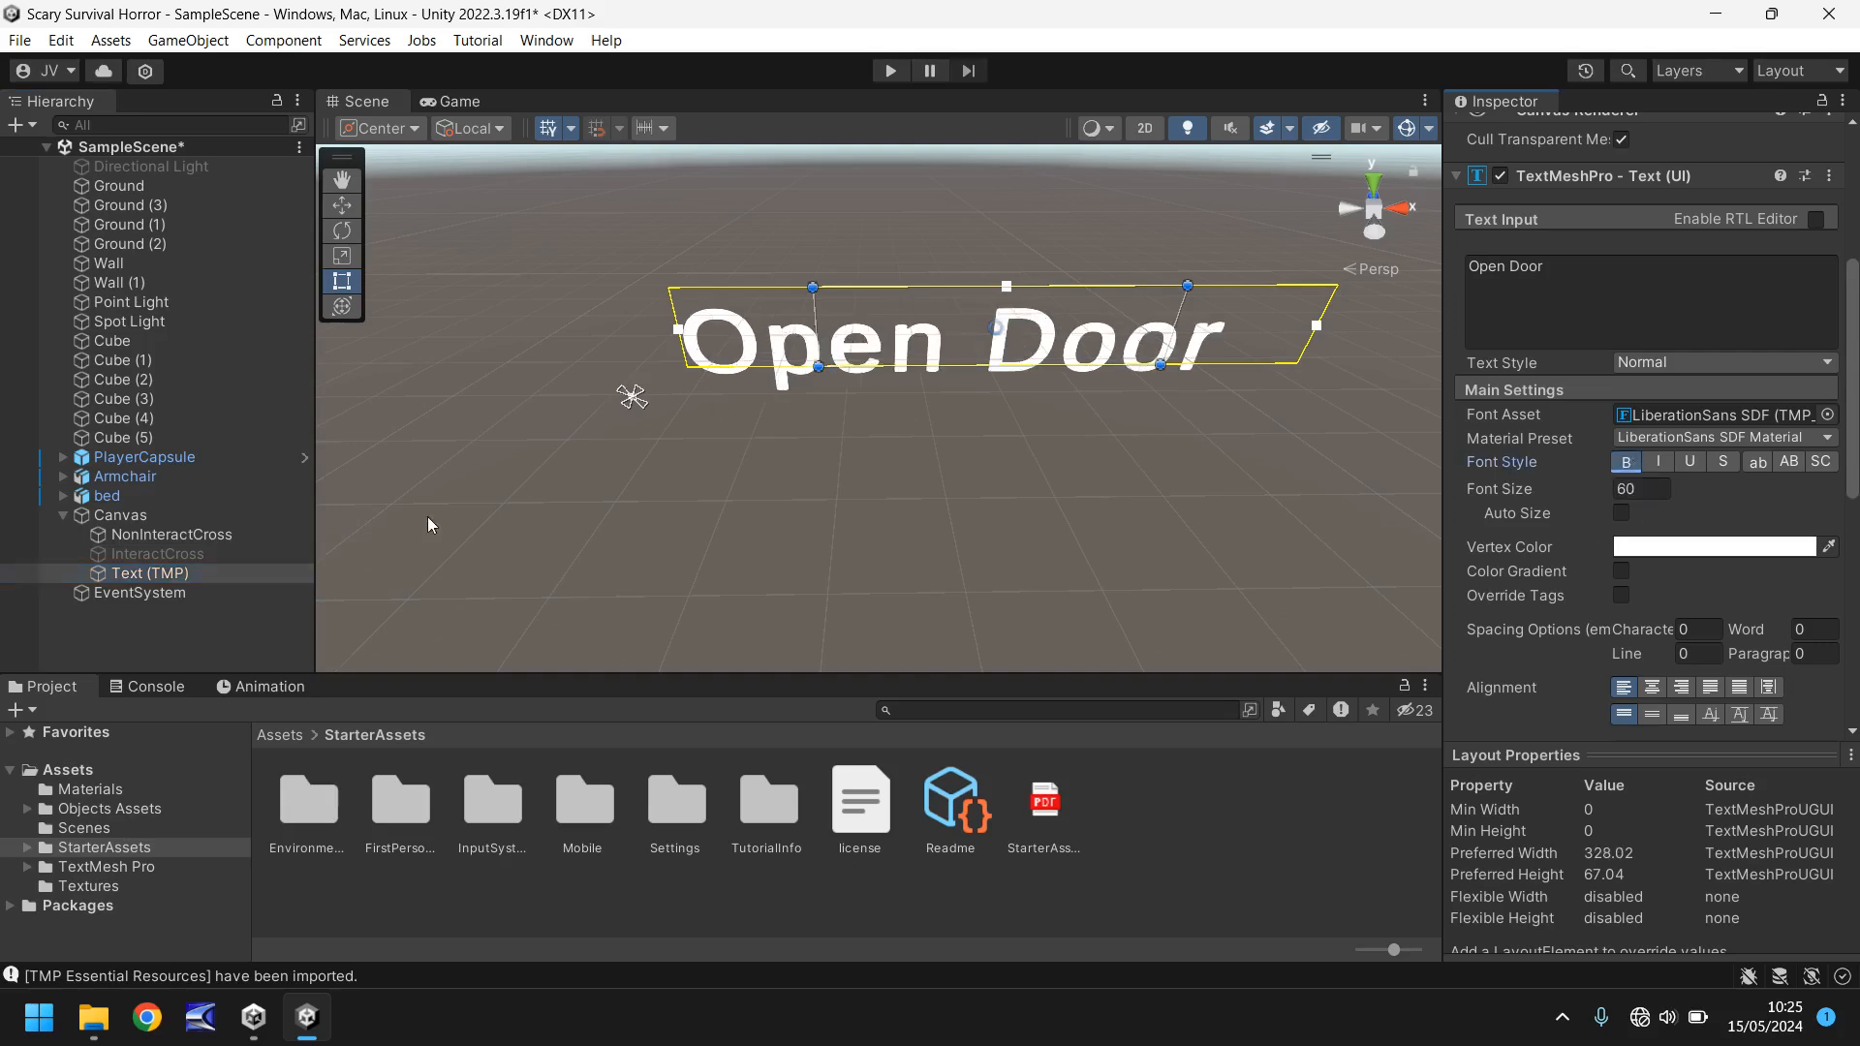
pyautogui.click(149, 573)
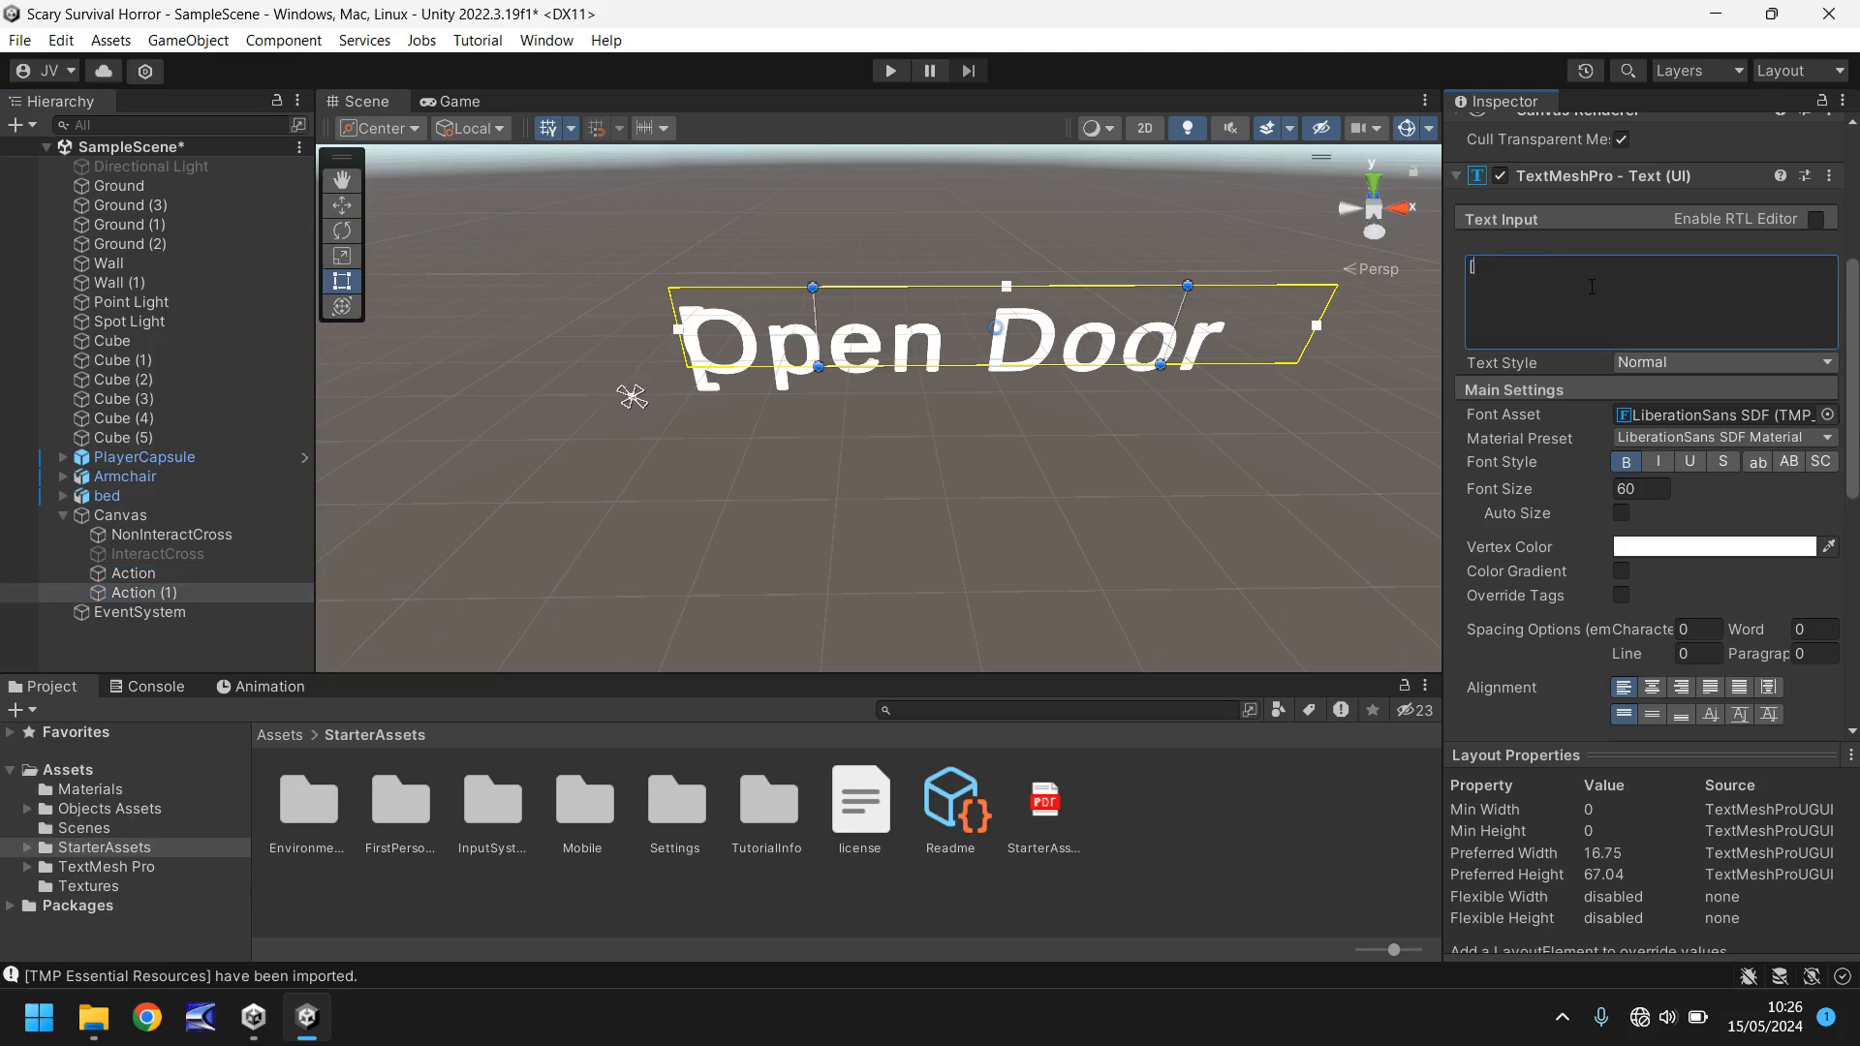
pyautogui.write('E] Ope')
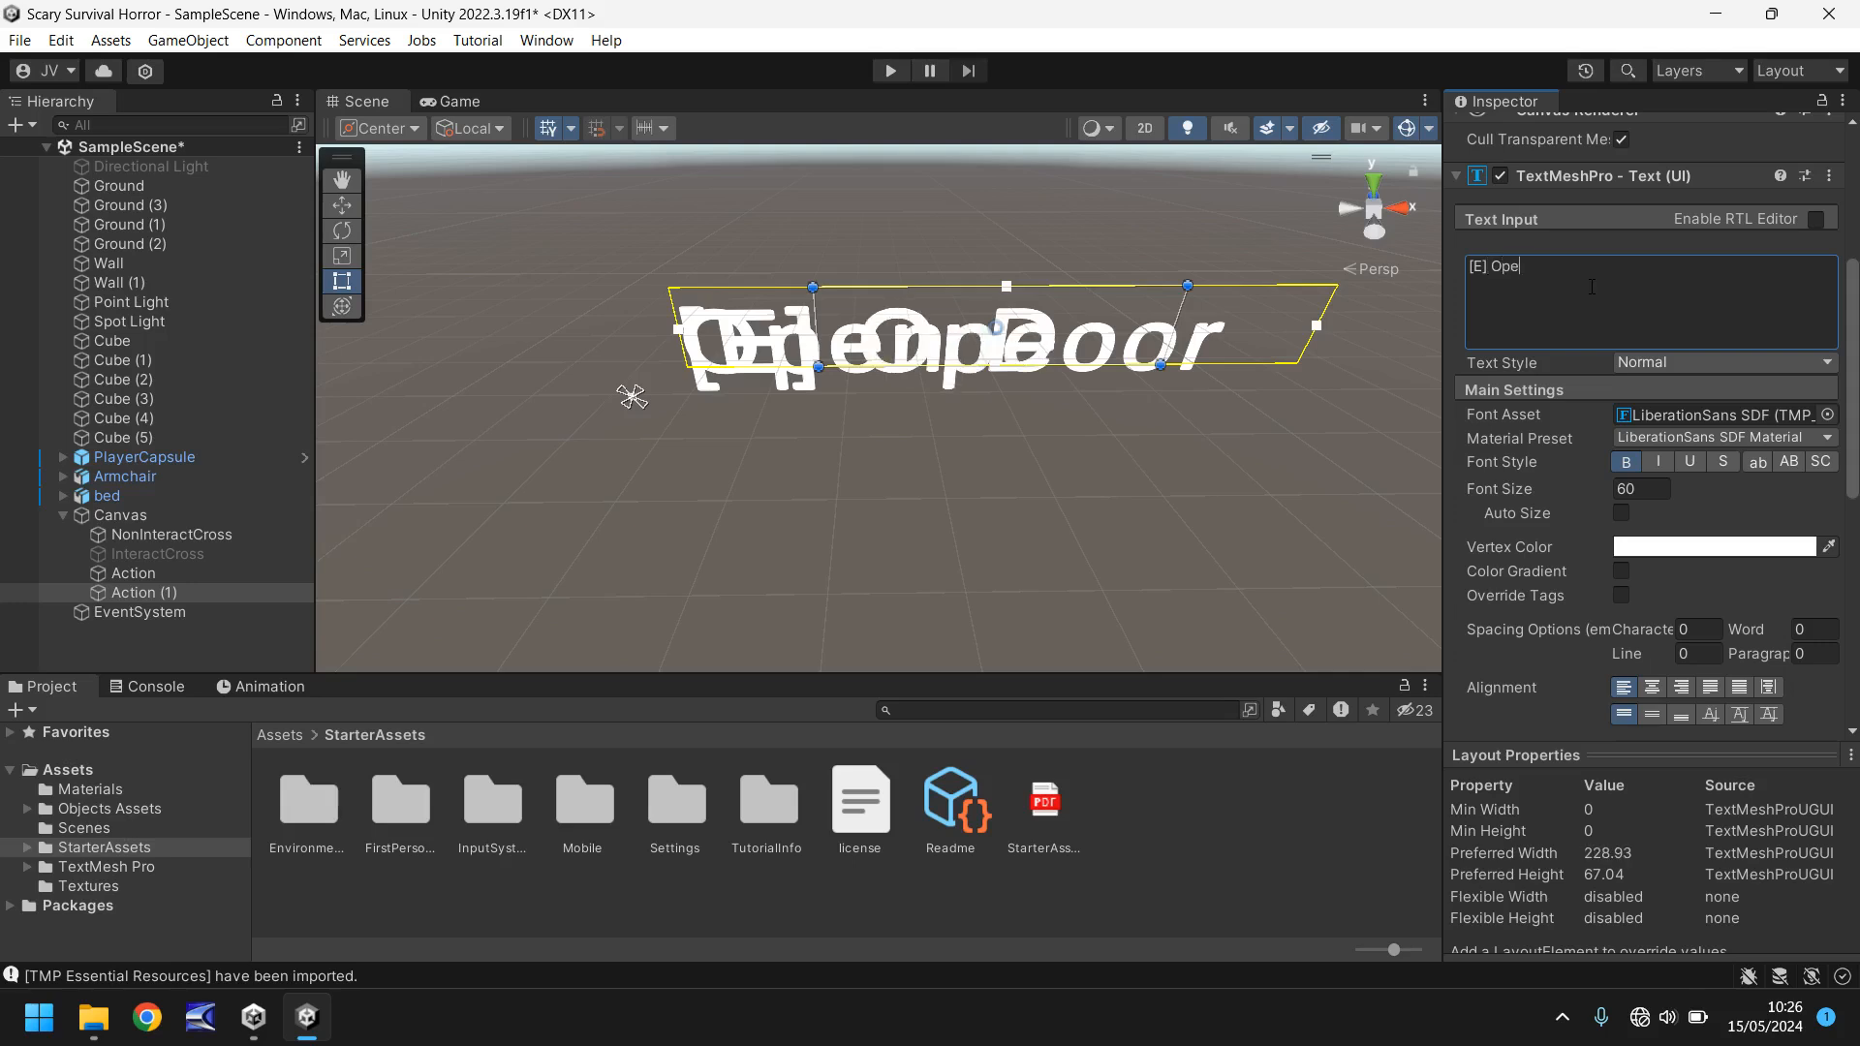
pyautogui.write('n')
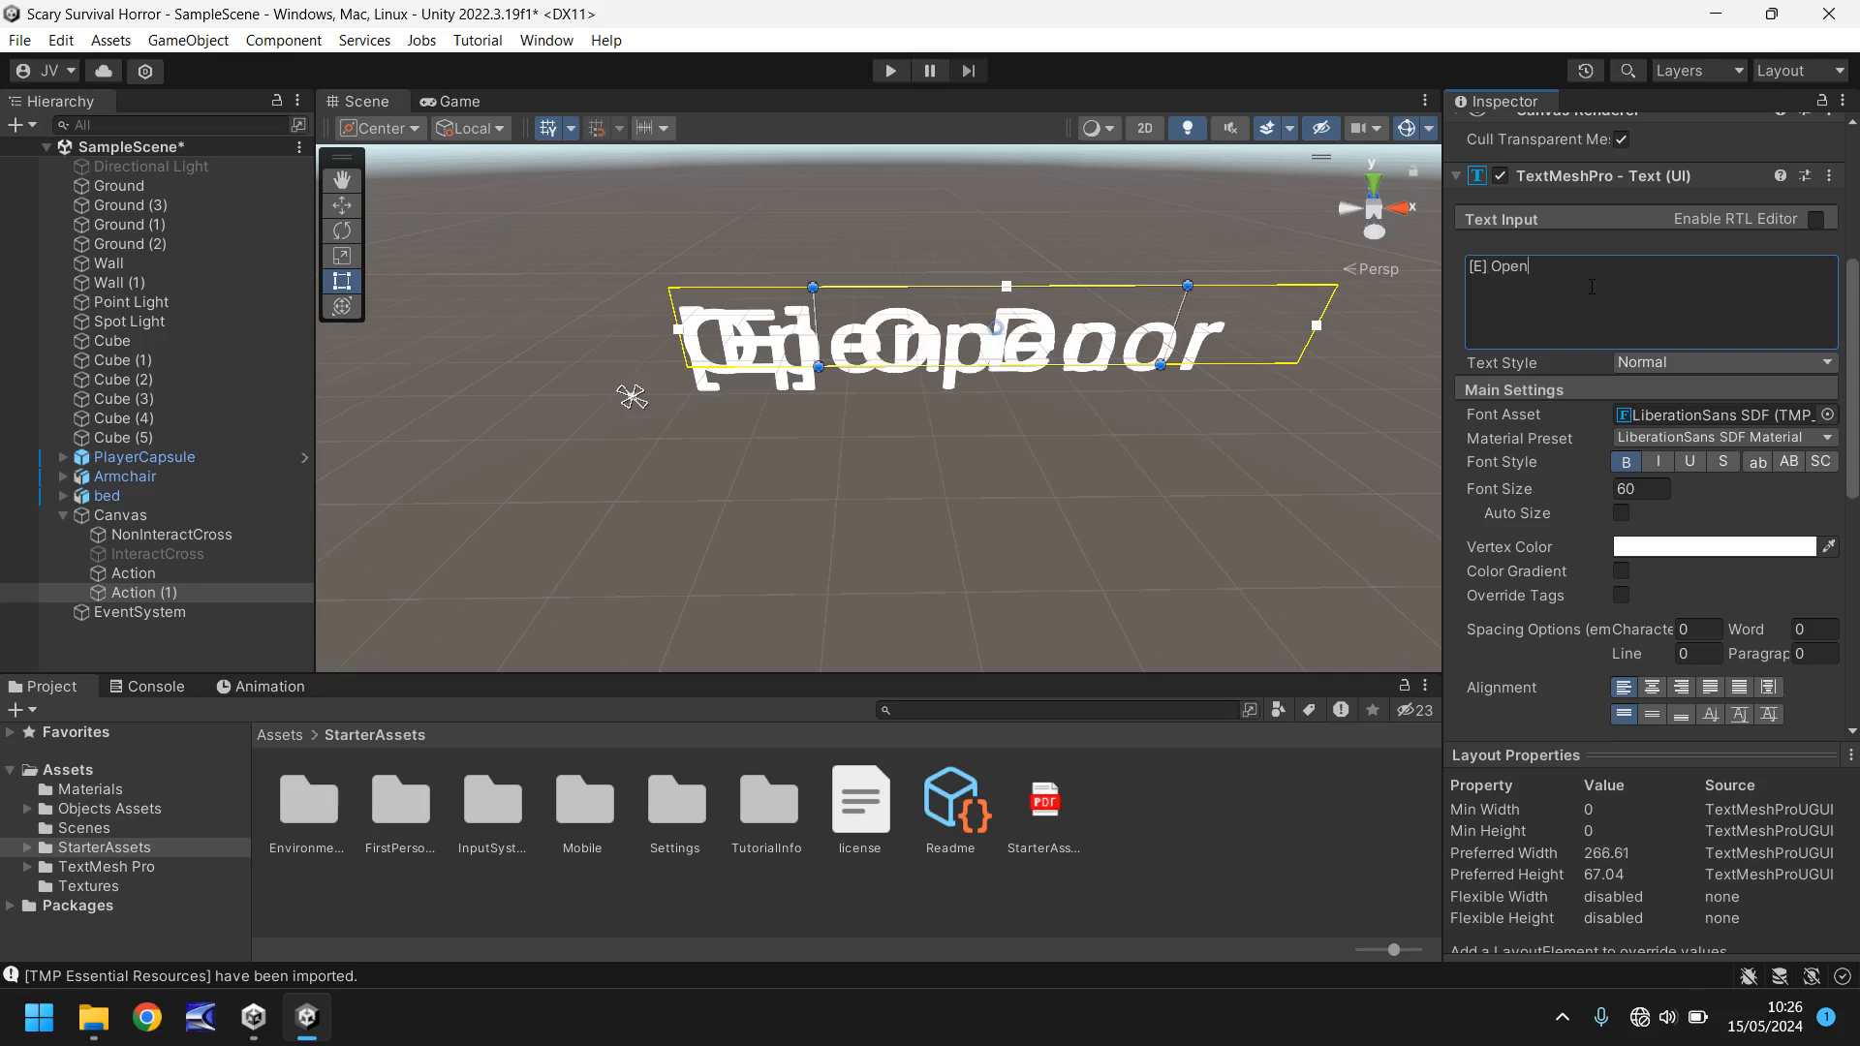
pyautogui.click(1625, 461)
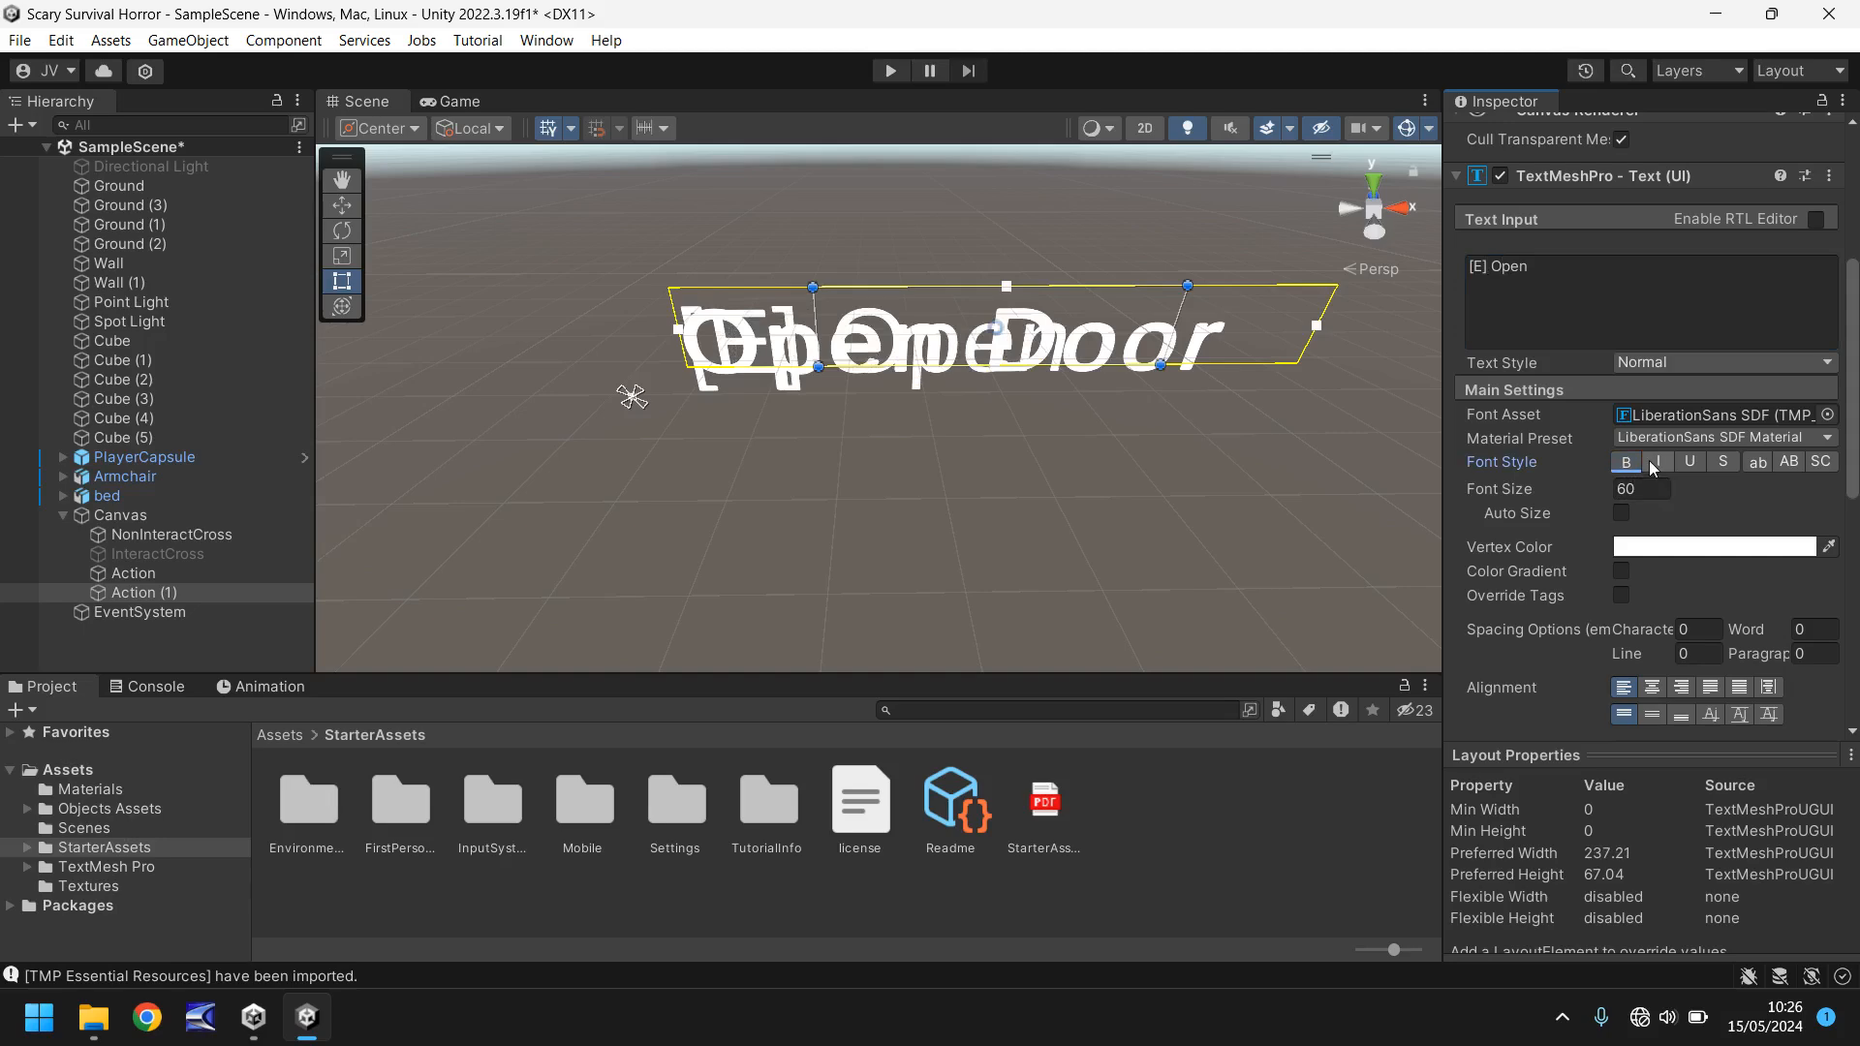
pyautogui.click(1657, 461)
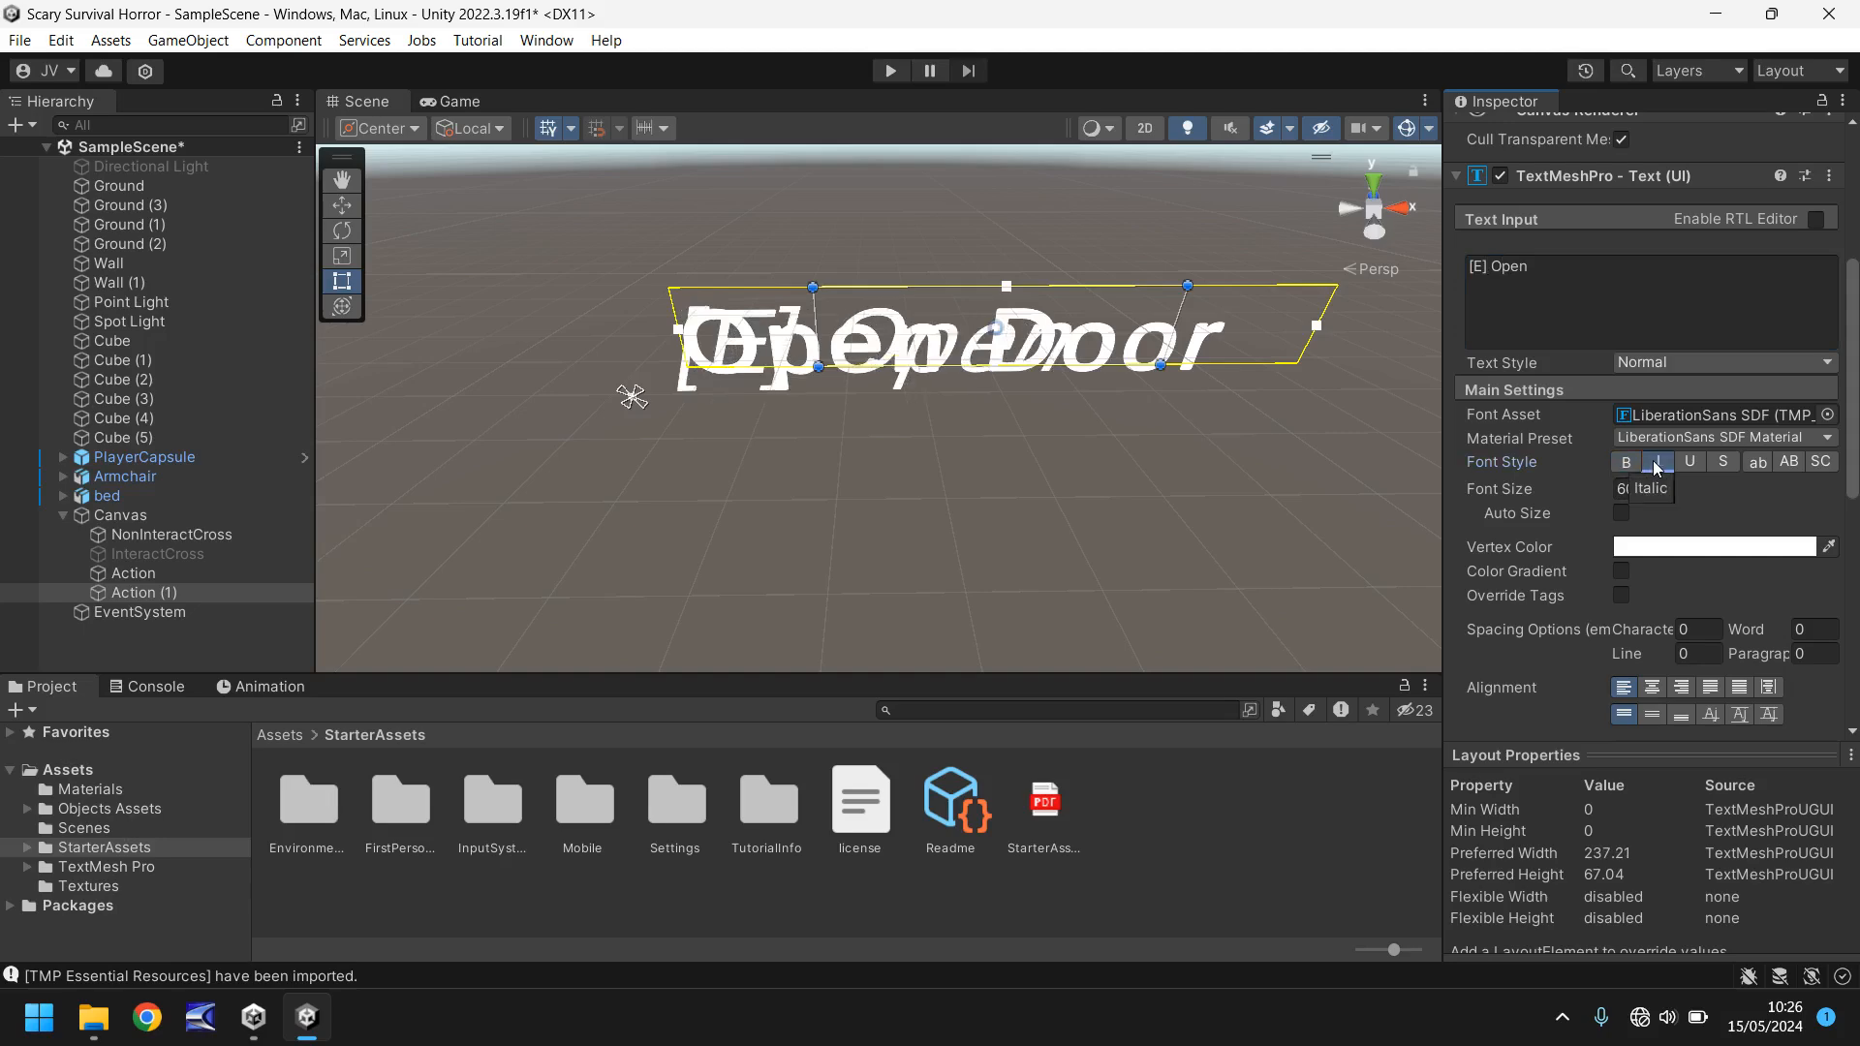
pyautogui.click(1657, 461)
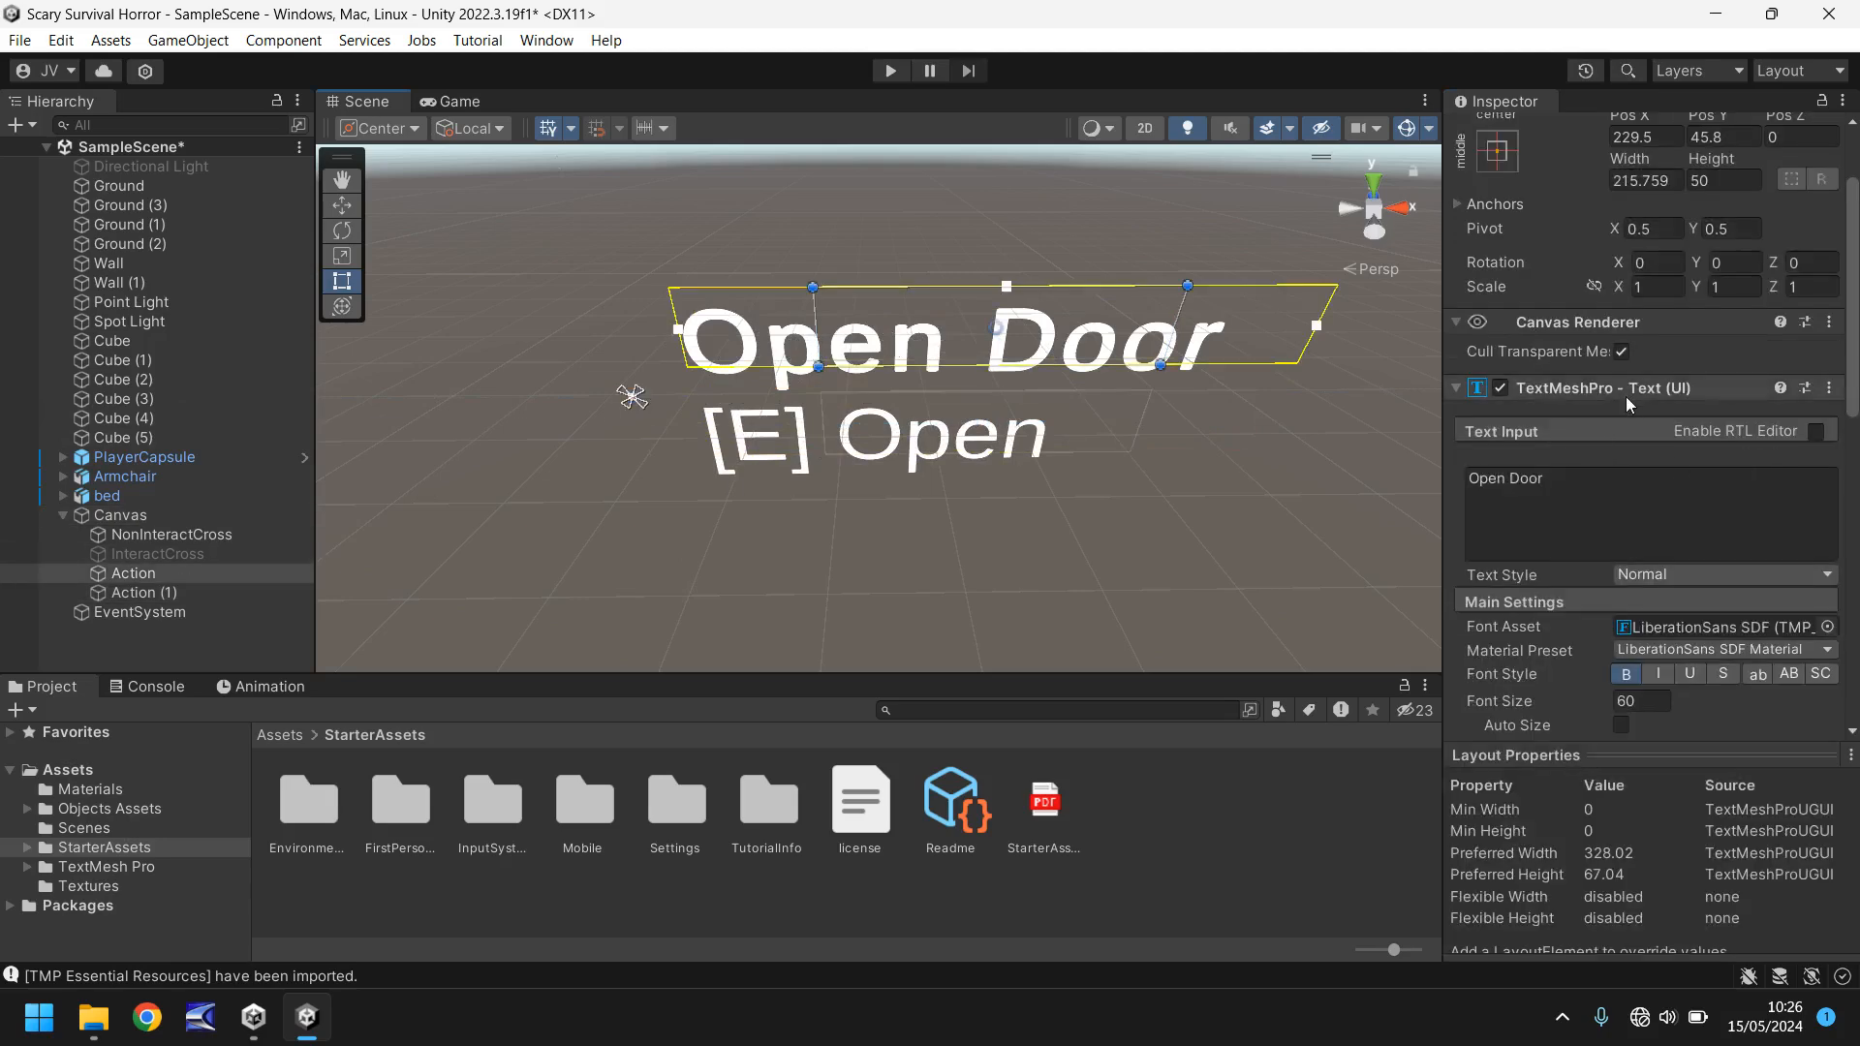
# Step: Make Open Door italic and view the maximized Game preview
pyautogui.click(1657, 674)
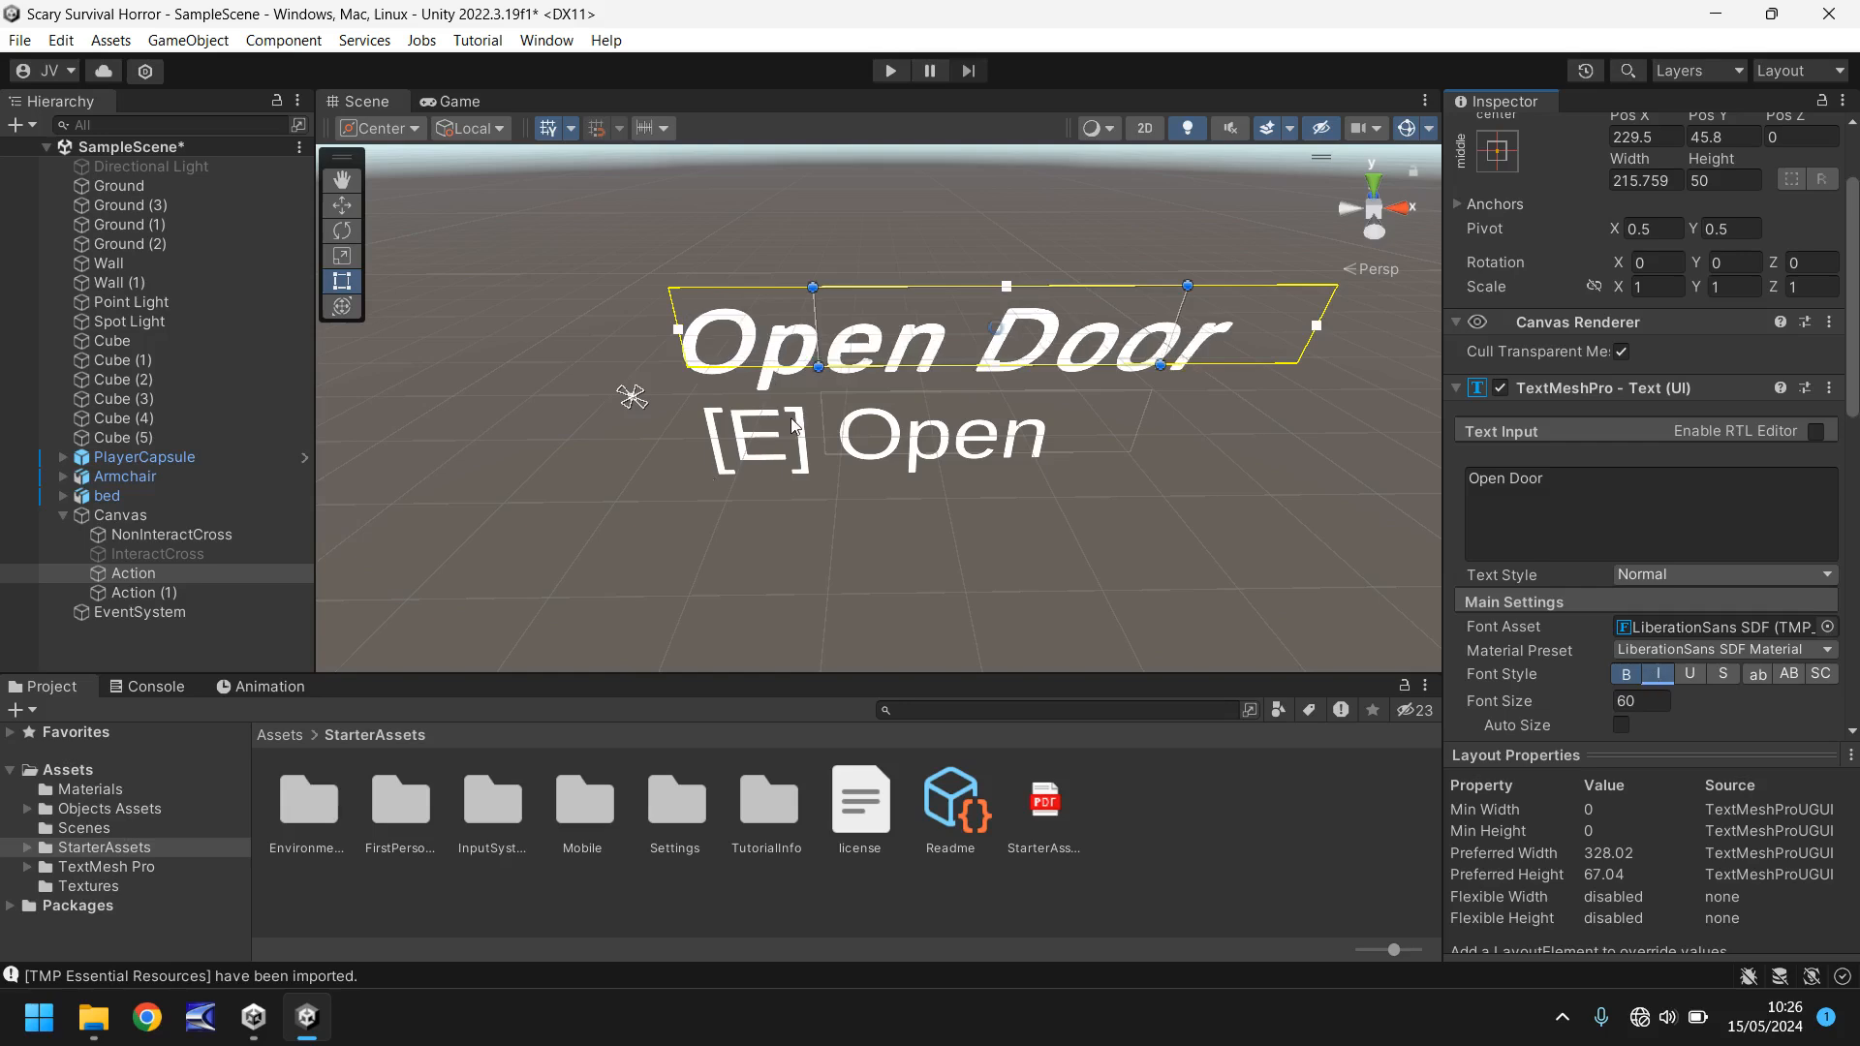
pyautogui.click(454, 100)
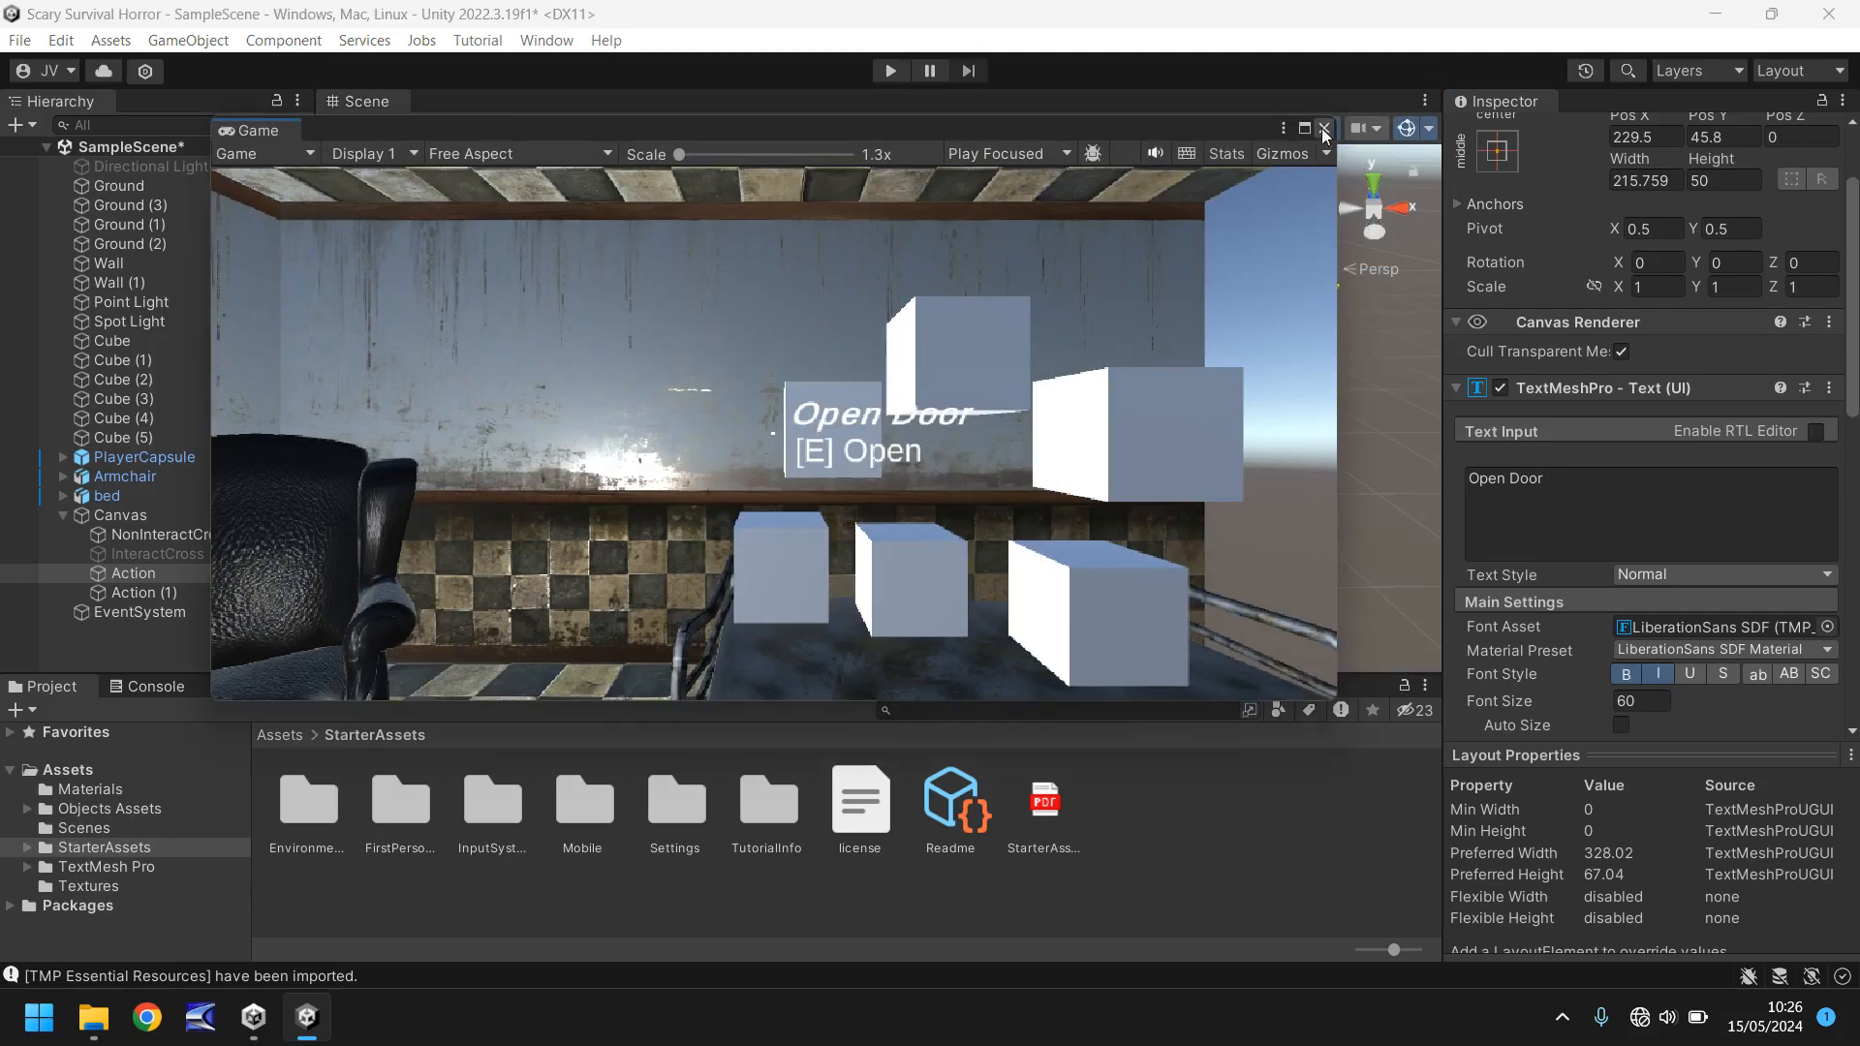
pyautogui.click(1321, 128)
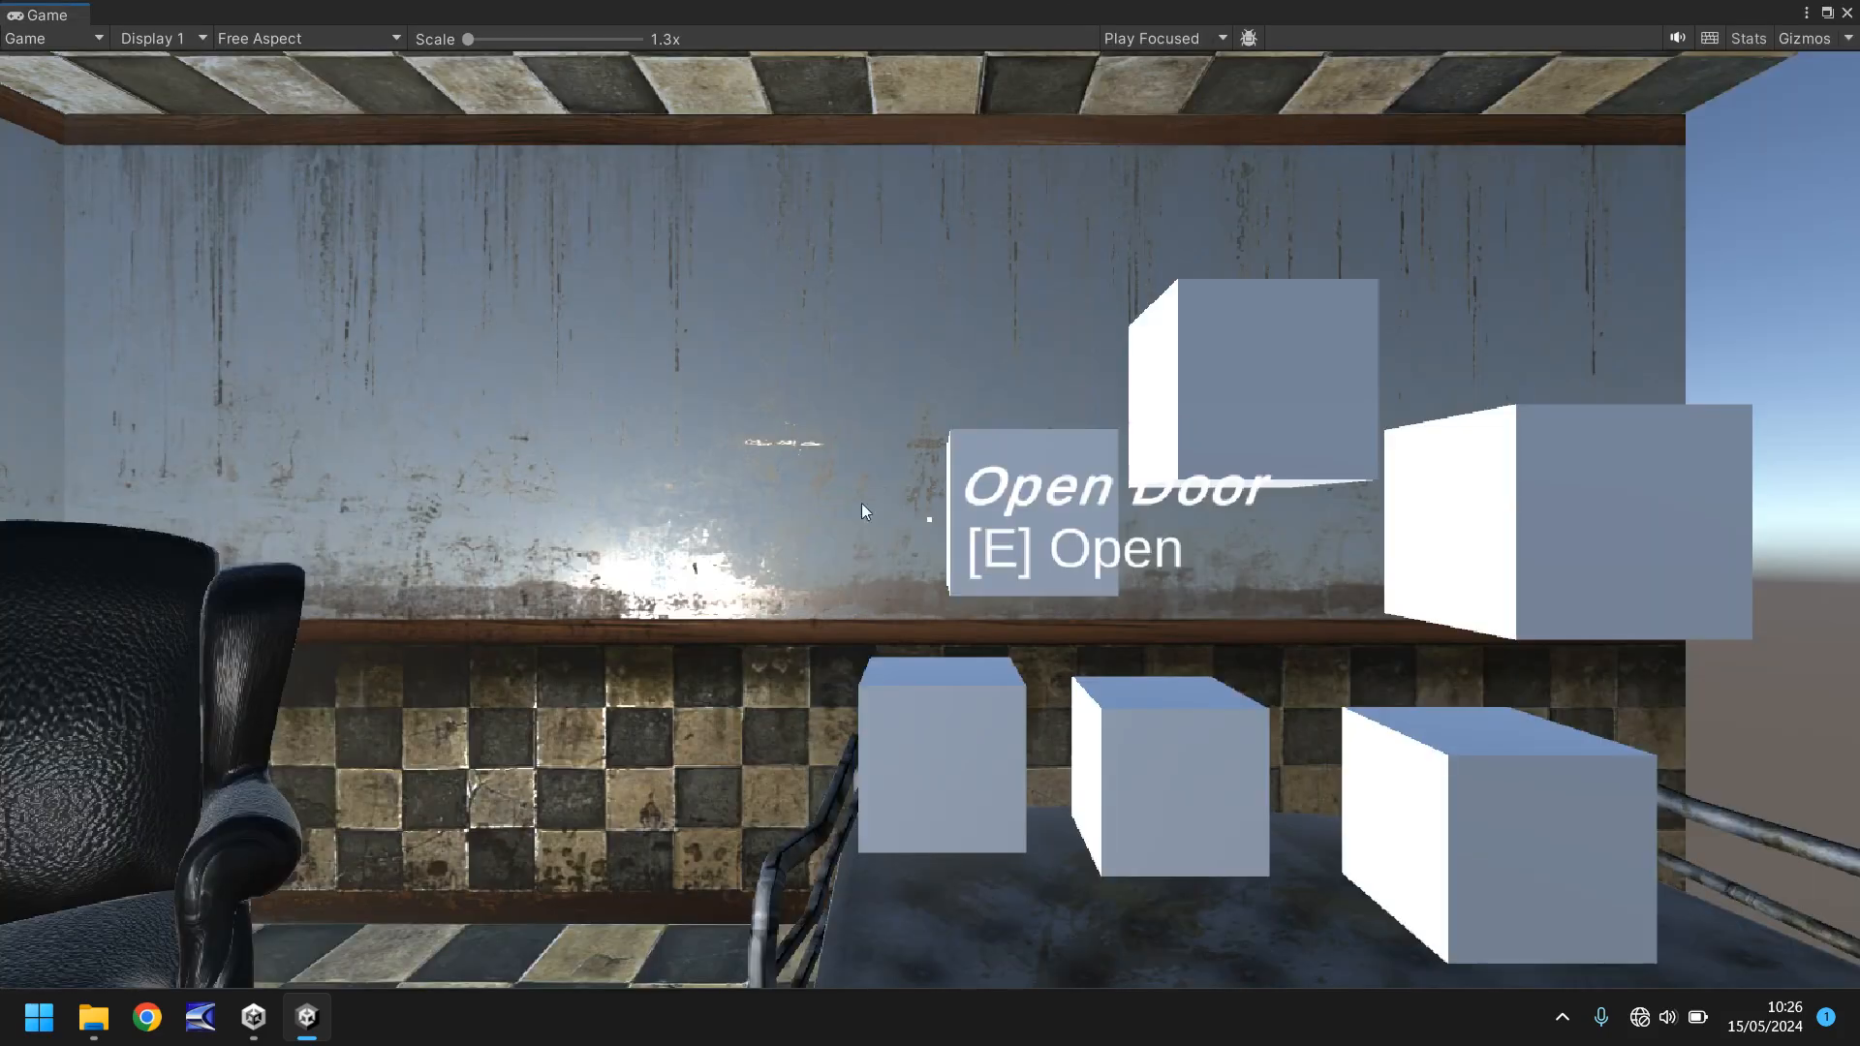
pyautogui.moveTo(1040, 548)
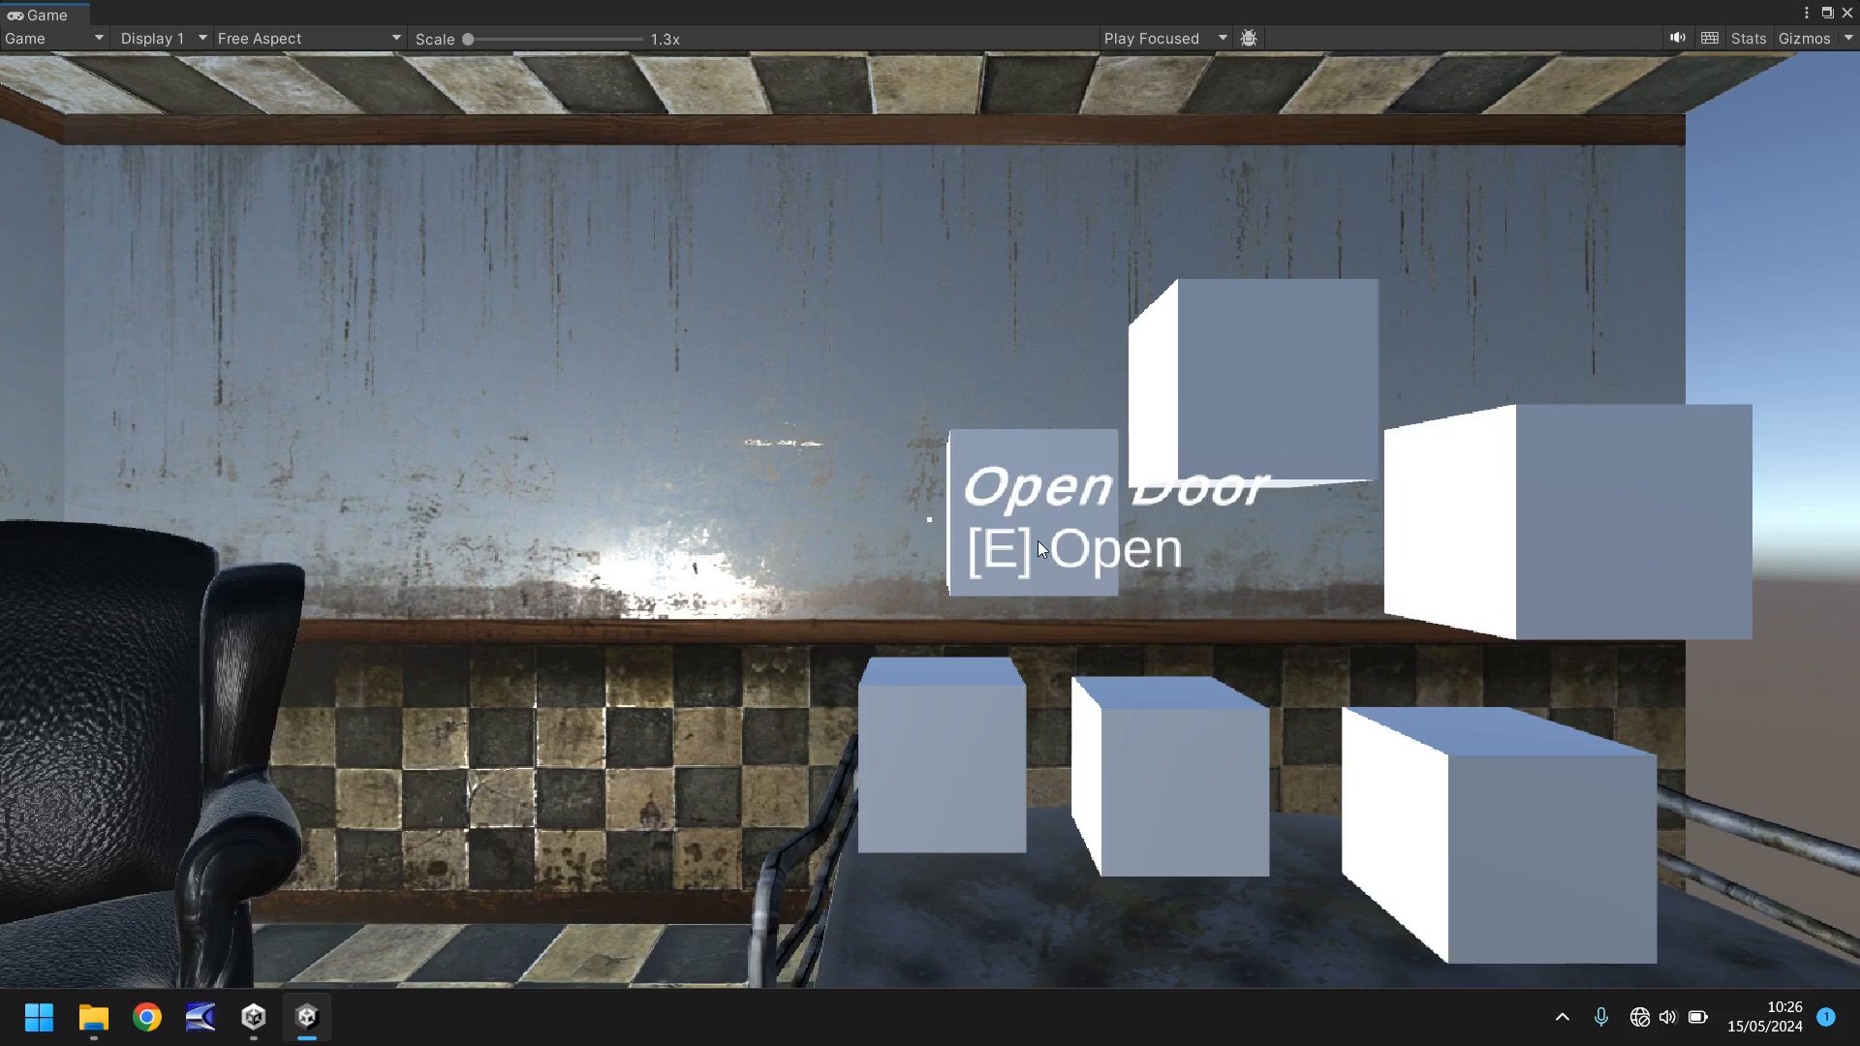
pyautogui.moveTo(836, 496)
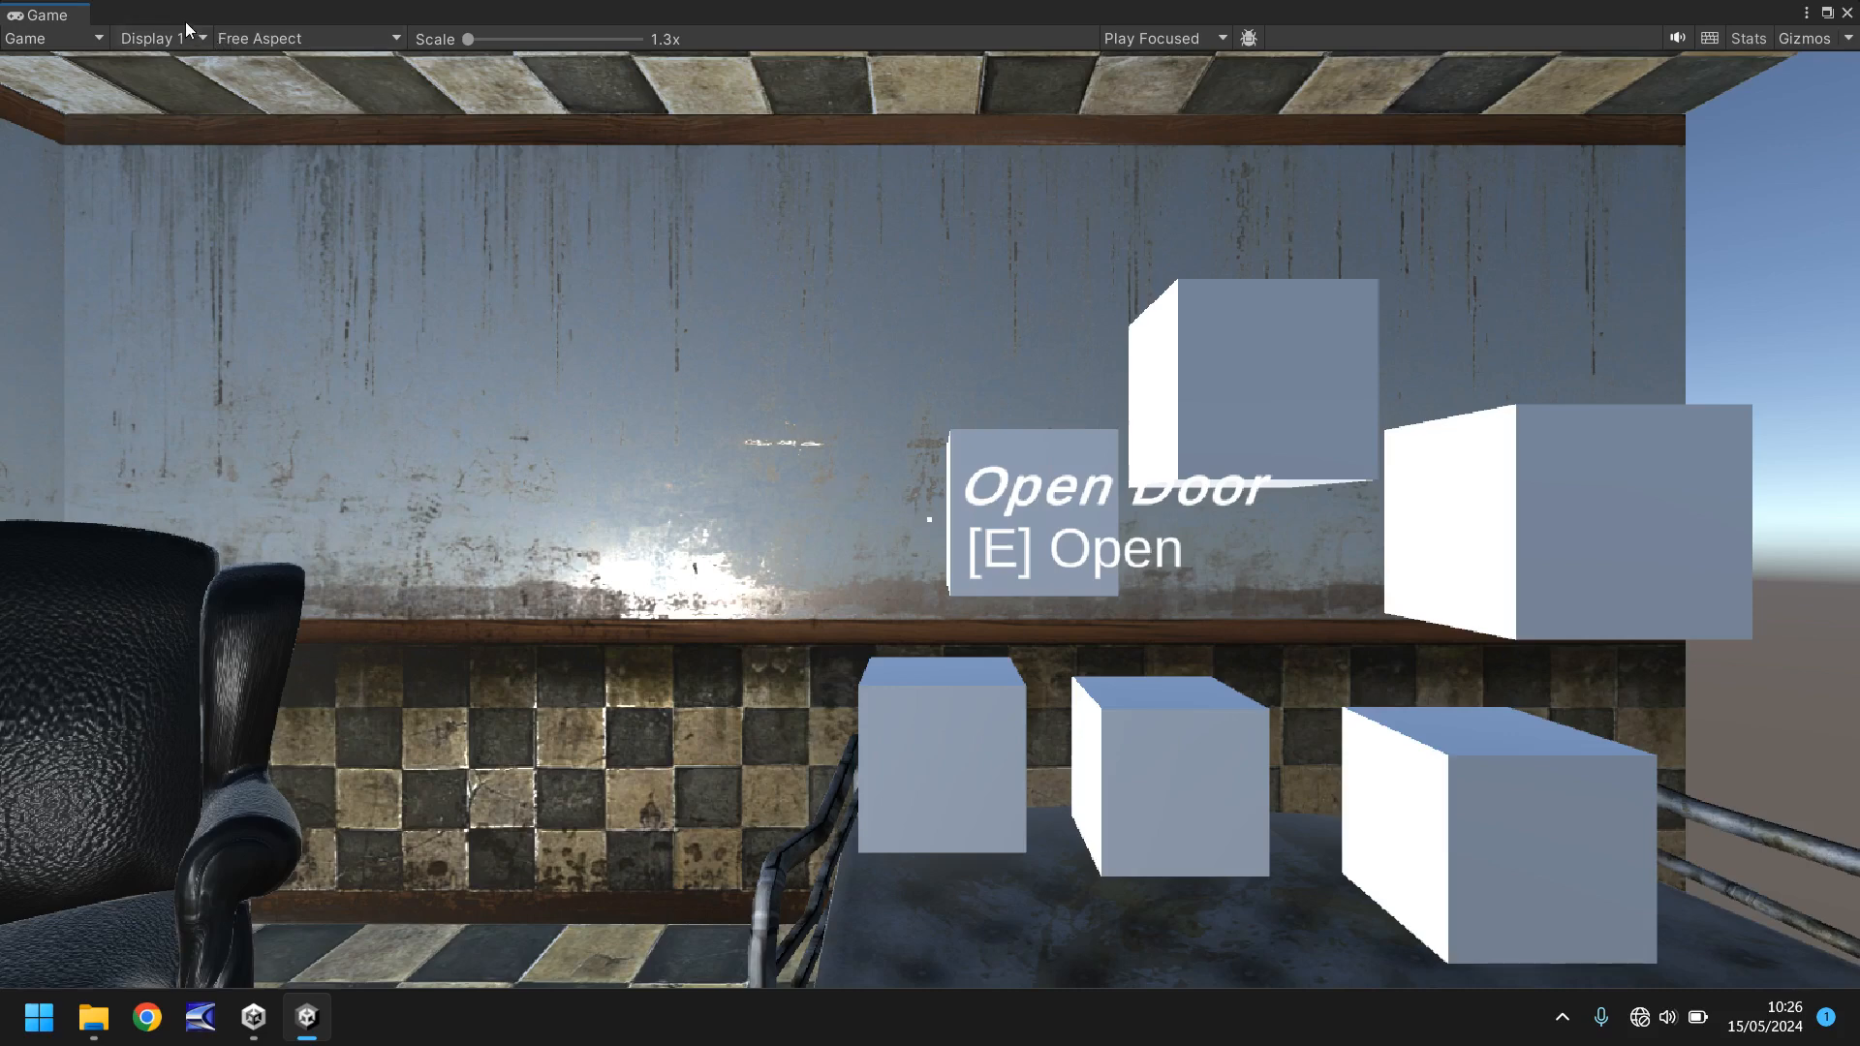
pyautogui.moveTo(510, 101)
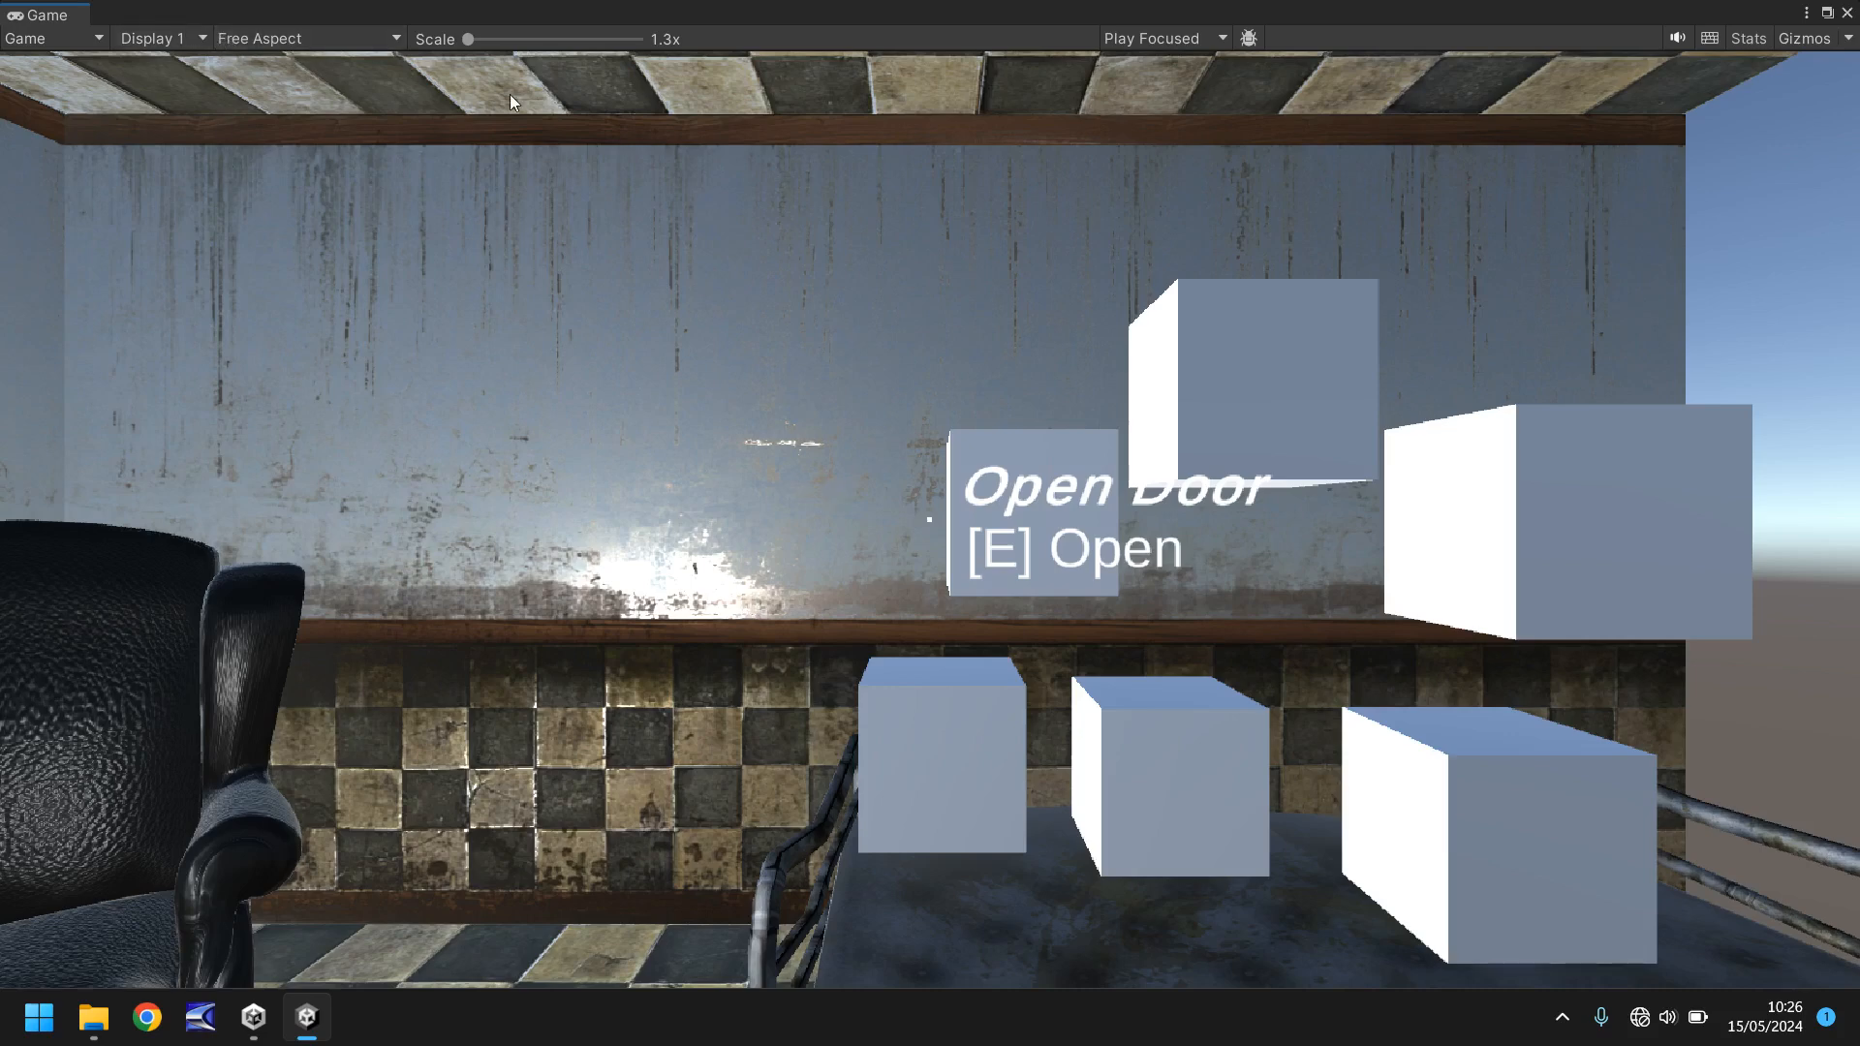
pyautogui.moveTo(540, 372)
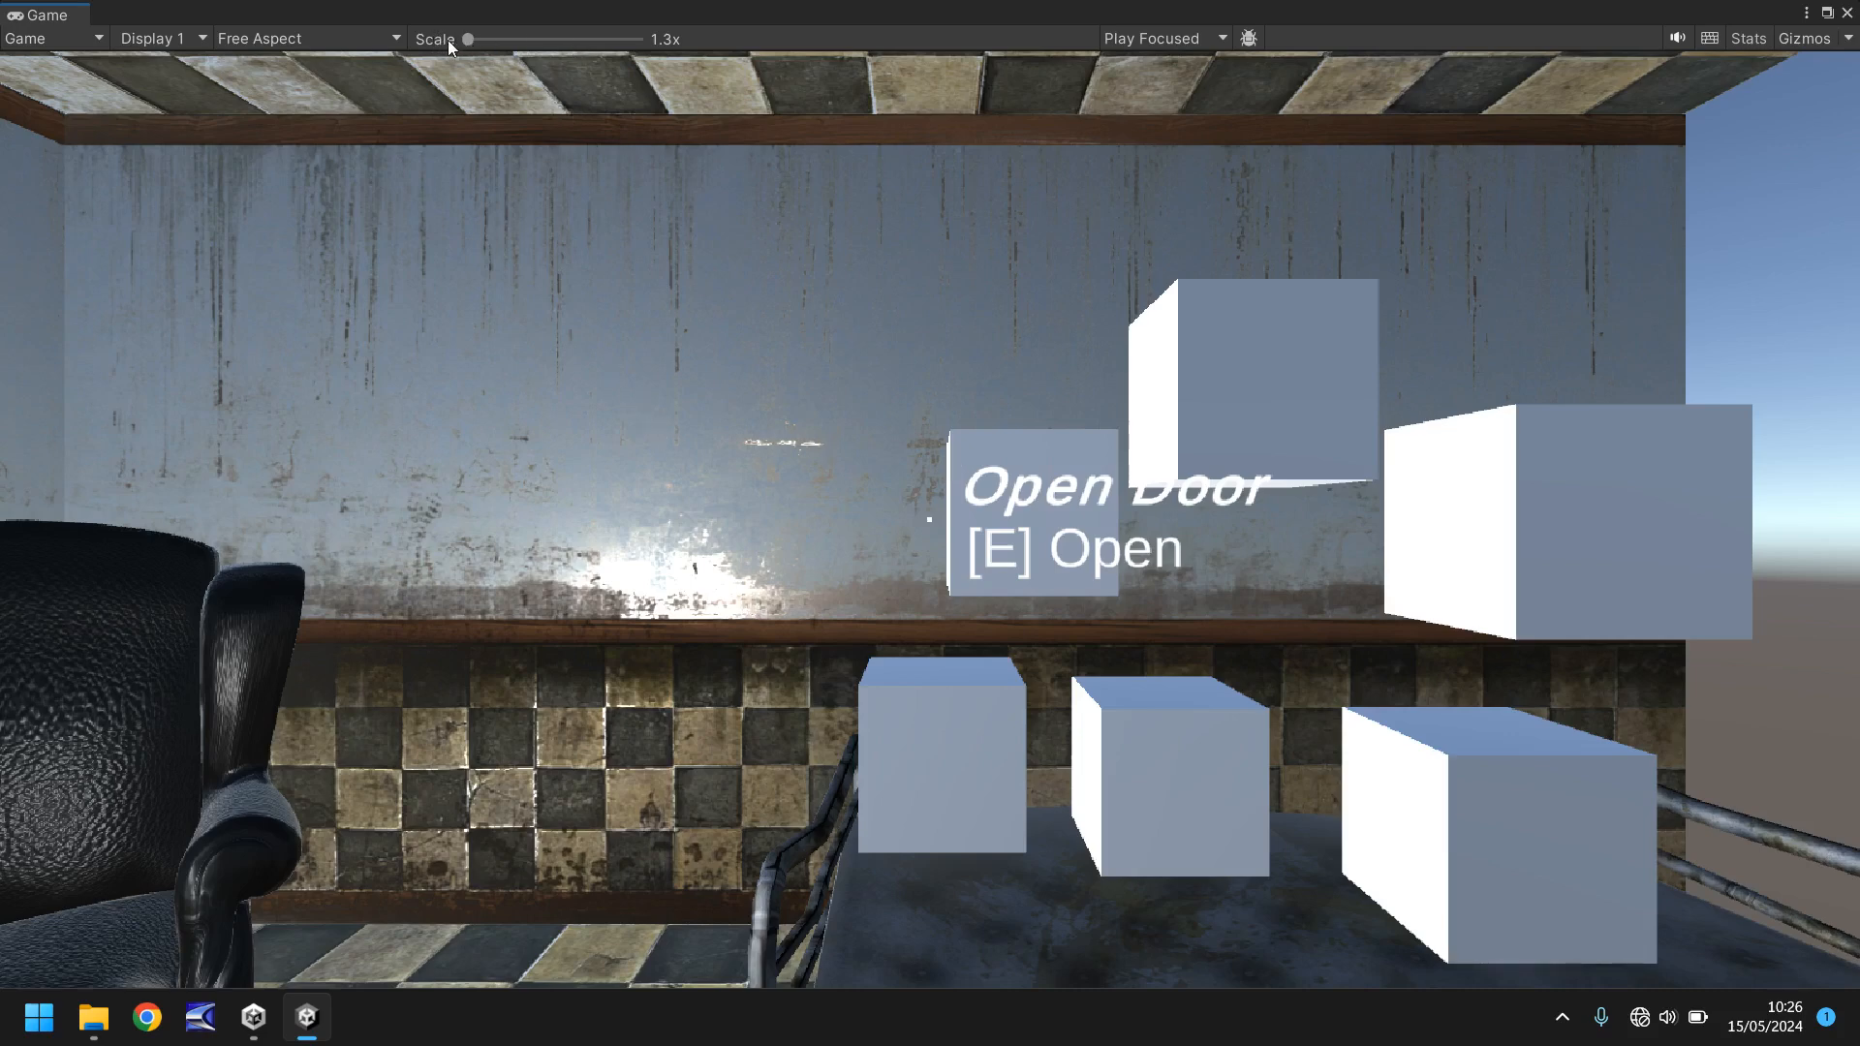
pyautogui.moveTo(913, 640)
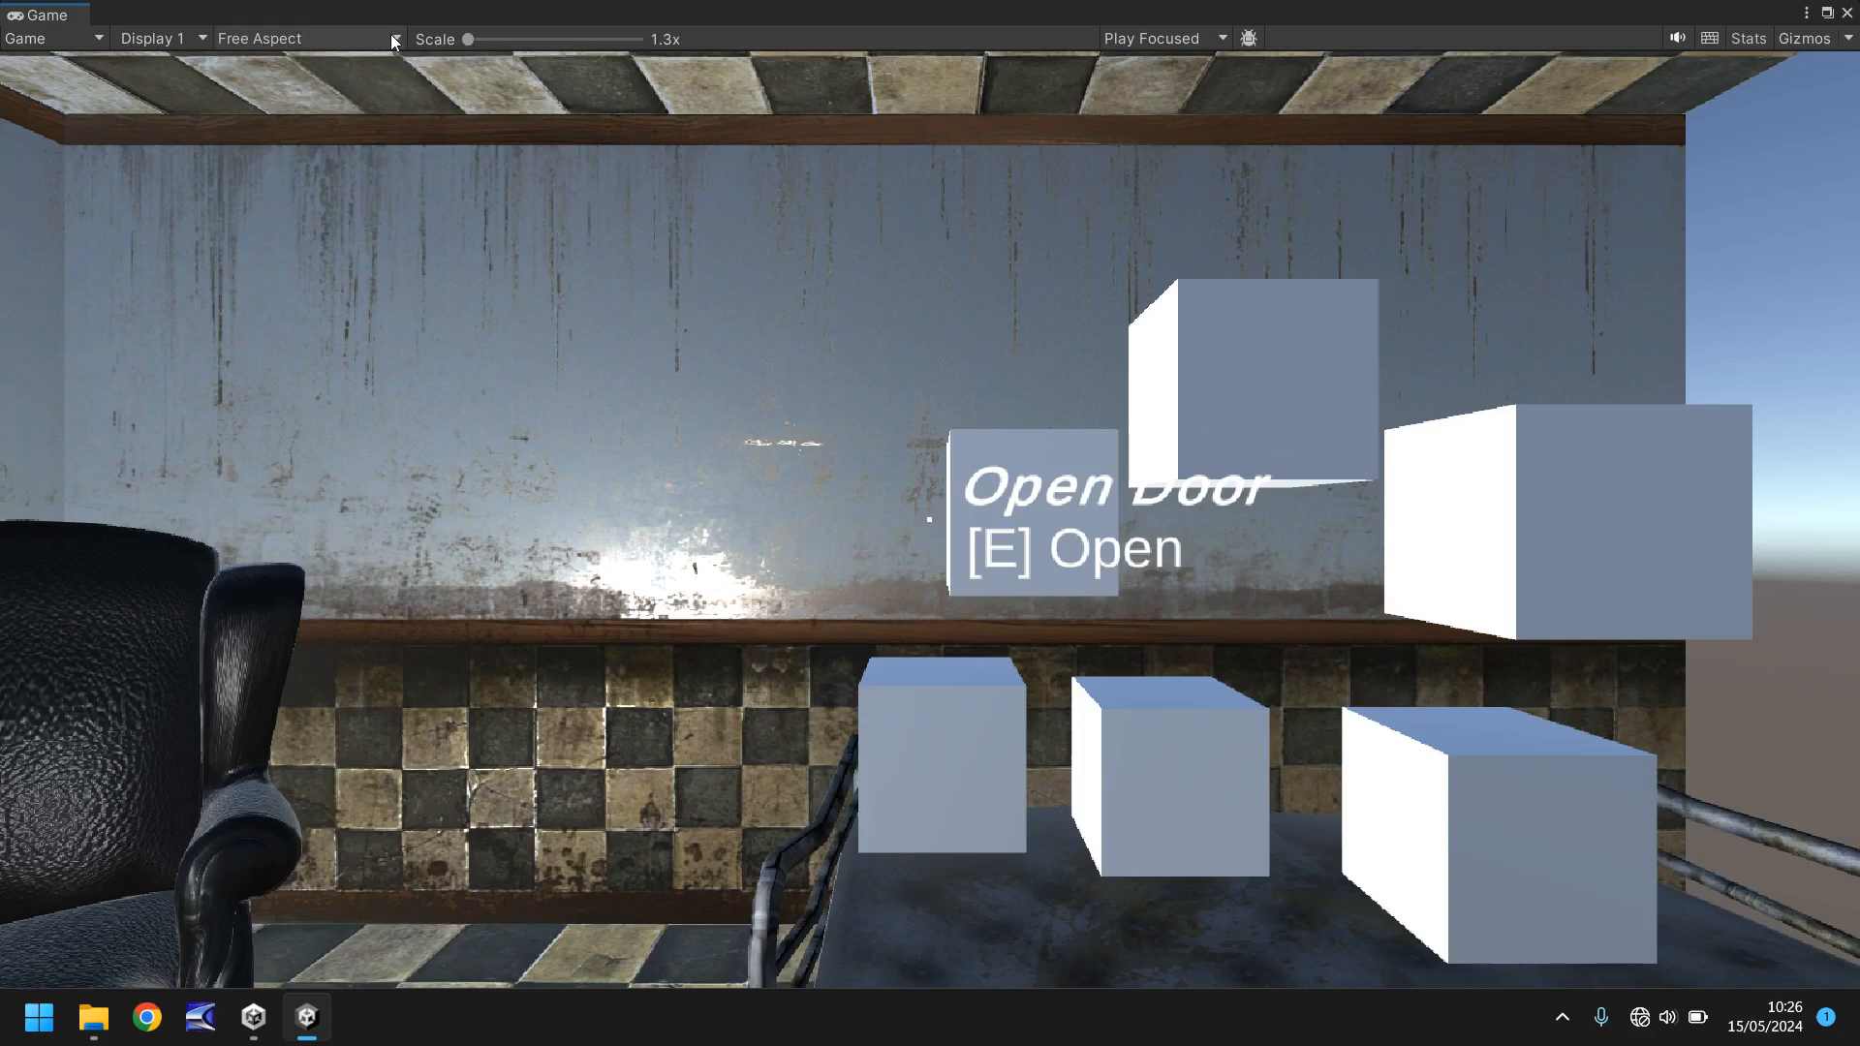
# Step: Untick Low Resolution Aspect Ratios in the Game view aspect dropdown
pyautogui.click(302, 37)
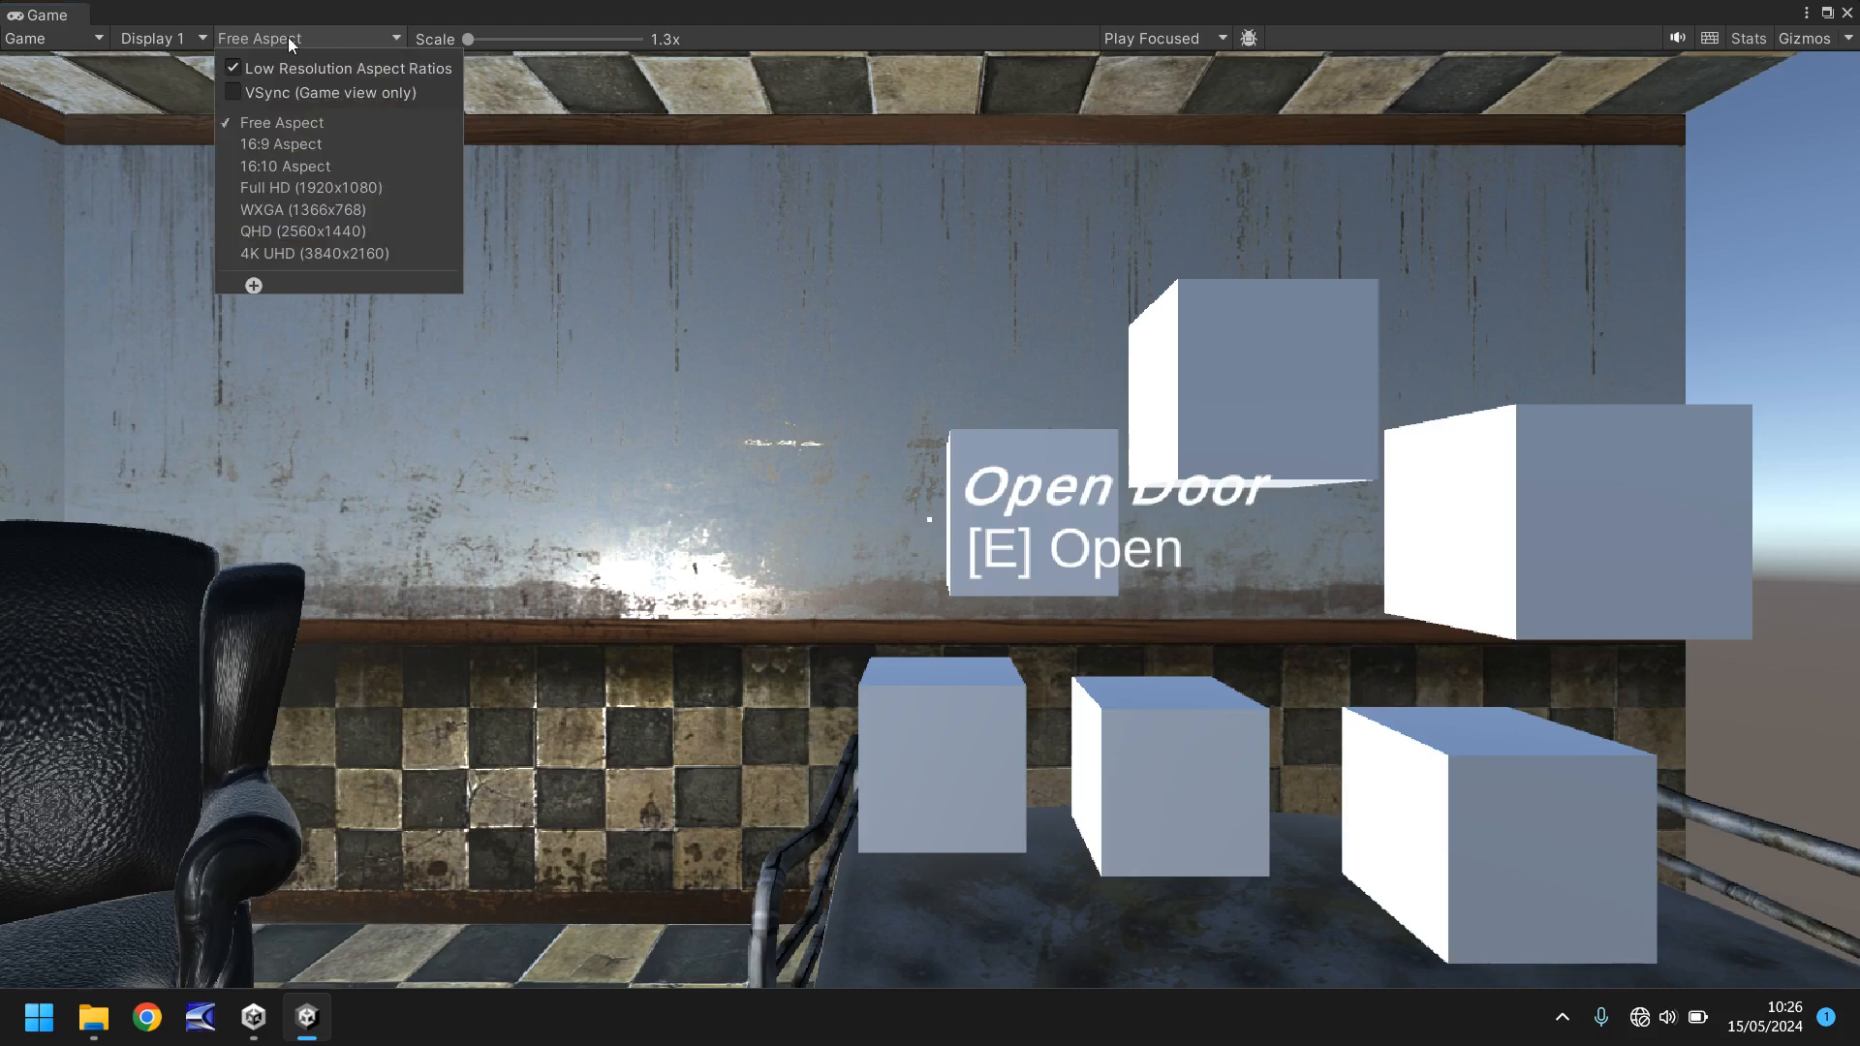
pyautogui.click(234, 68)
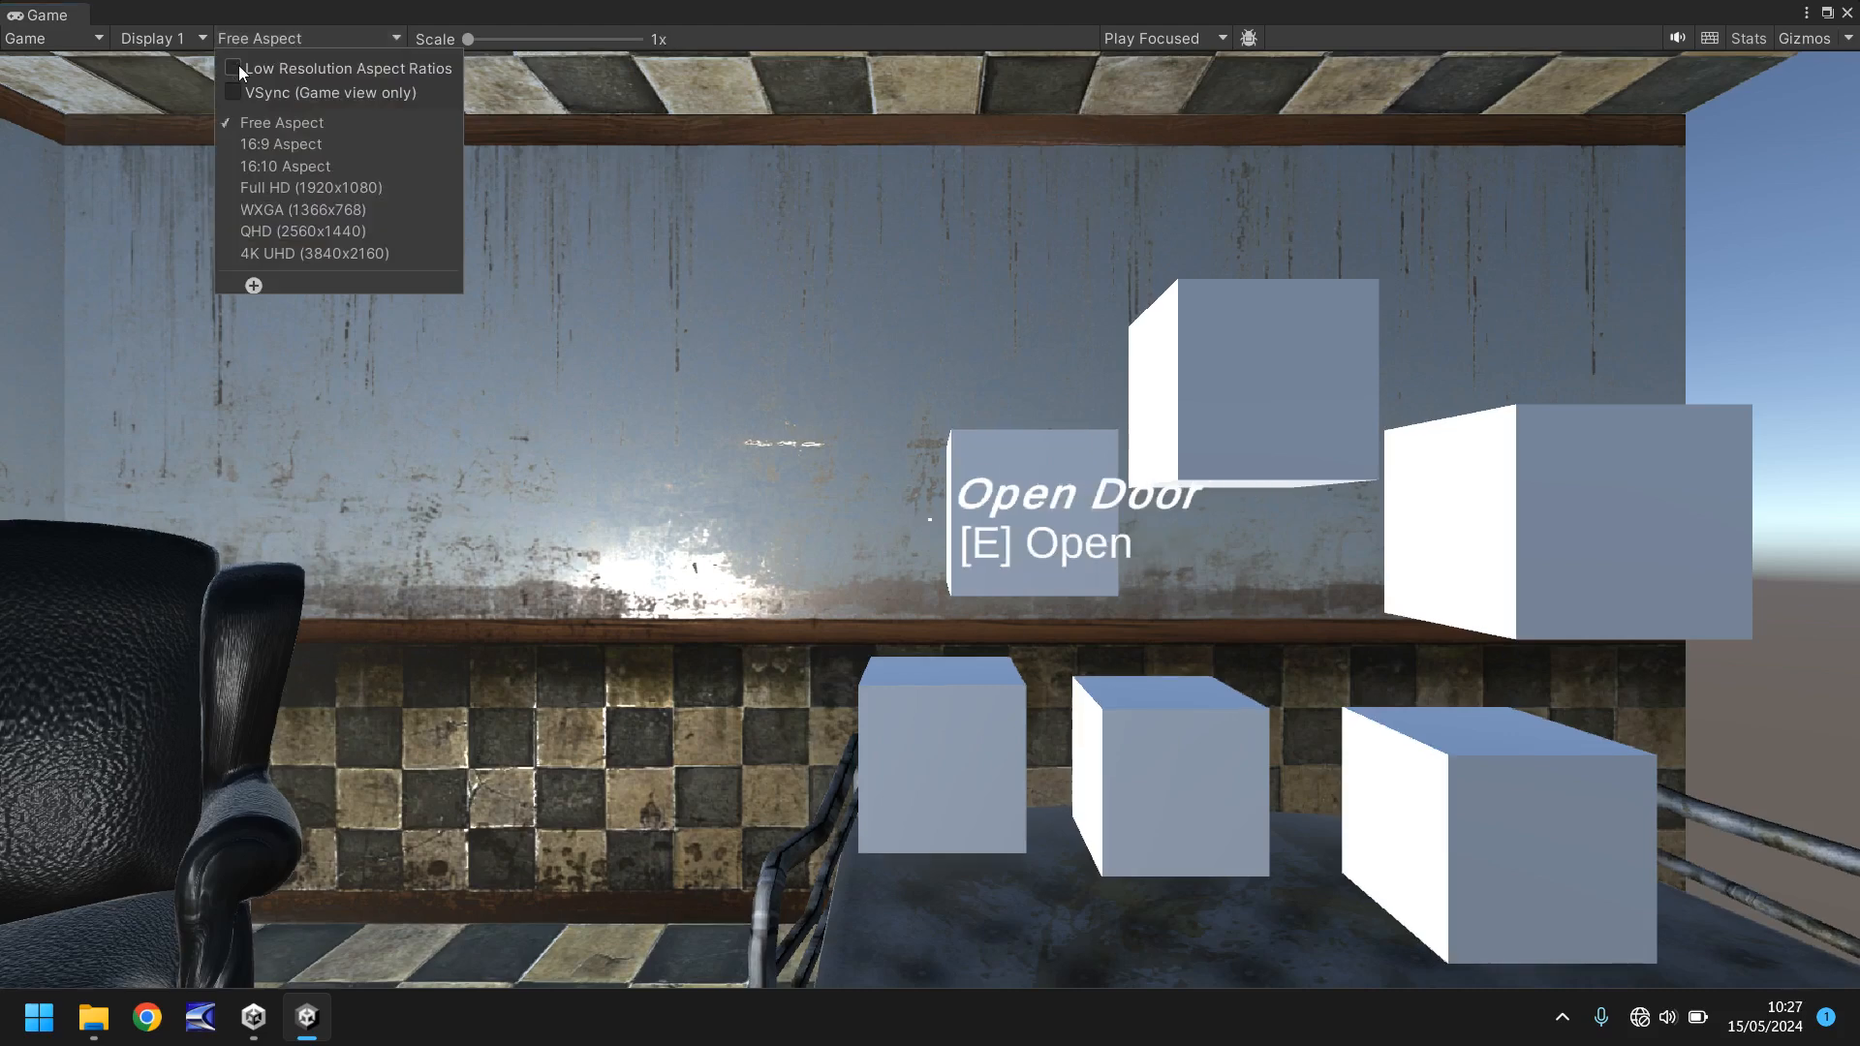
pyautogui.click(860, 550)
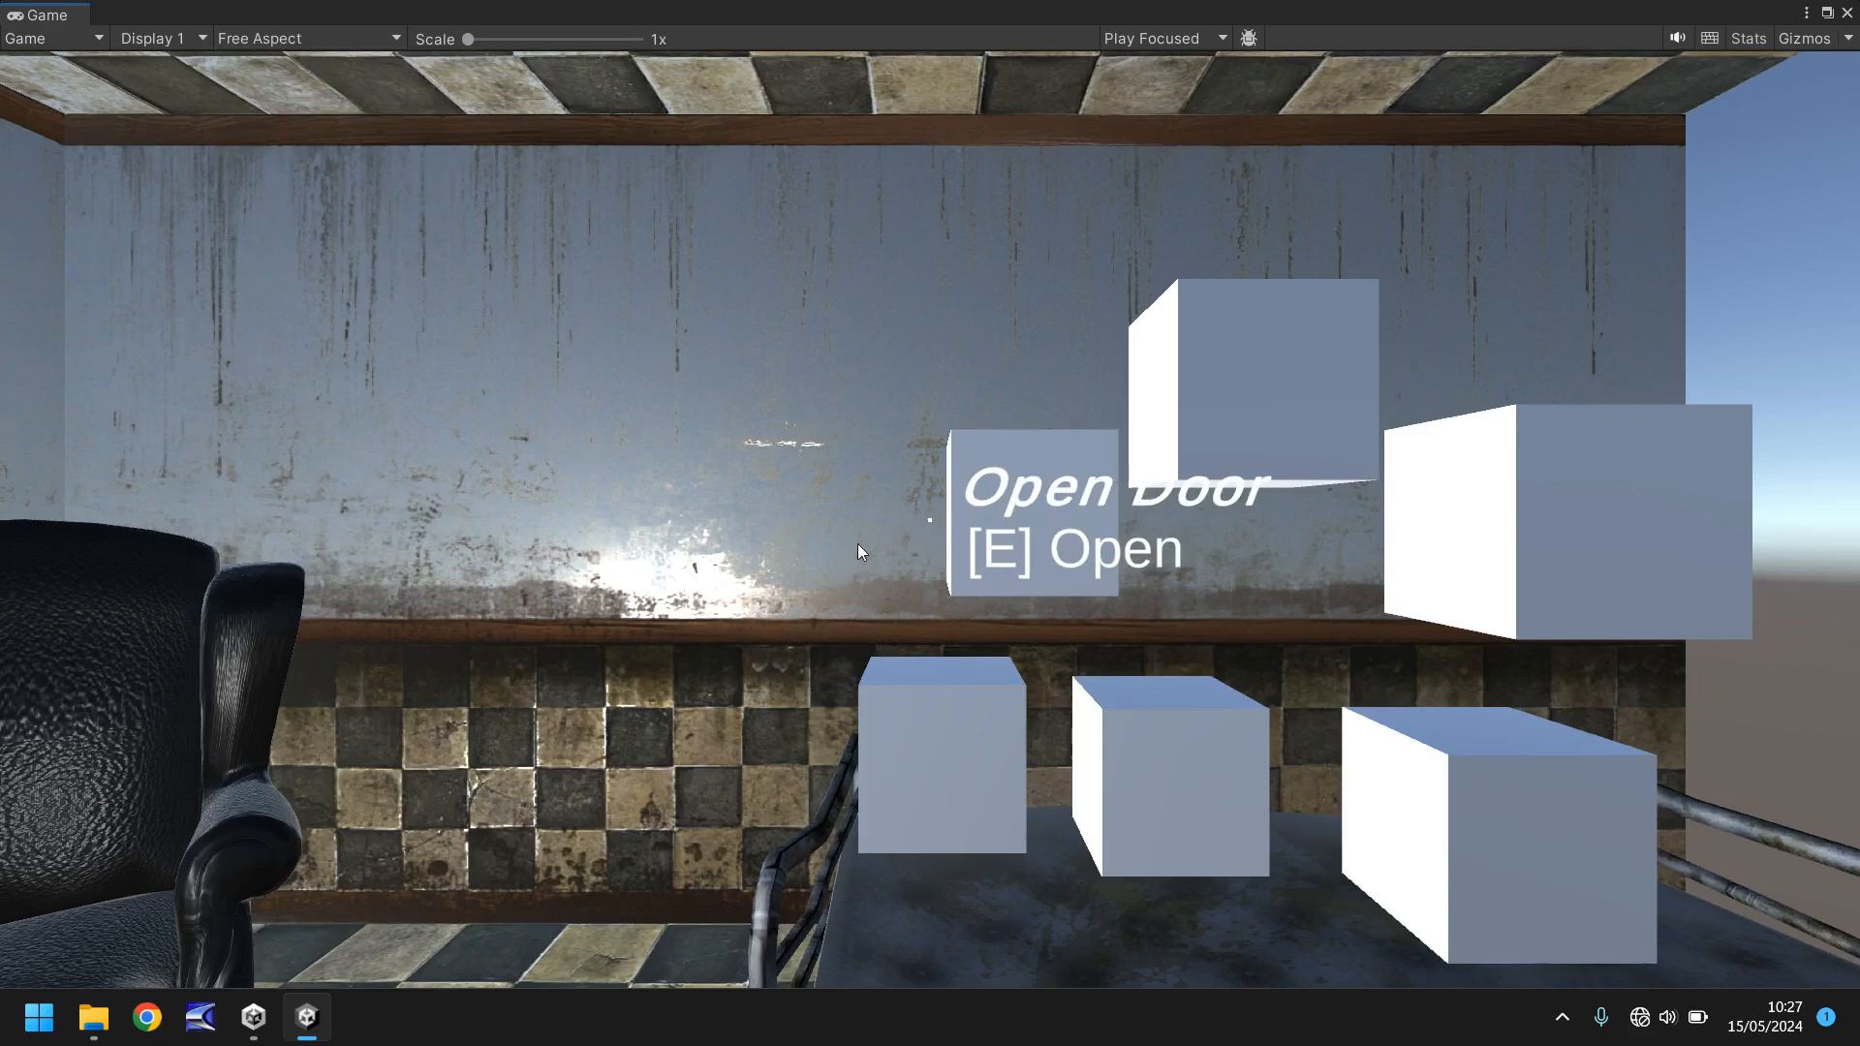
pyautogui.moveTo(314, 31)
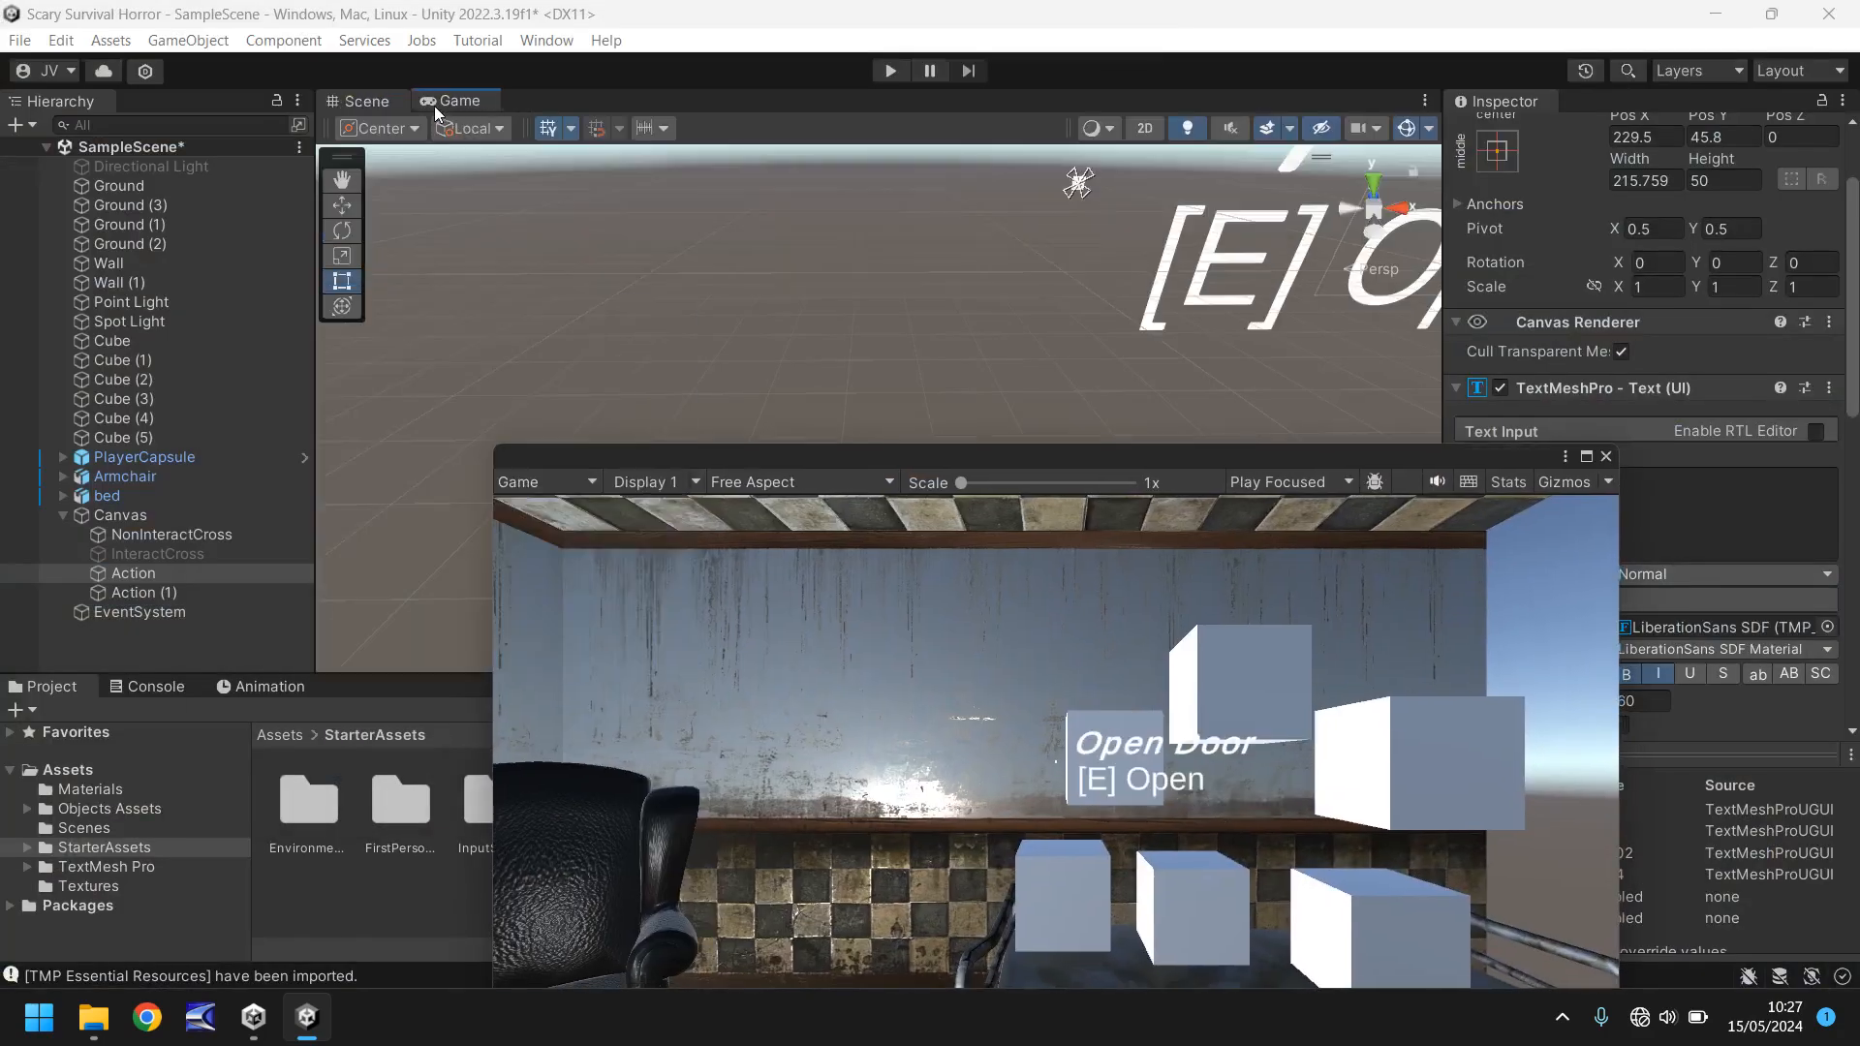
# Step: Restore the Game view and rename Action (1) to 'Command' in the Hierarchy
pyautogui.click(365, 101)
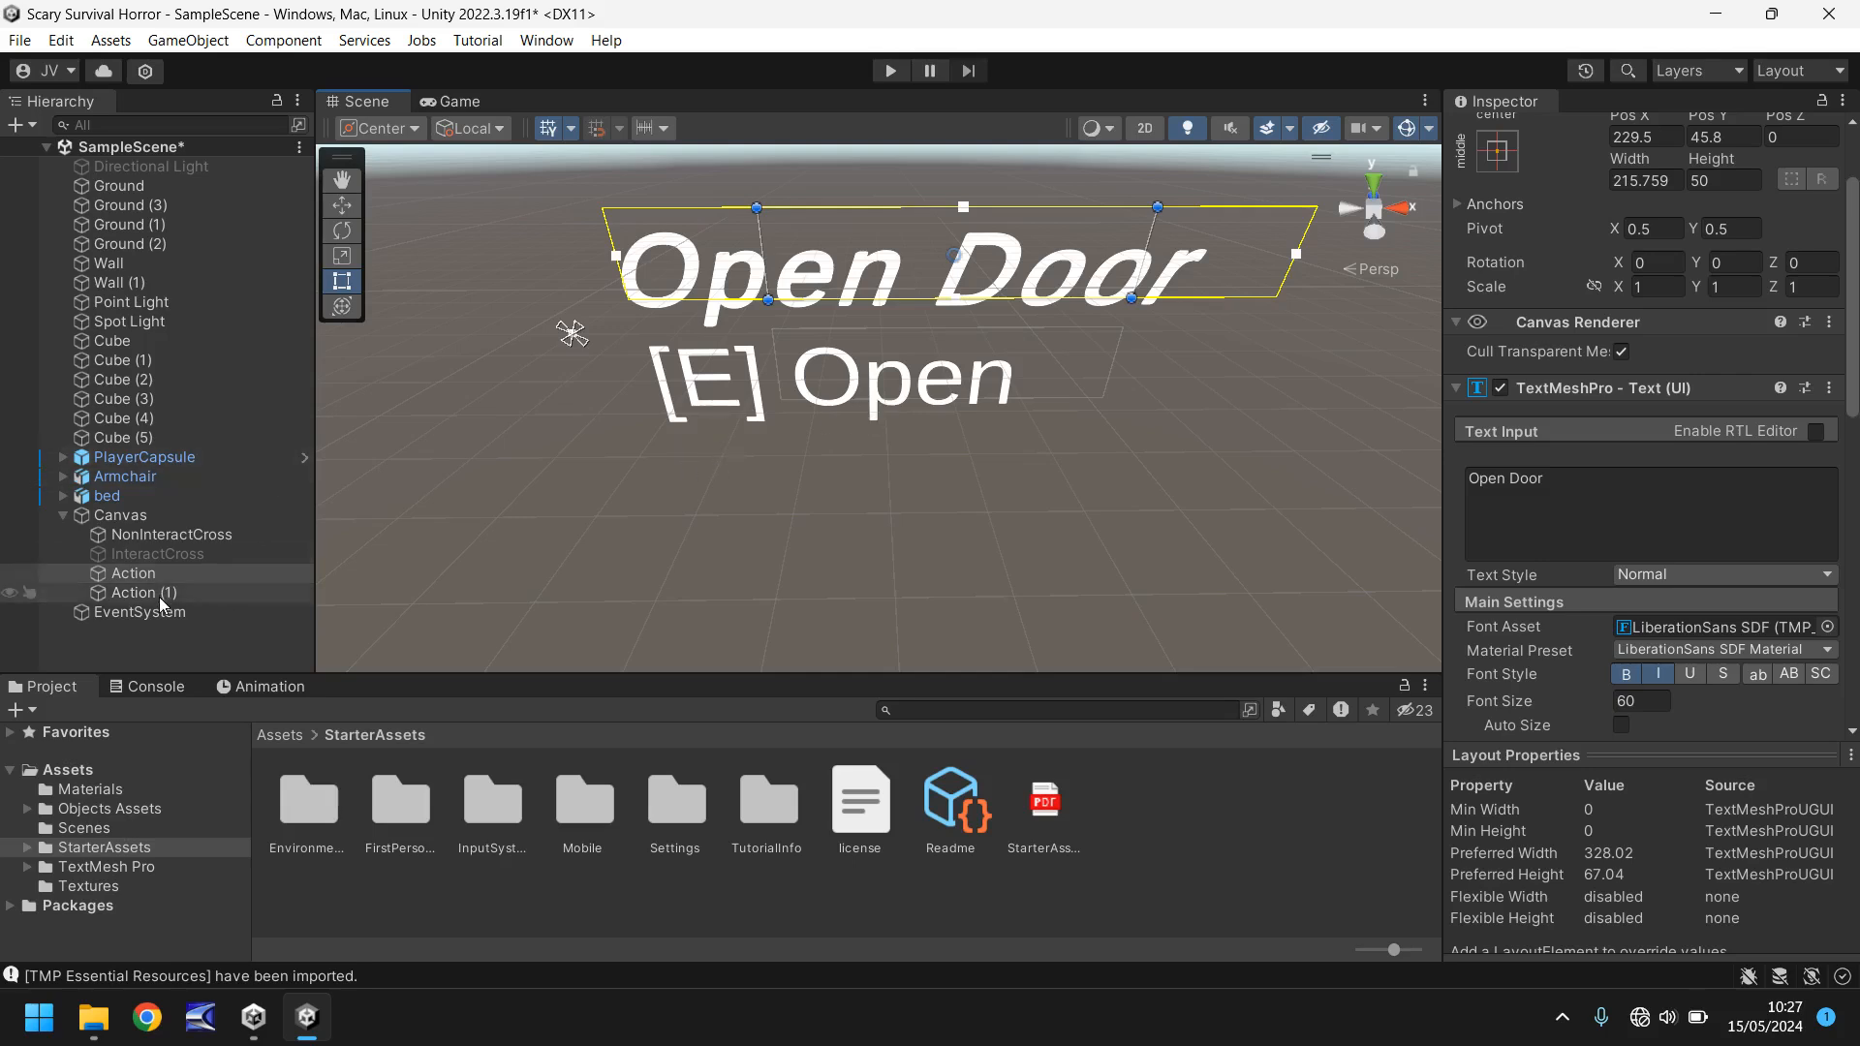
pyautogui.click(142, 592)
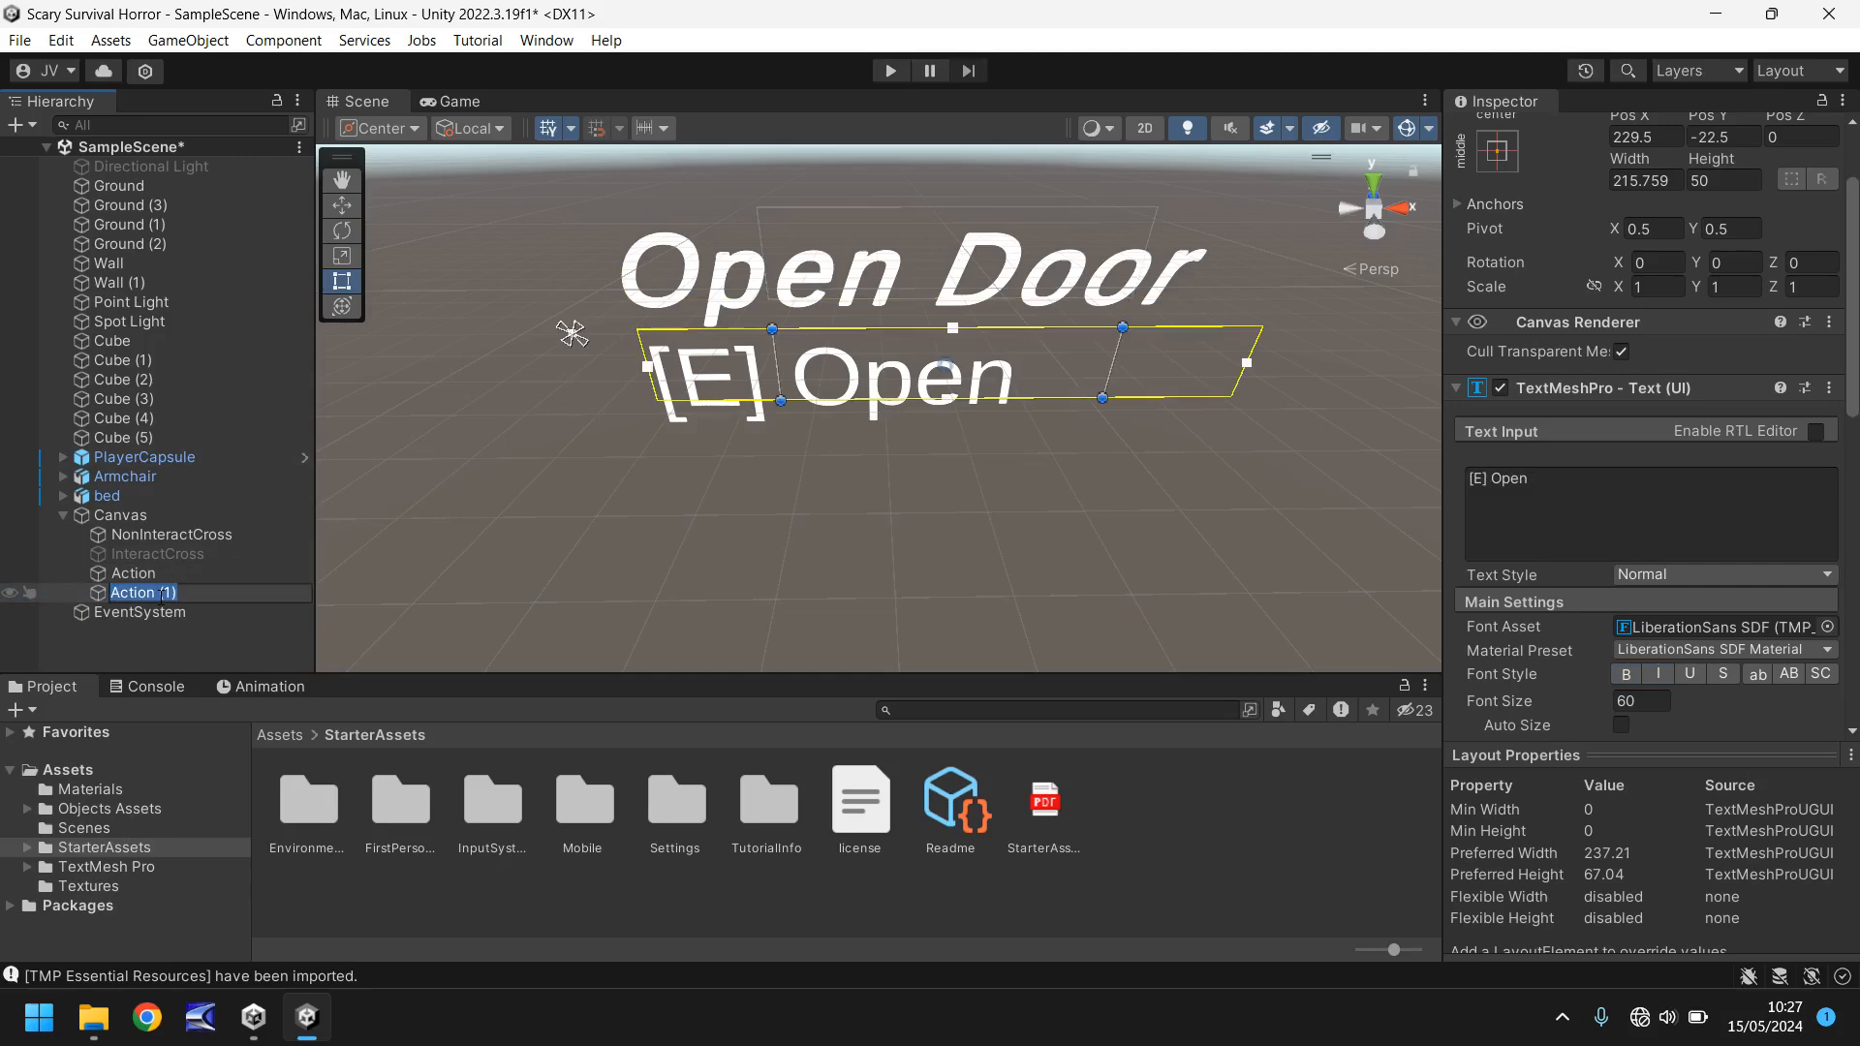
pyautogui.write('Command')
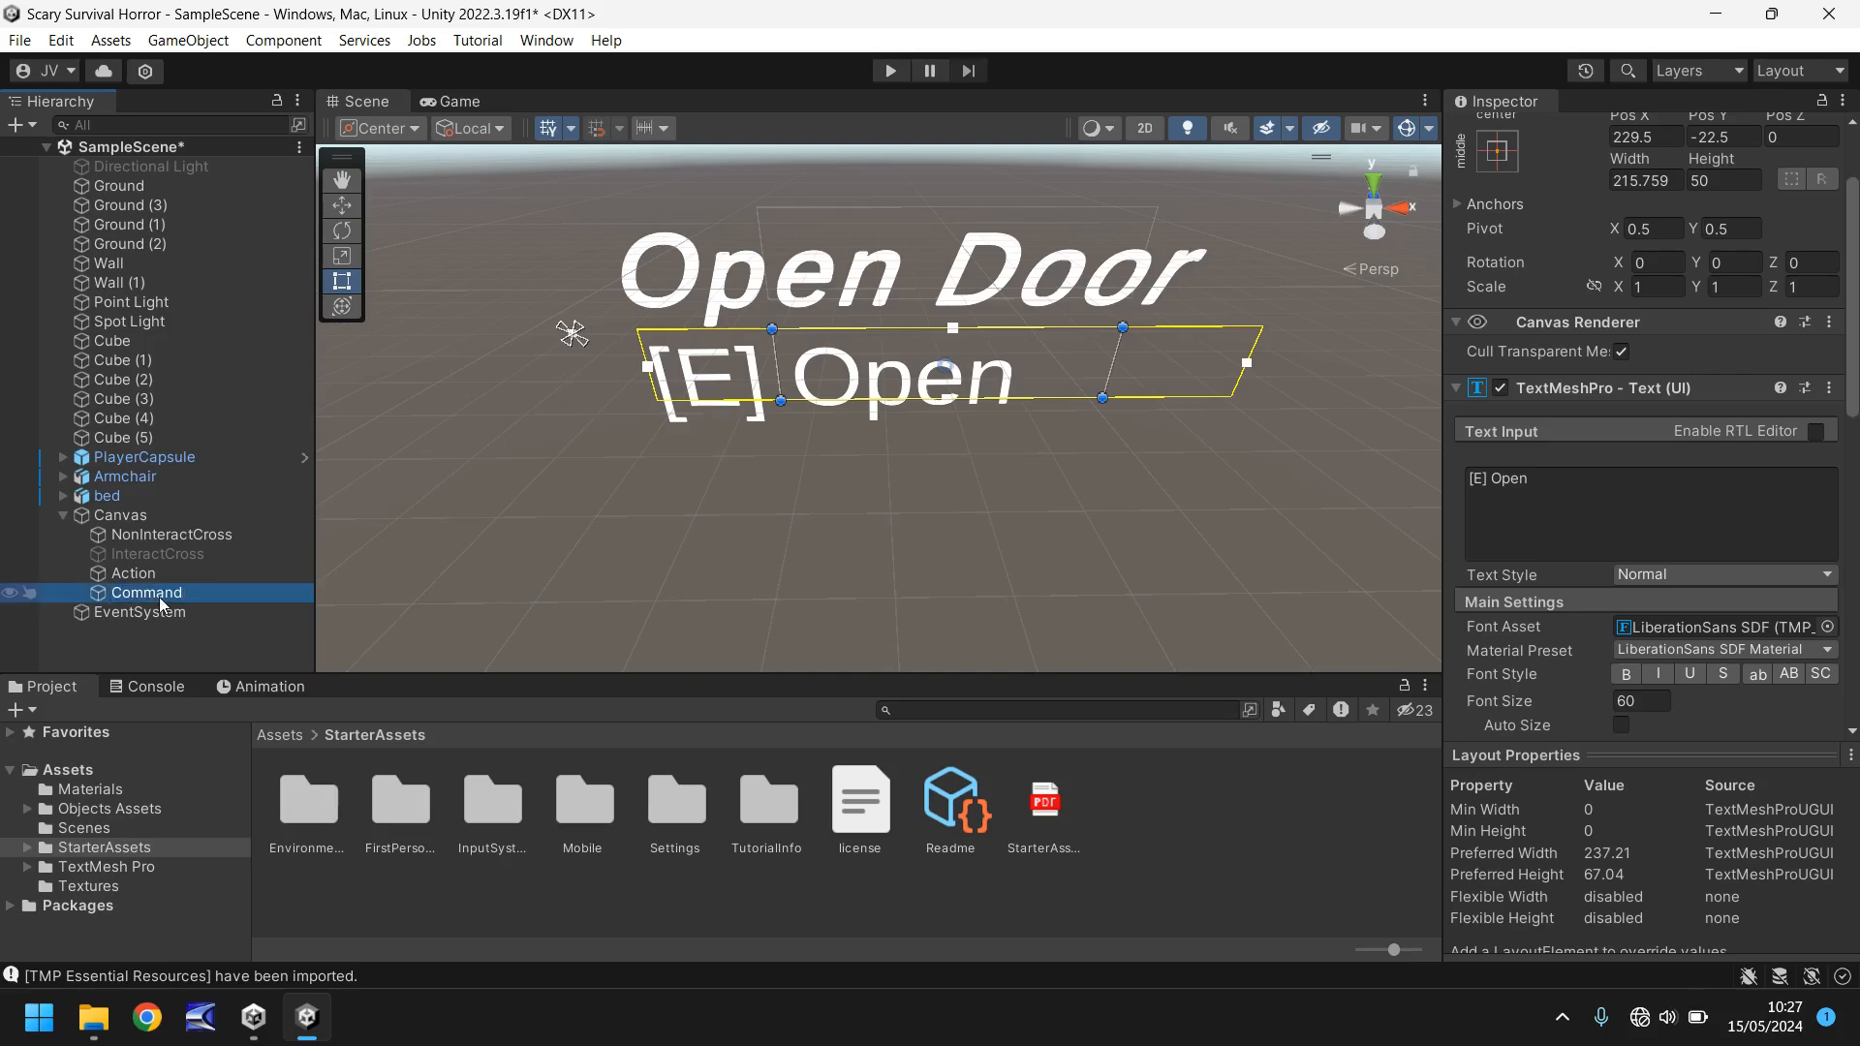
pyautogui.click(132, 572)
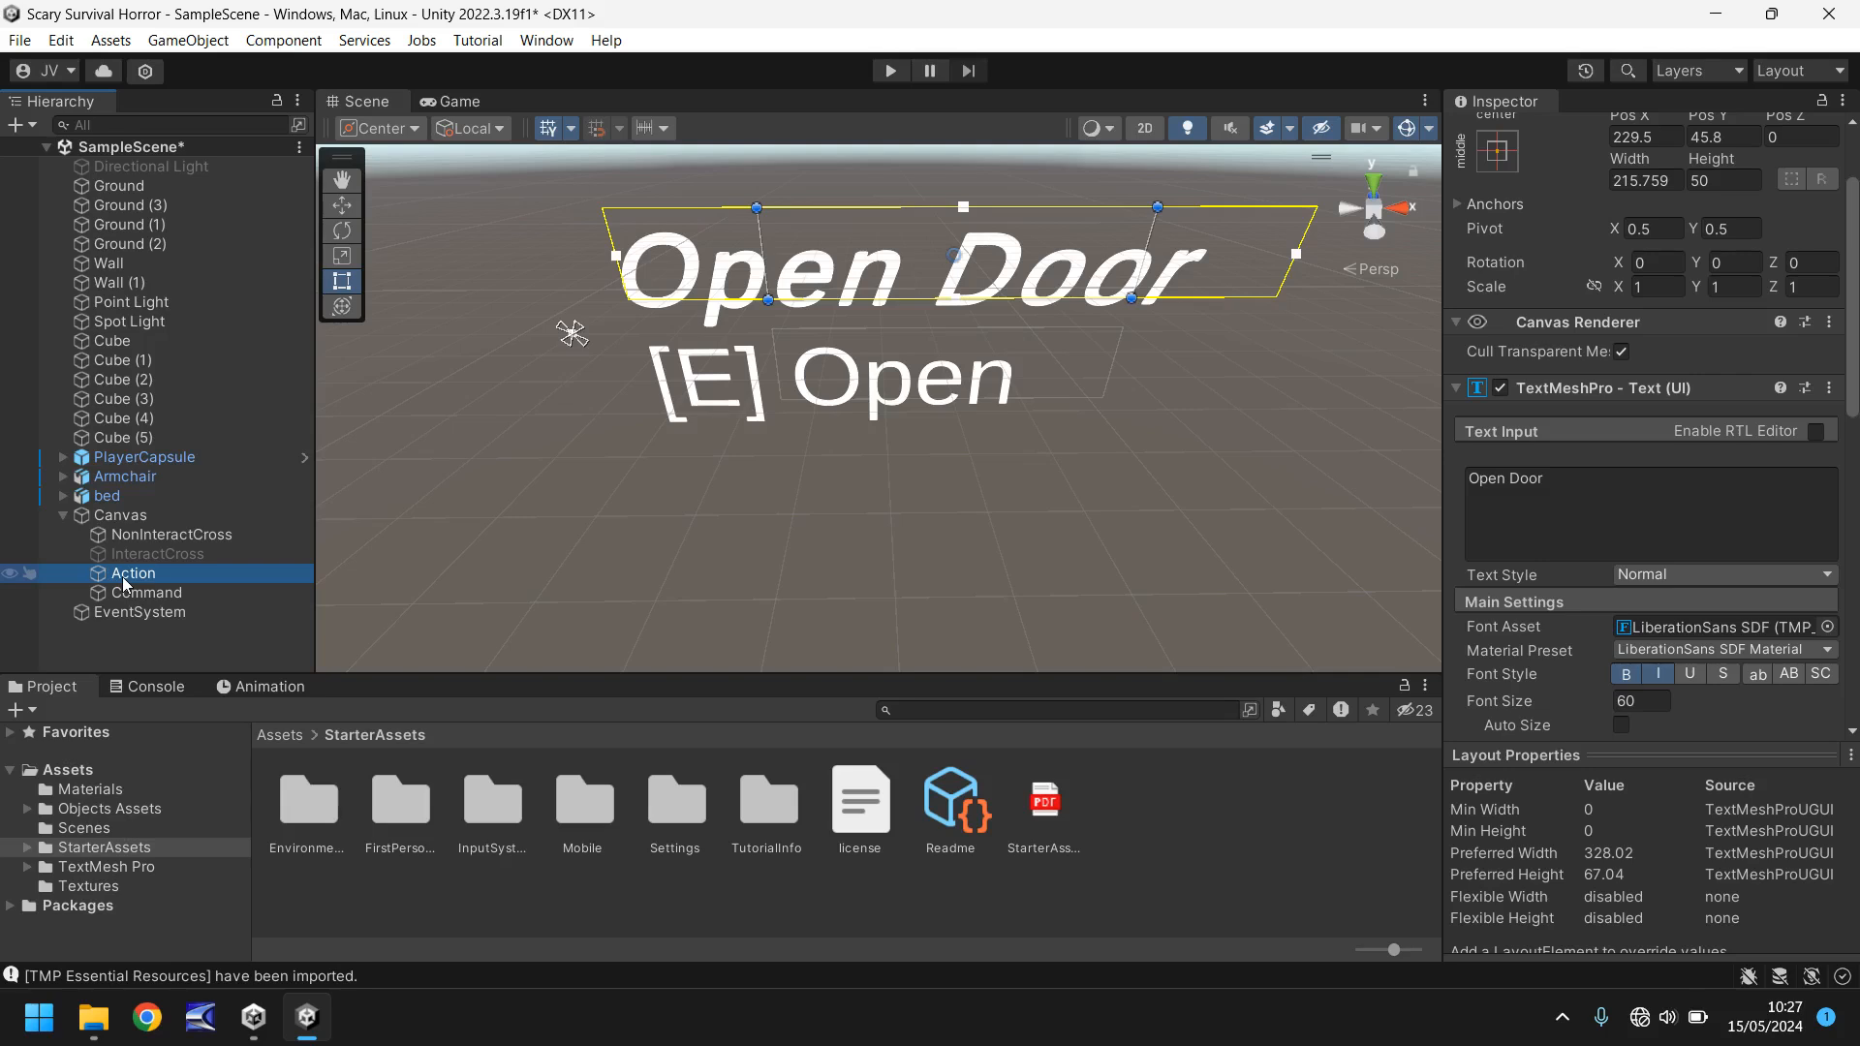
pyautogui.click(147, 592)
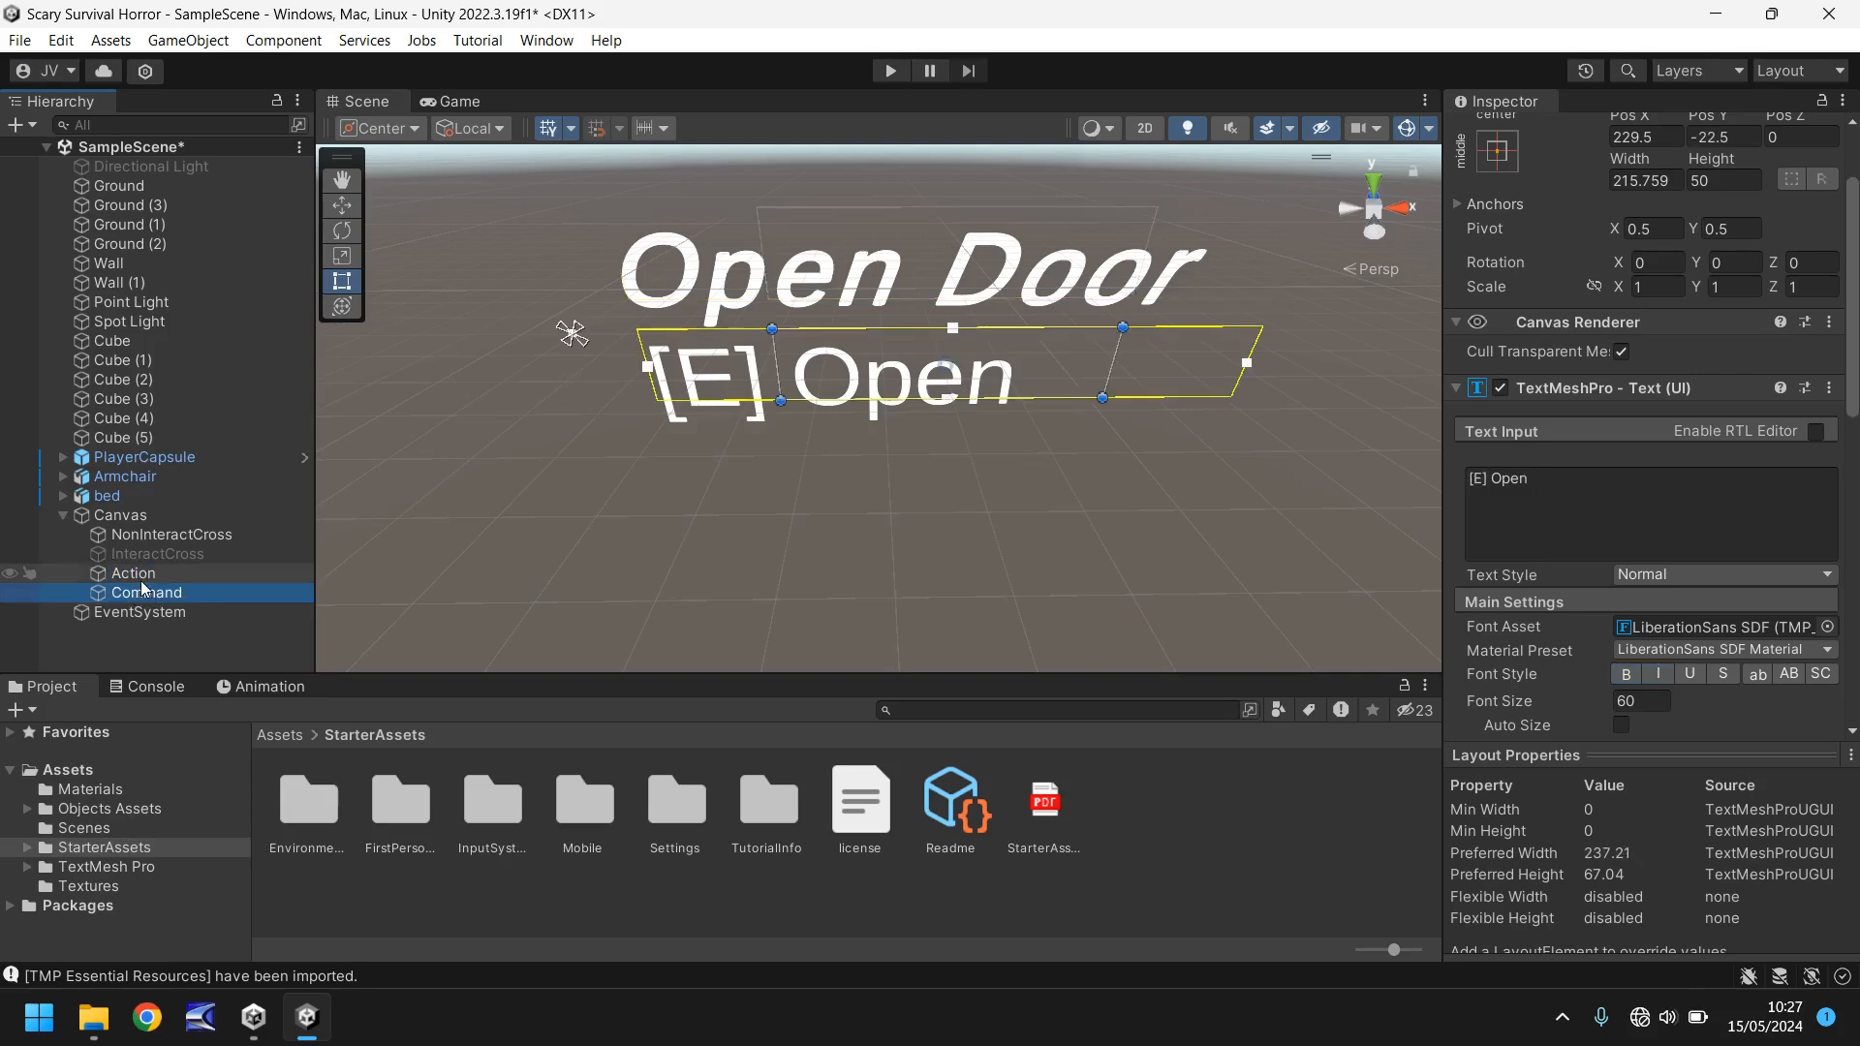
# Step: Disable both Action and Command, play-test, then stop and return to the Scene
pyautogui.click(132, 573)
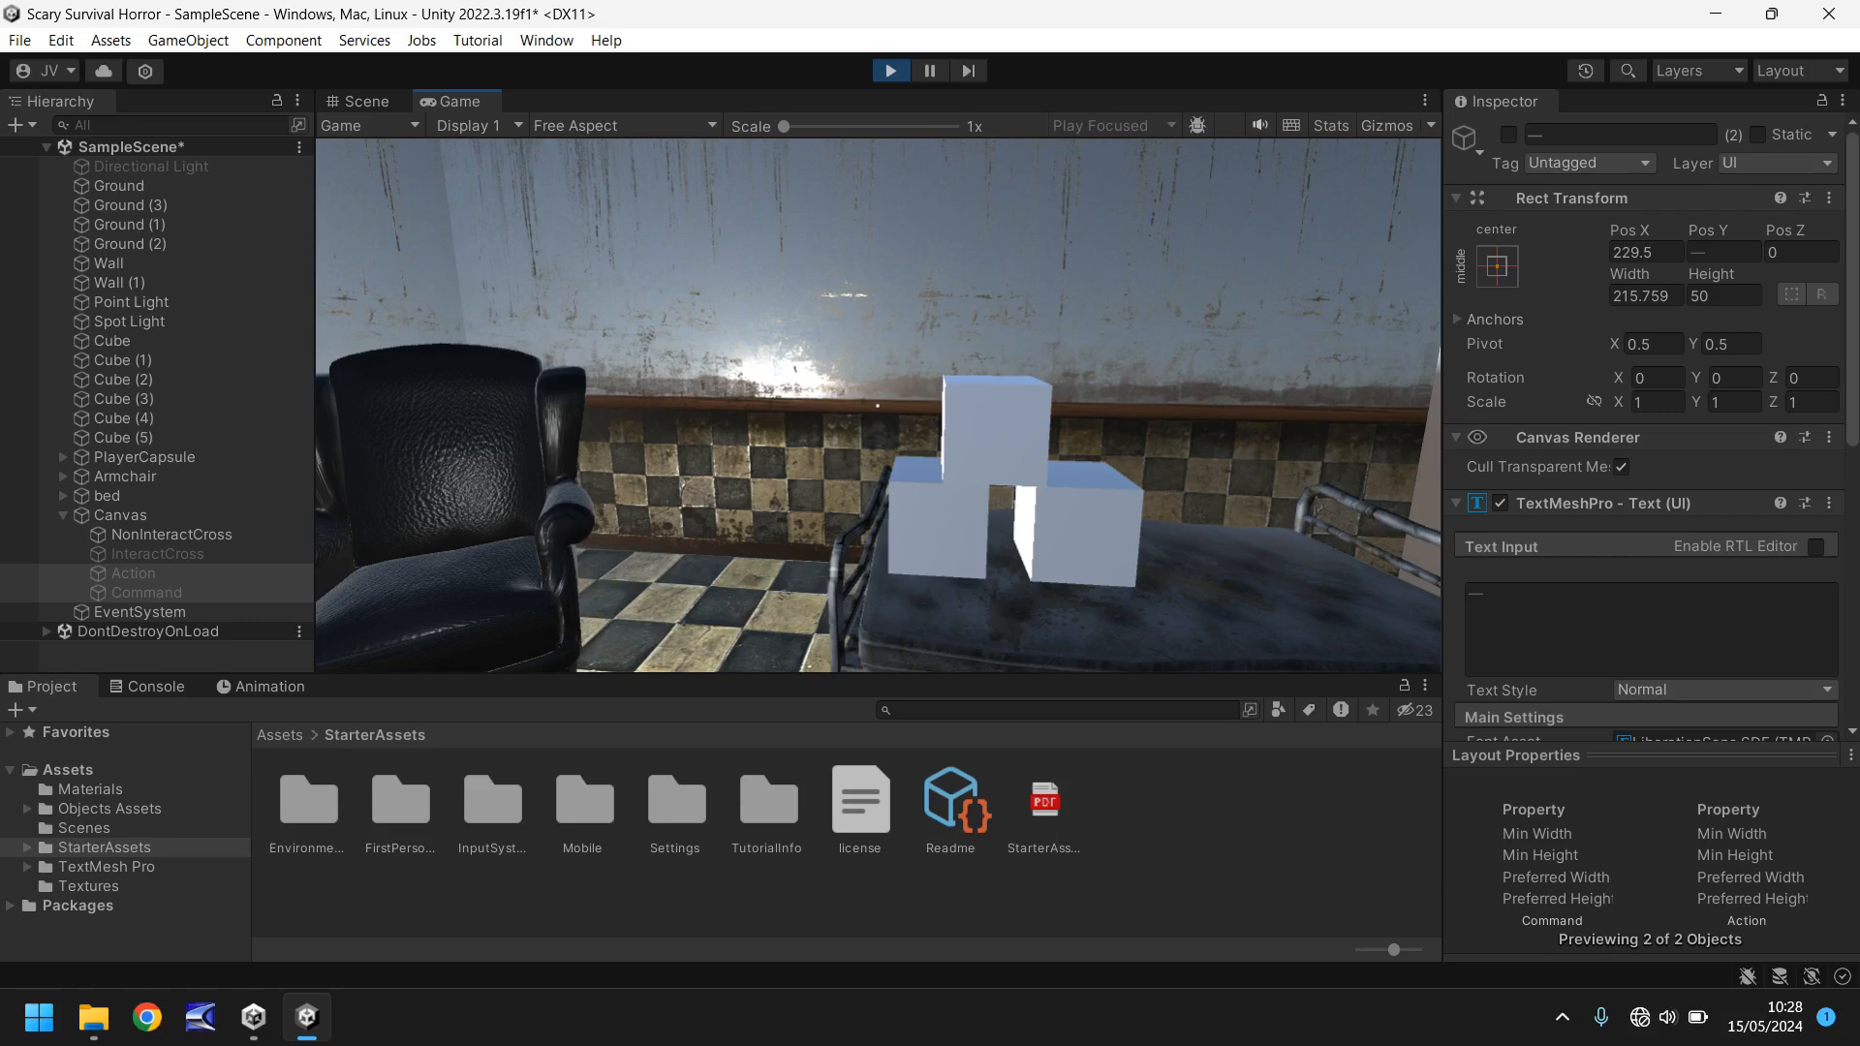
pyautogui.click(888, 70)
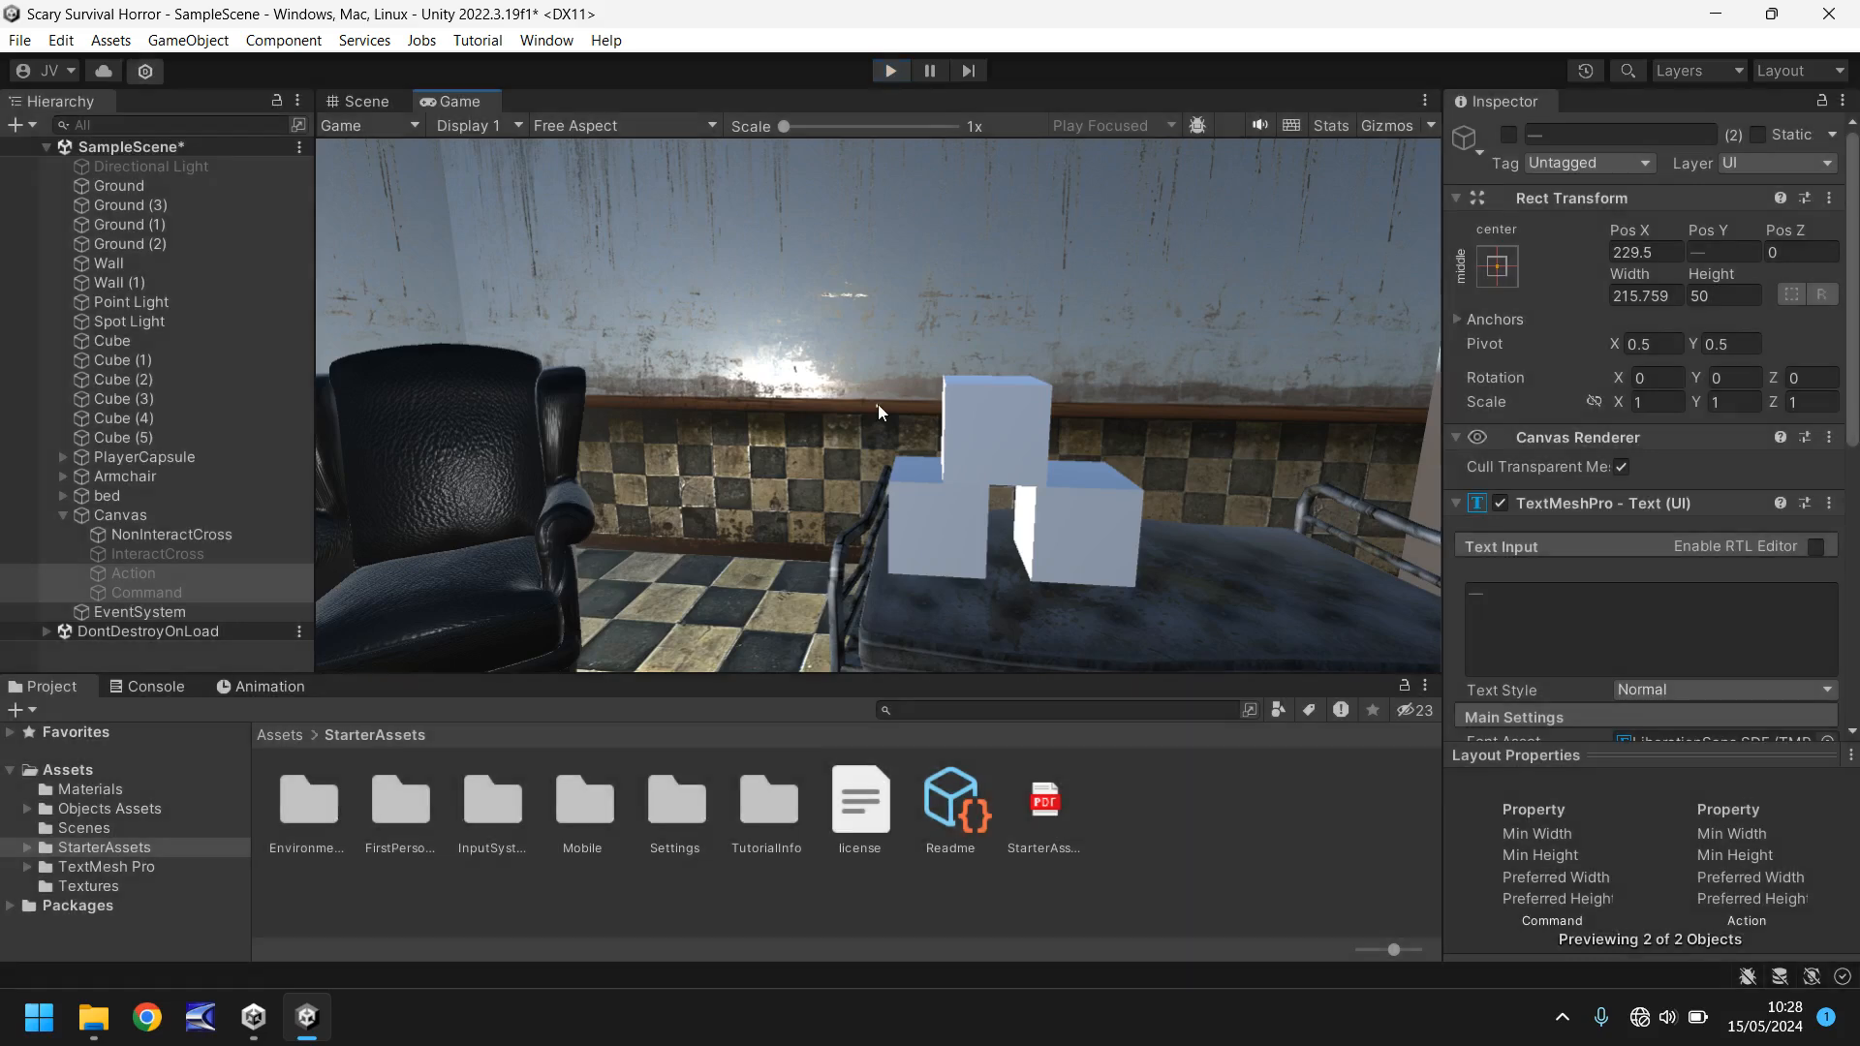
pyautogui.click(358, 100)
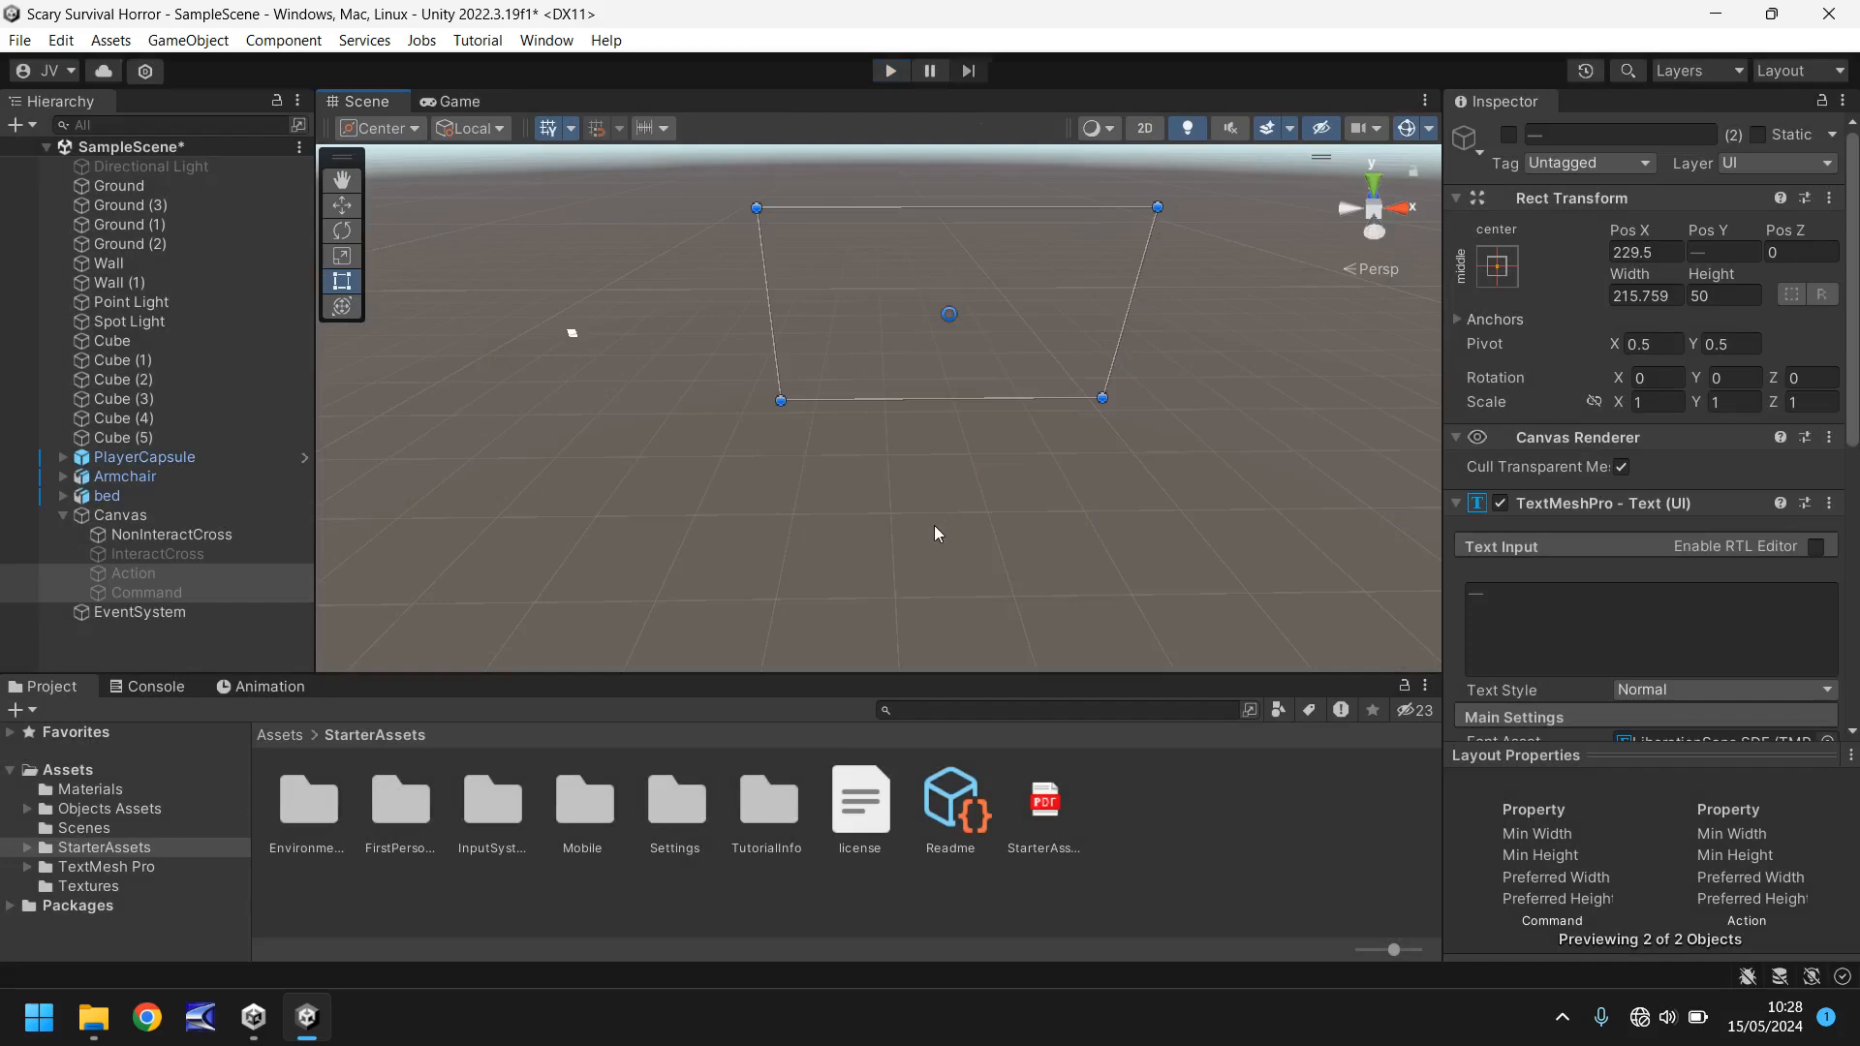